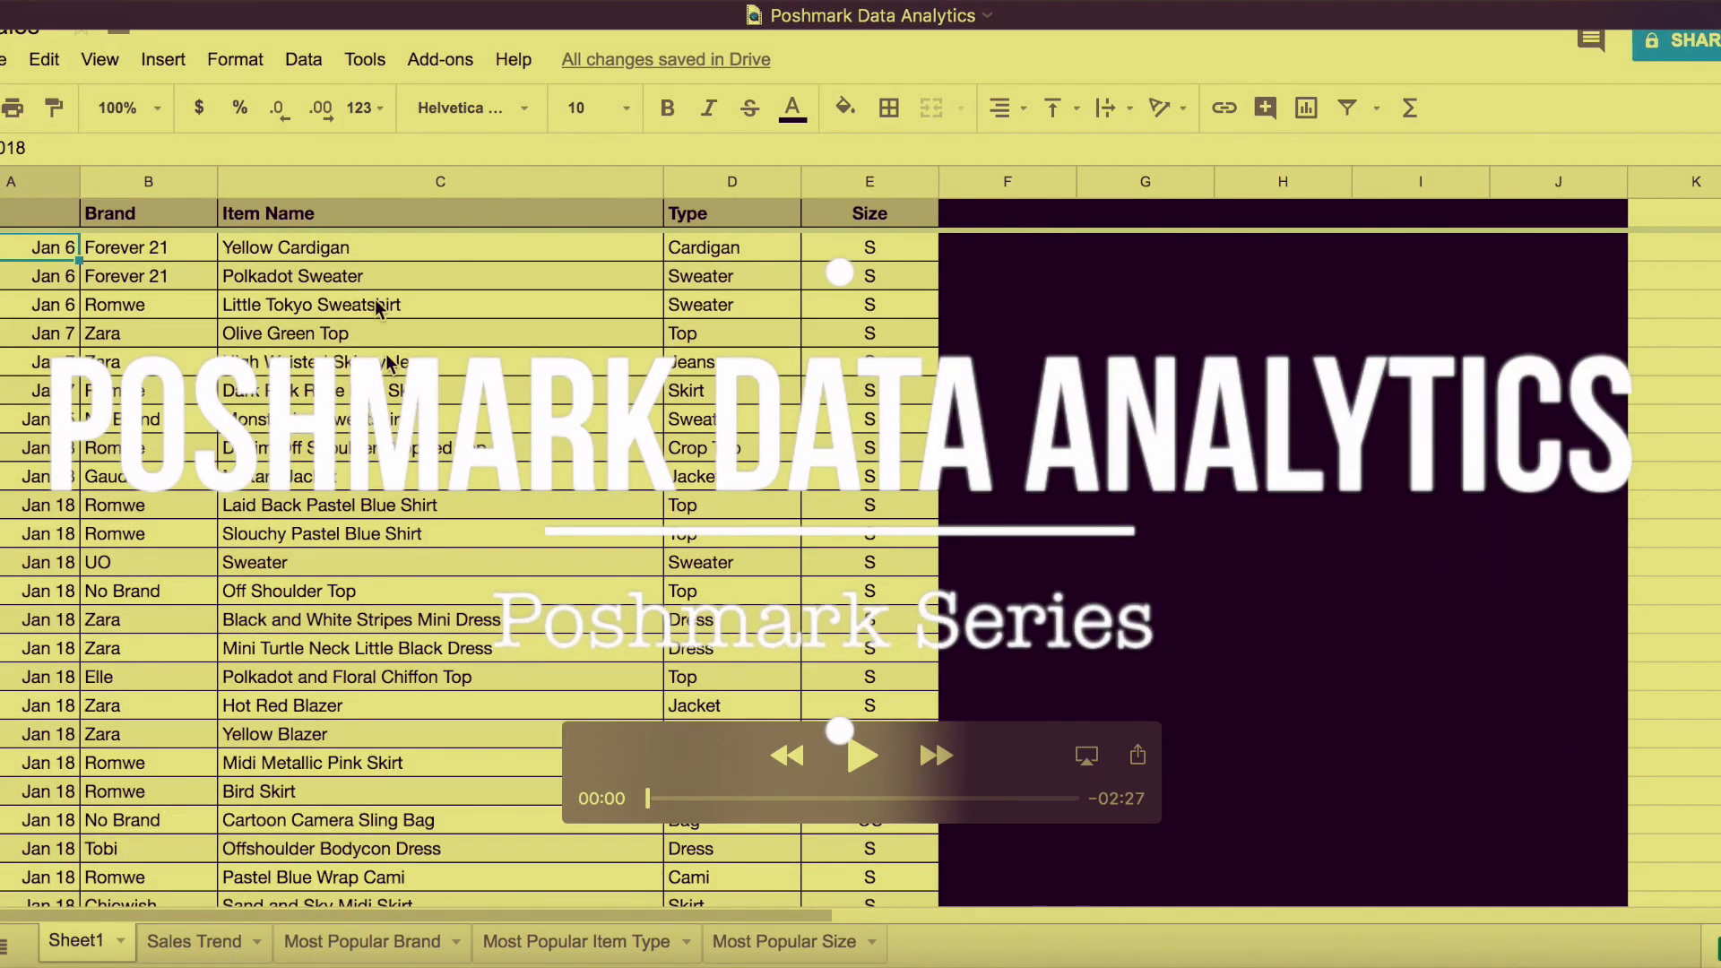
Step: View the Most Popular Size sheet's size counts and donut chart
{"action": "left_click", "coordinate": [781, 940]}
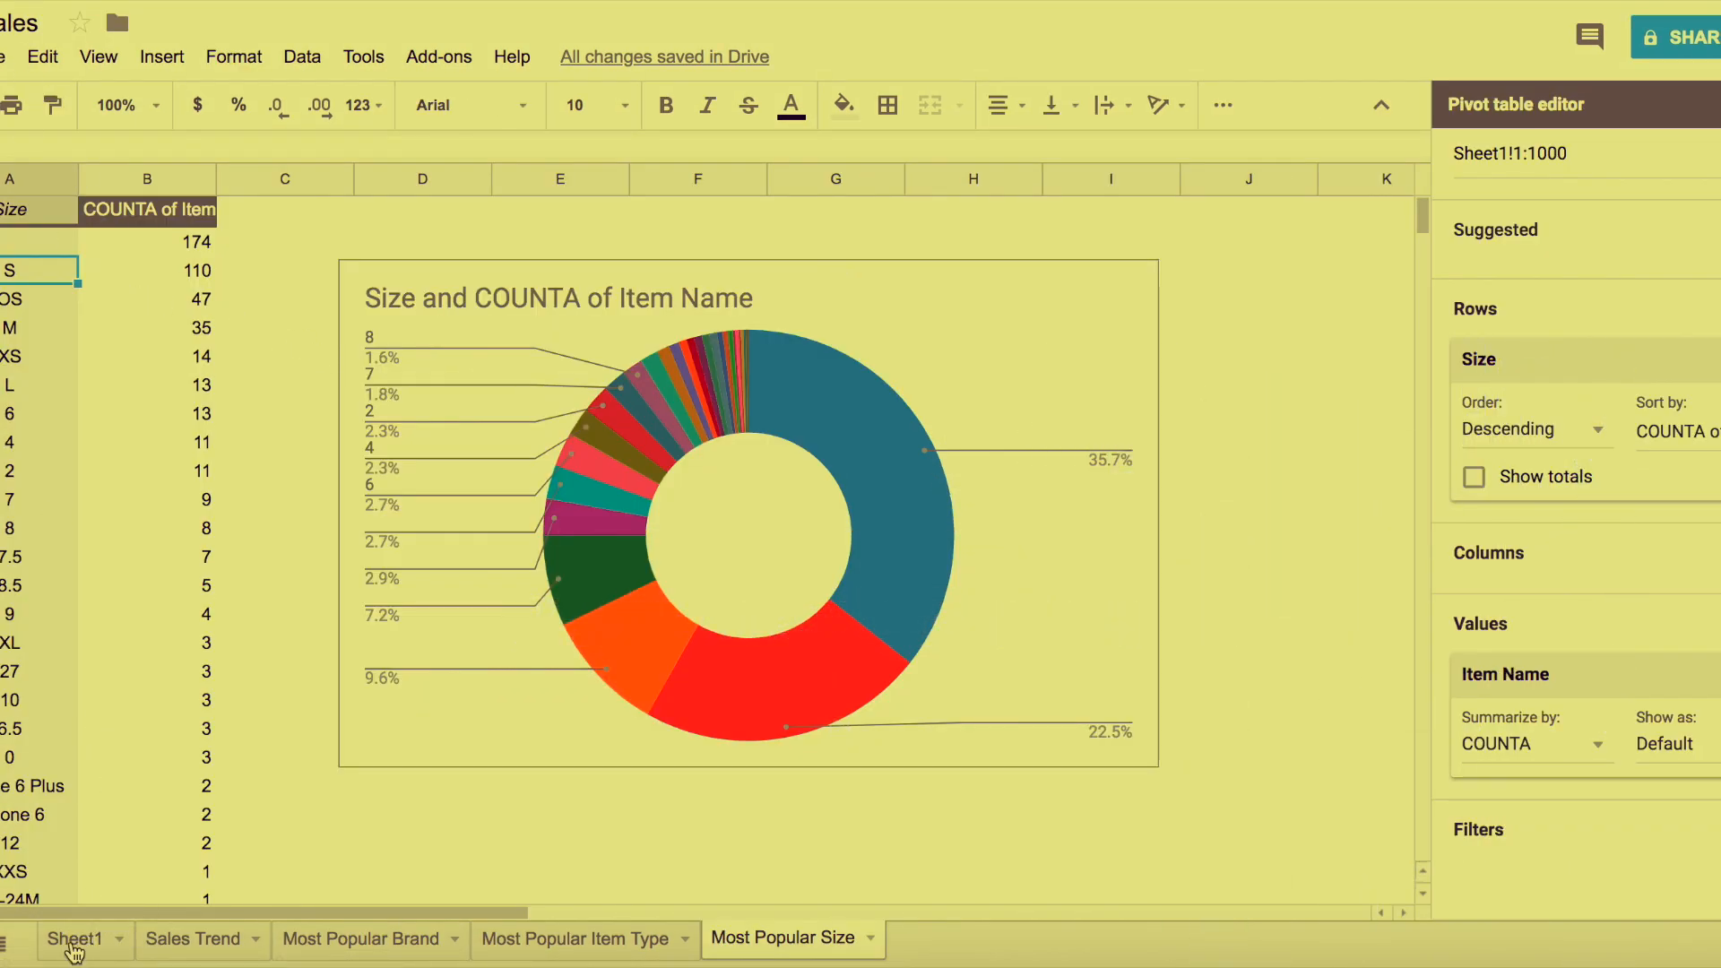
{"action": "left_click", "coordinate": [74, 939]}
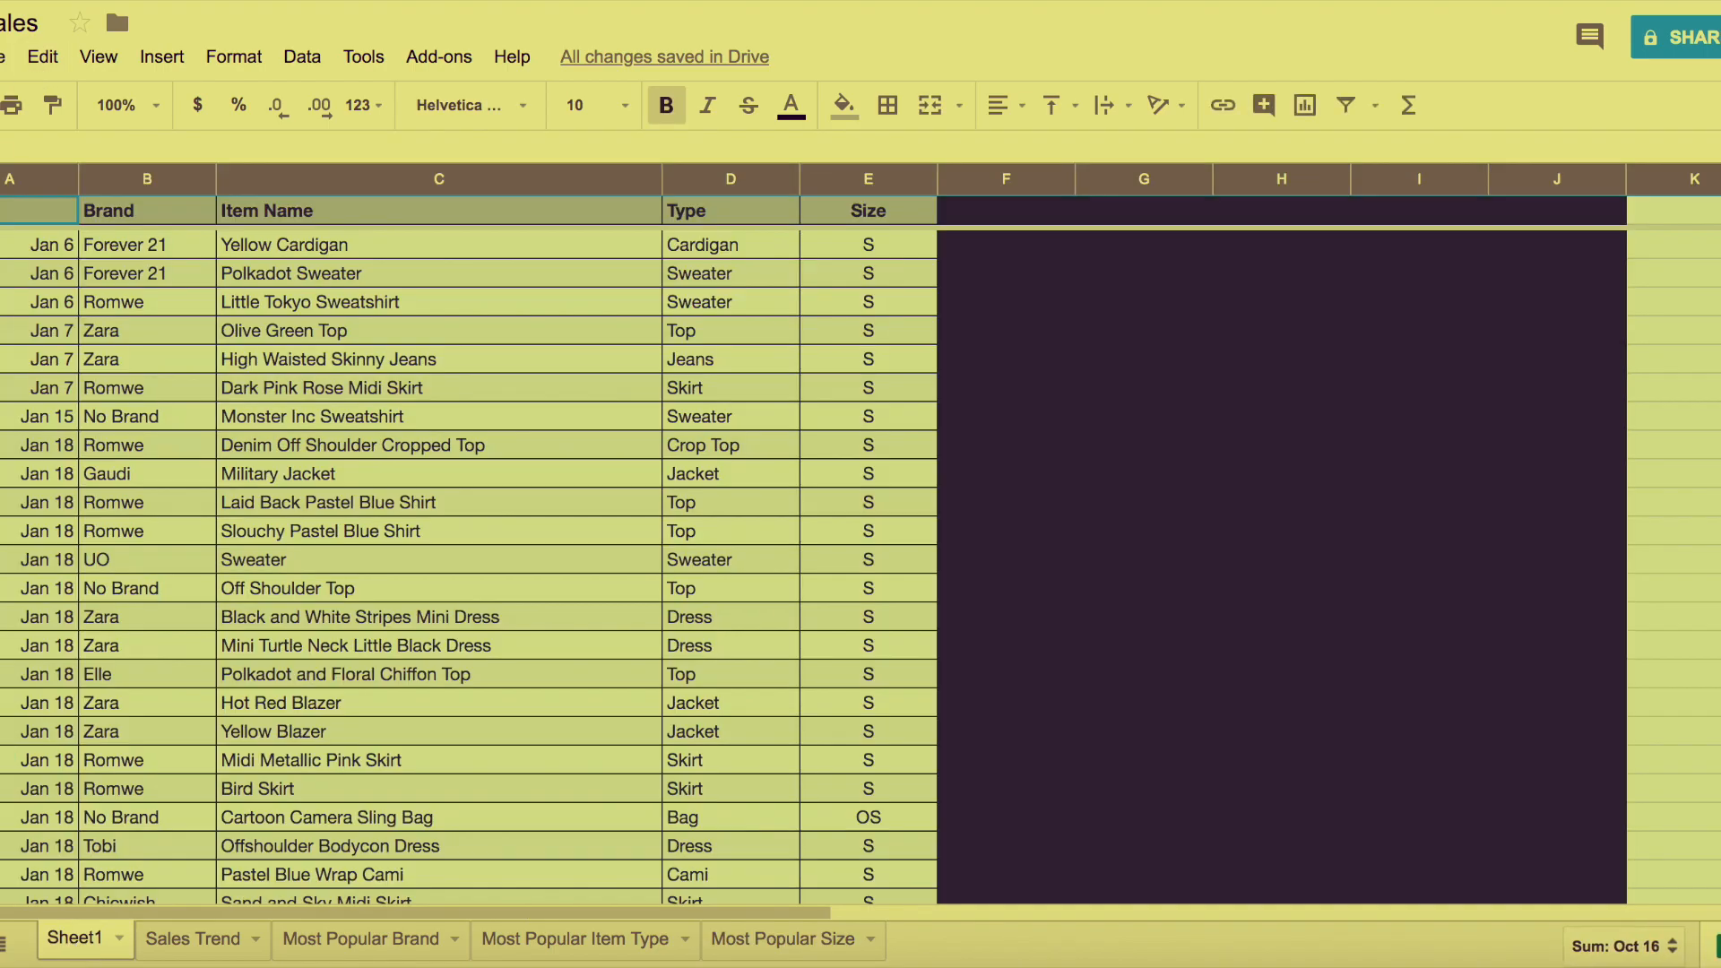
{"action": "left_click", "coordinate": [302, 56]}
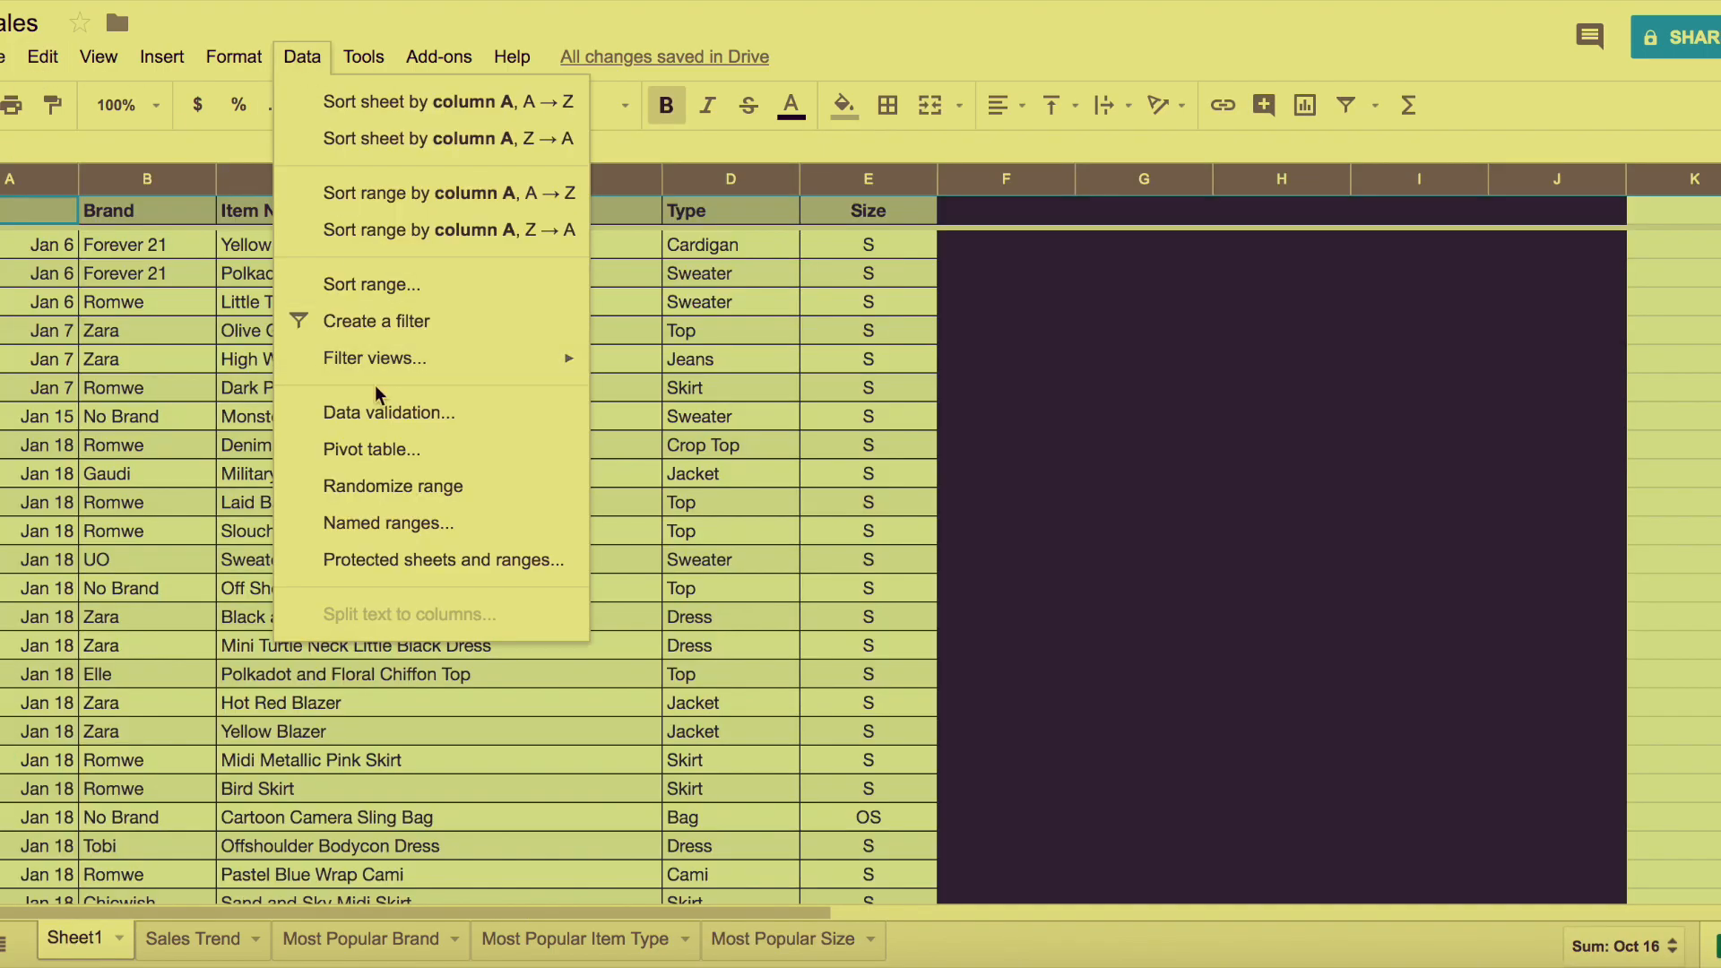
{"action": "left_click", "coordinate": [44, 246]}
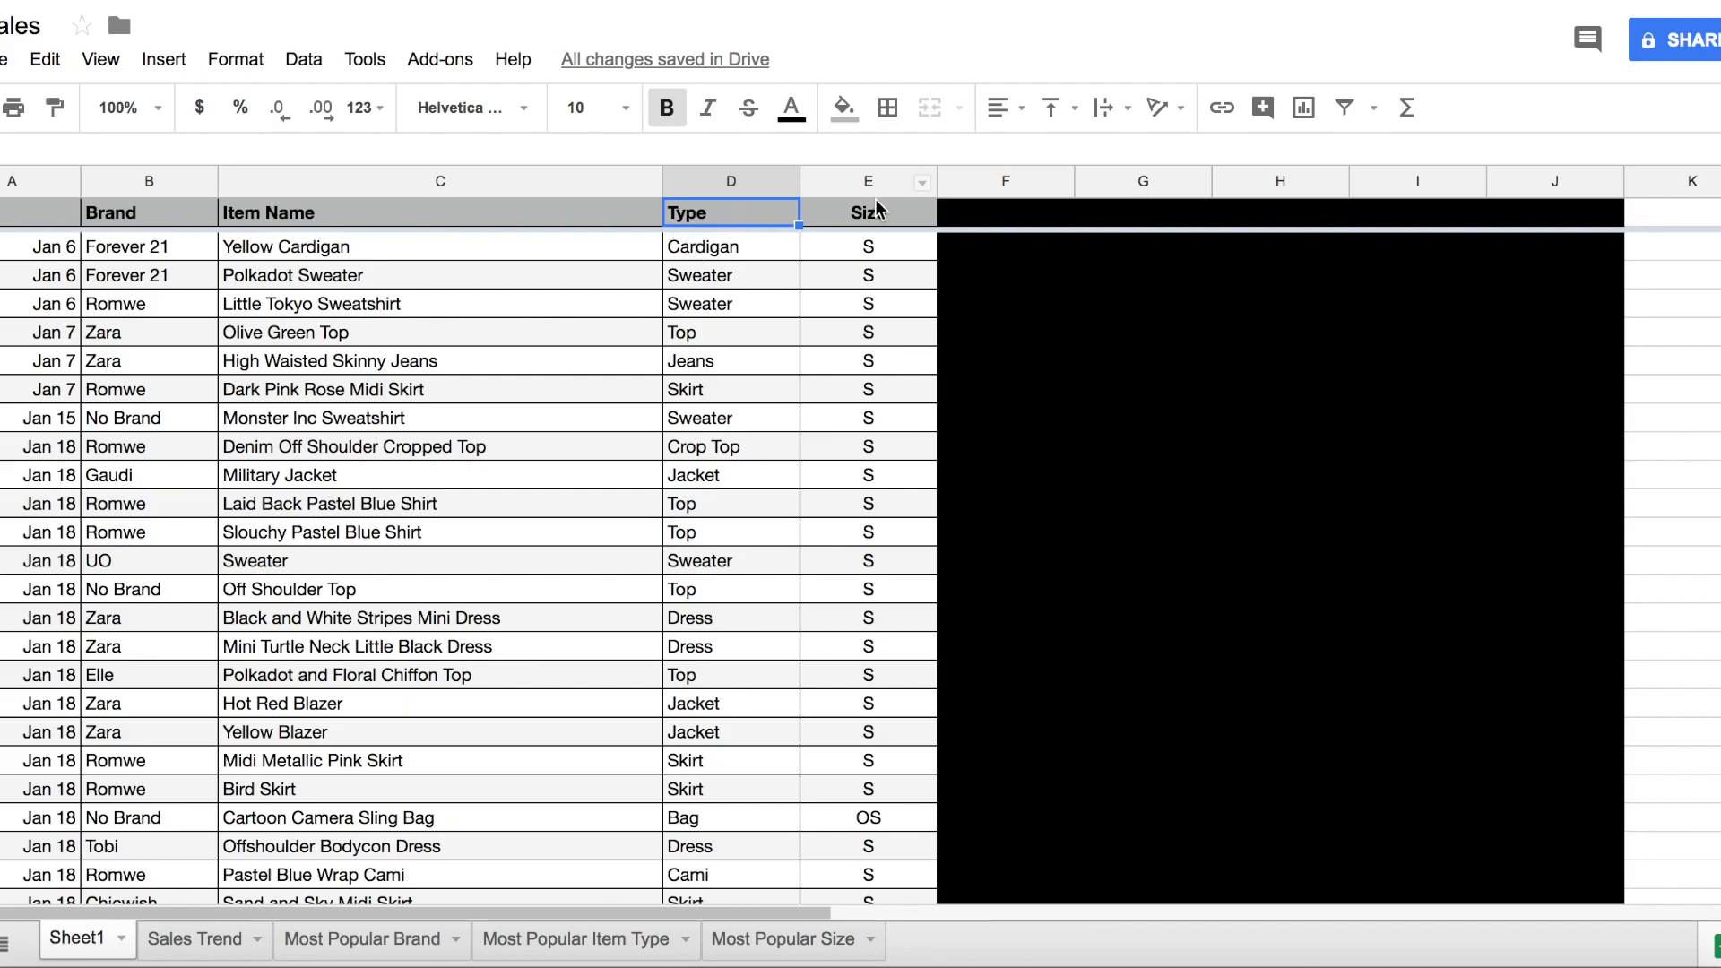
{"action": "left_click", "coordinate": [867, 246]}
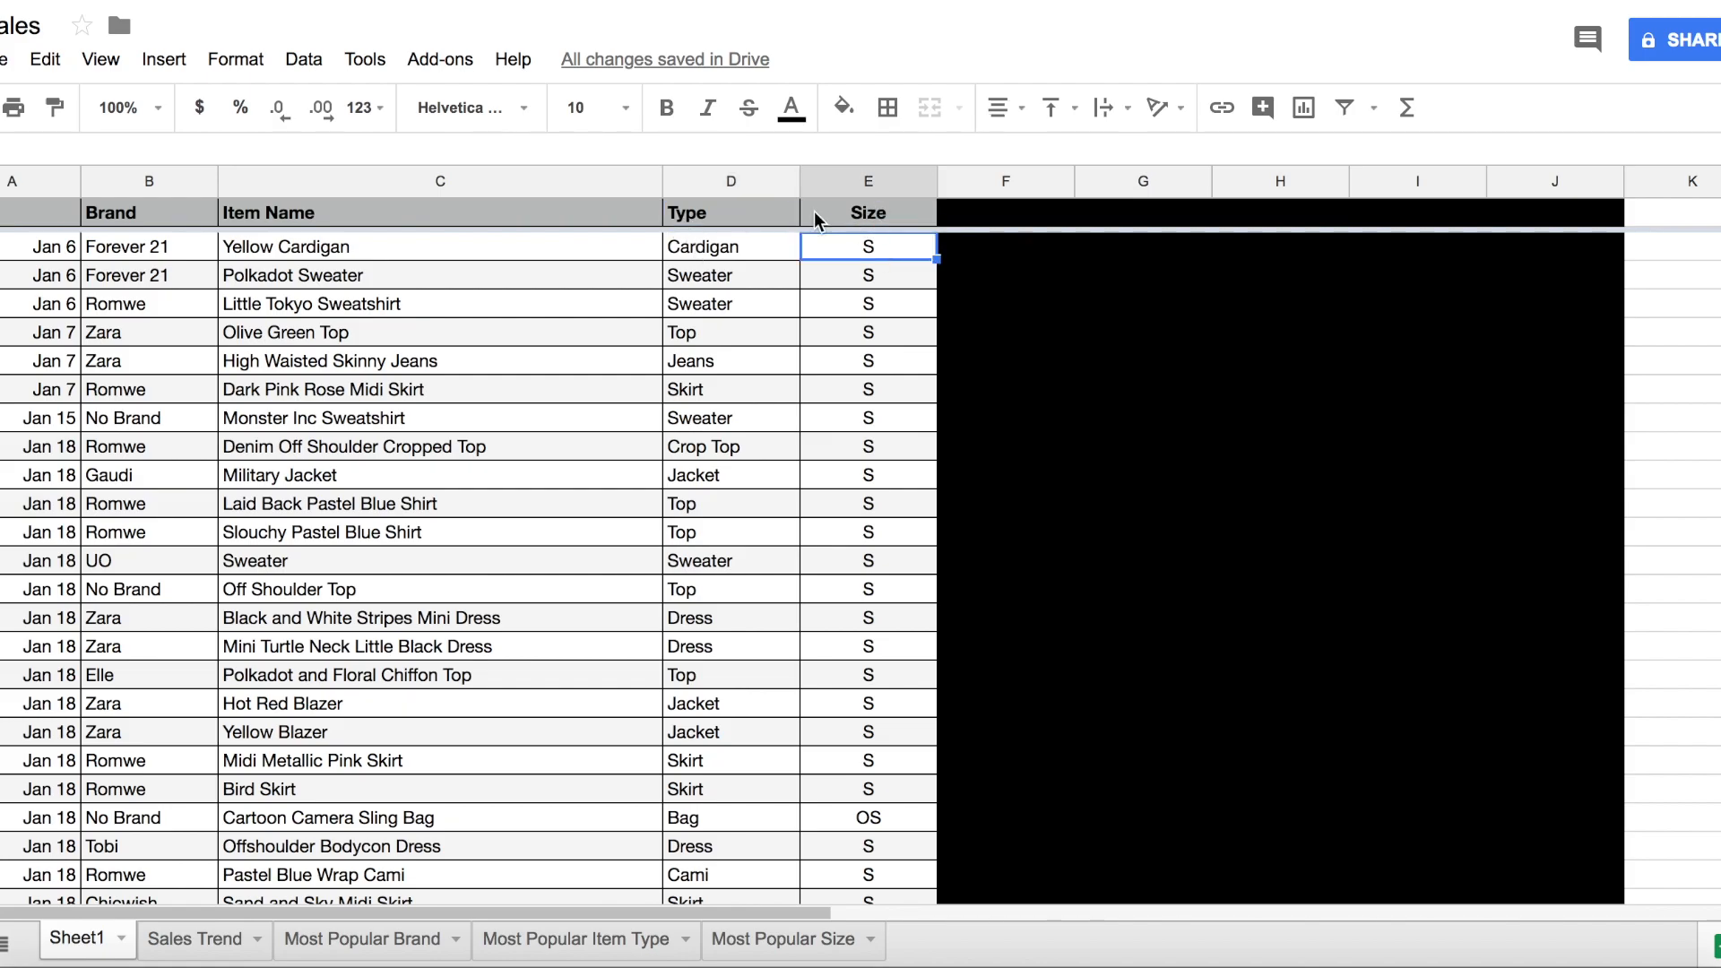
{"action": "mouse_move", "coordinate": [220, 675]}
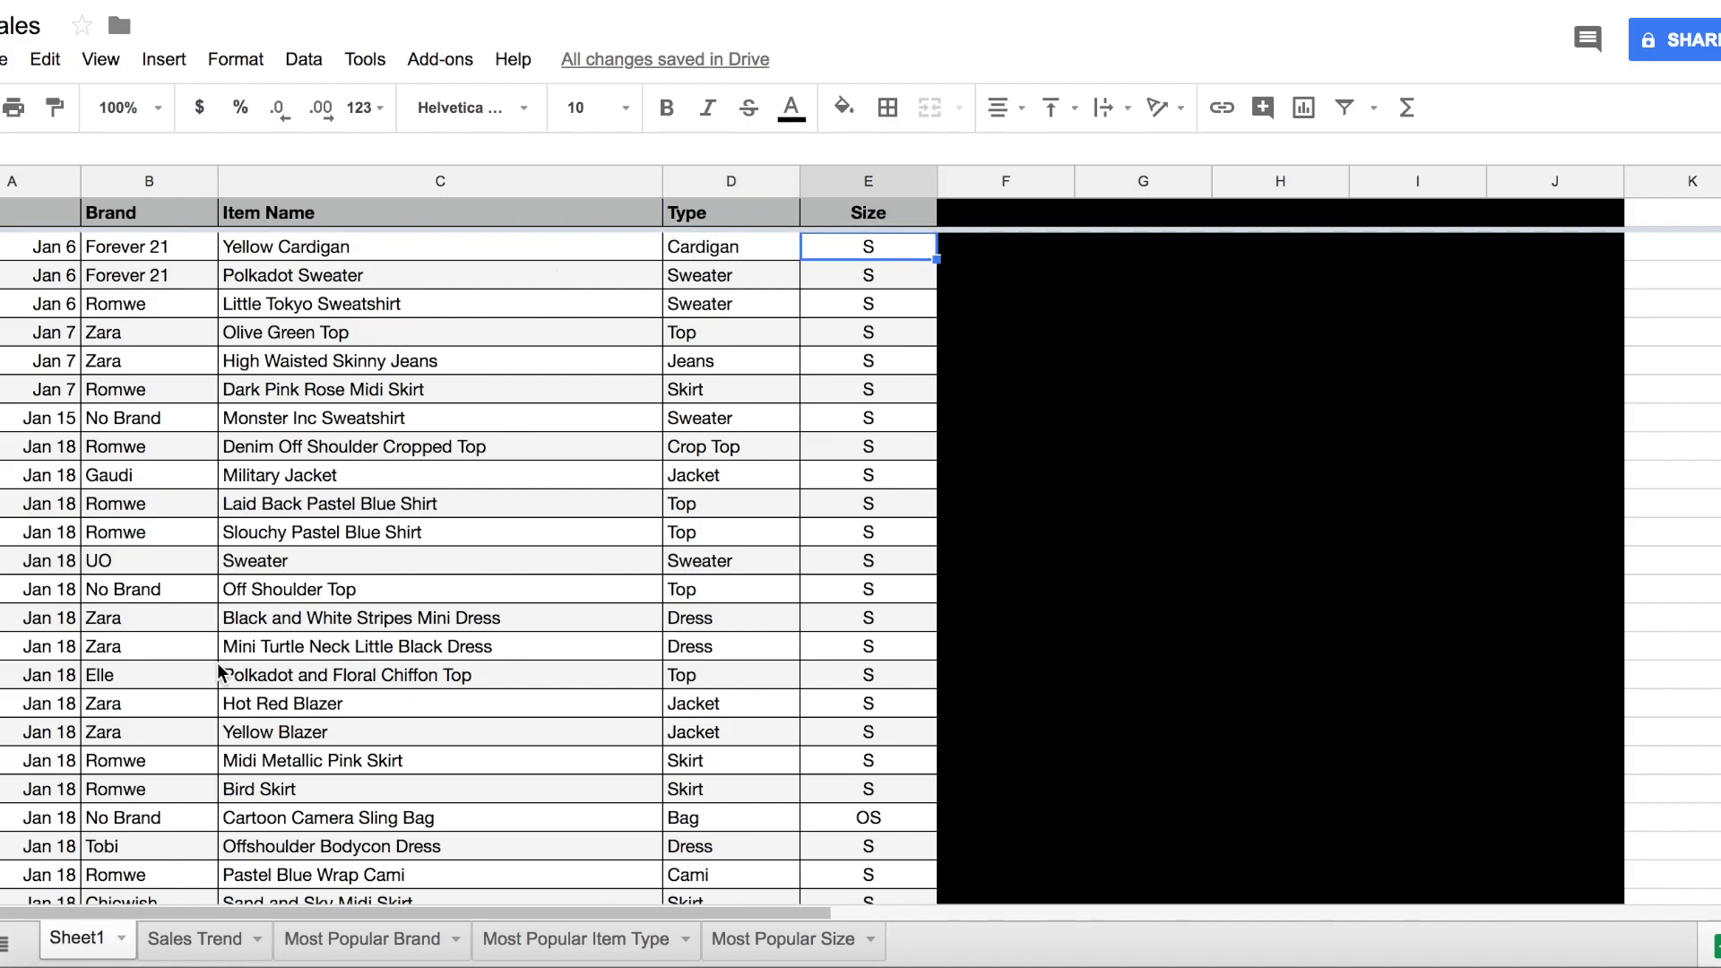
{"action": "mouse_move", "coordinate": [42, 229]}
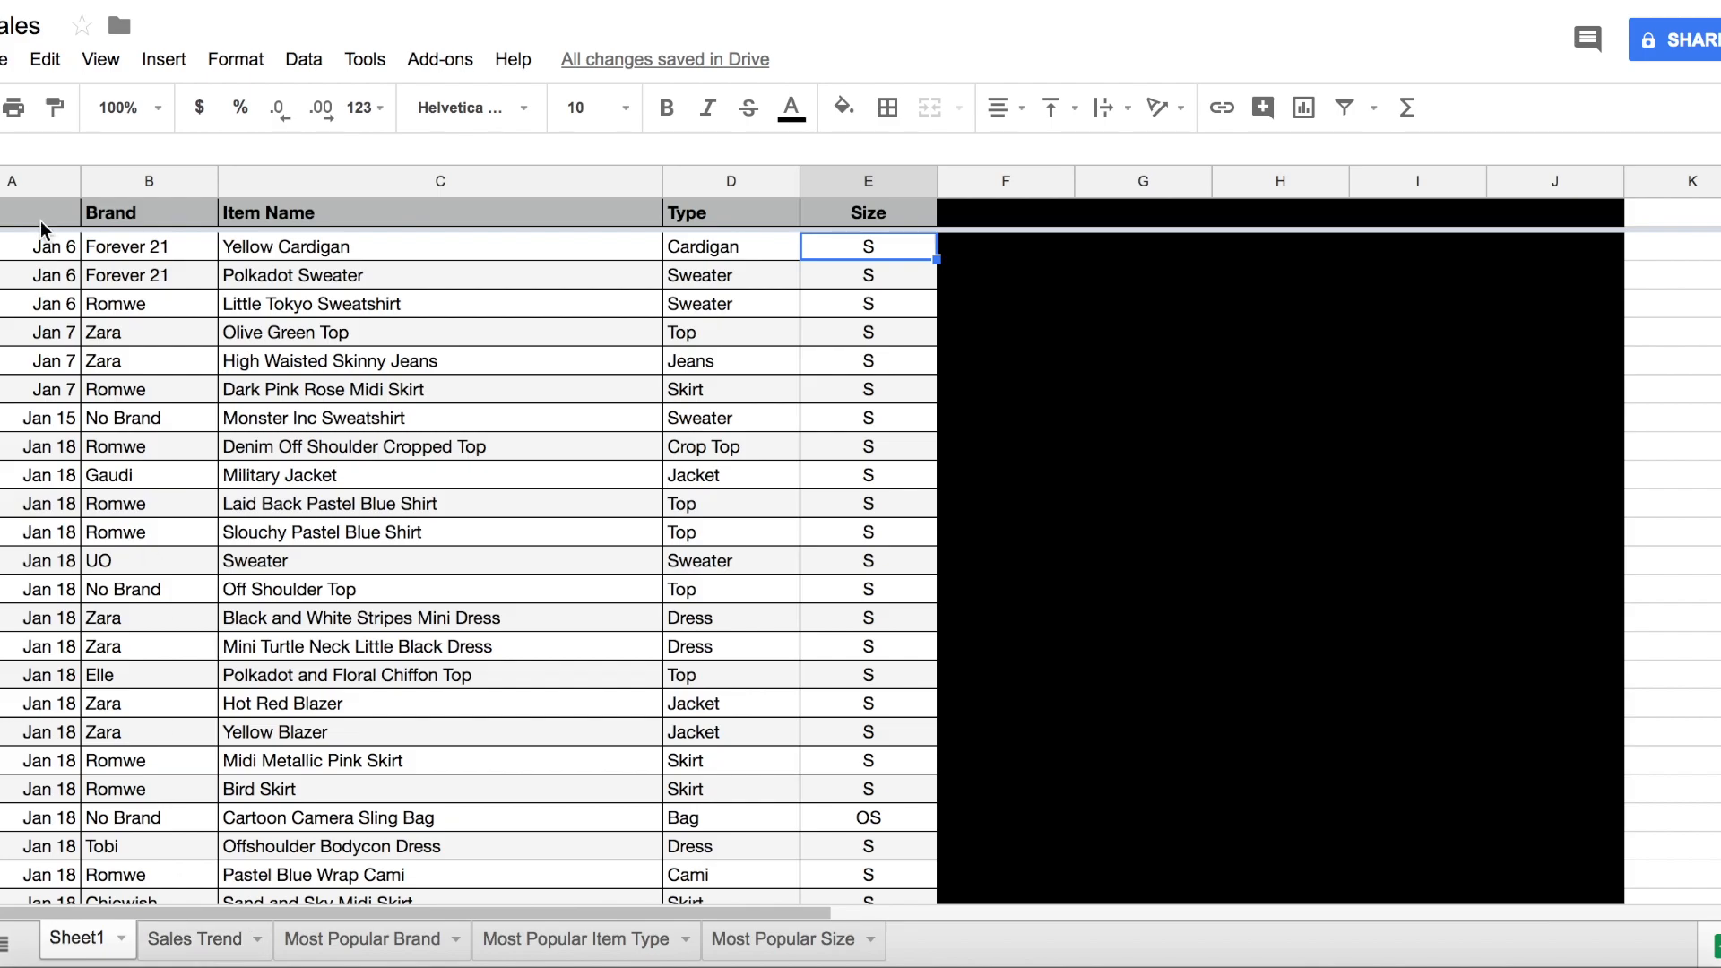
{"action": "left_click", "coordinate": [39, 245]}
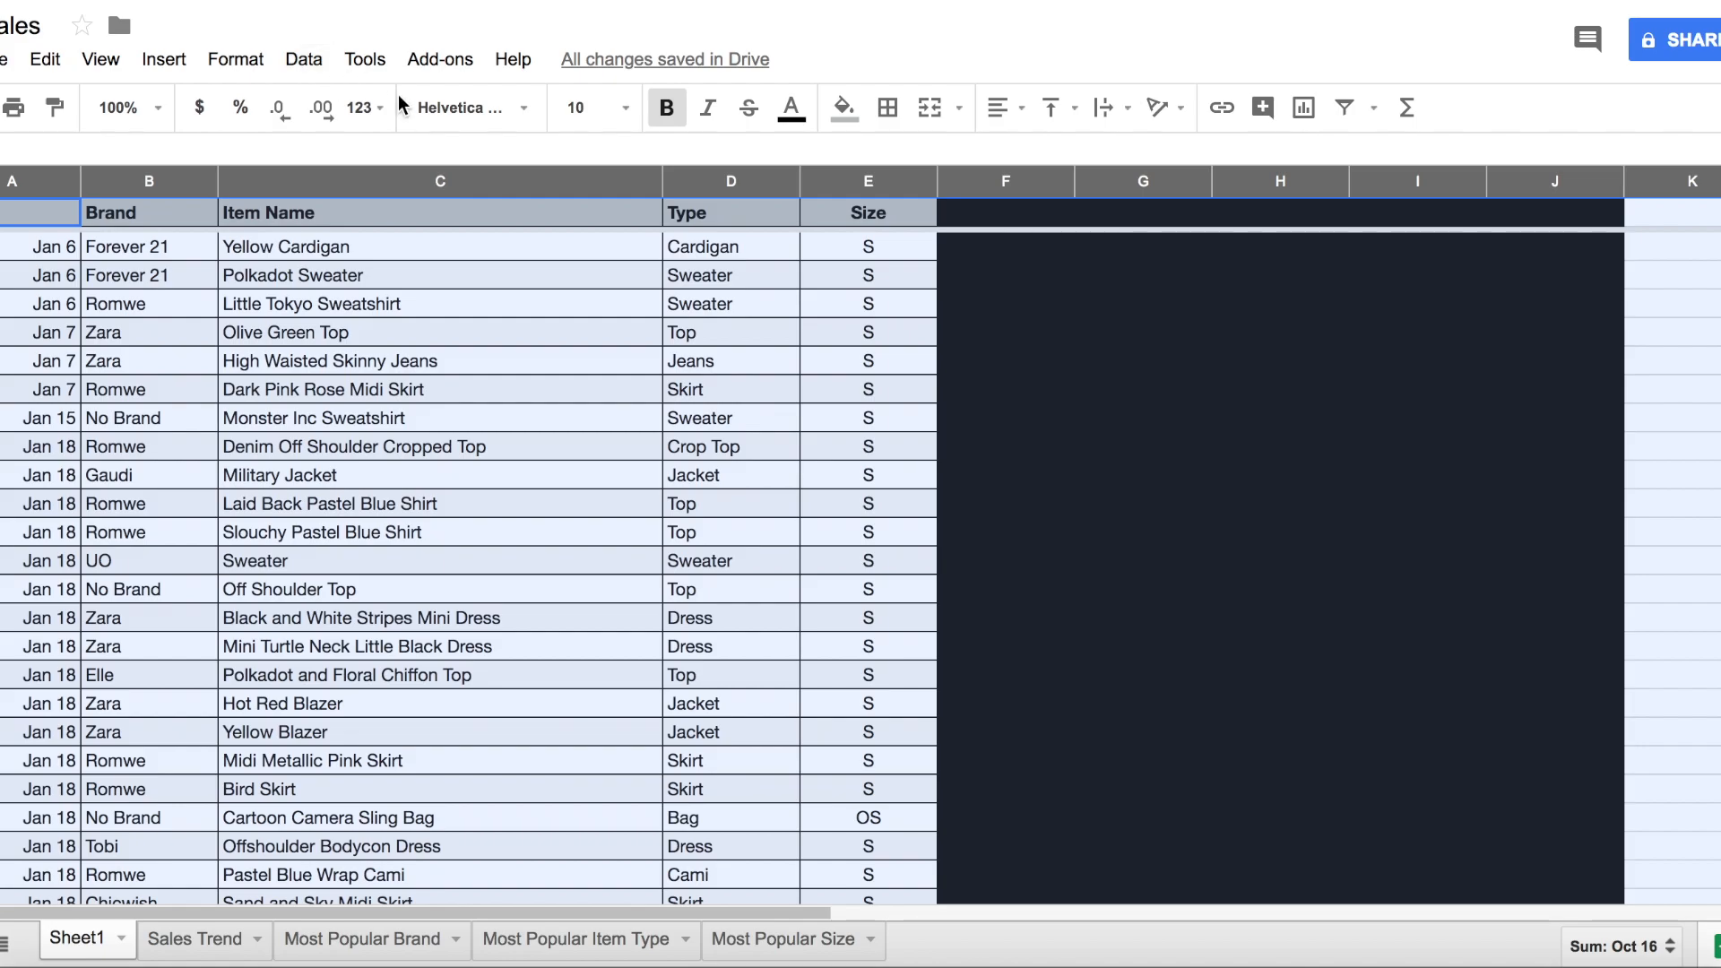
Step: Open Sales Trend and point out the Jan 6, Jan 7 and Jan 15 counts
{"action": "left_click", "coordinate": [195, 938]}
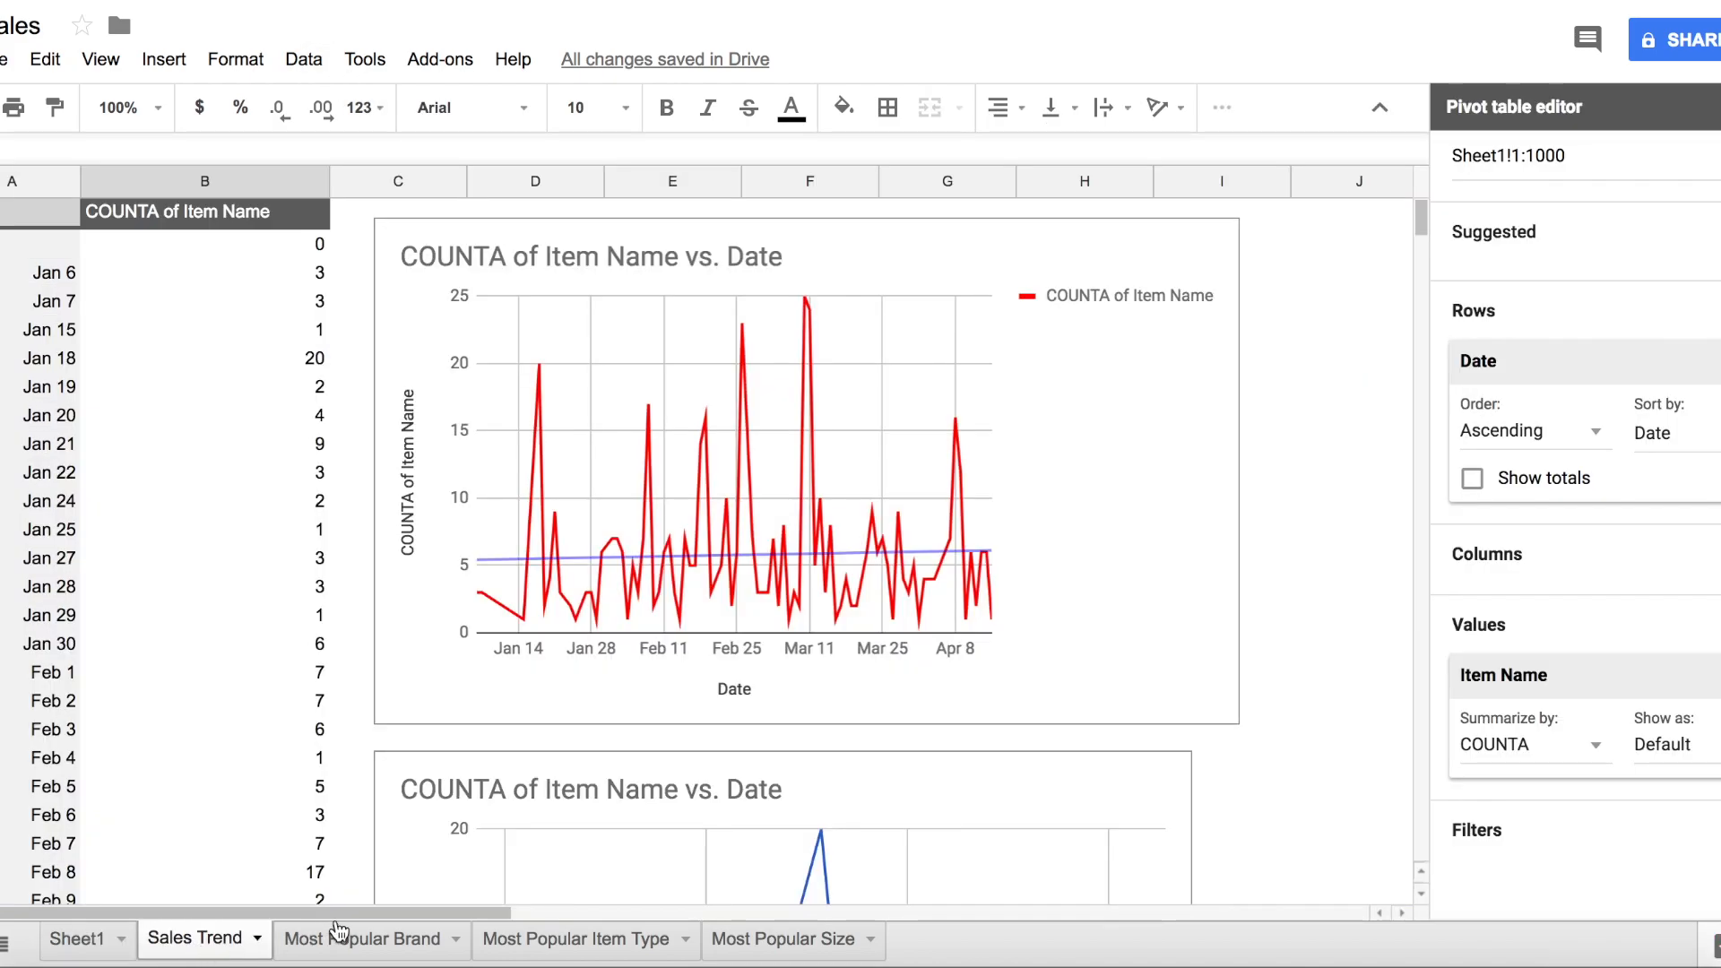
{"action": "mouse_move", "coordinate": [543, 645]}
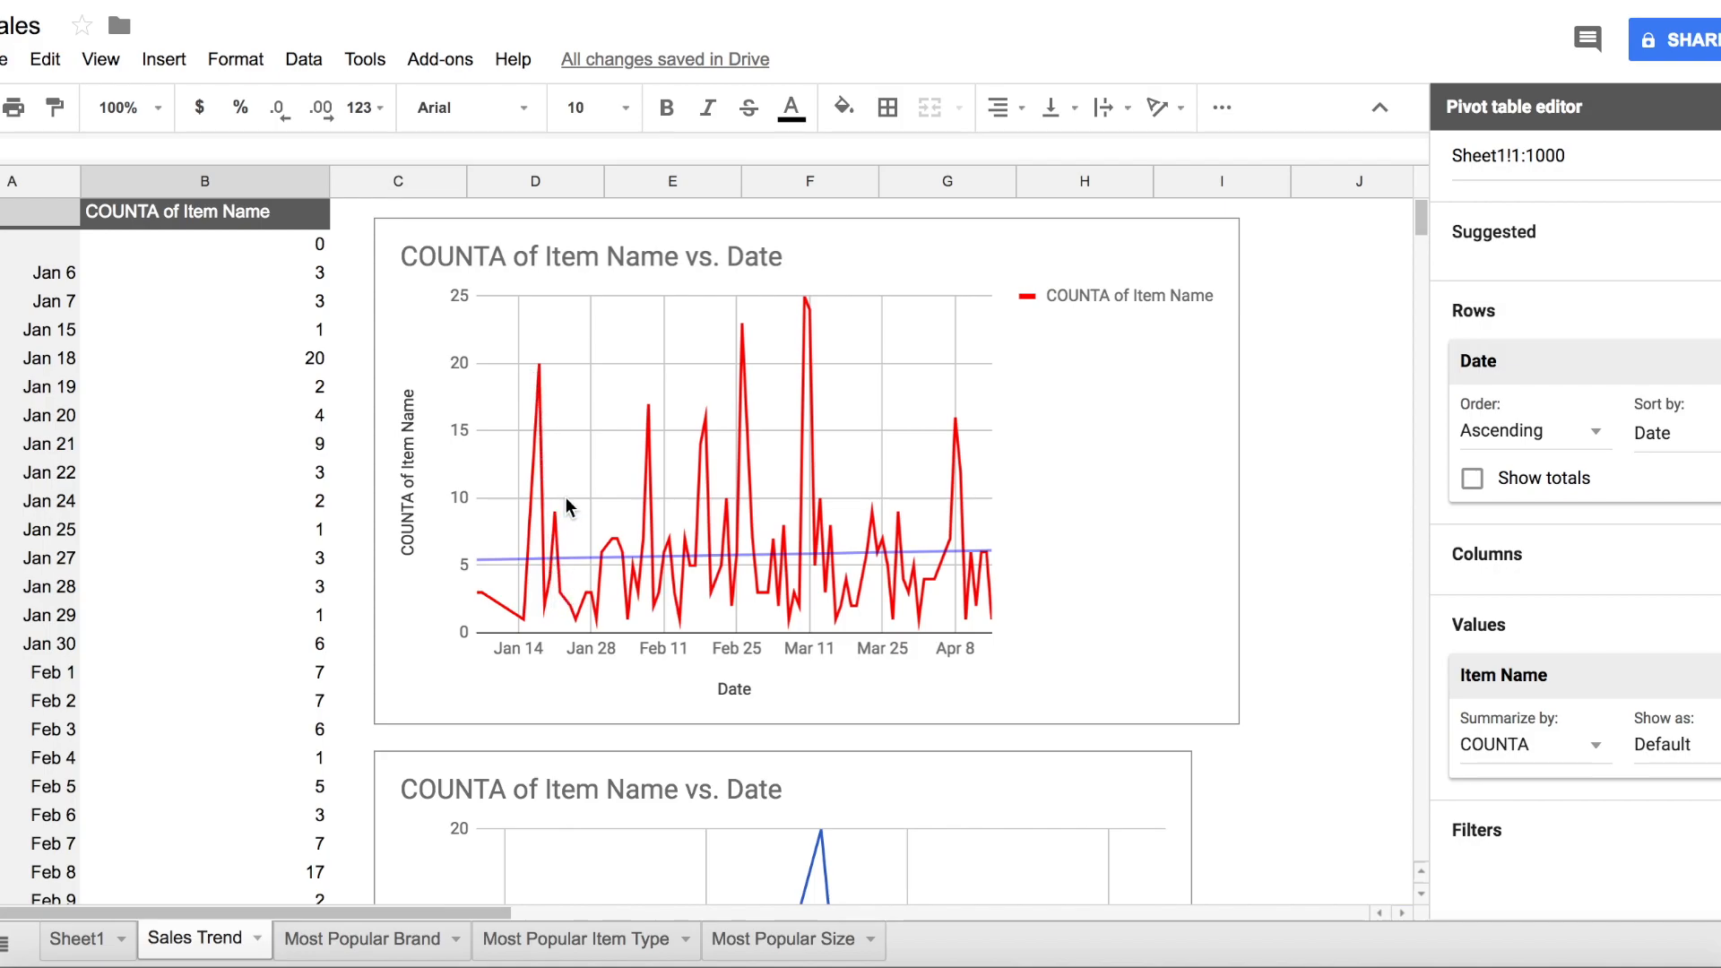
{"action": "mouse_move", "coordinate": [663, 559]}
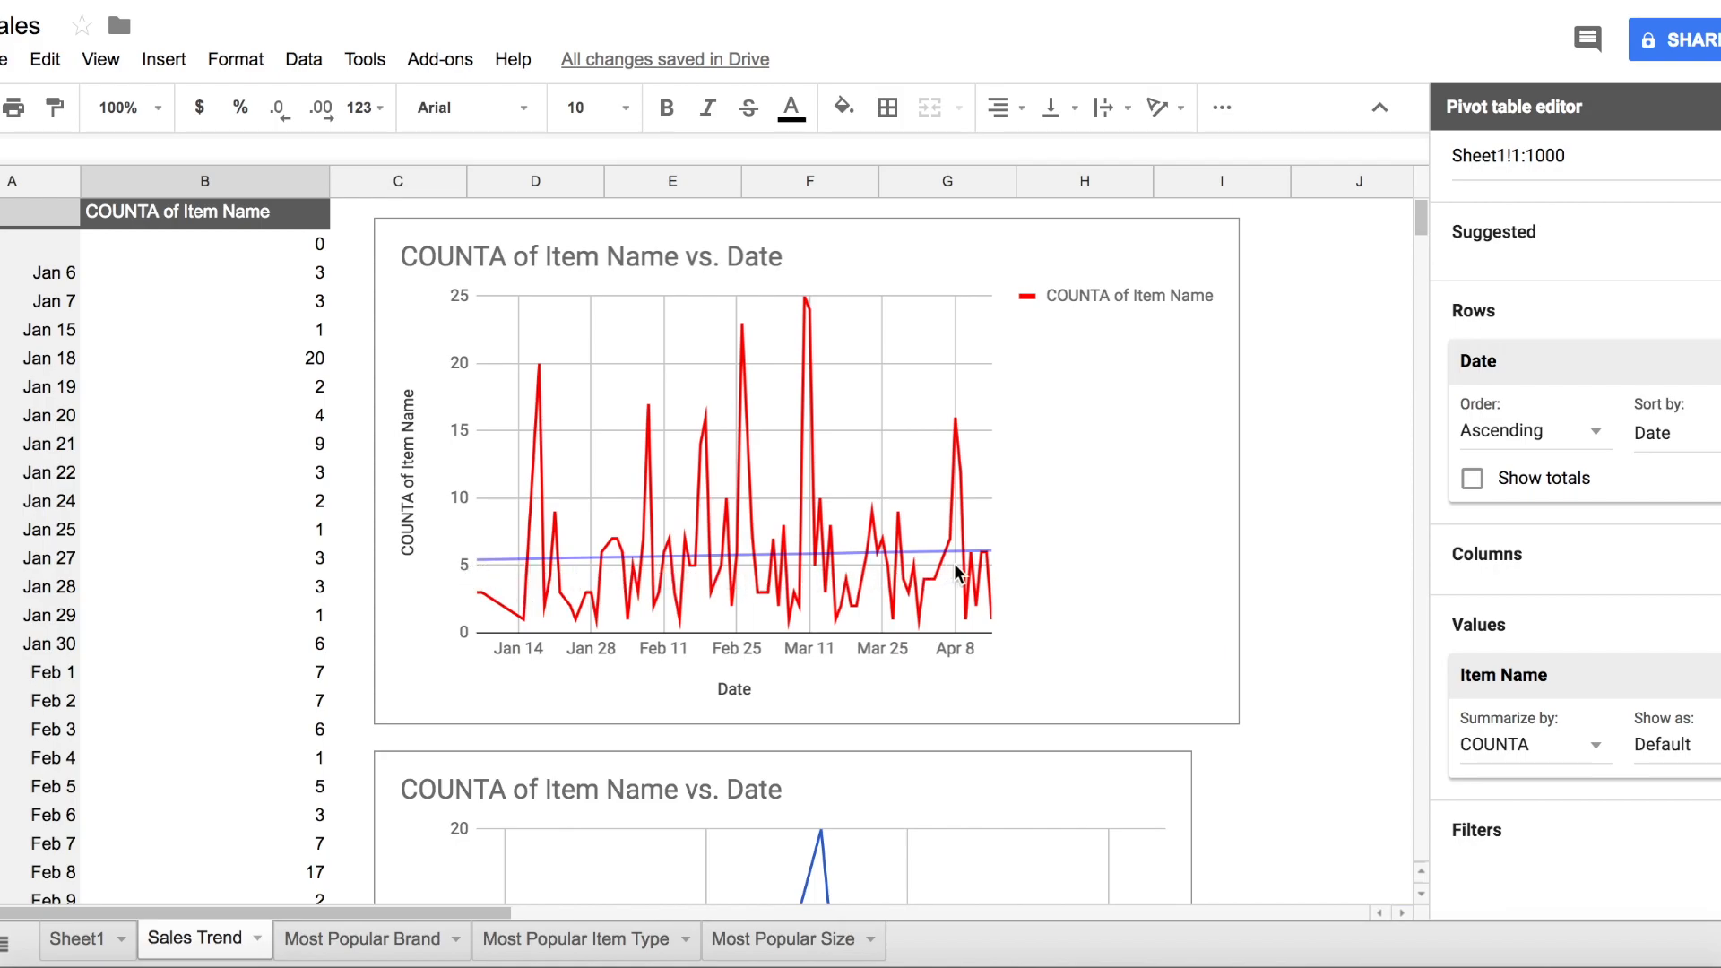
{"action": "left_click", "coordinate": [52, 273]}
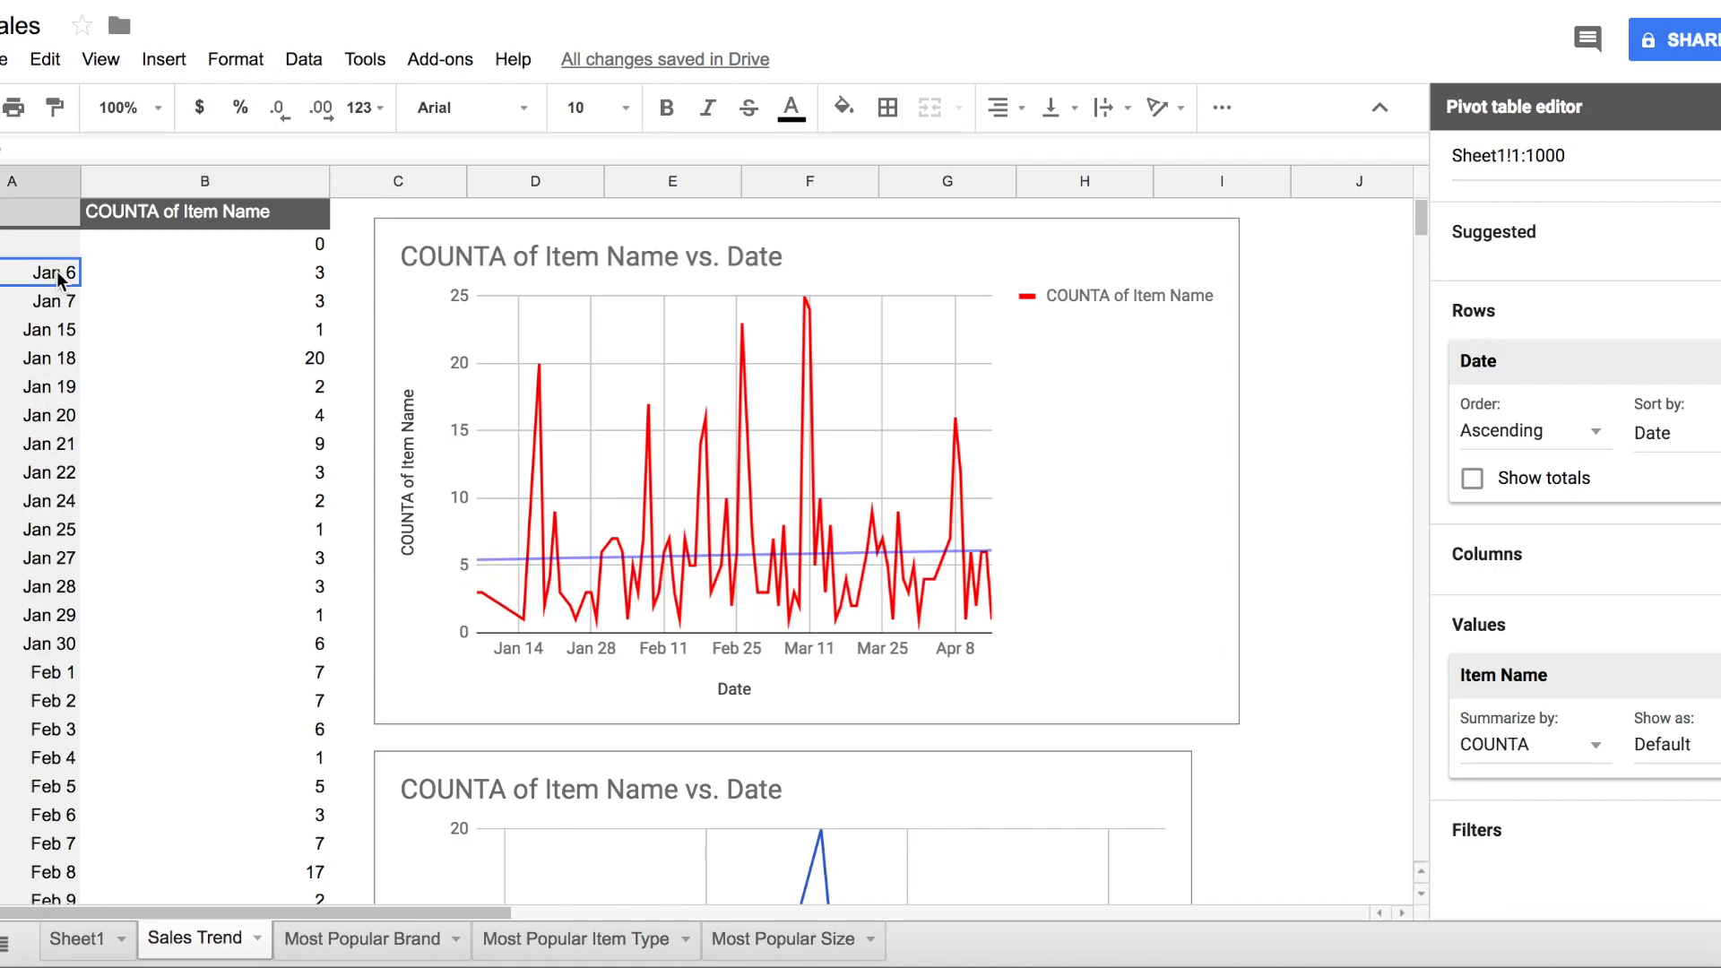
{"action": "left_click", "coordinate": [204, 301]}
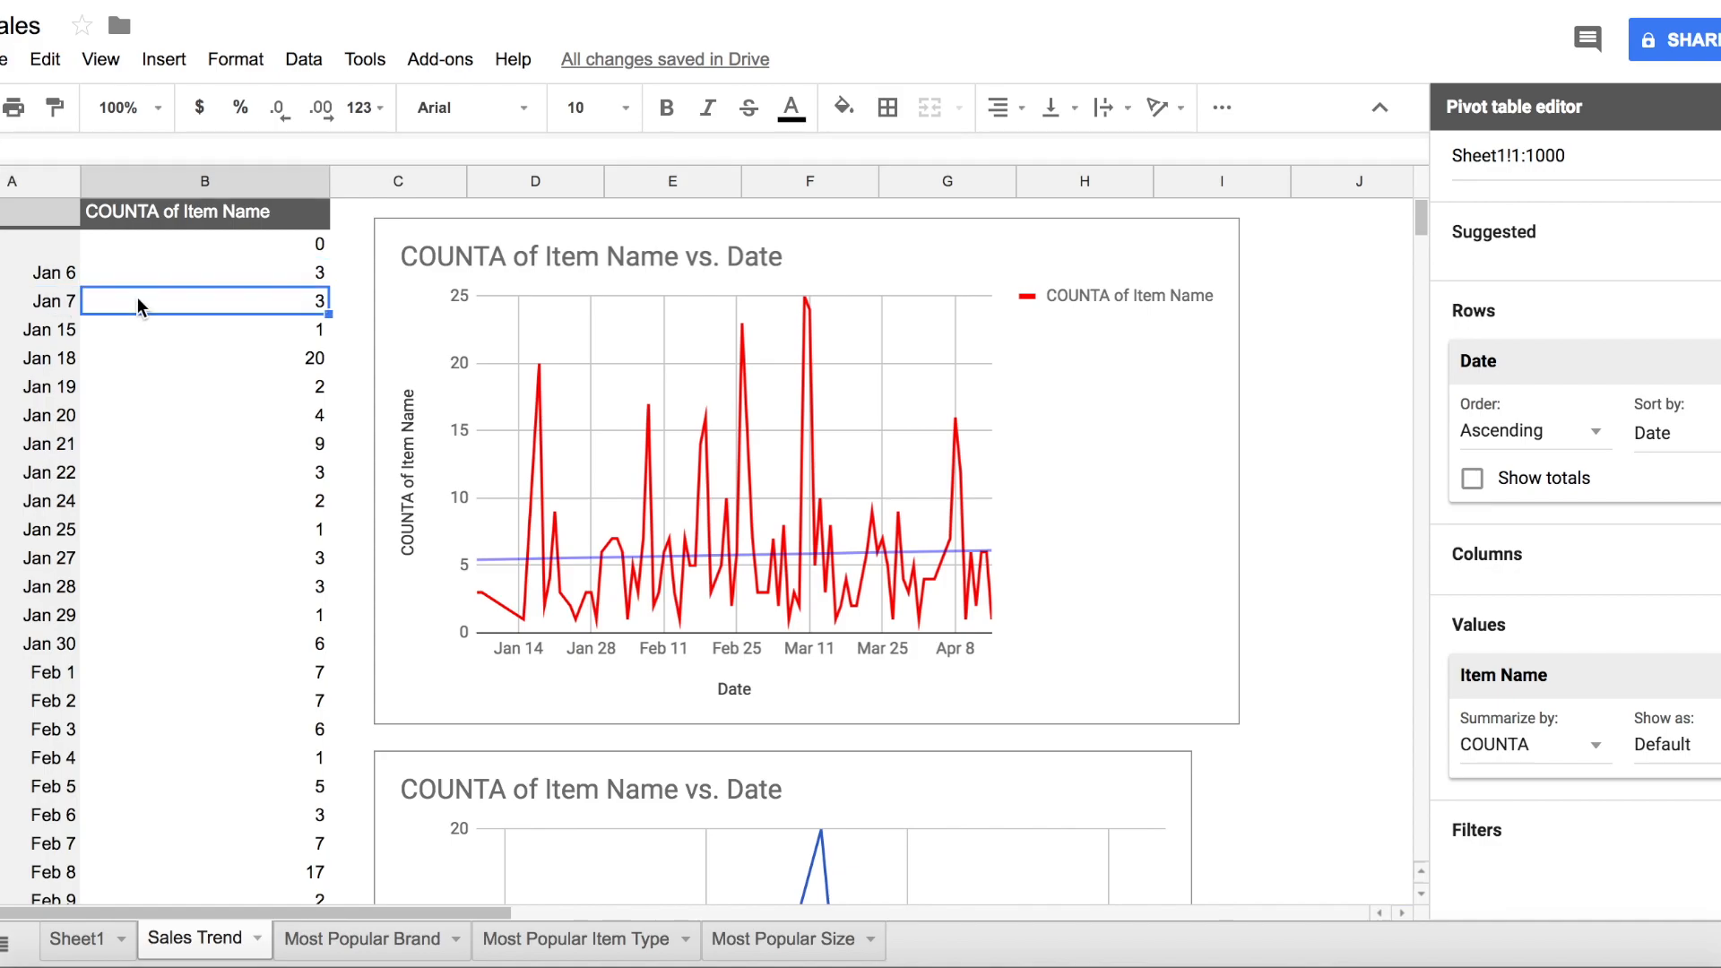
{"action": "left_click", "coordinate": [203, 329]}
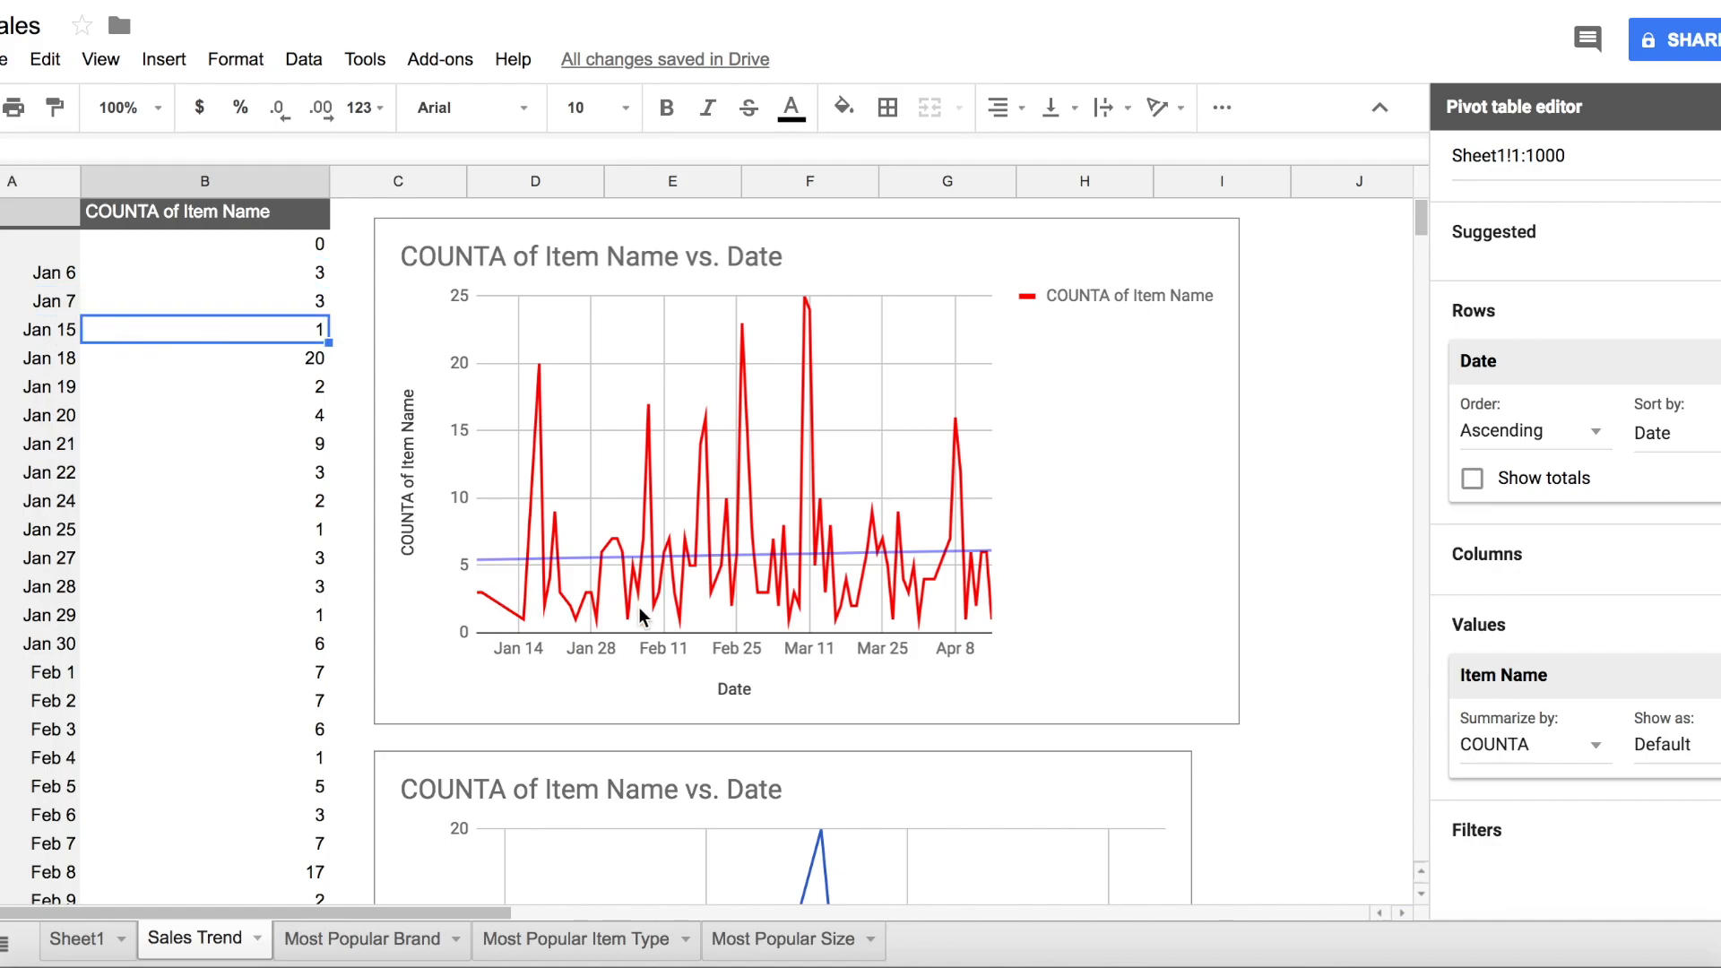
{"action": "scroll", "scroll_direction": "down", "scroll_amount": 3}
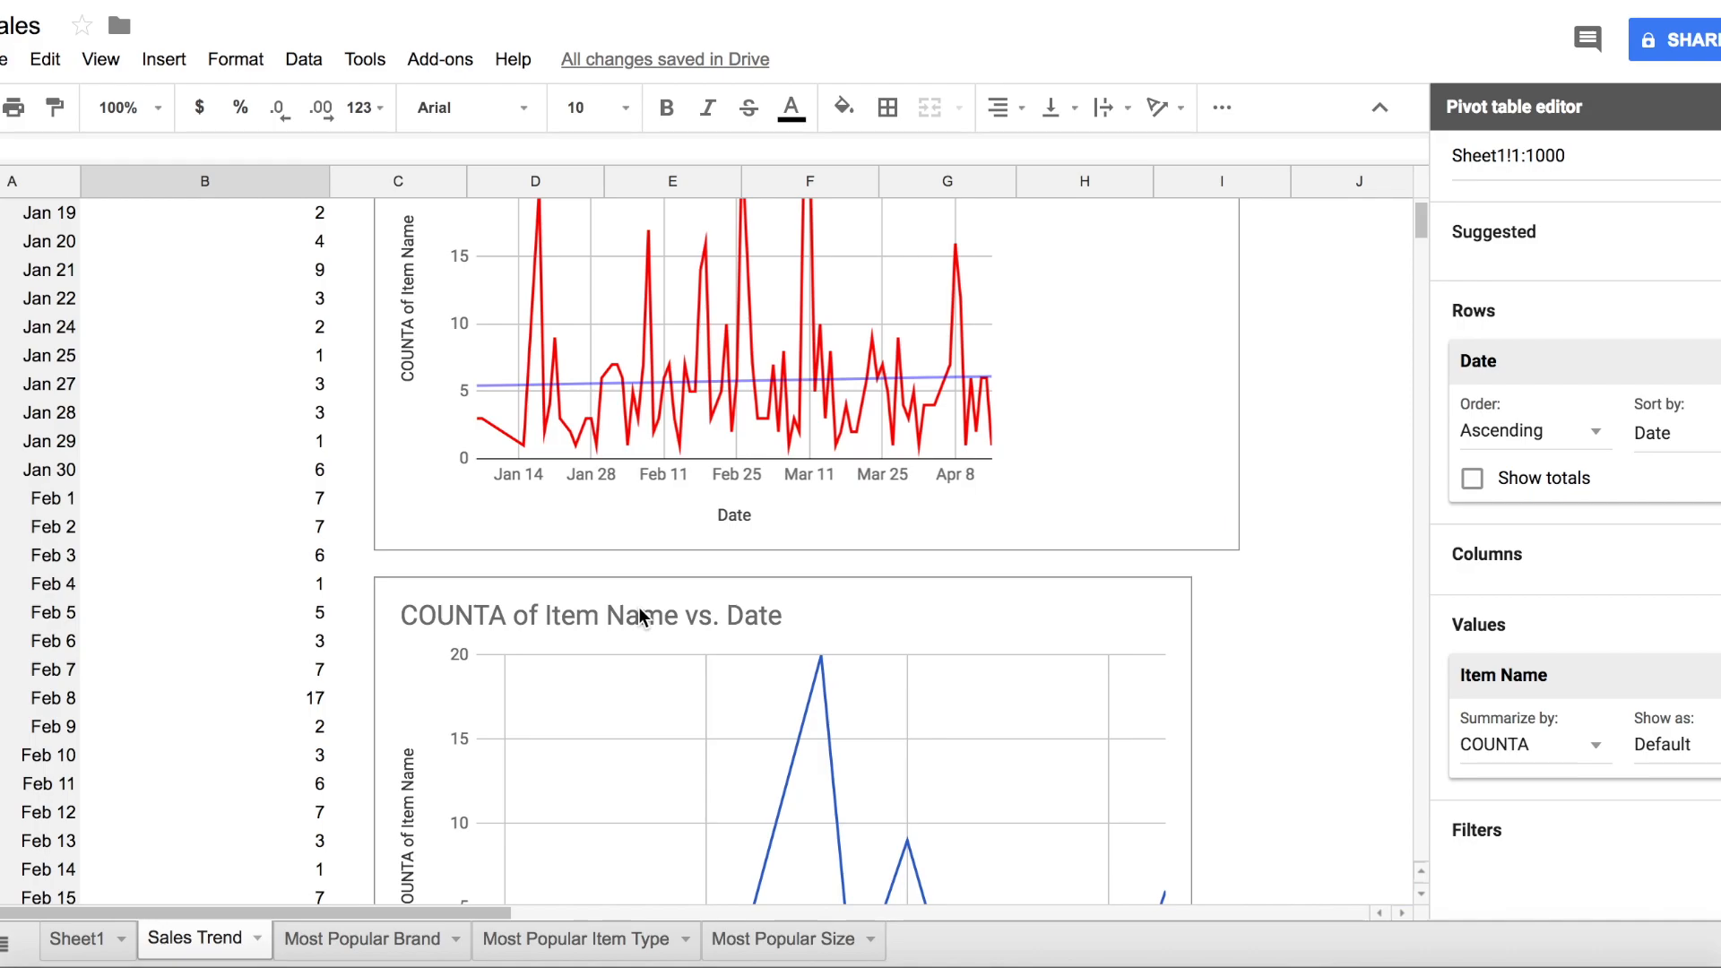
Step: Scroll through the January, February and March sales line charts with their trendlines
{"action": "scroll", "scroll_direction": "down", "scroll_amount": 3}
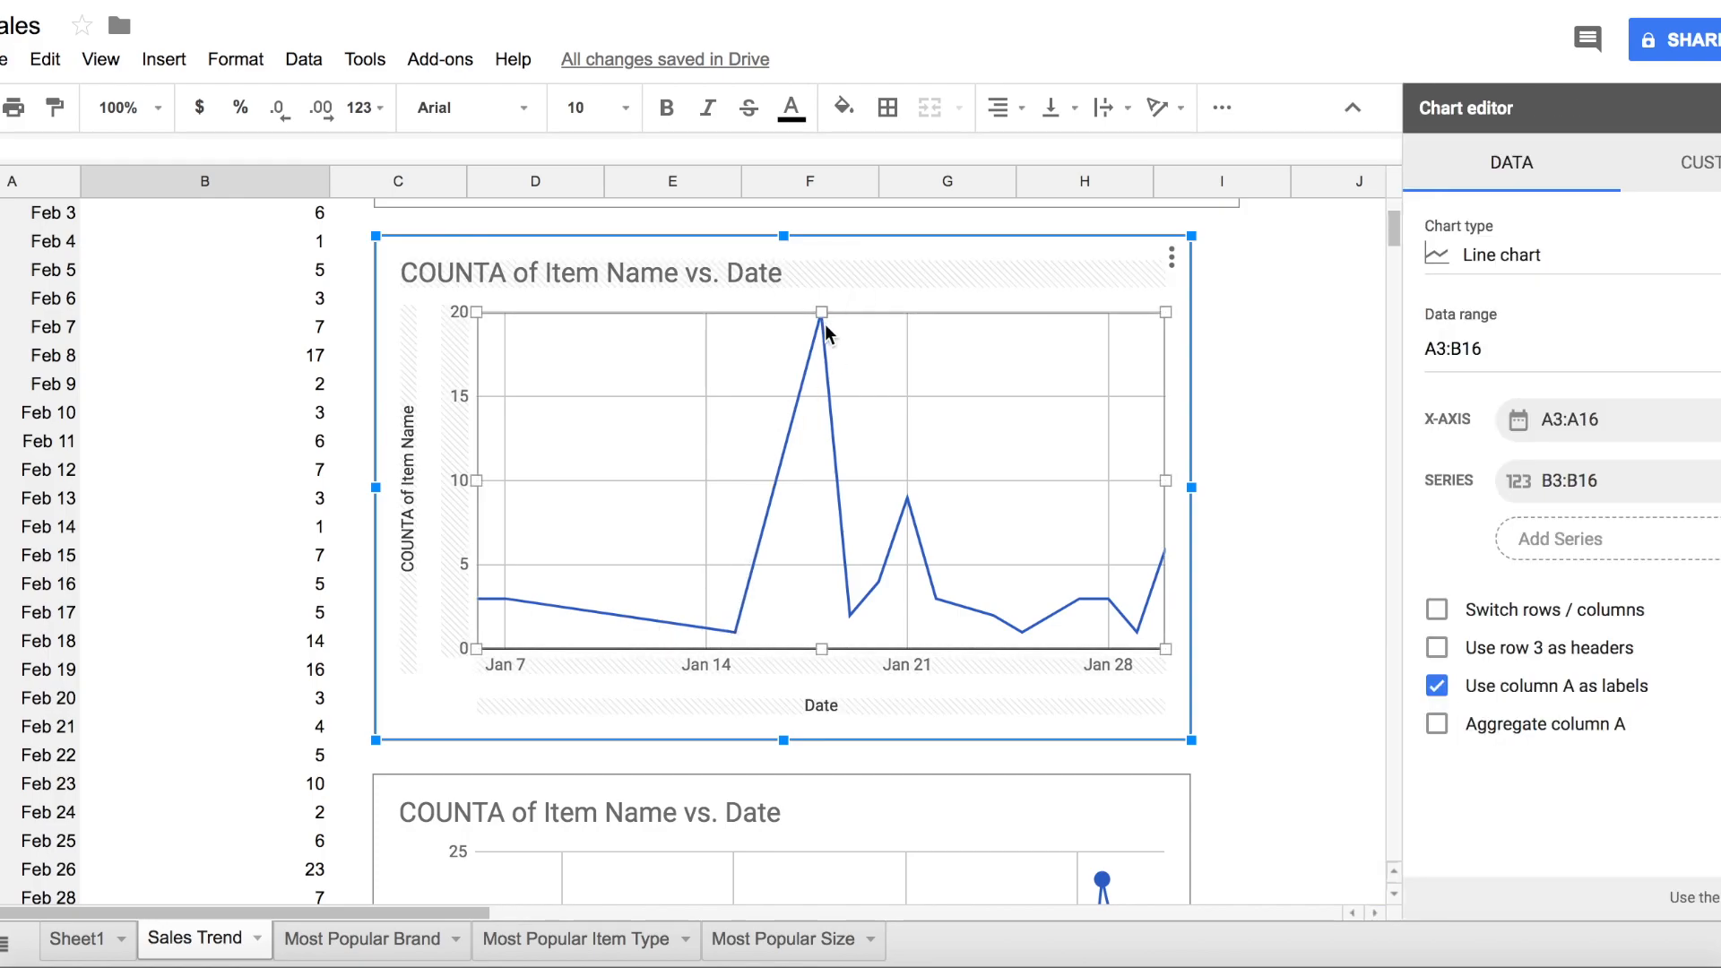
{"action": "scroll", "scroll_direction": "down", "scroll_amount": 3}
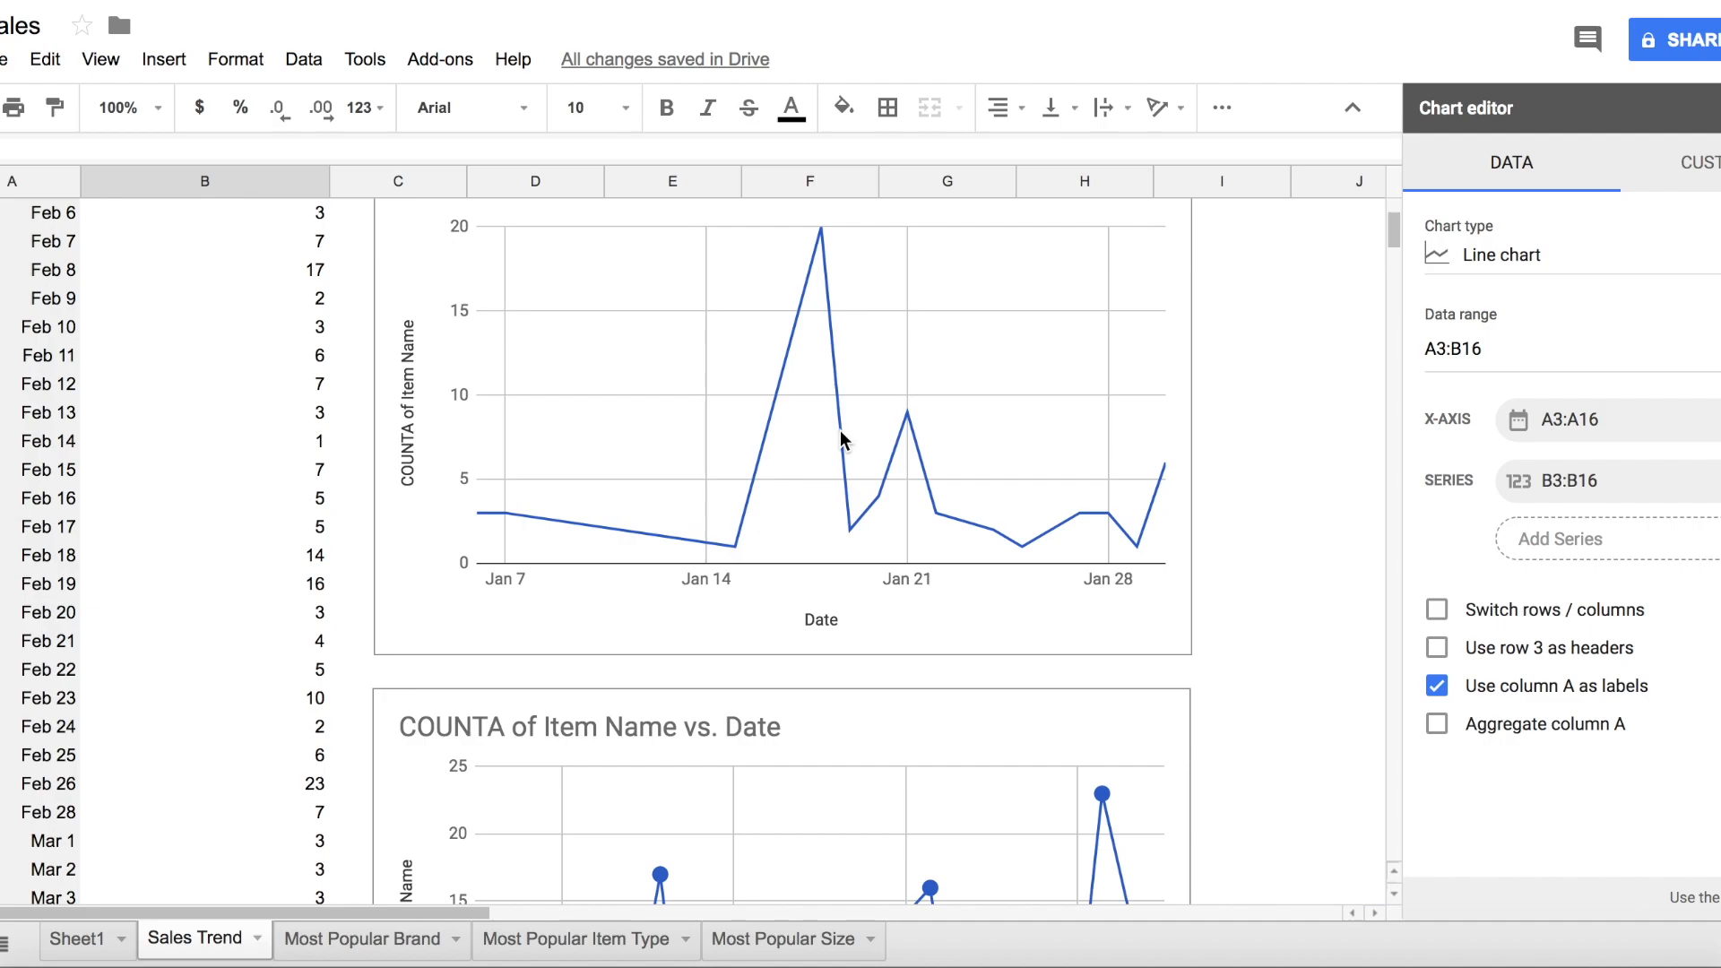
{"action": "scroll", "scroll_direction": "down", "scroll_amount": 3}
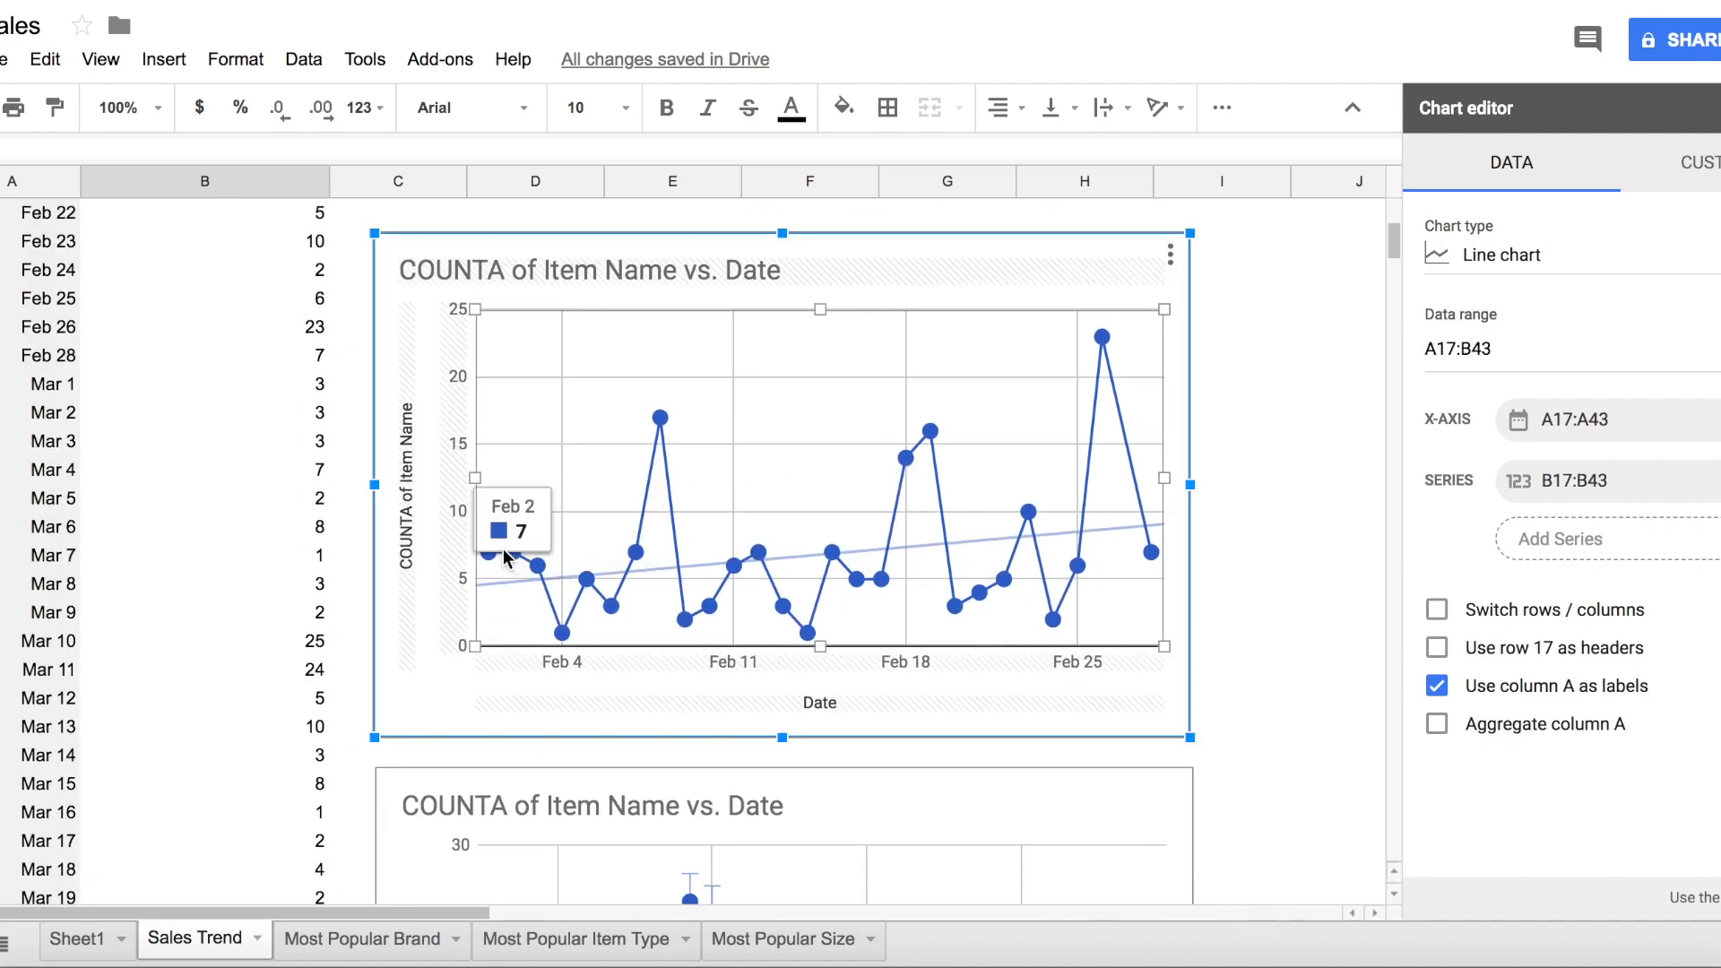
{"action": "mouse_move", "coordinate": [621, 592]}
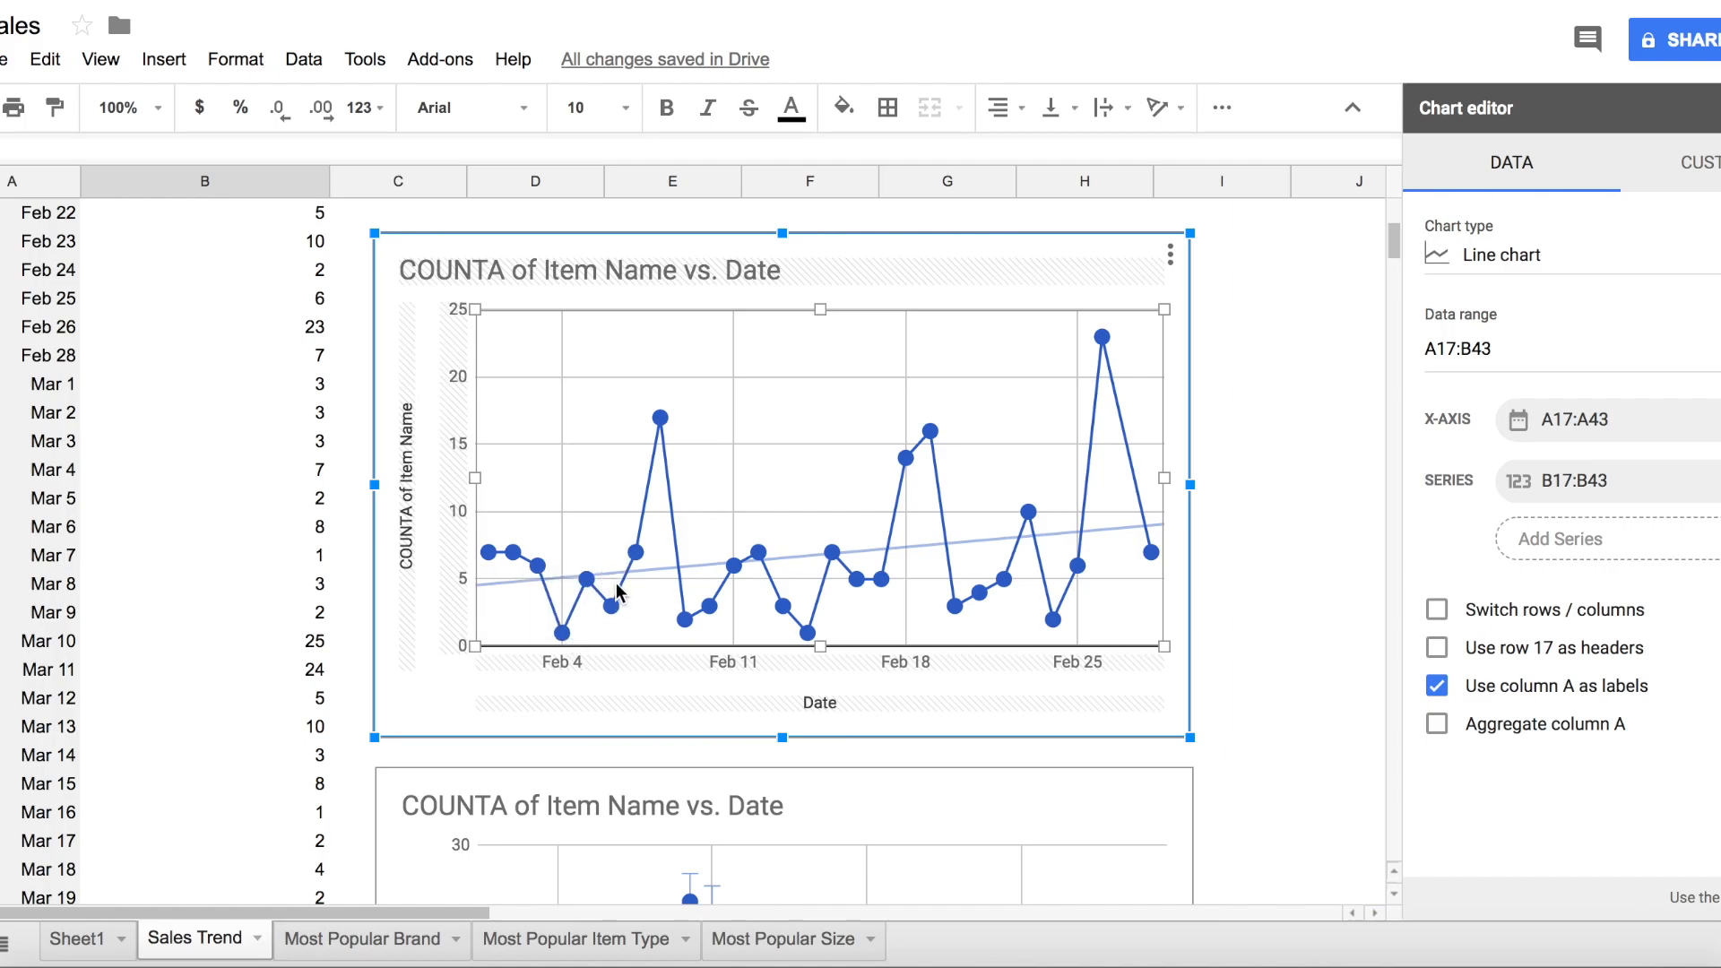
{"action": "mouse_move", "coordinate": [735, 616]}
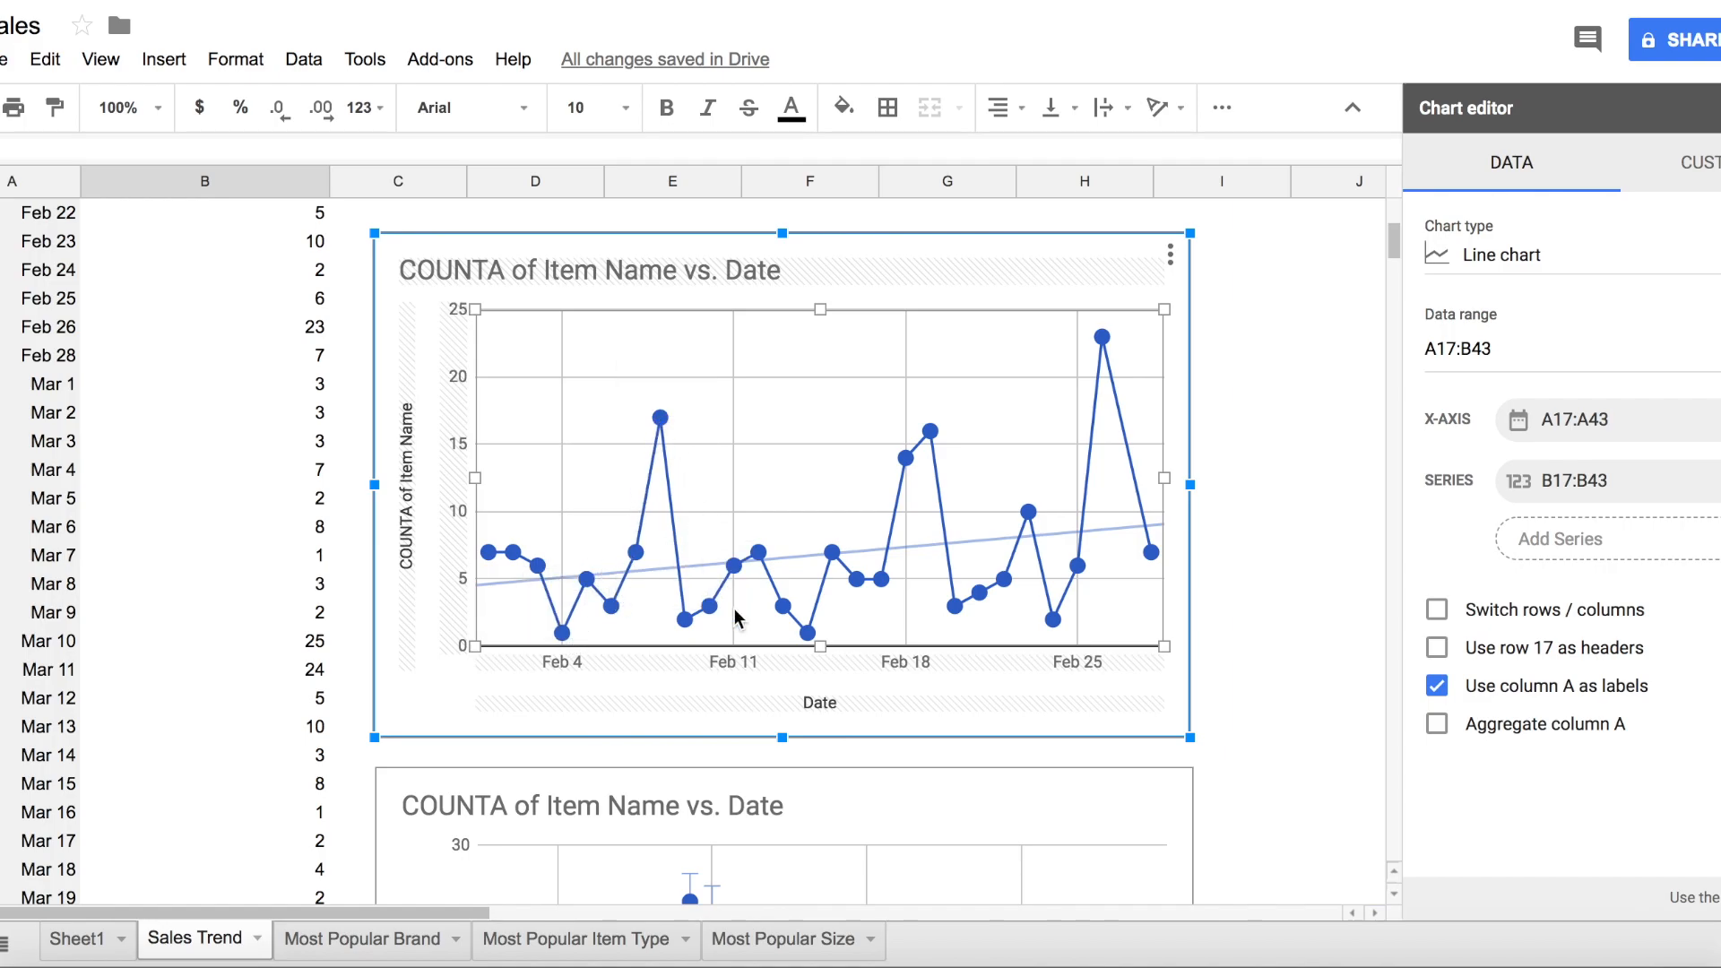
{"action": "mouse_move", "coordinate": [925, 436]}
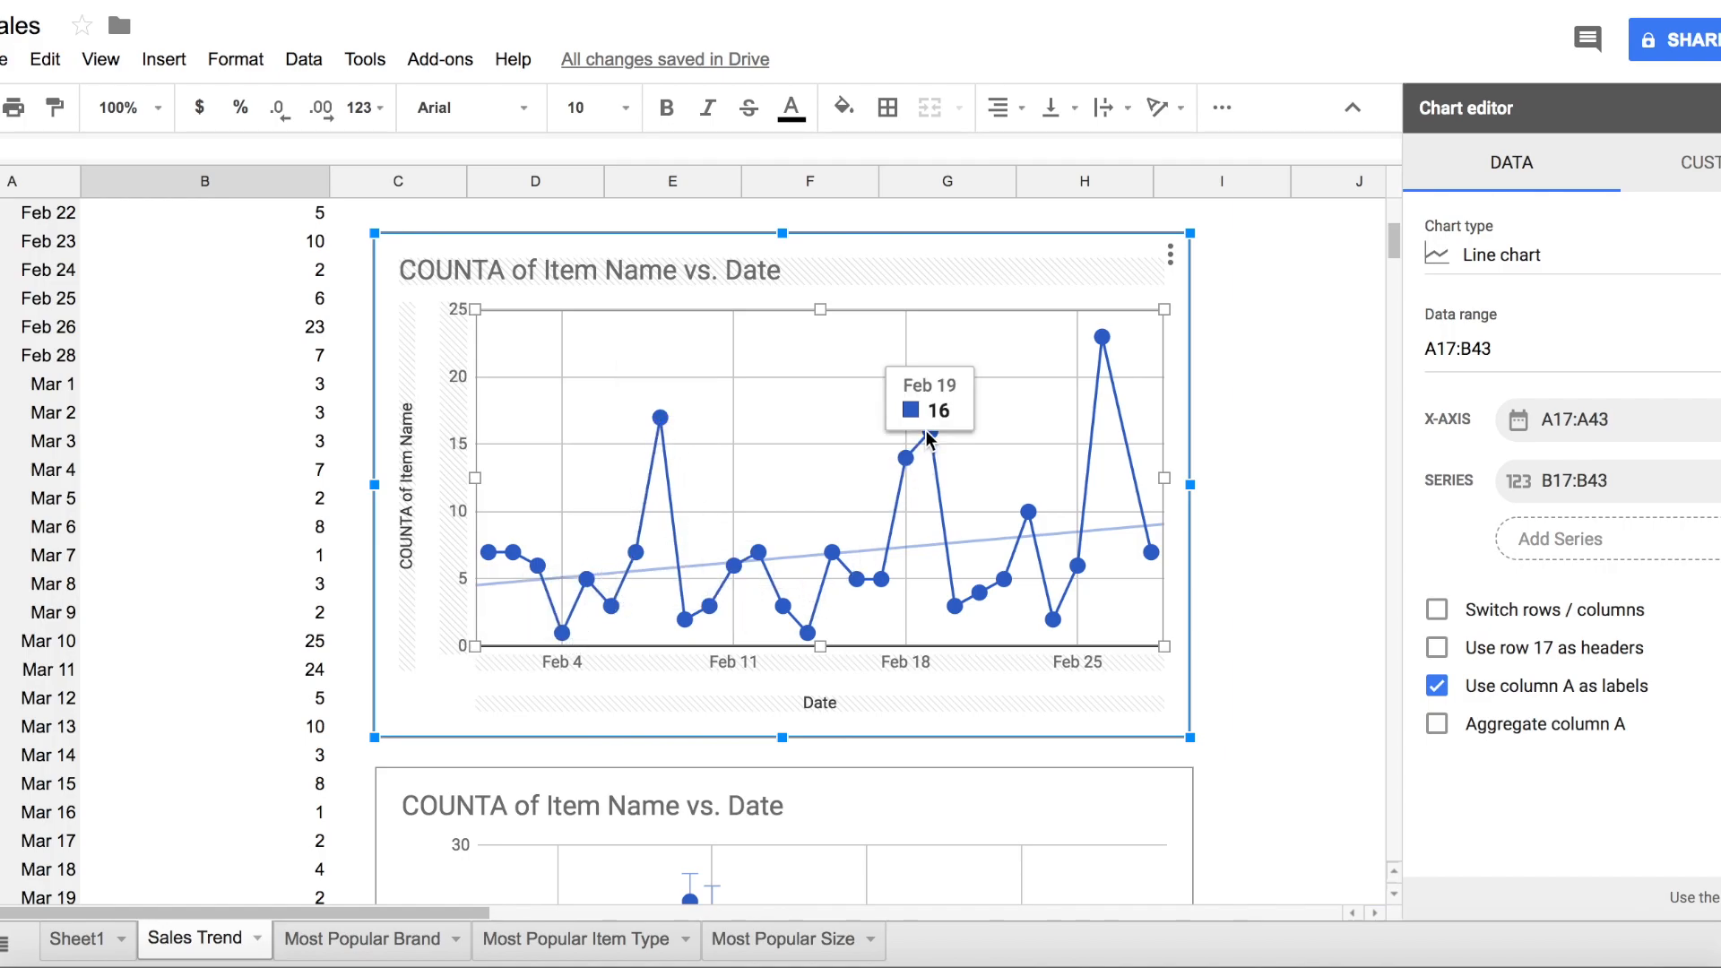
{"action": "mouse_move", "coordinate": [1054, 615]}
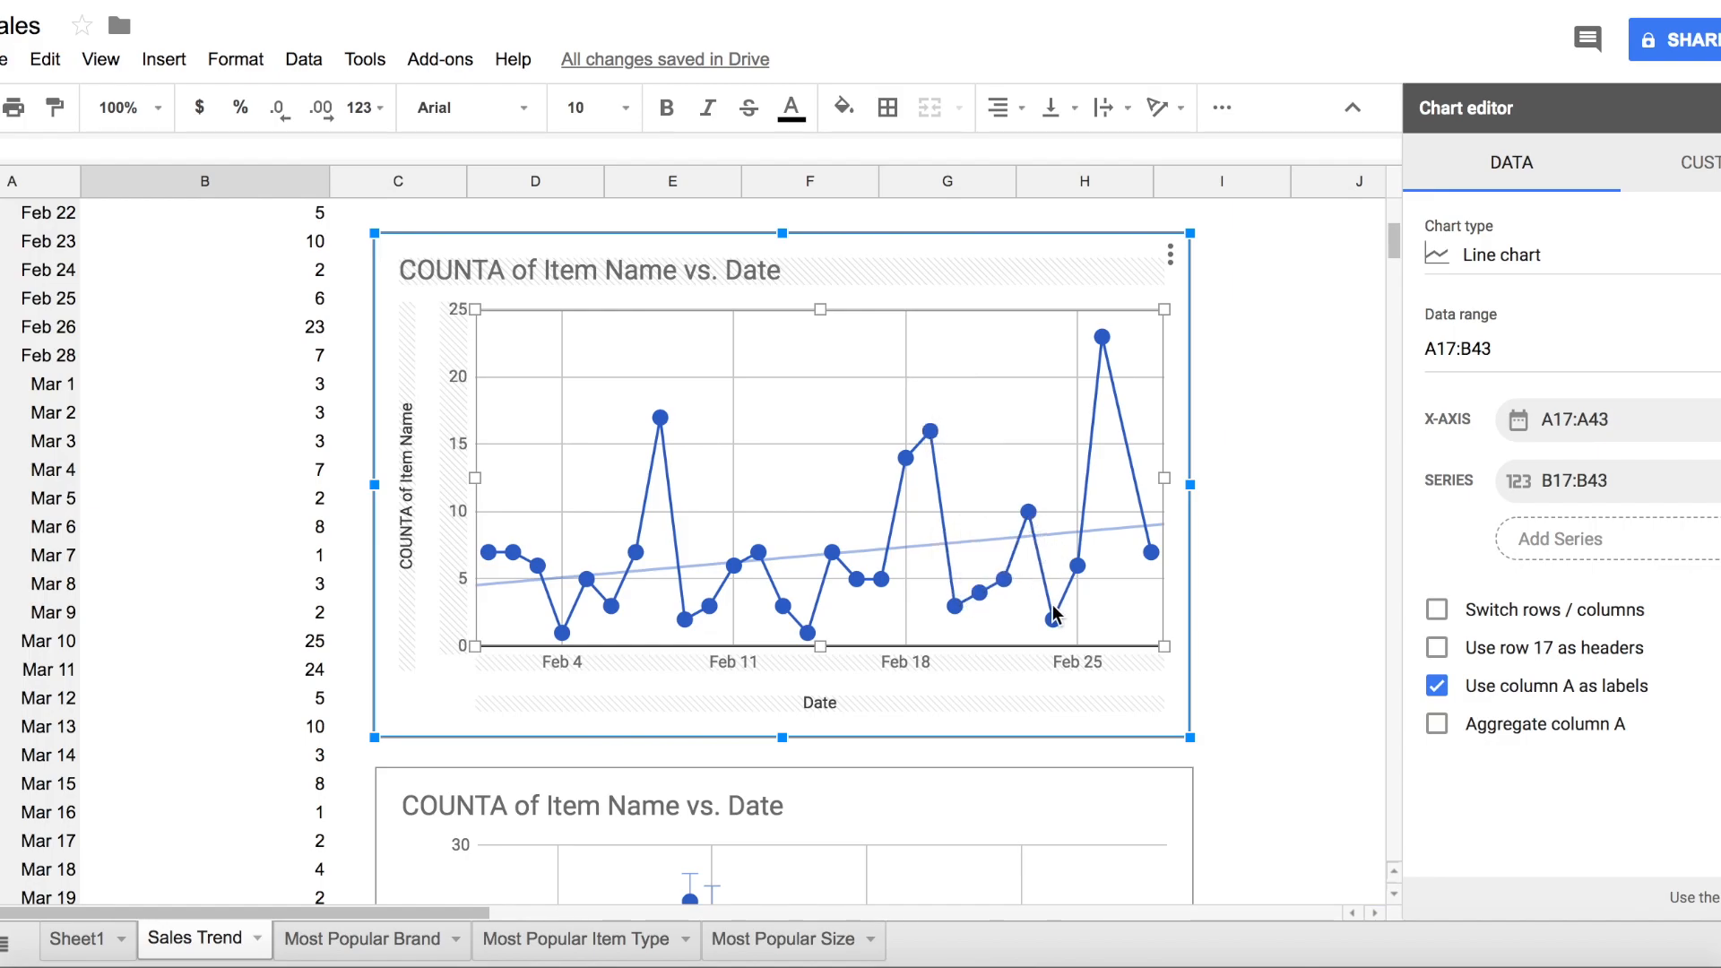
{"action": "scroll", "scroll_direction": "down", "scroll_amount": 3}
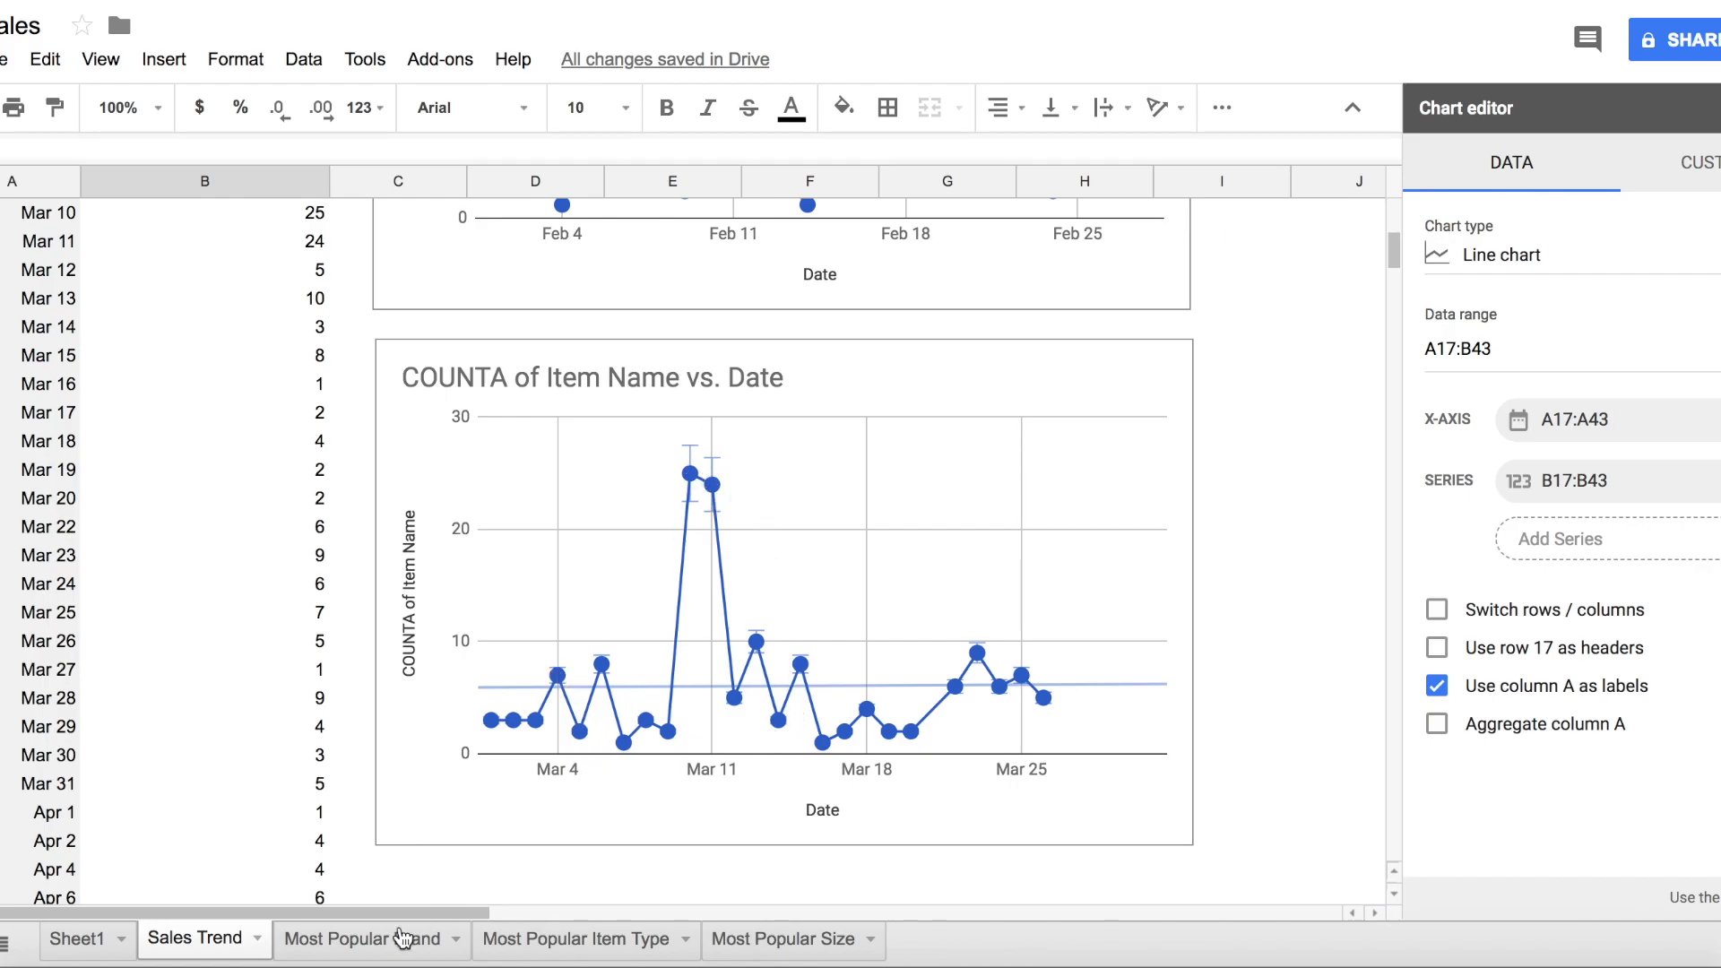
Step: Switch to the Most Popular Brand sheet and its brand-share pie chart
{"action": "left_click", "coordinate": [360, 938]}
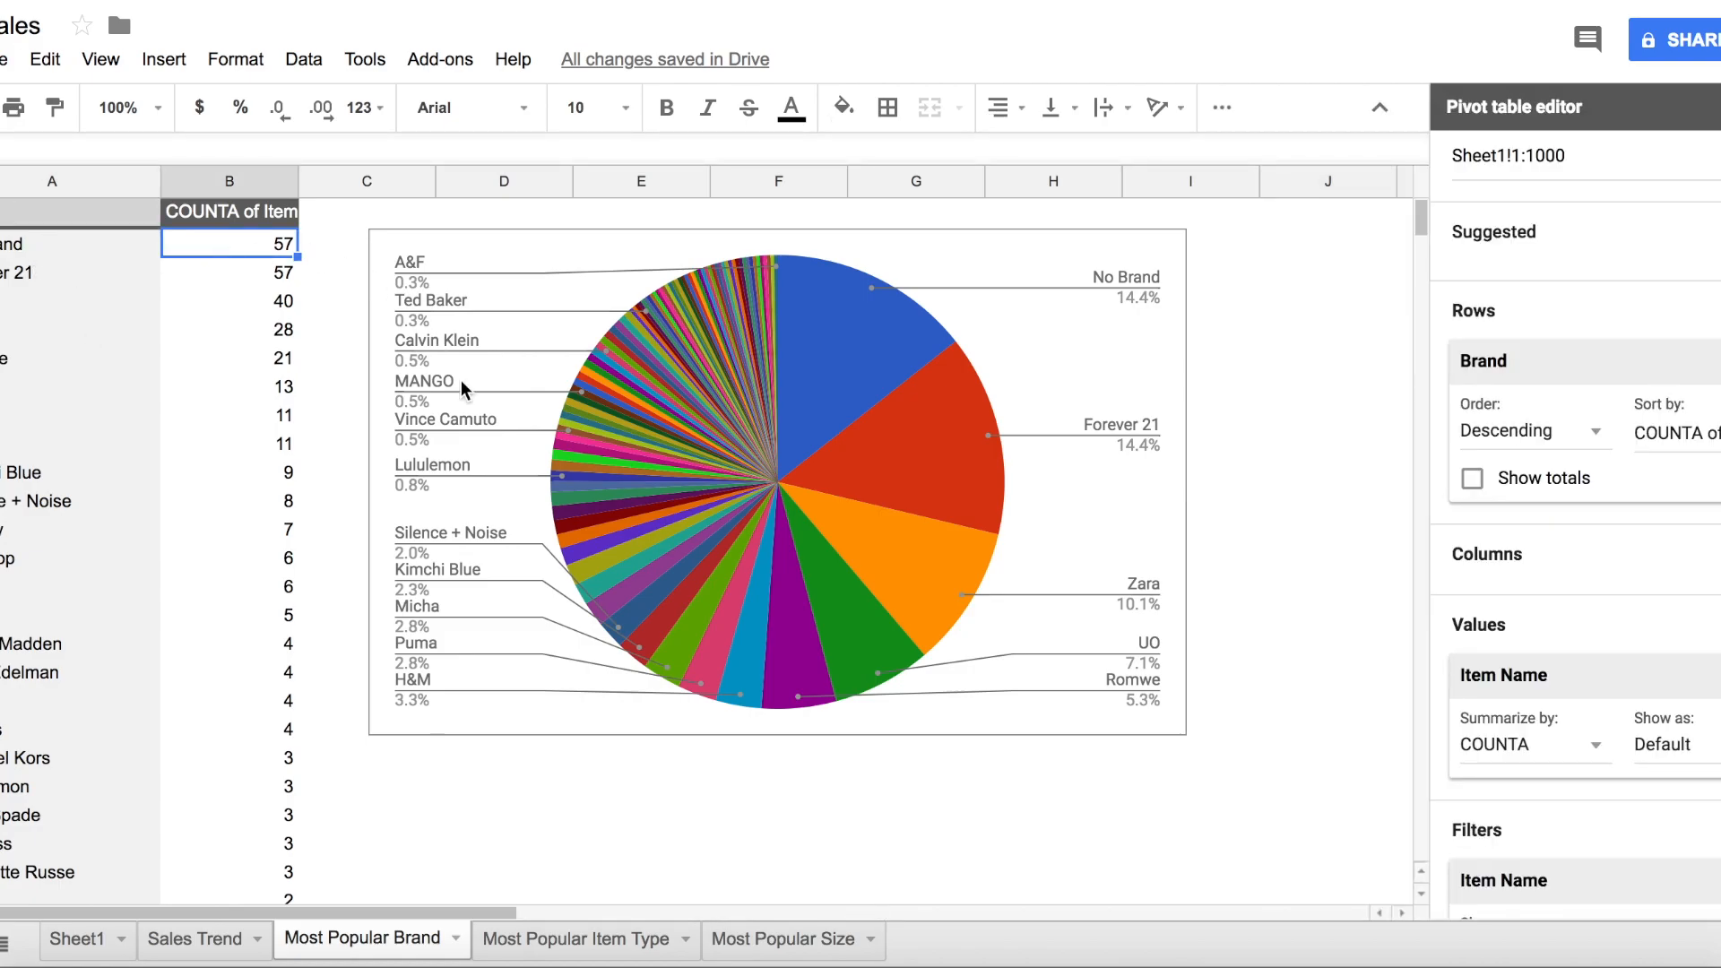
{"action": "mouse_move", "coordinate": [115, 655]}
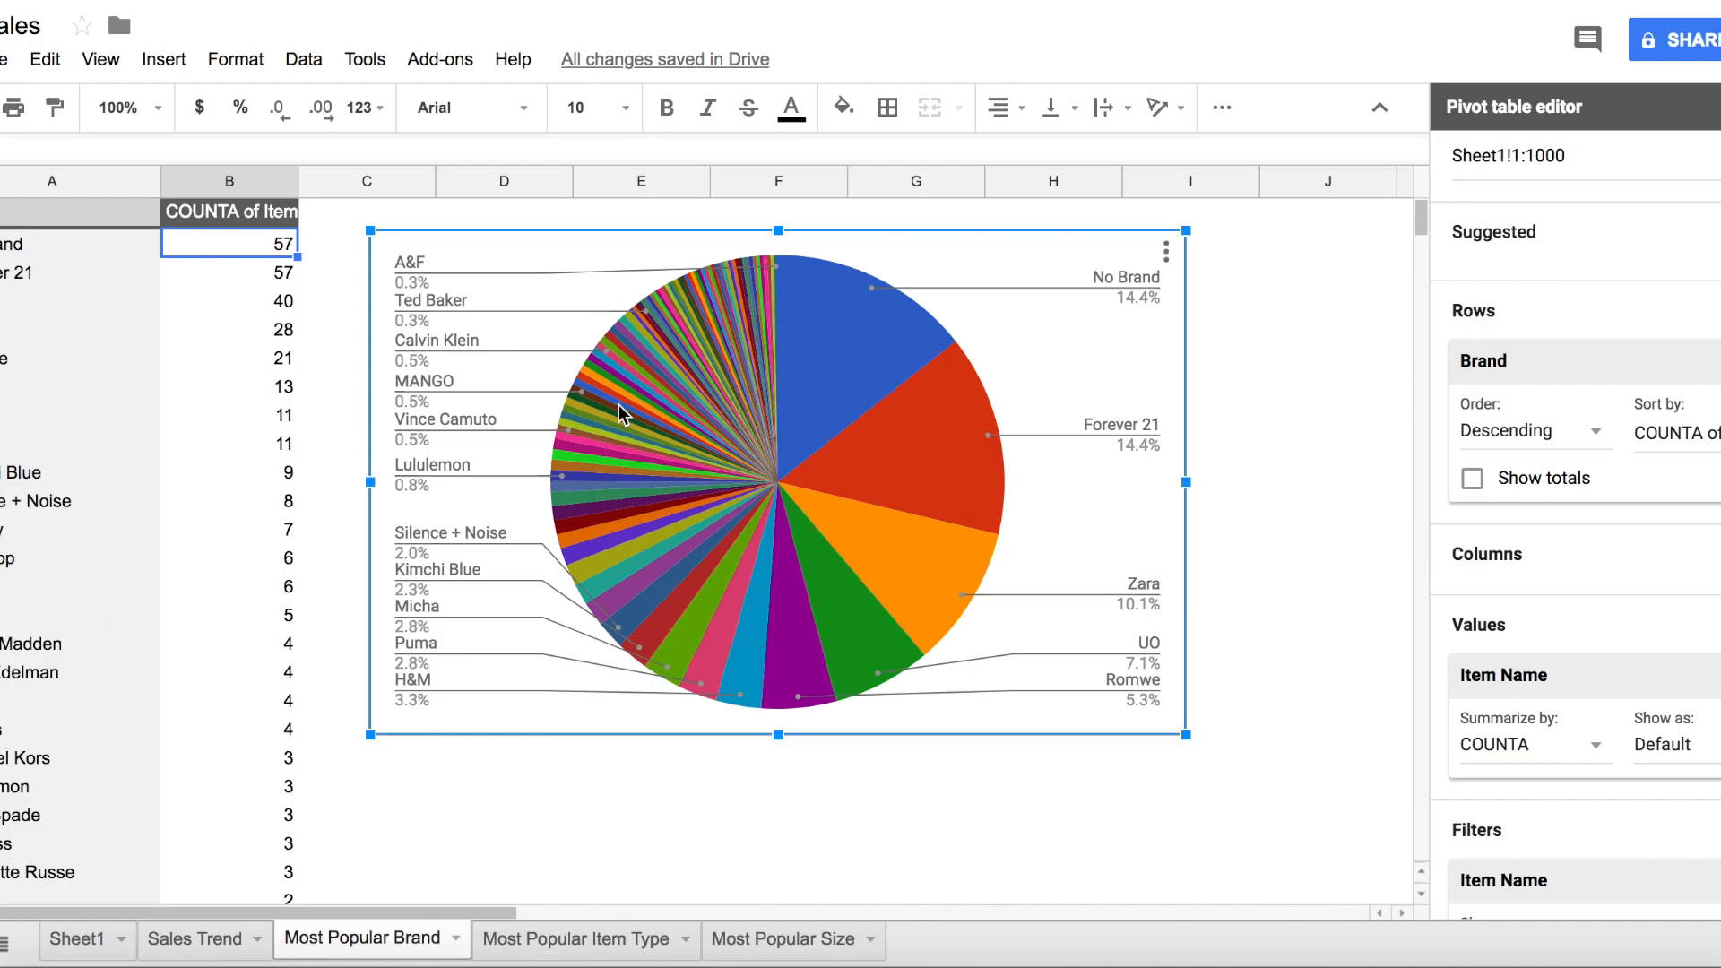
{"action": "mouse_move", "coordinate": [889, 318]}
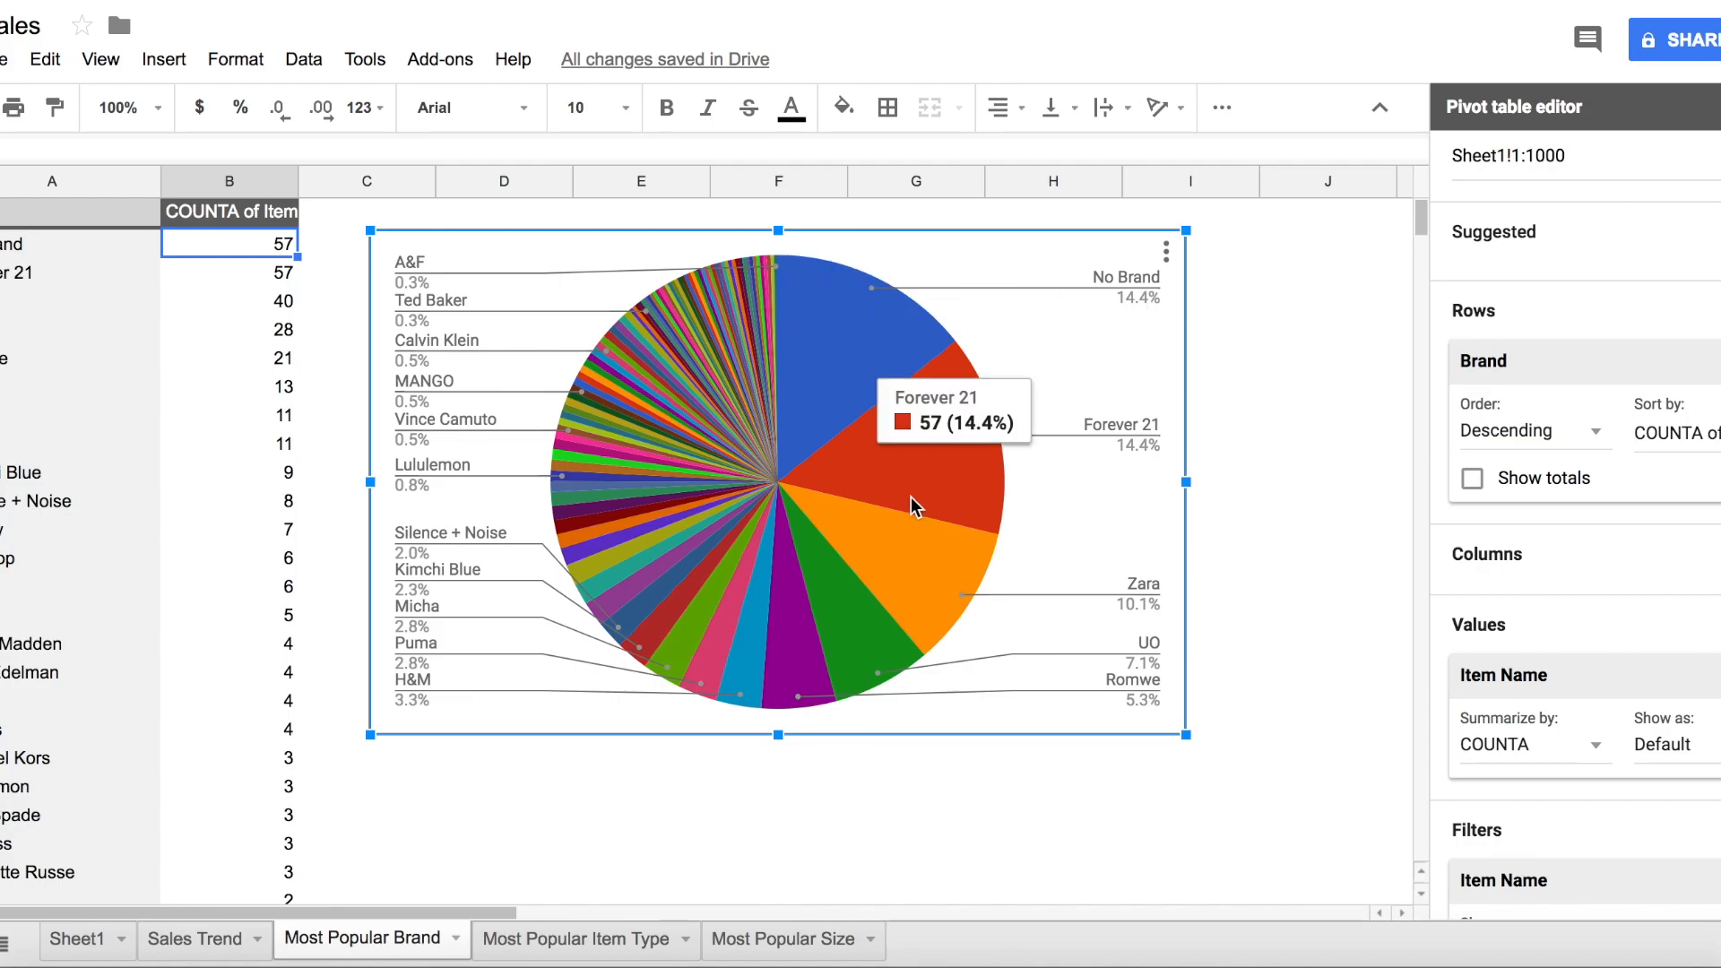
{"action": "mouse_move", "coordinate": [944, 566]}
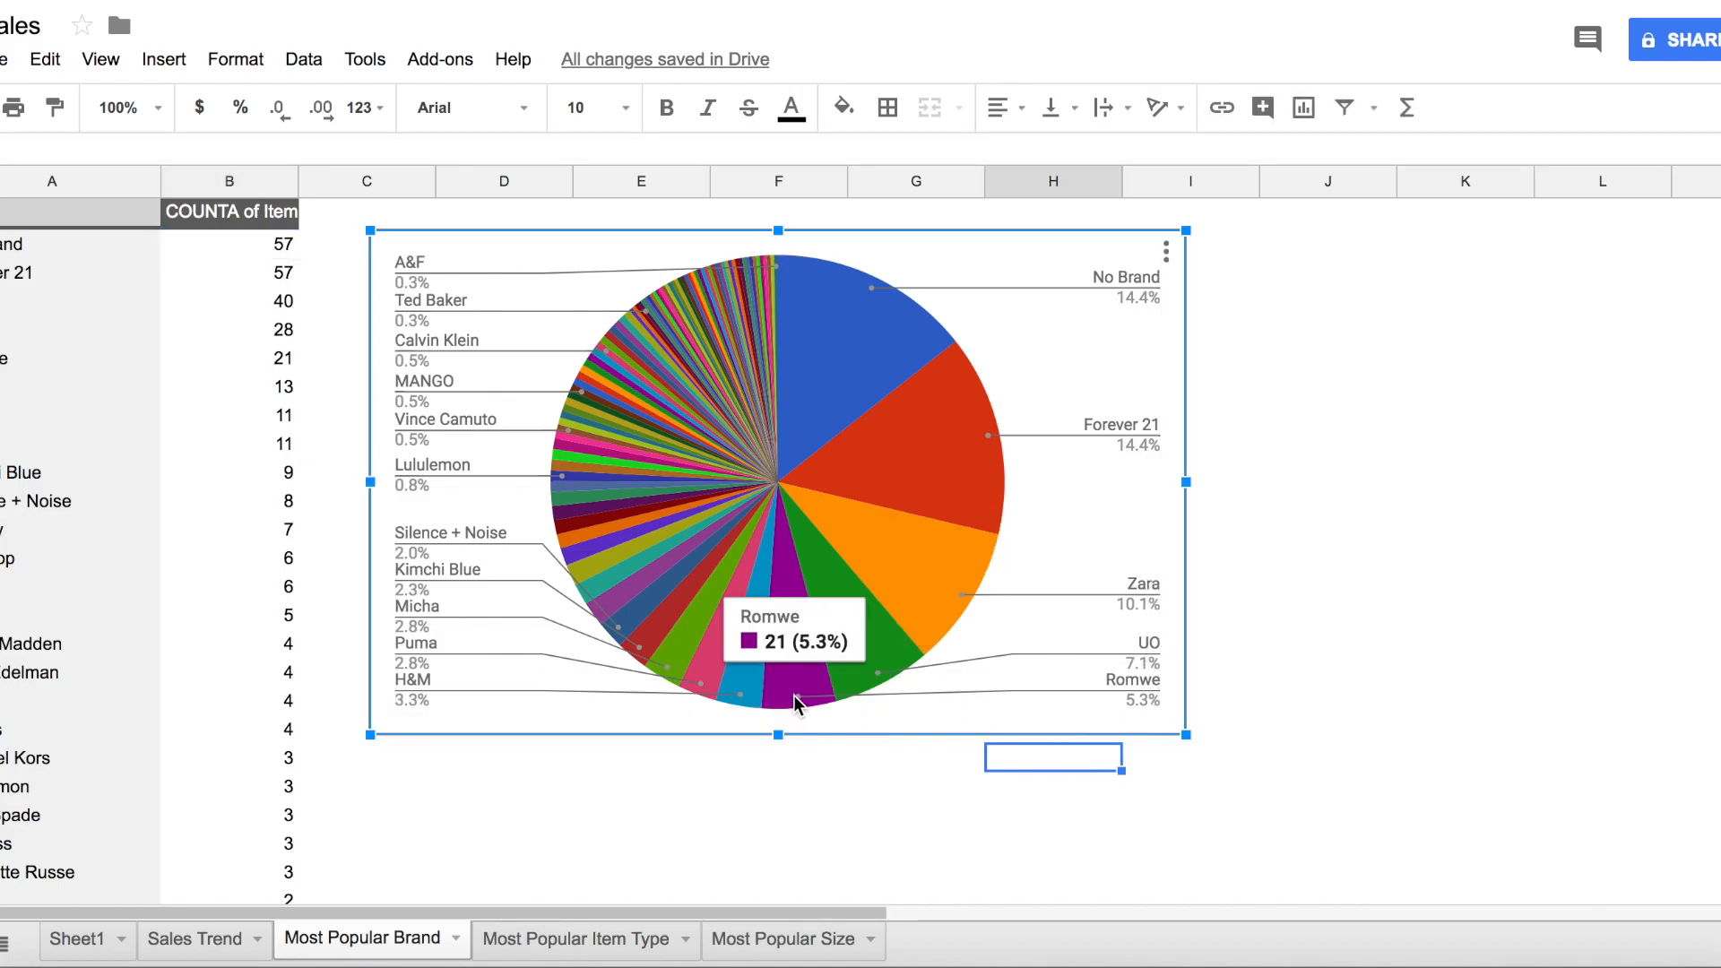
{"action": "mouse_move", "coordinate": [415, 708]}
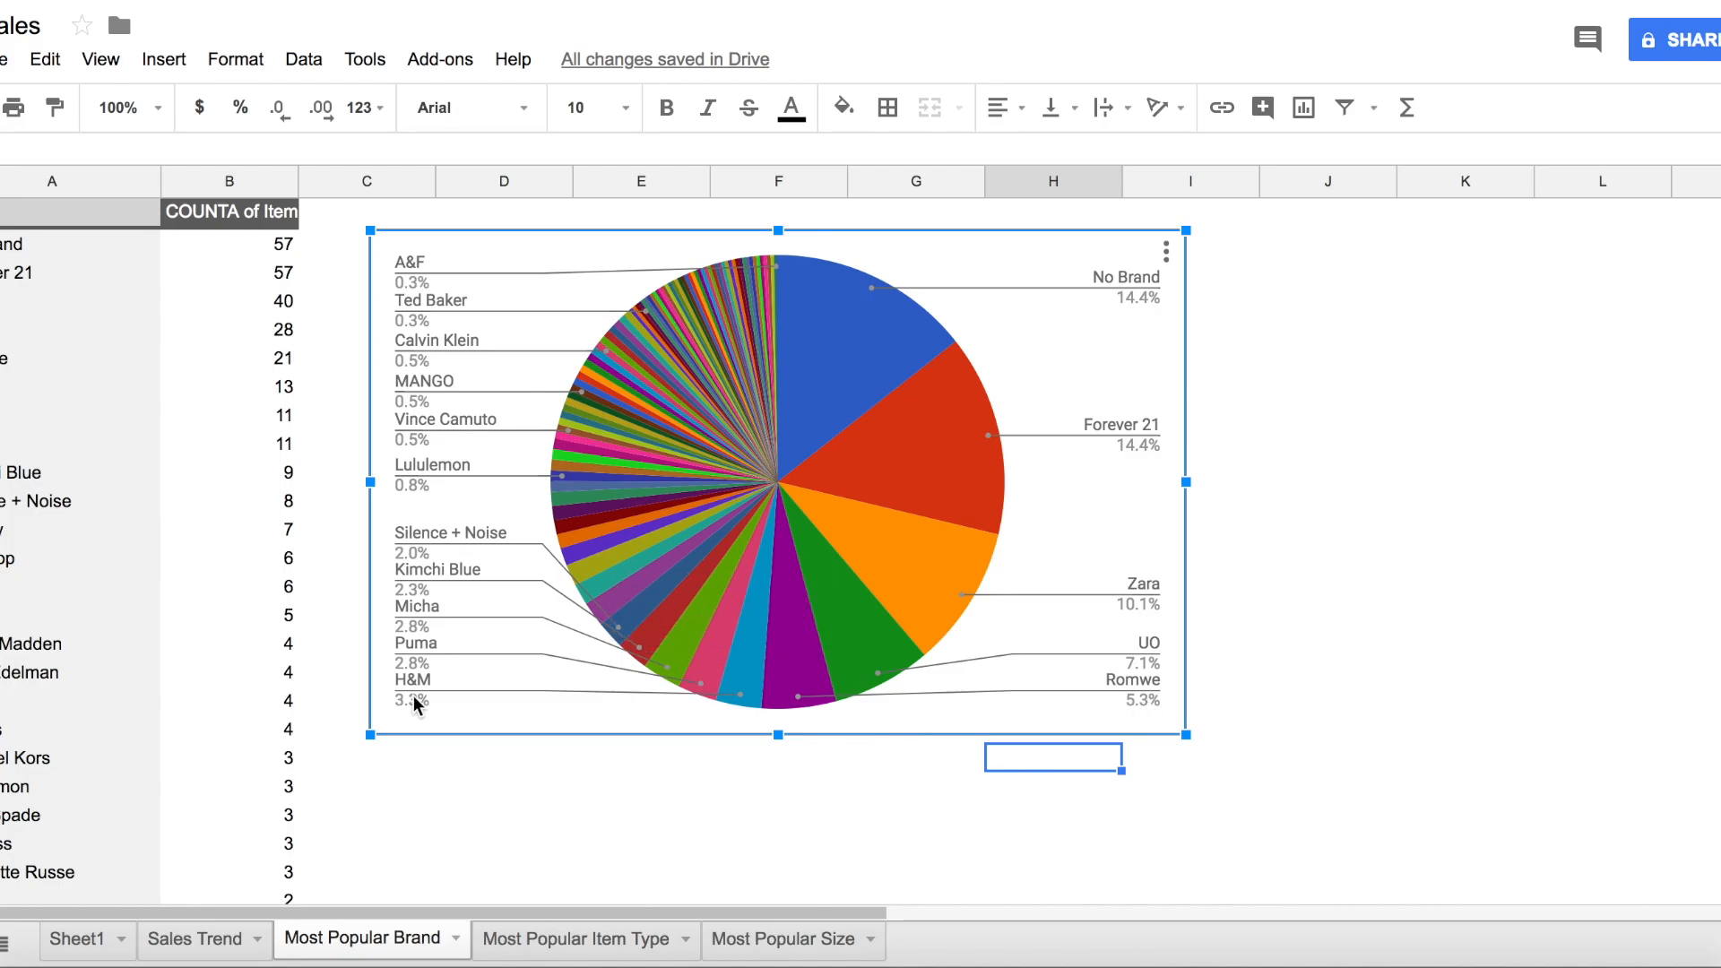
{"action": "mouse_move", "coordinate": [415, 598]}
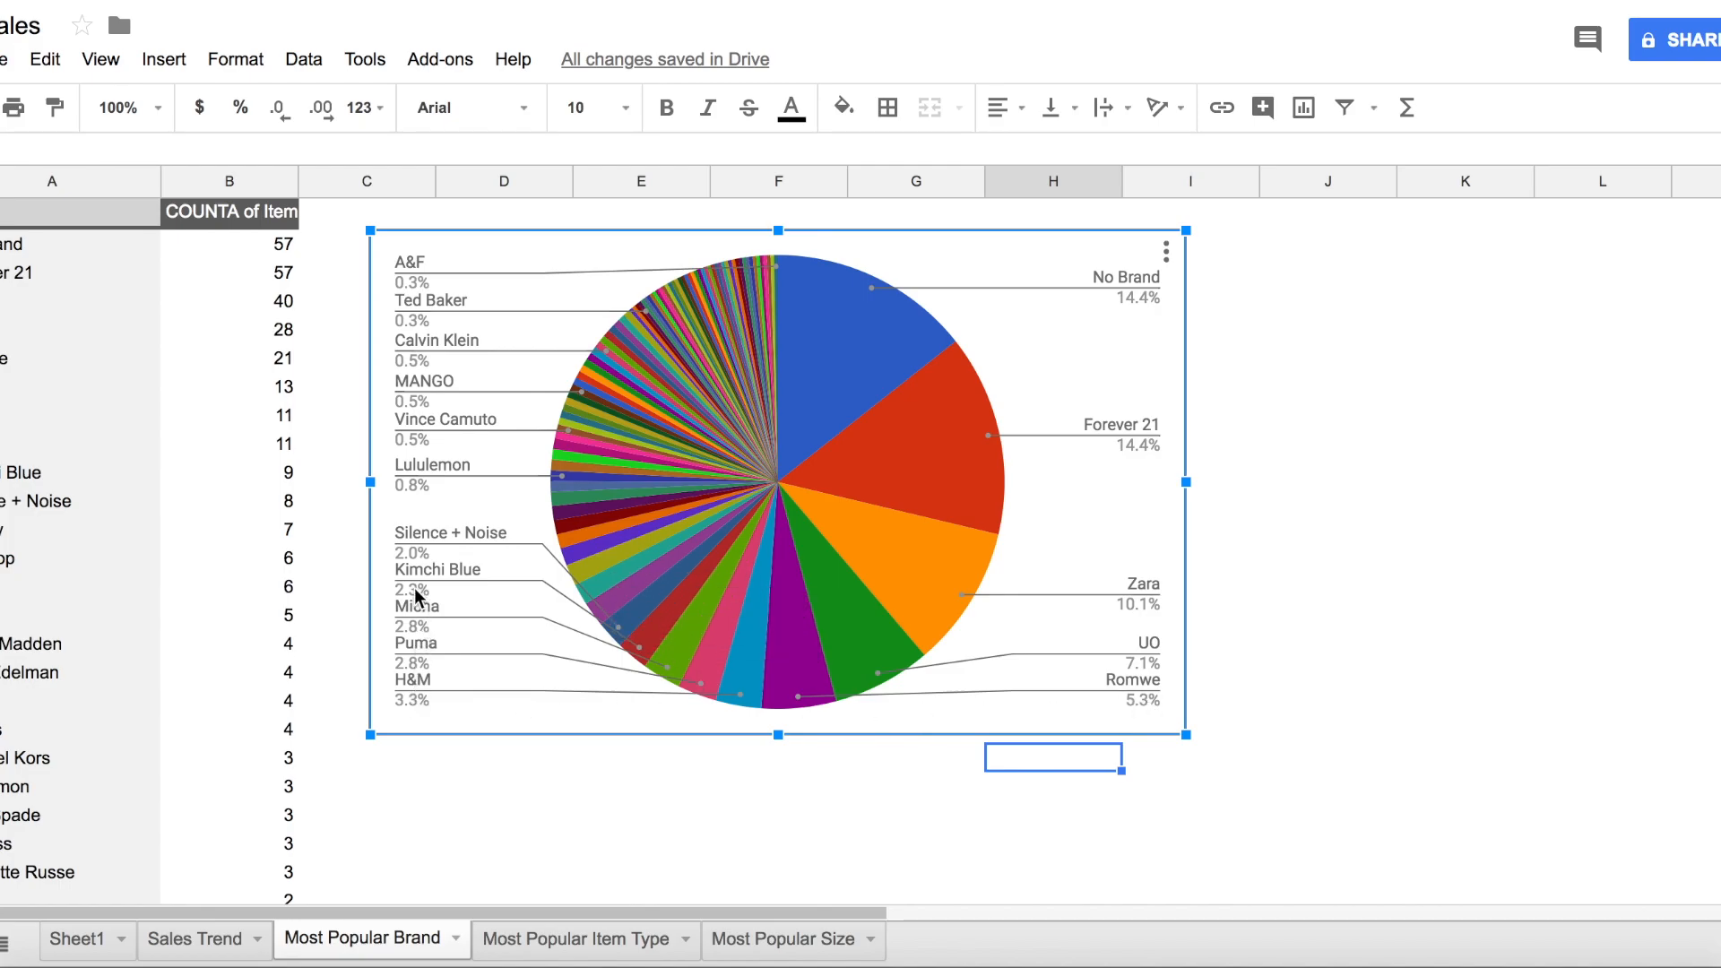
{"action": "mouse_move", "coordinate": [421, 436]}
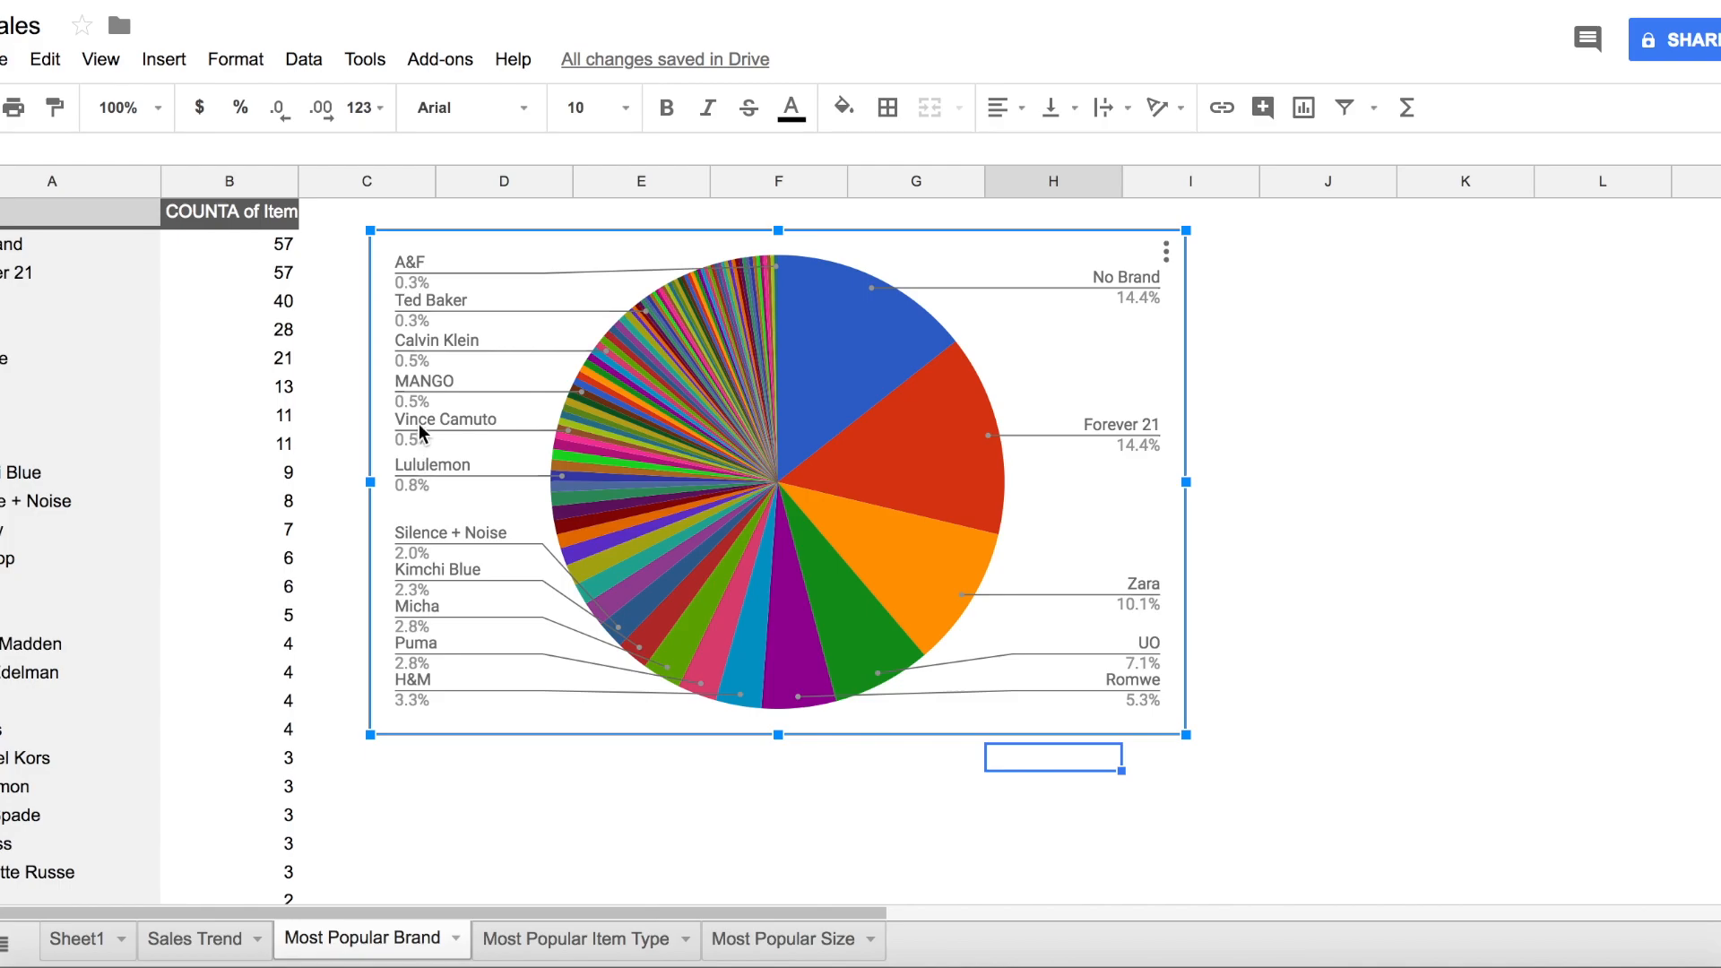
{"action": "mouse_move", "coordinate": [446, 247]}
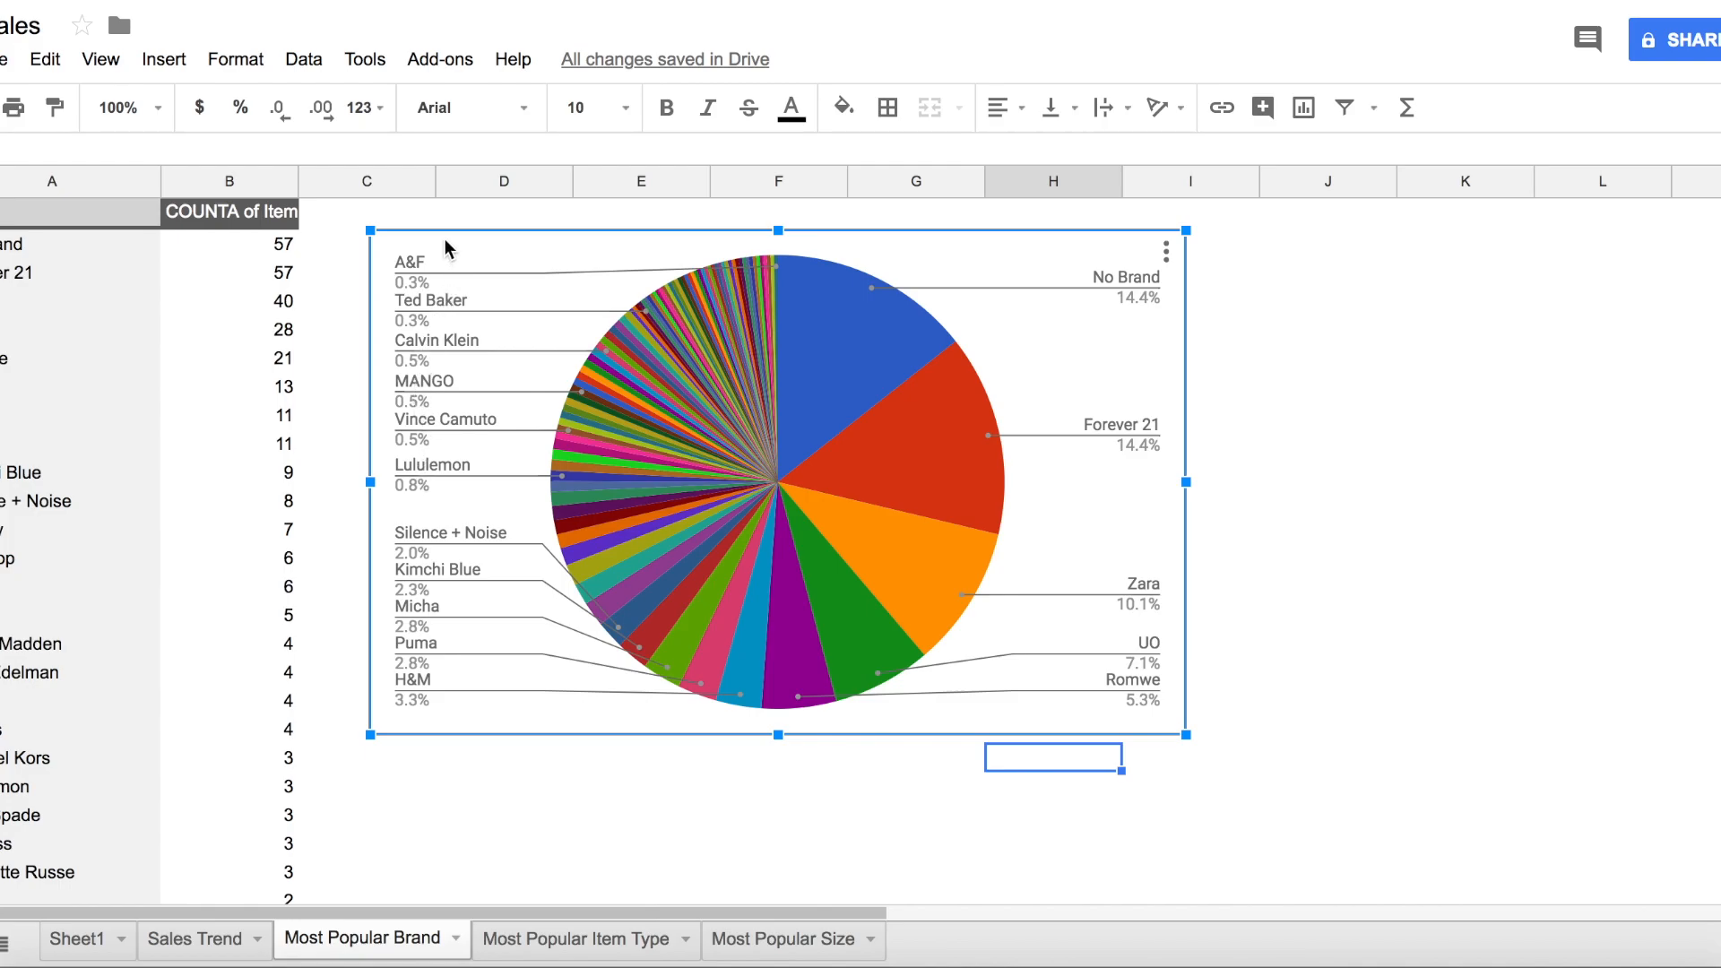
{"action": "mouse_move", "coordinate": [391, 908]}
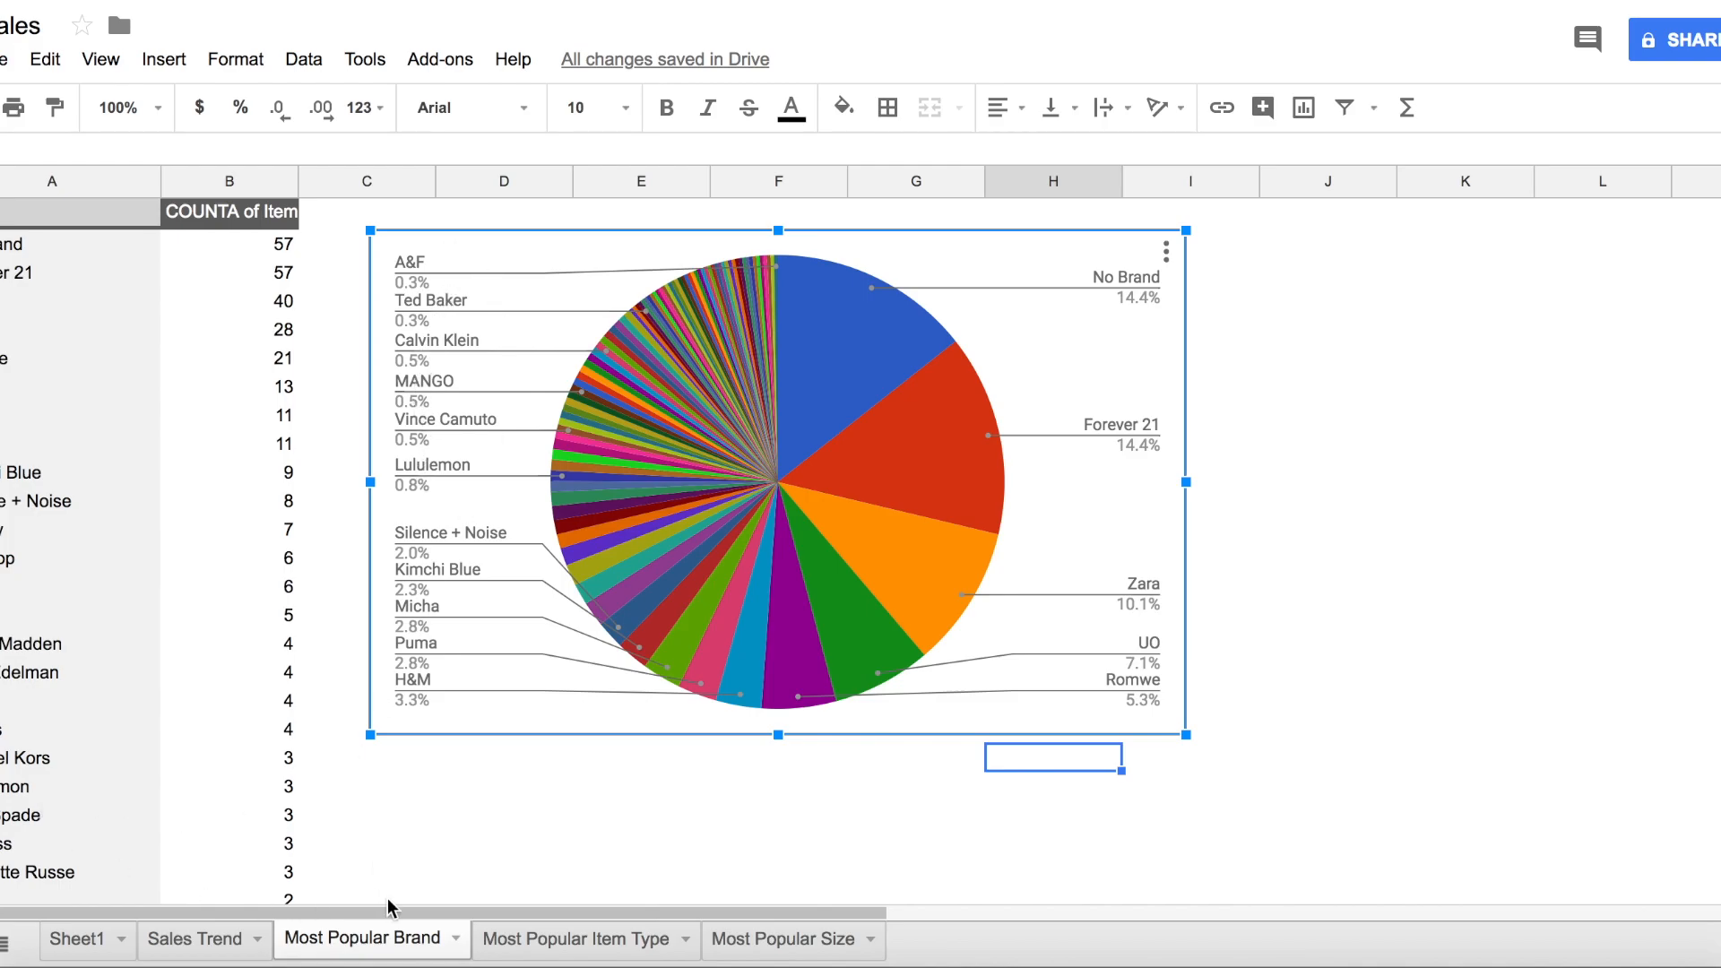
{"action": "mouse_move", "coordinate": [468, 802]}
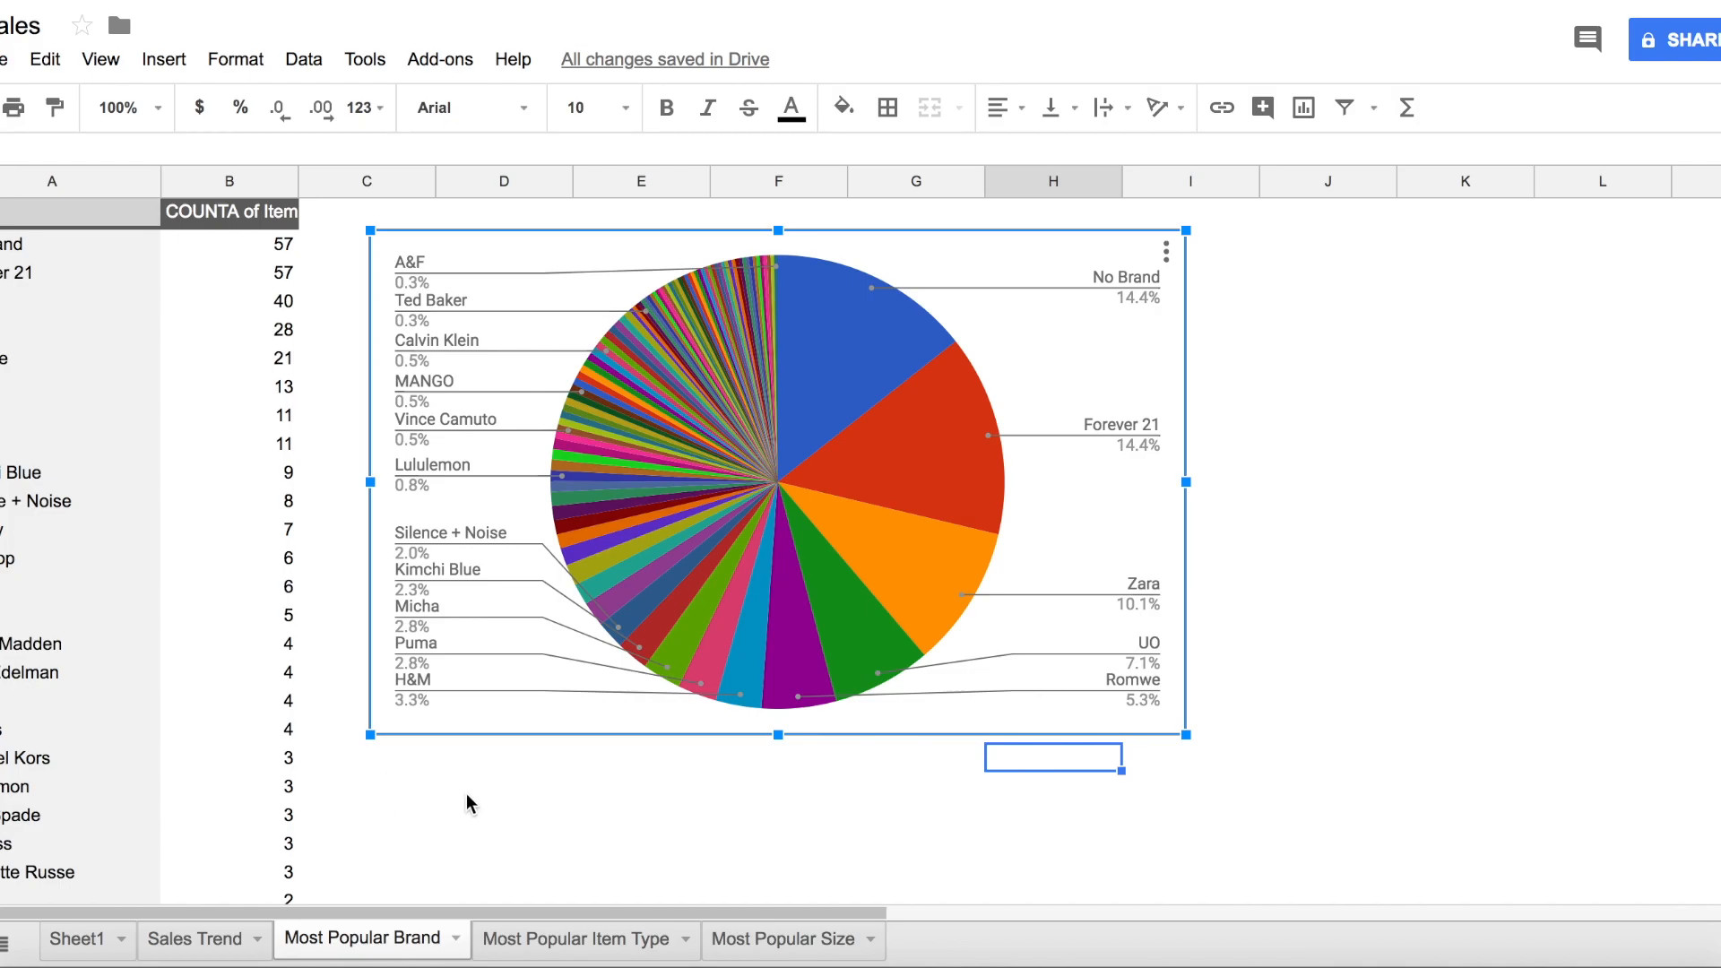
Step: Open Most Popular Item Type and highlight several item types in its pivot table
{"action": "left_click", "coordinate": [576, 938]}
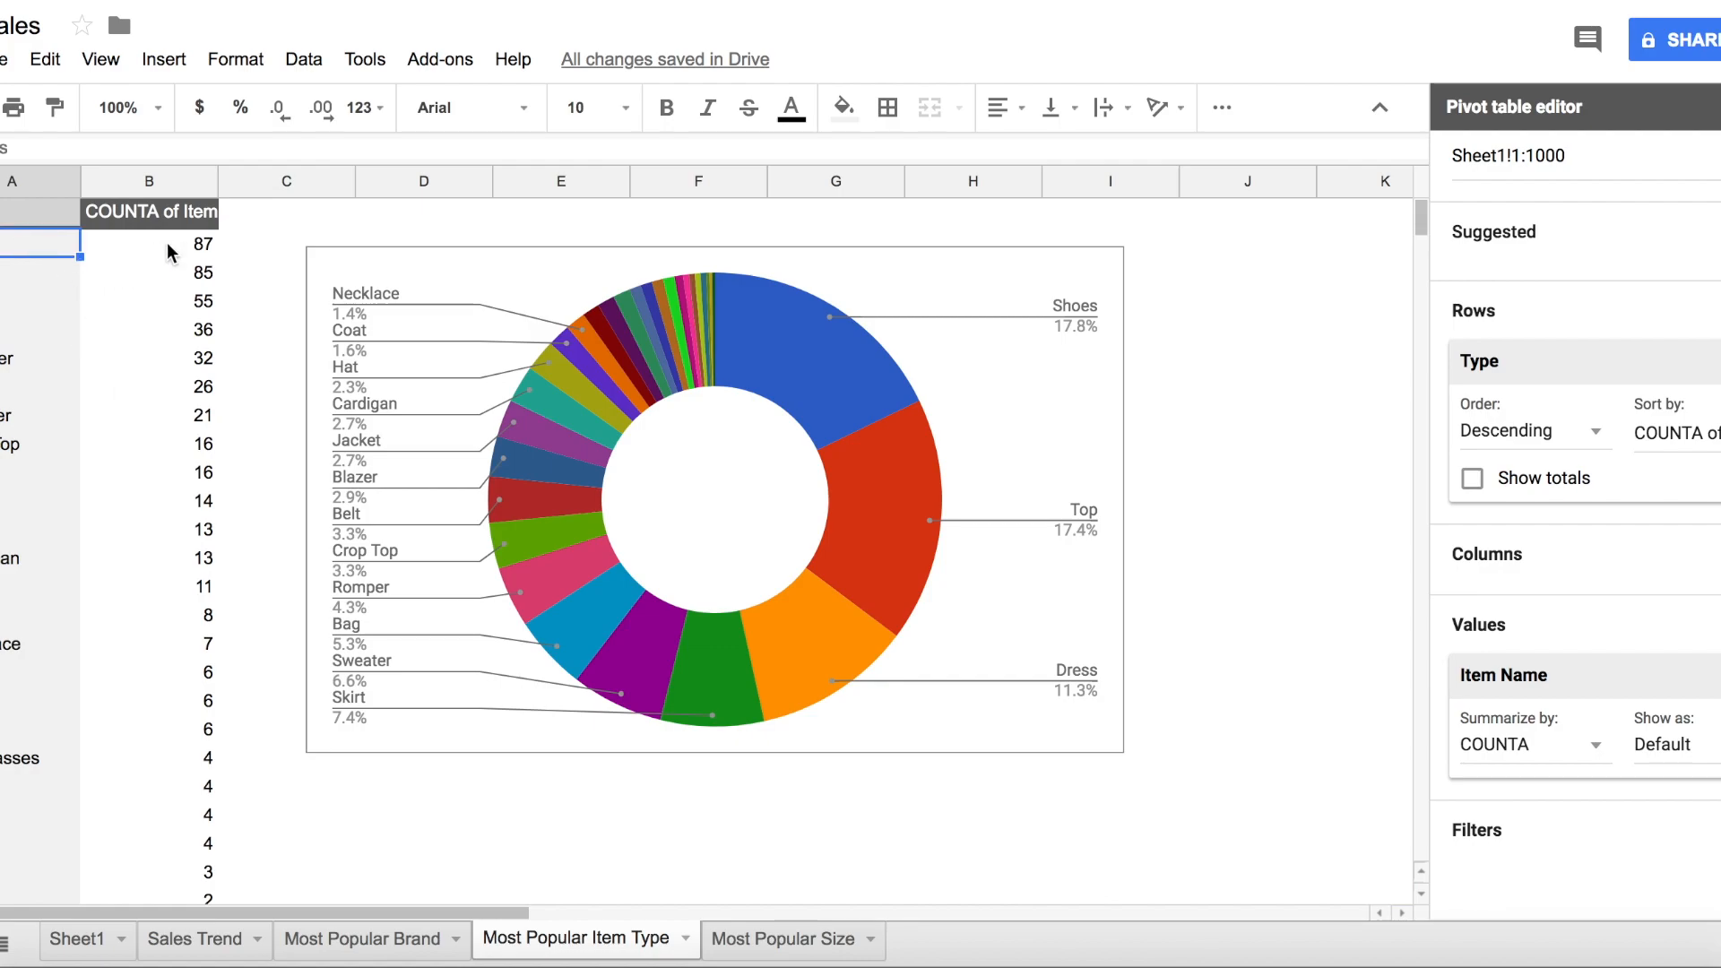
{"action": "left_click", "coordinate": [38, 272]}
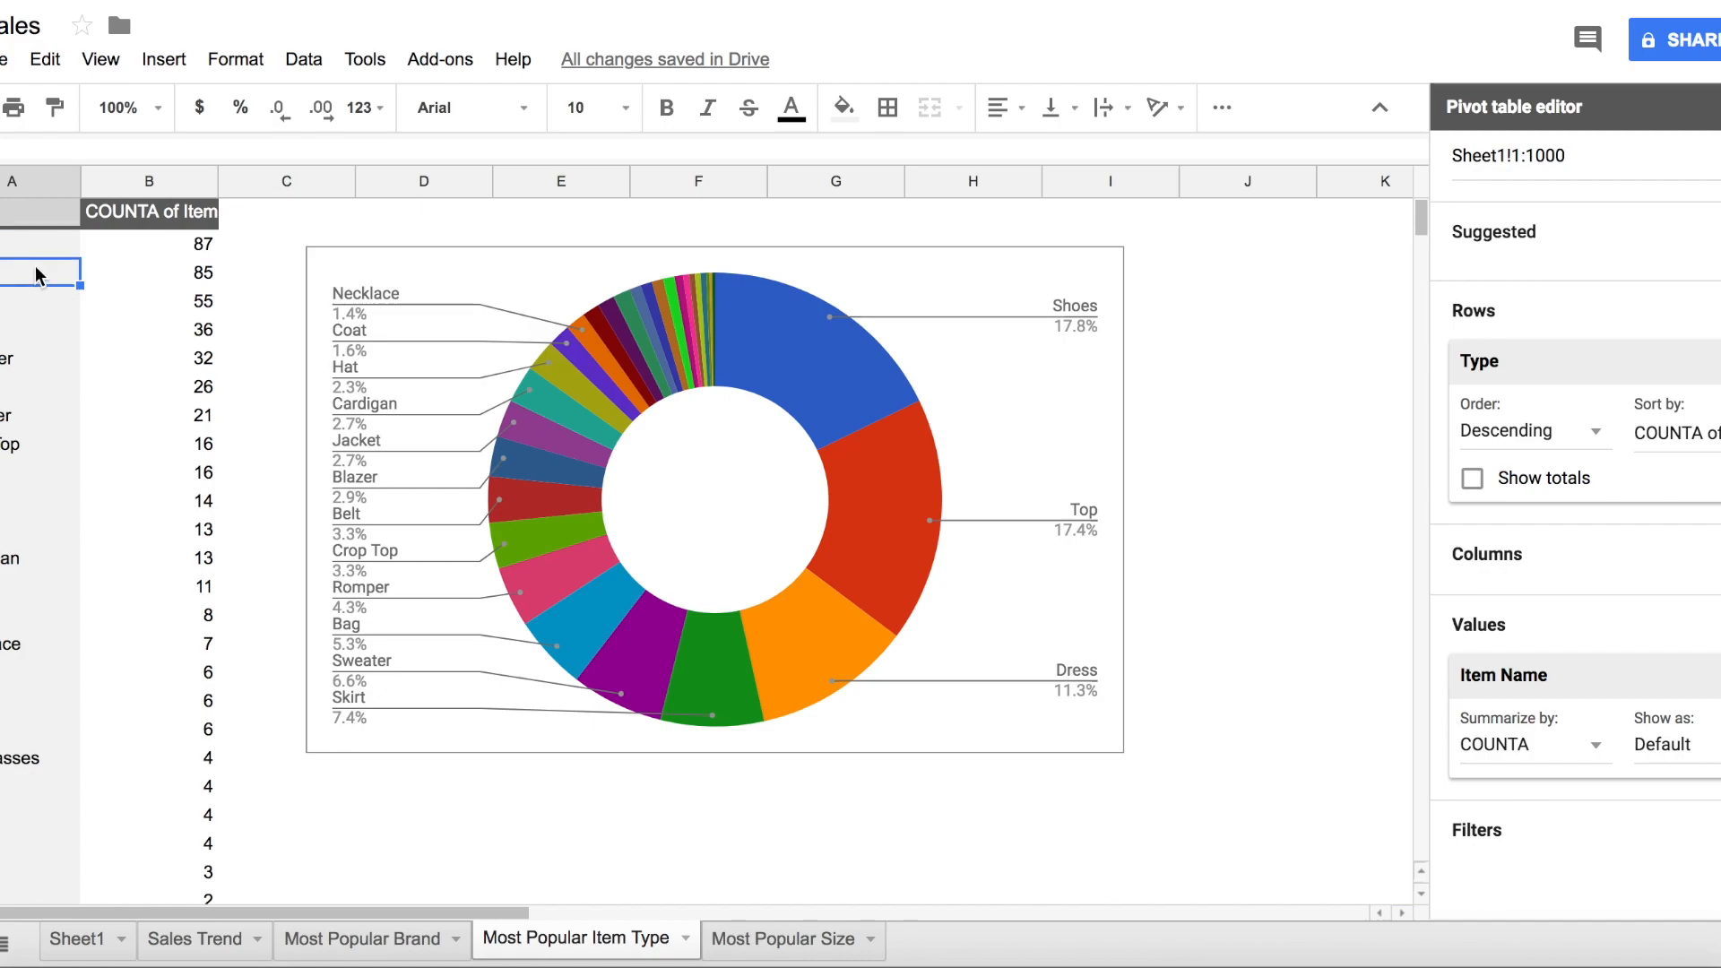
{"action": "mouse_move", "coordinate": [30, 315]}
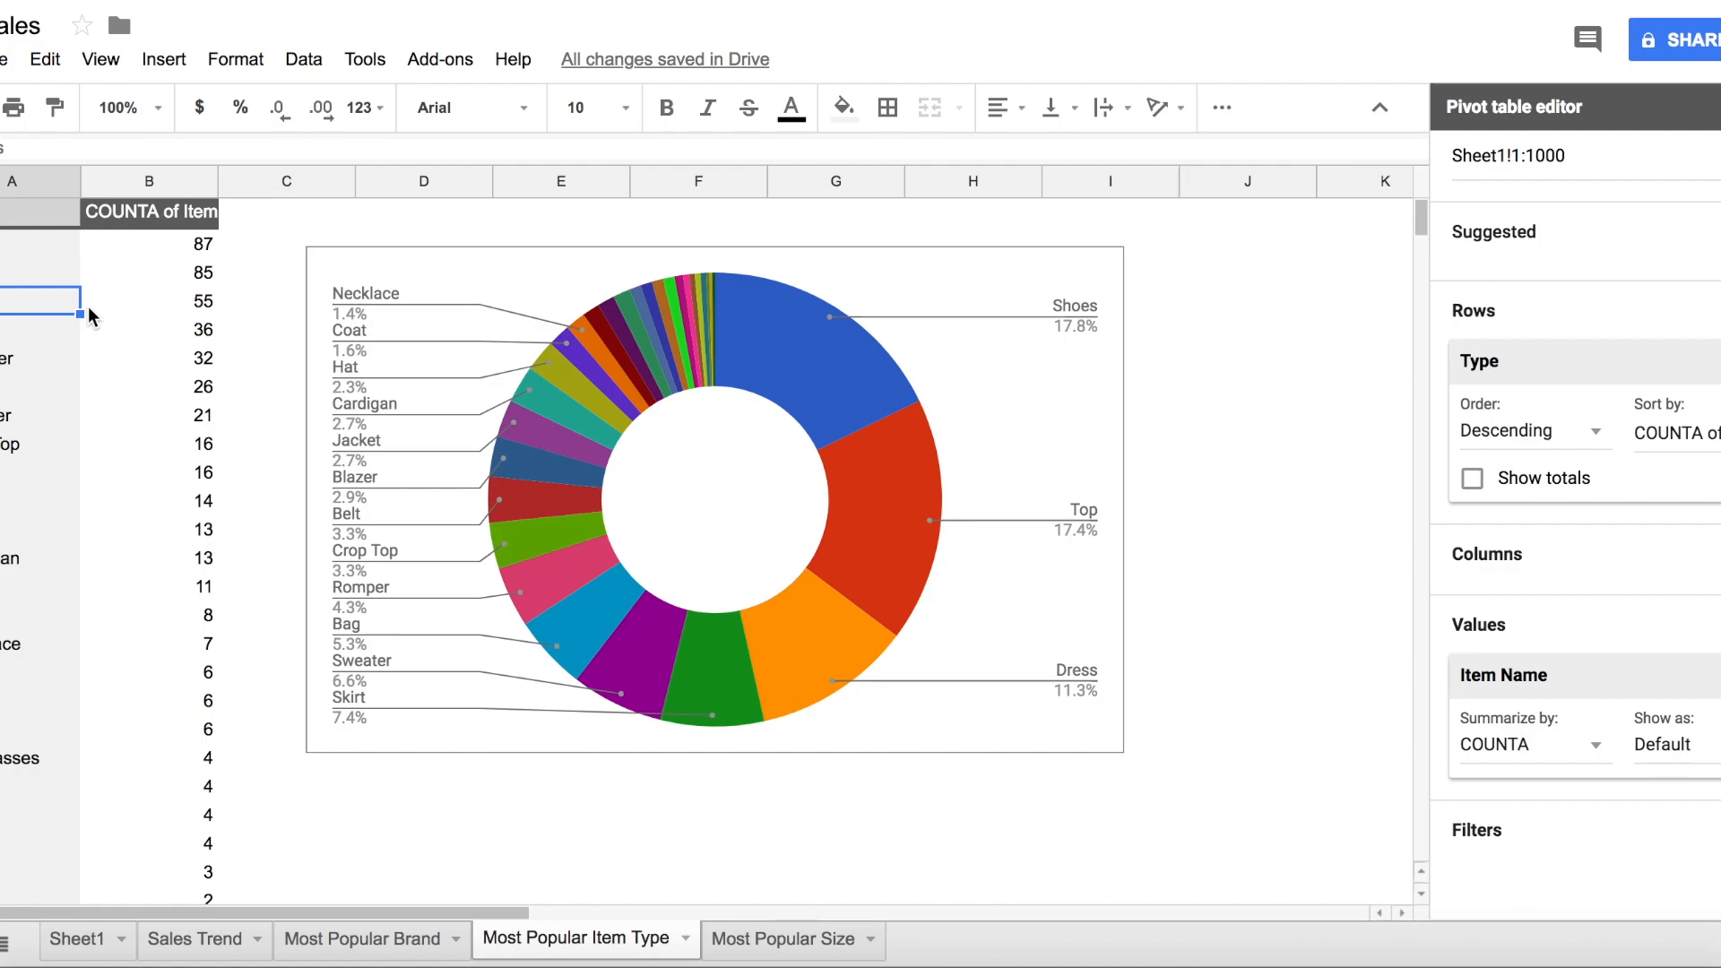
{"action": "left_click", "coordinate": [40, 358]}
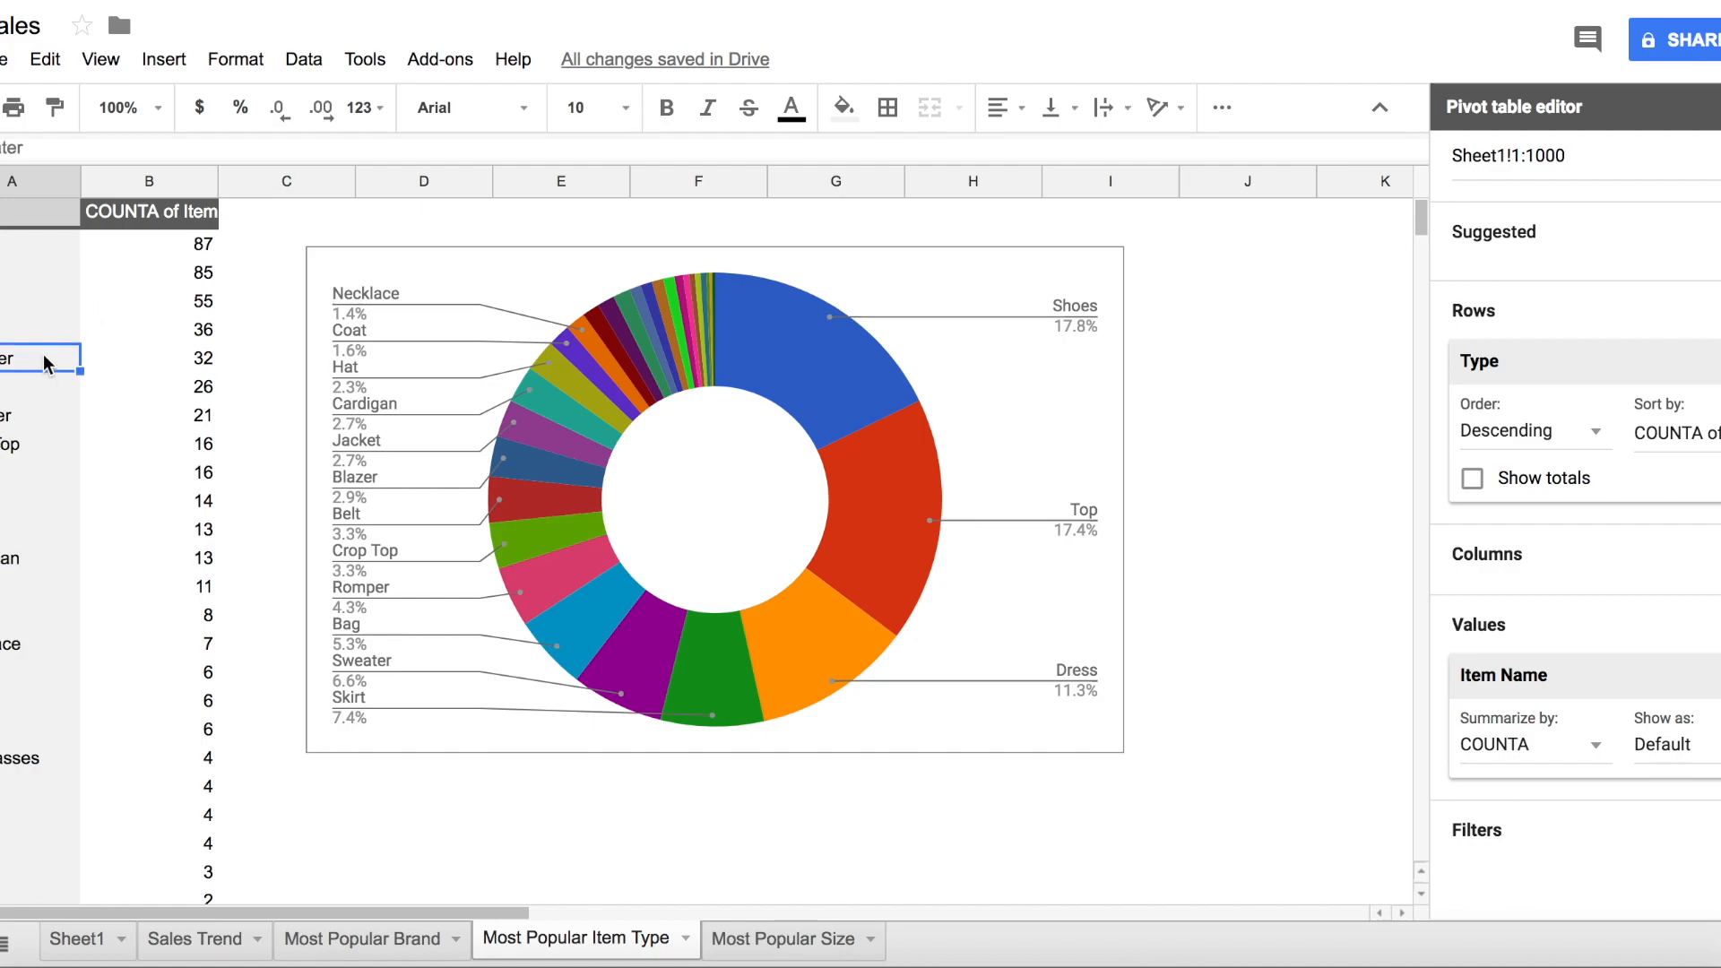
{"action": "left_click", "coordinate": [33, 444]}
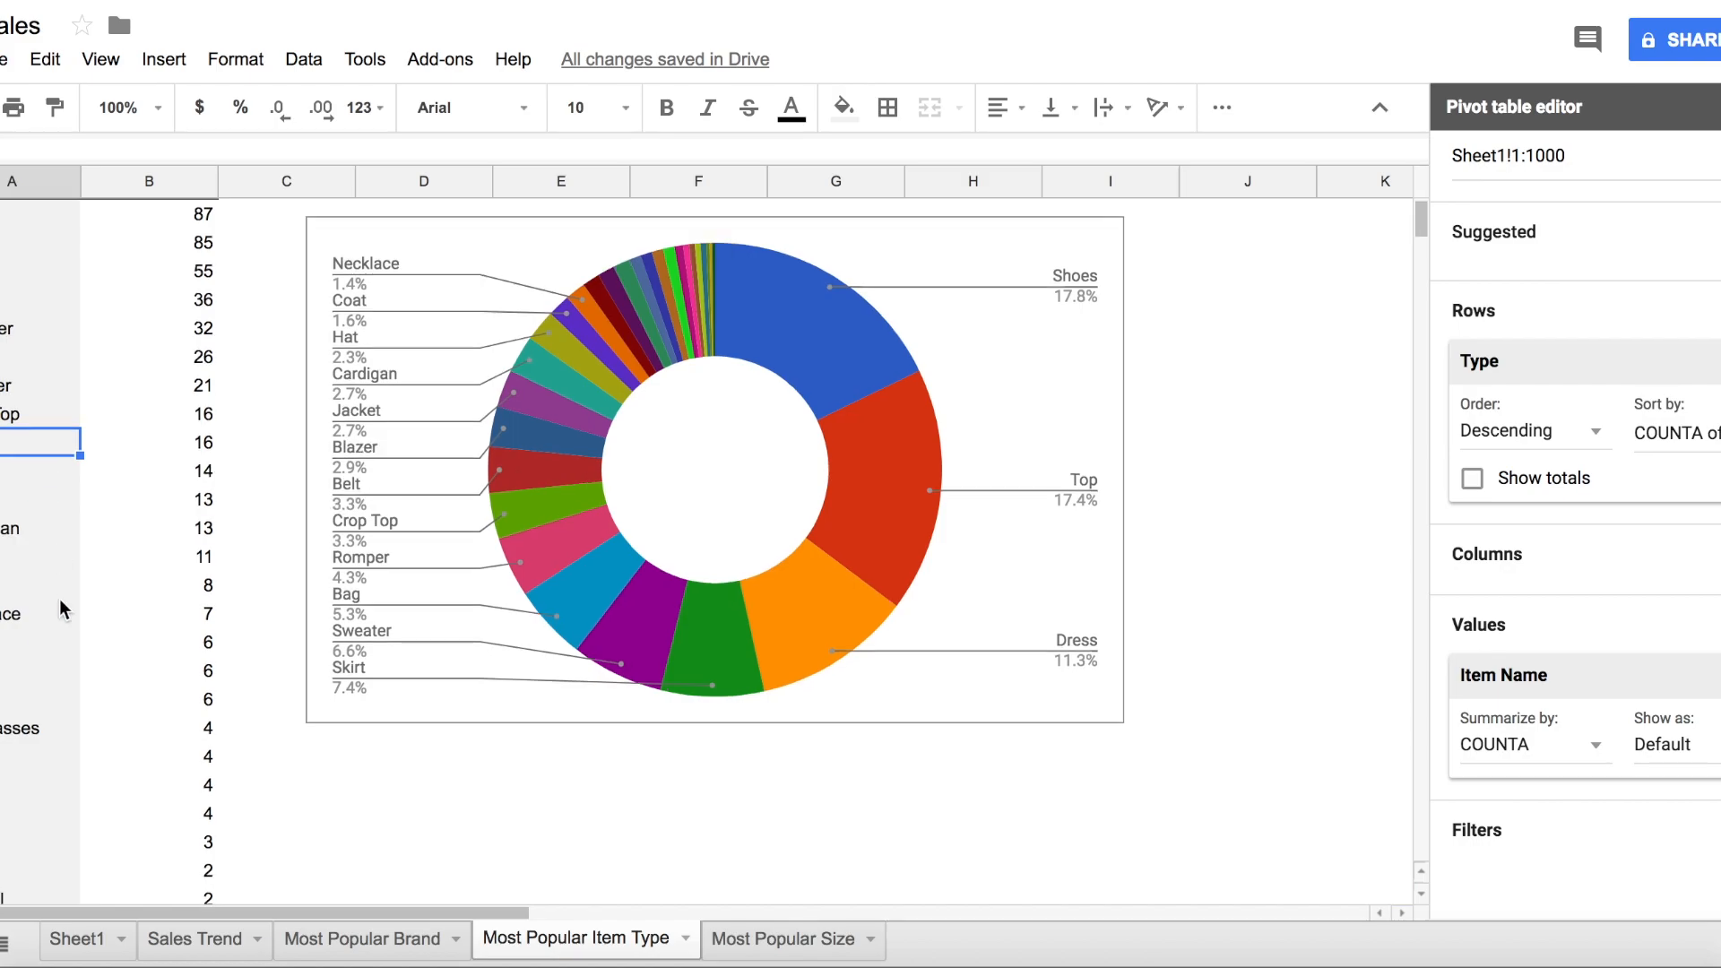
{"action": "scroll", "scroll_direction": "down", "scroll_amount": 3}
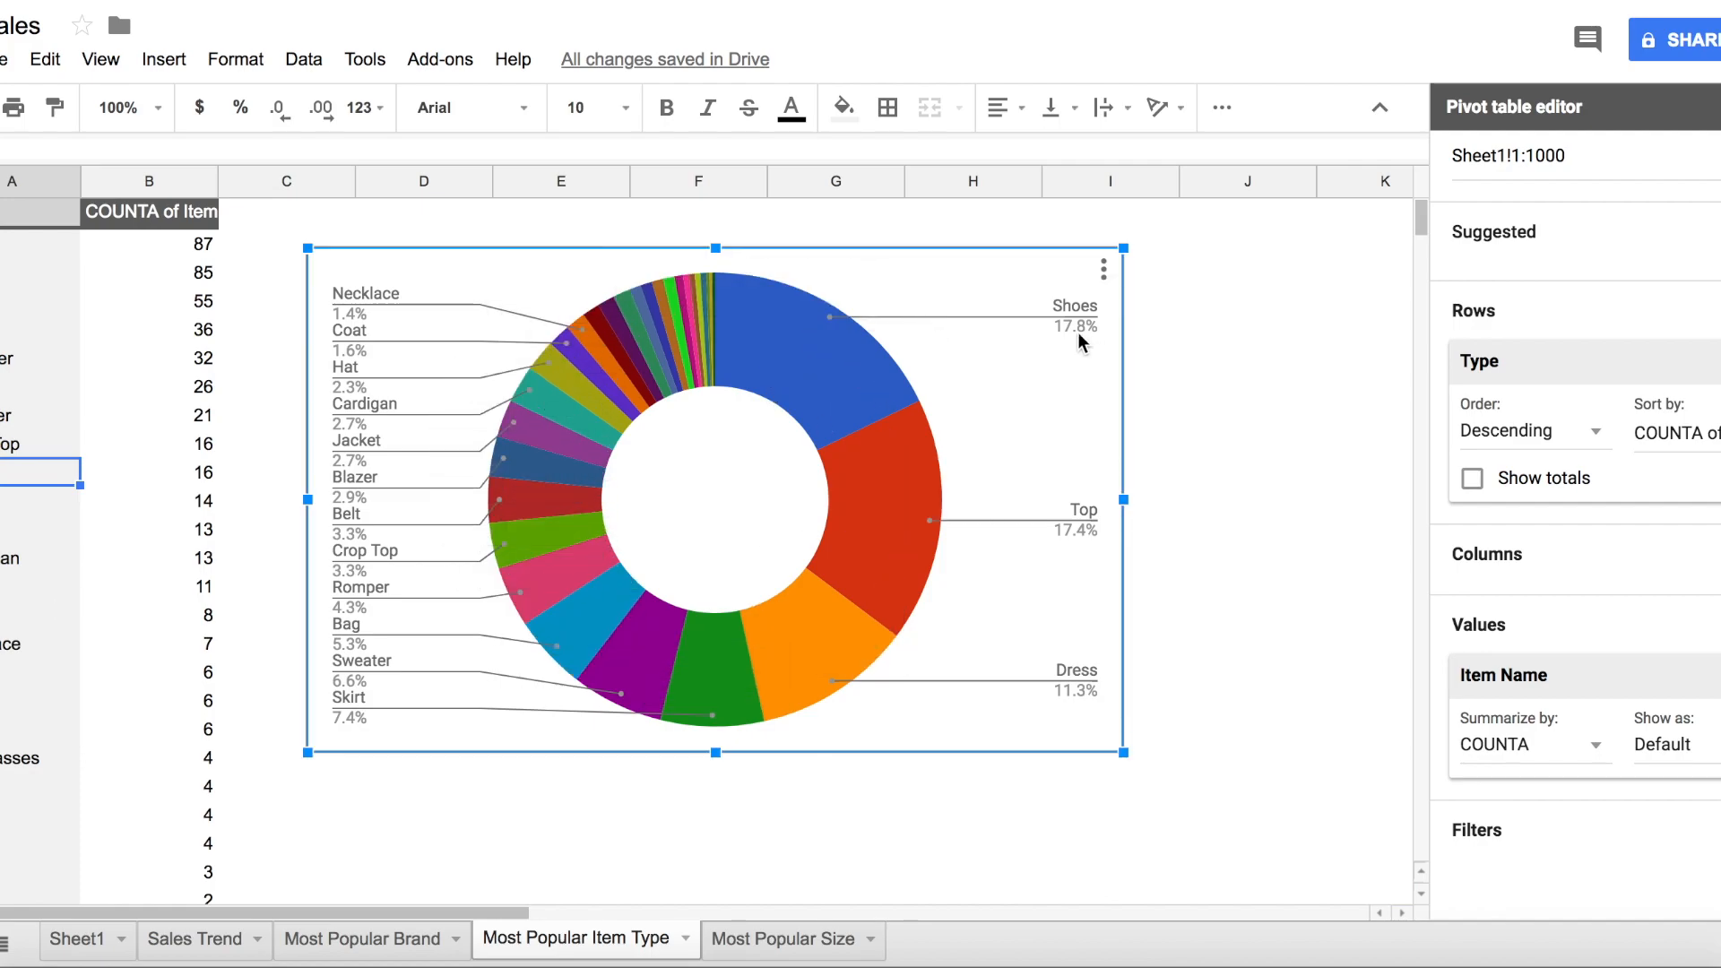
{"action": "mouse_move", "coordinate": [1076, 554]}
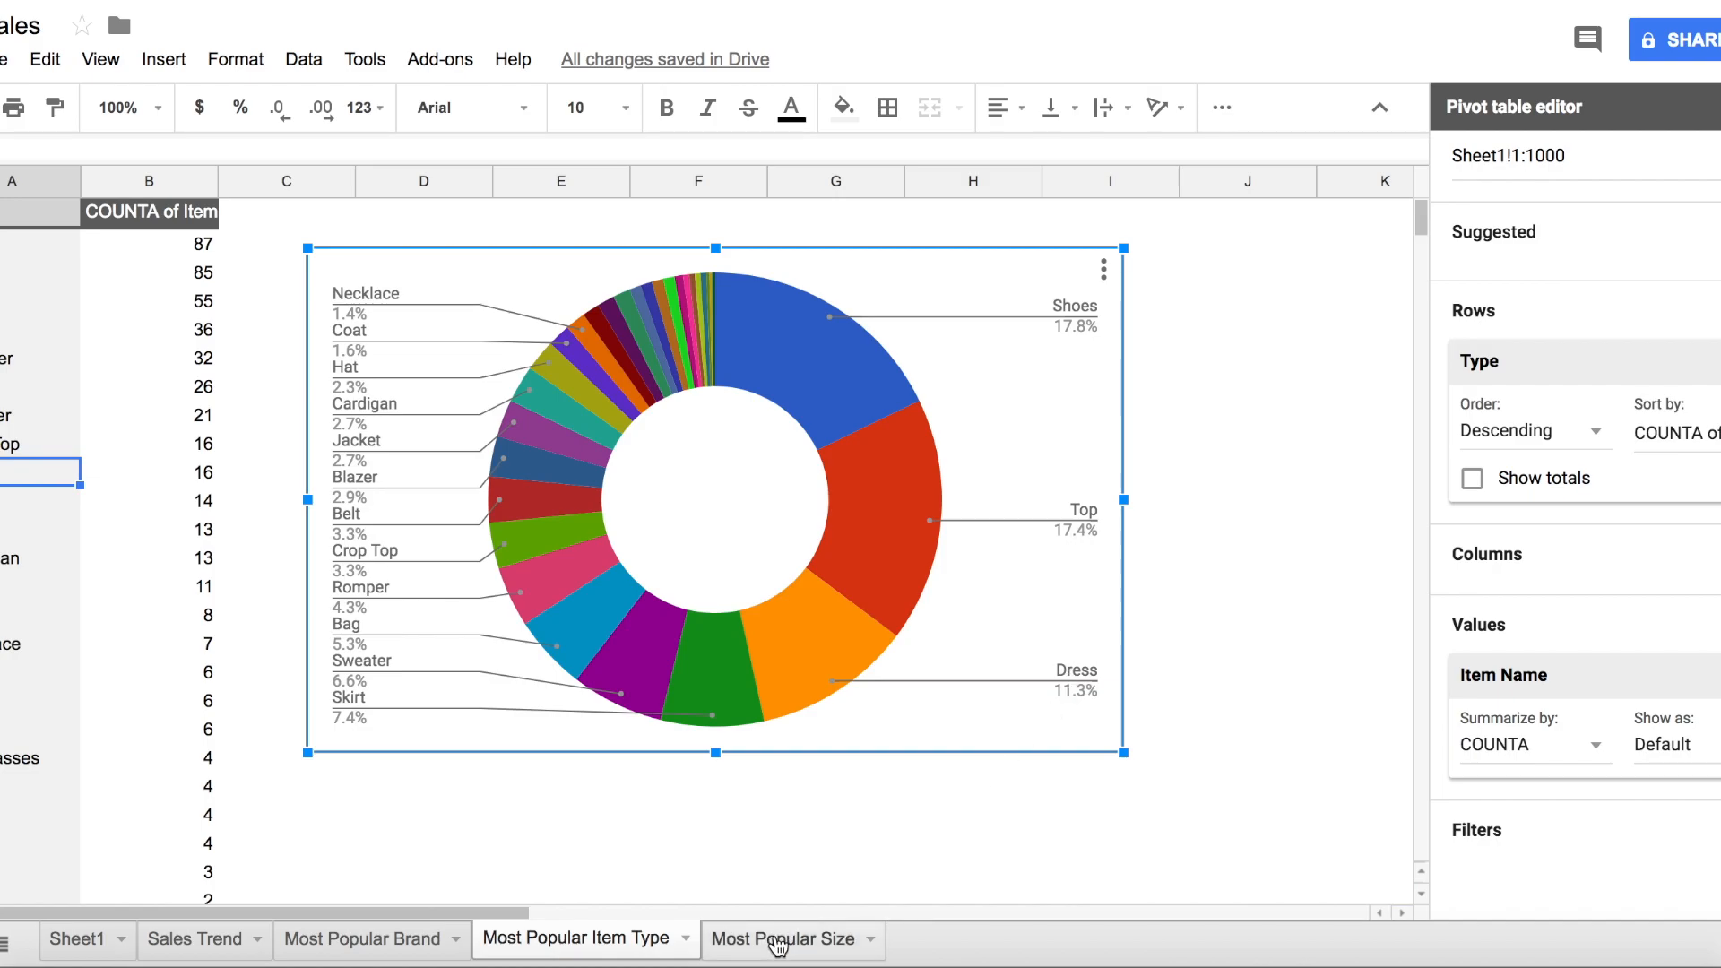
Step: Glance at the size donut chart, then return to Sheet1's raw sales list
{"action": "left_click", "coordinate": [782, 938]}
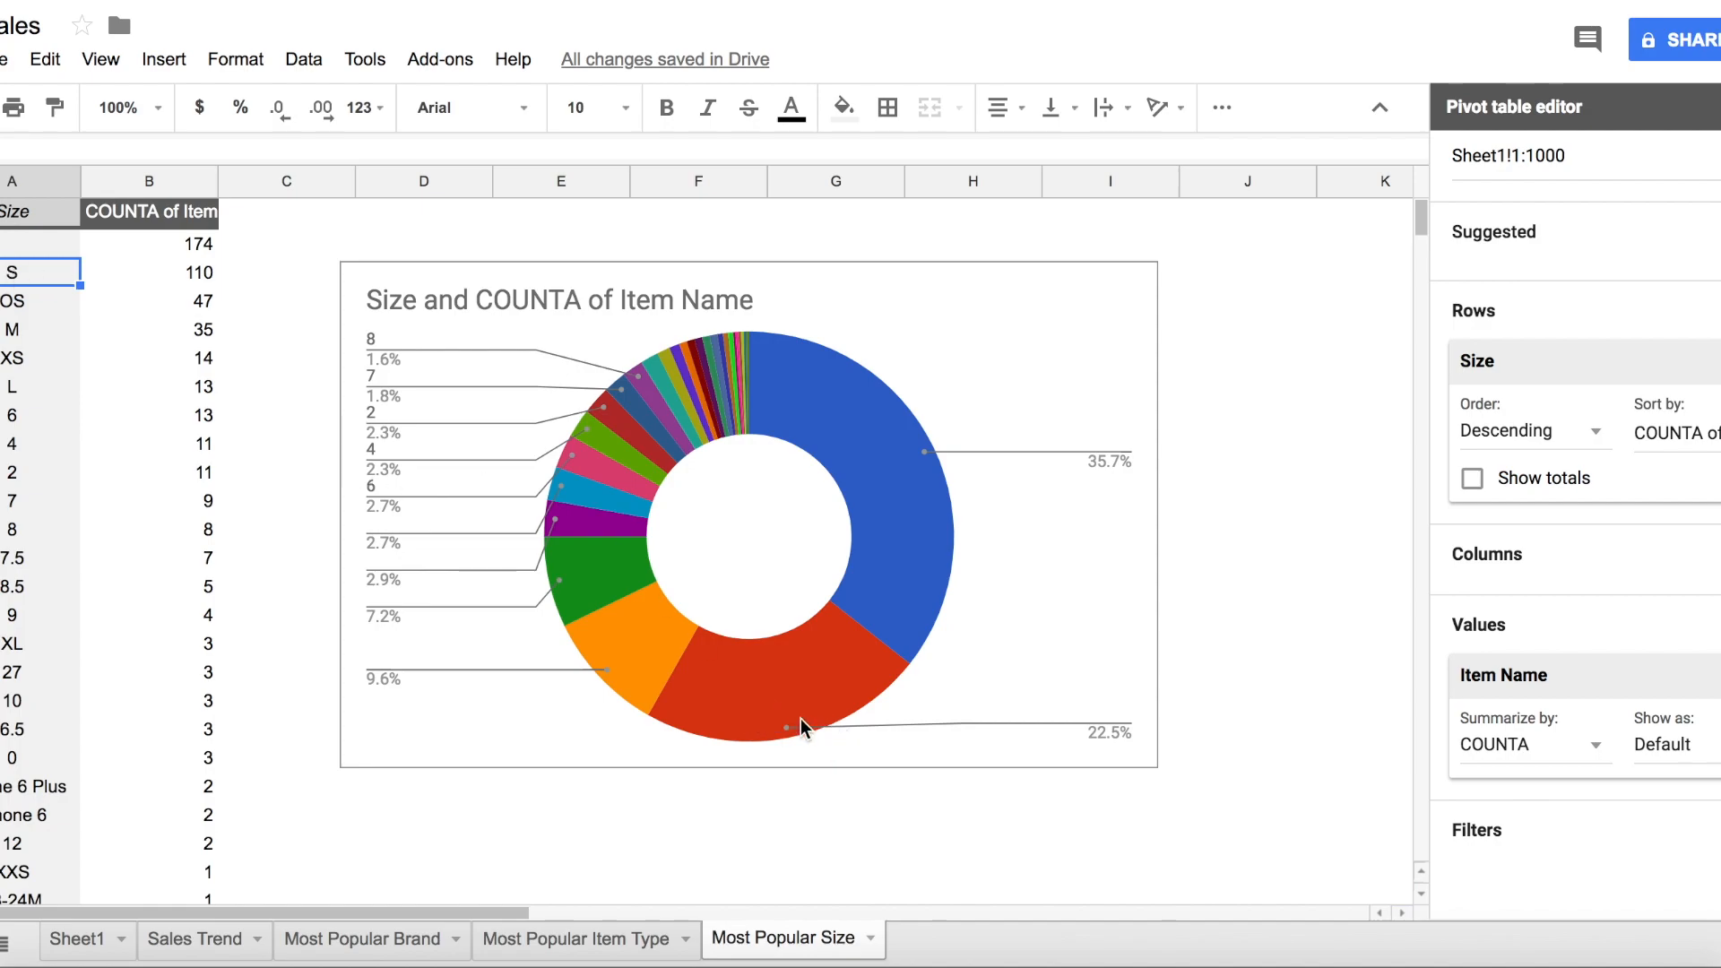
{"action": "mouse_move", "coordinate": [181, 299]}
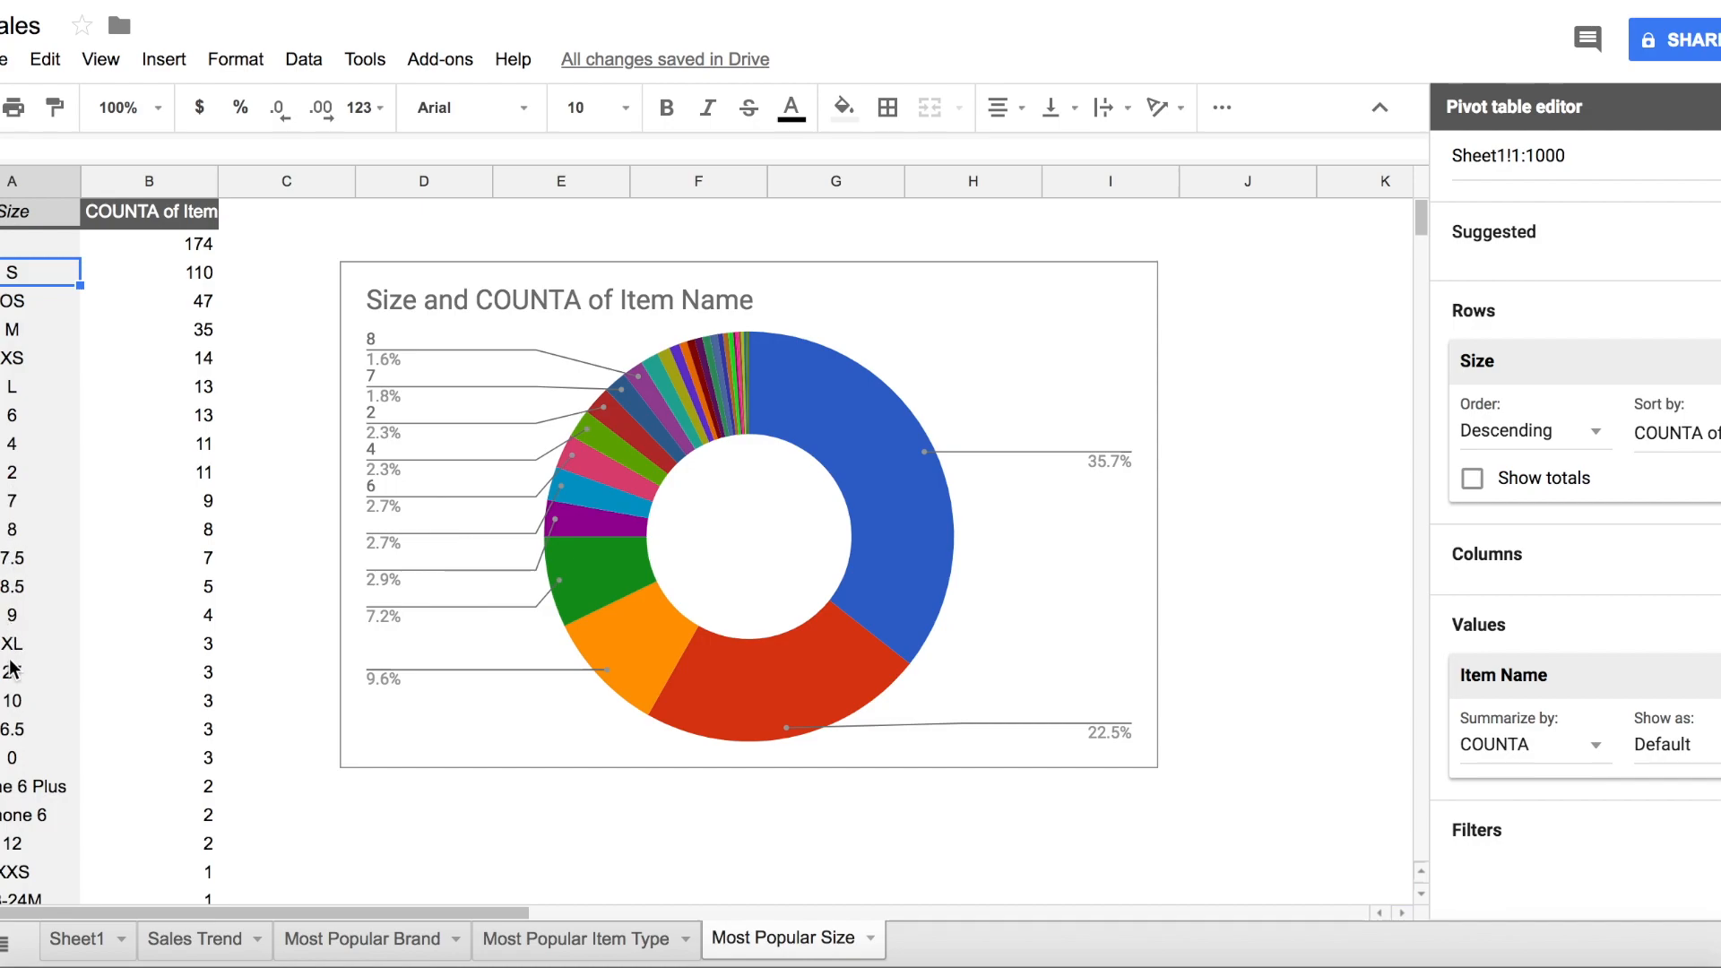
{"action": "scroll", "scroll_direction": "down", "scroll_amount": 3}
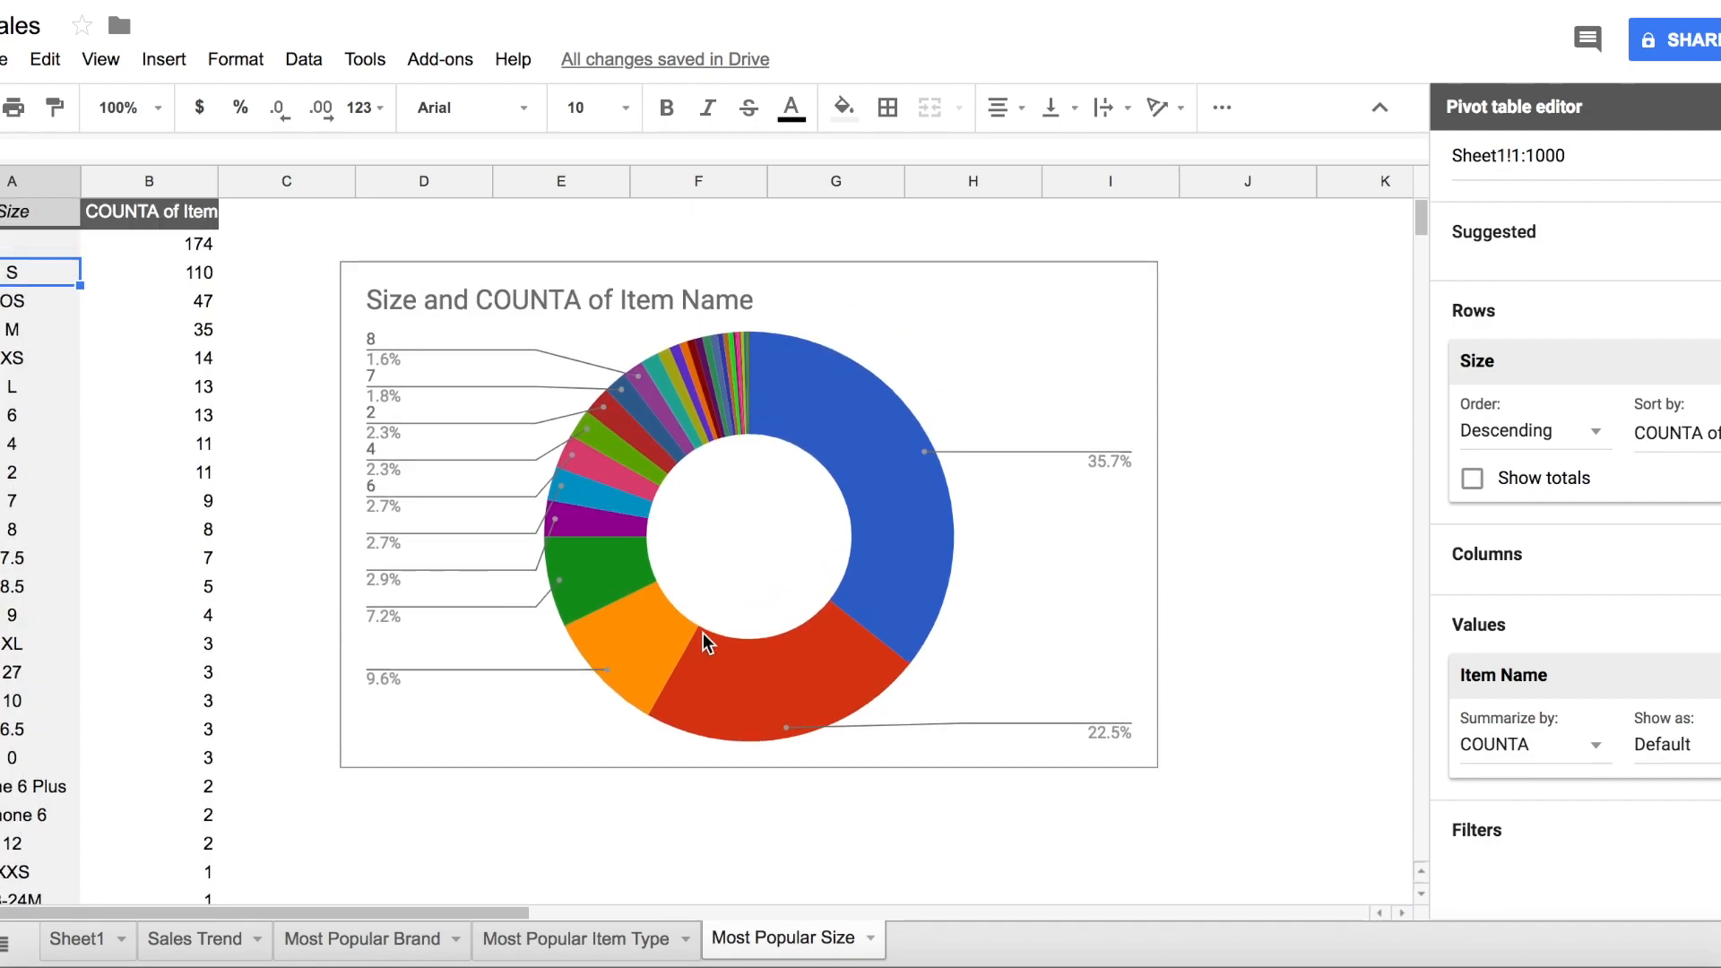
{"action": "left_click", "coordinate": [74, 938]}
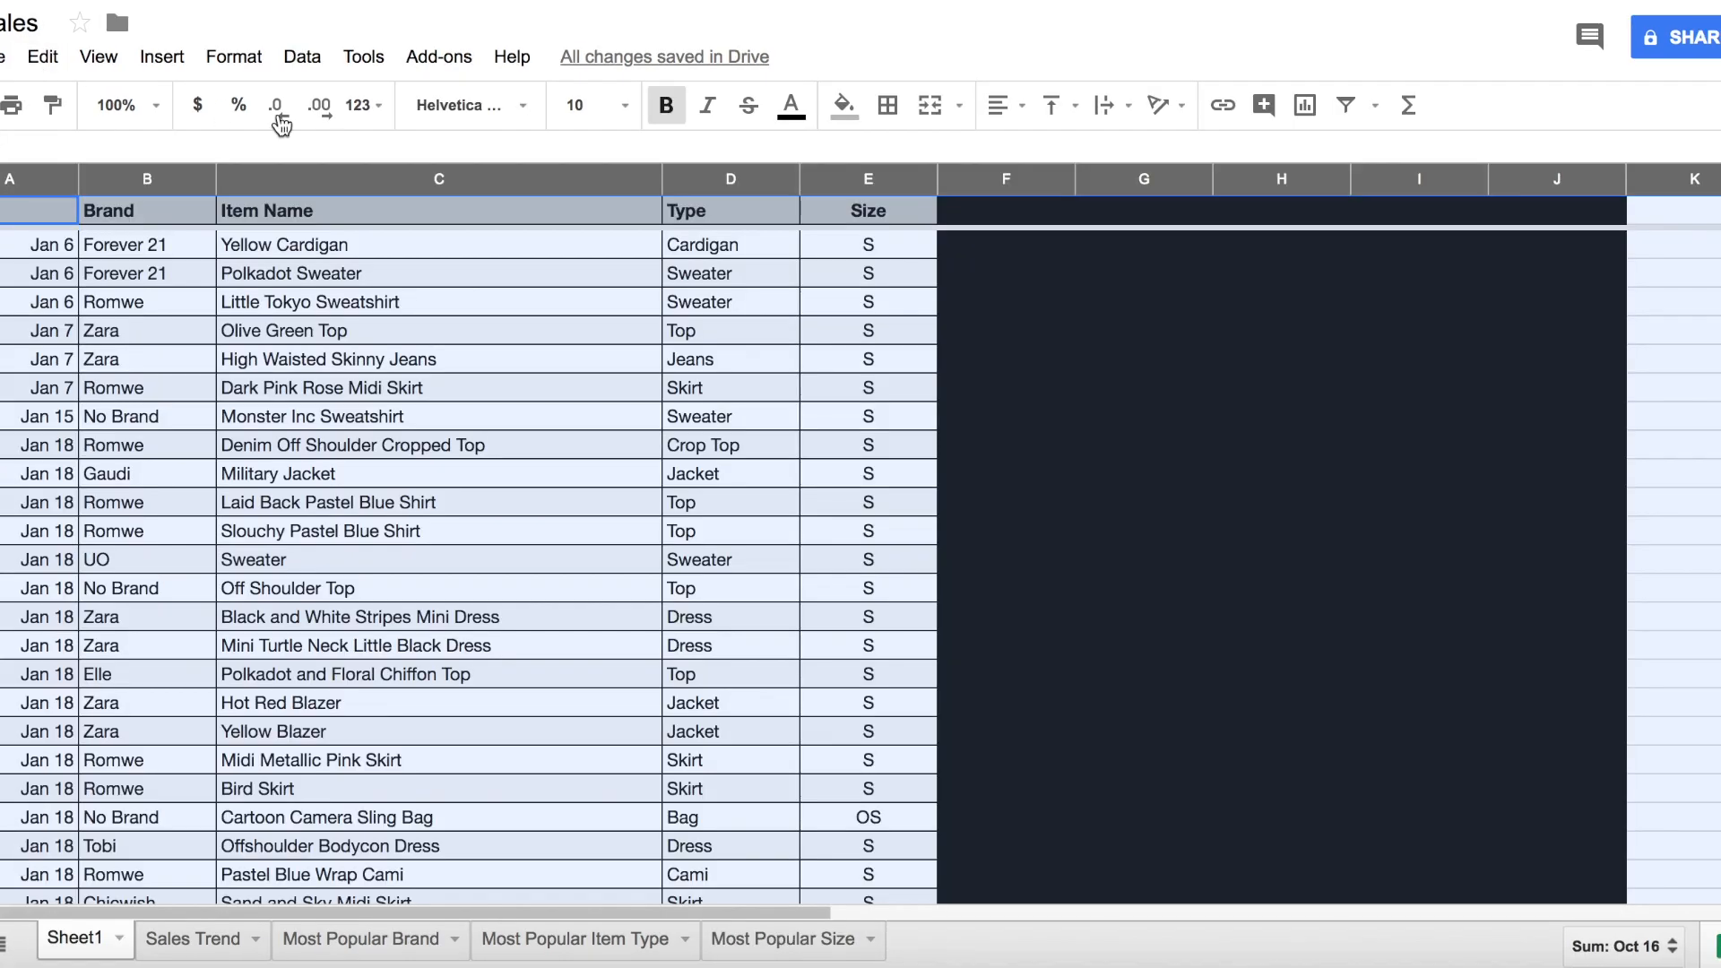
Step: Build a pivot table counting Item Name per Date, dates ascending, totals hidden
{"action": "left_click", "coordinate": [302, 56]}
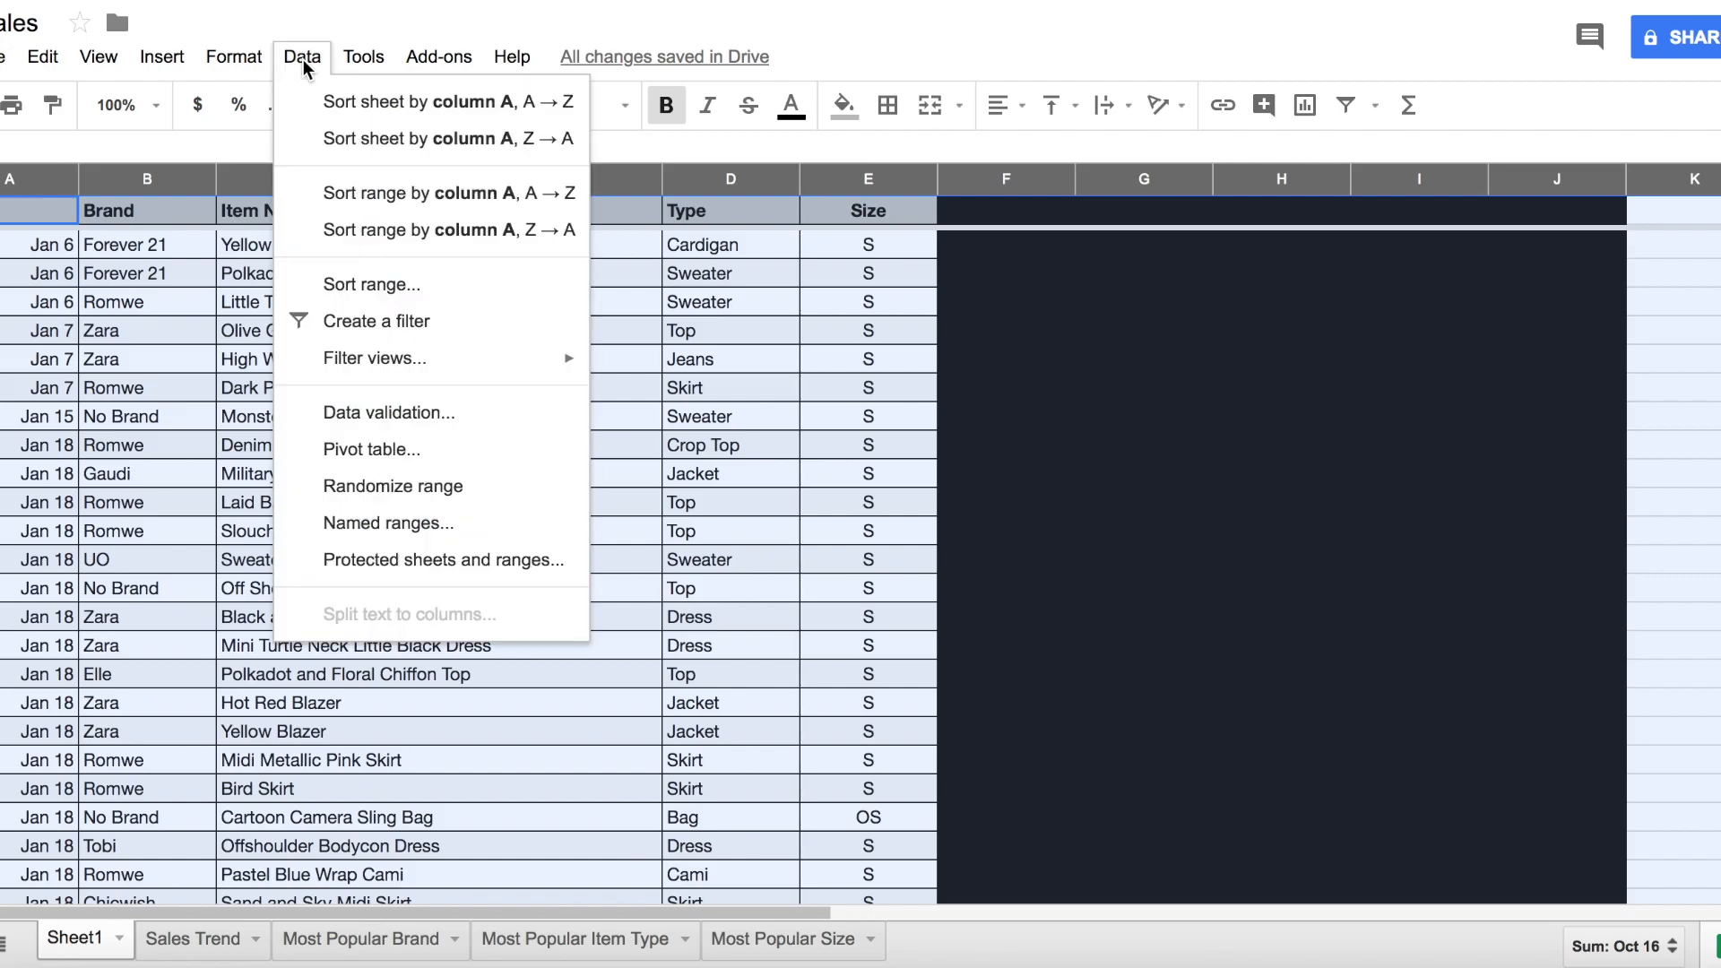
{"action": "mouse_move", "coordinate": [371, 449]}
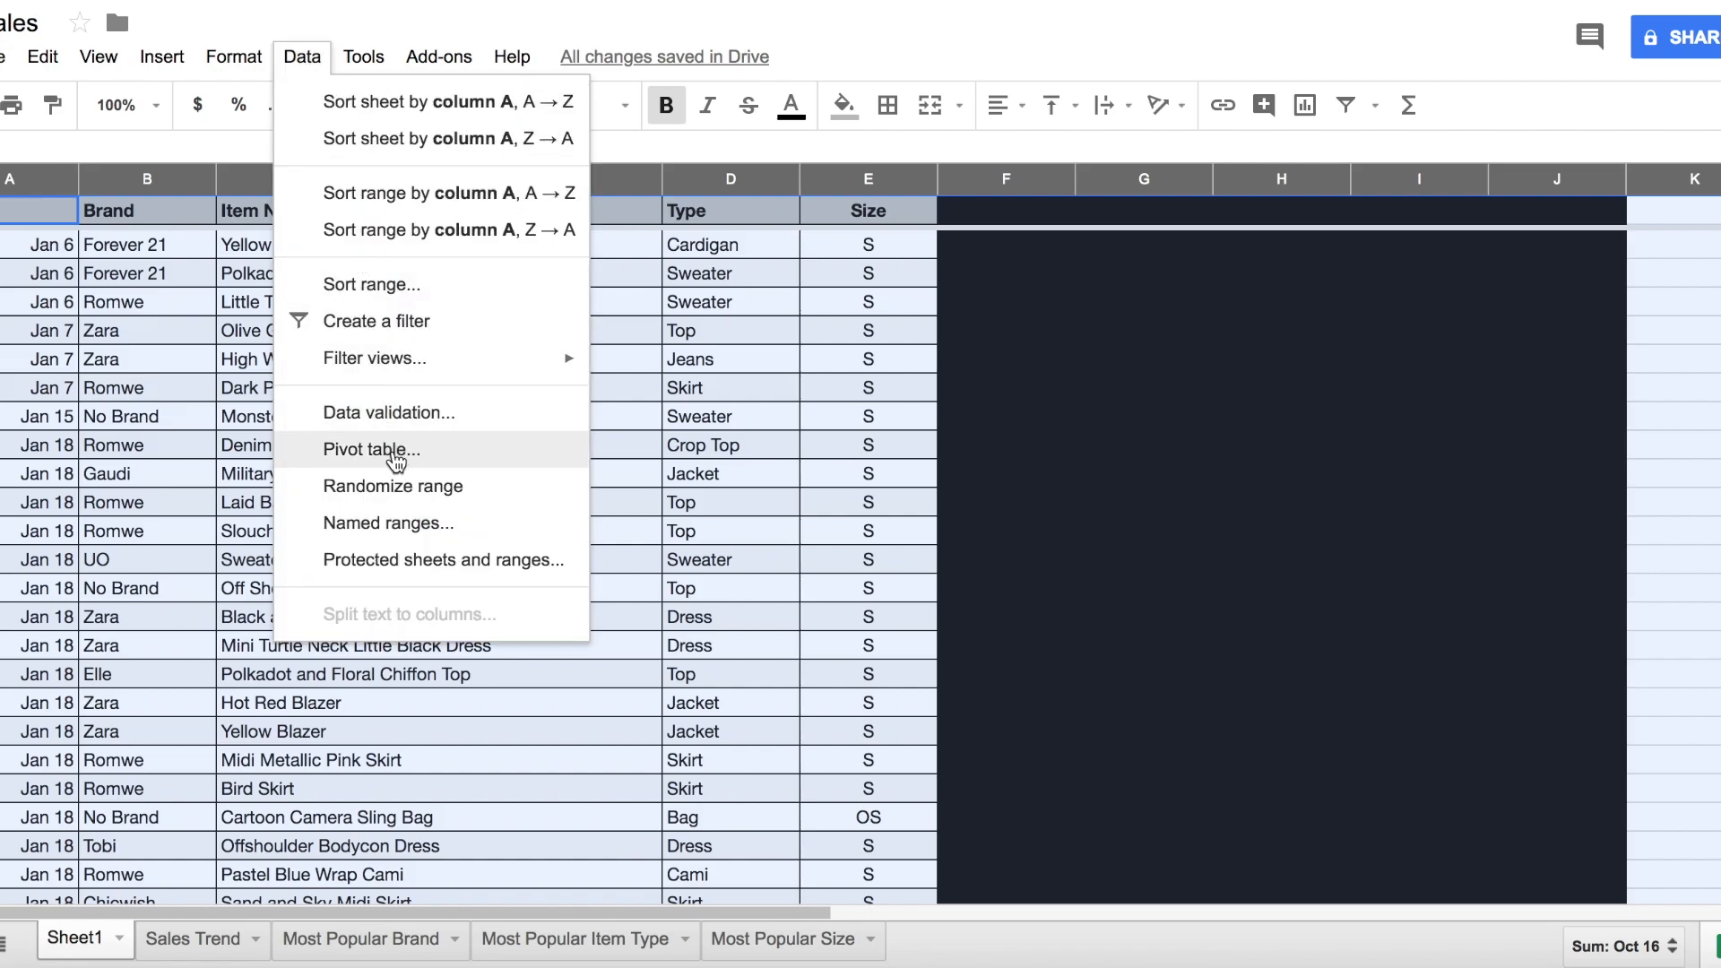
{"action": "left_click", "coordinate": [371, 449]}
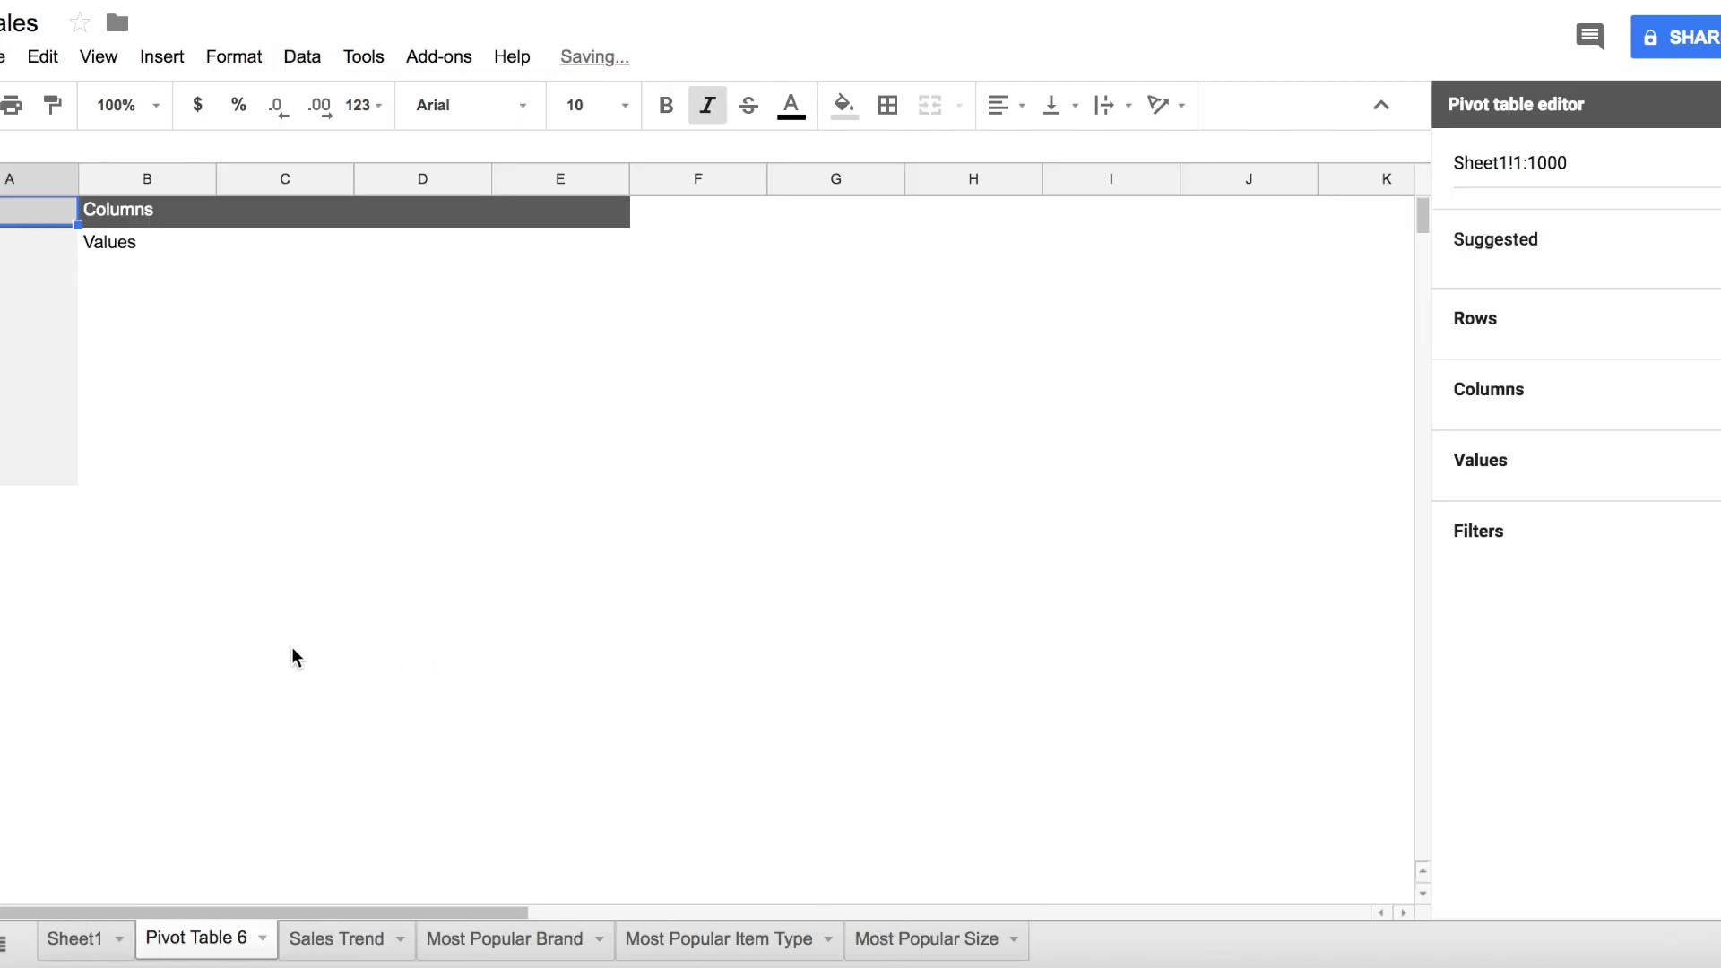
{"action": "mouse_move", "coordinate": [948, 637]}
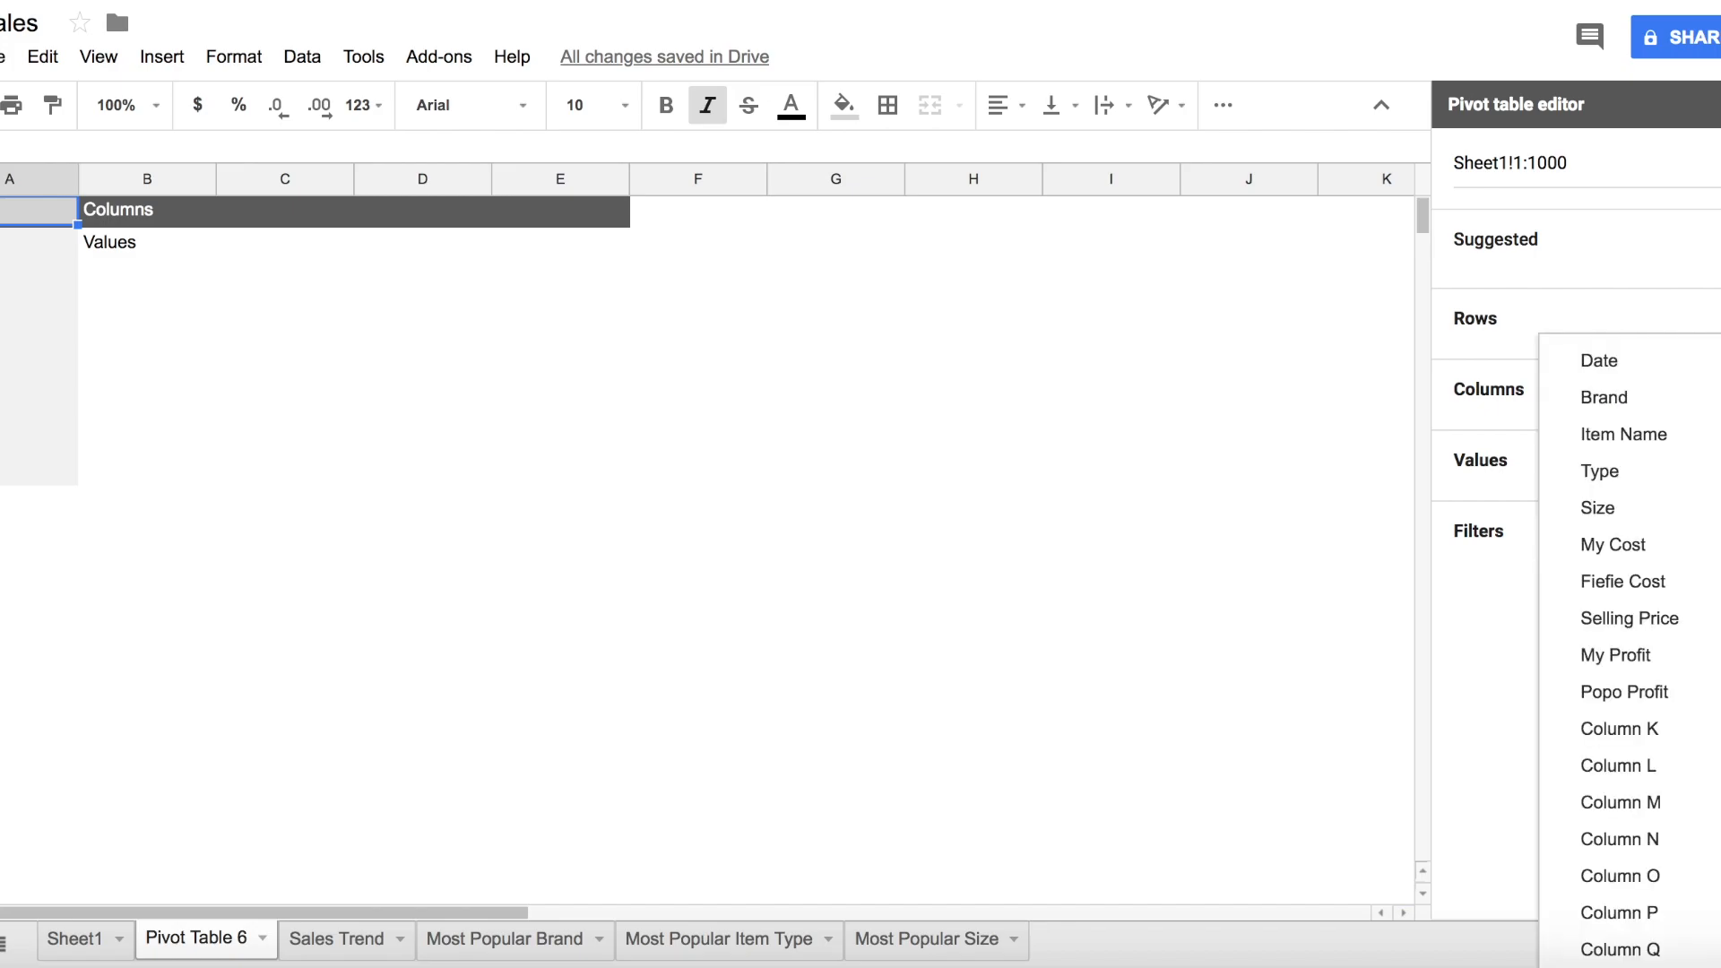
{"action": "left_click", "coordinate": [1598, 361]}
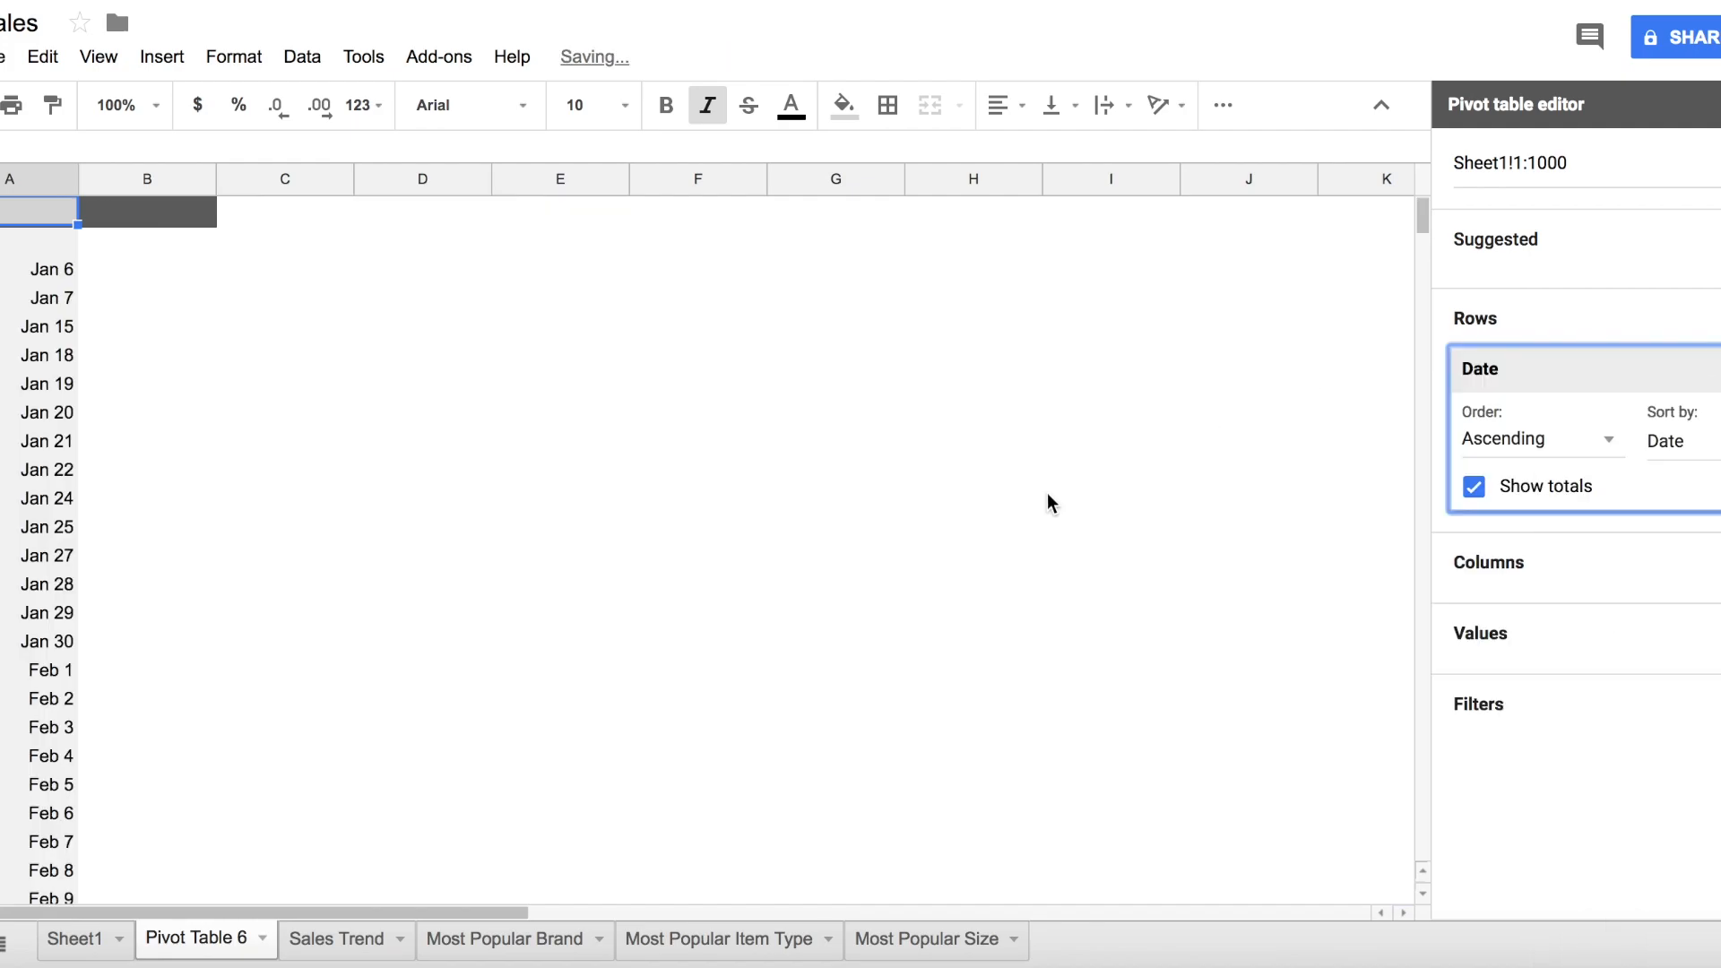
{"action": "mouse_move", "coordinate": [33, 297]}
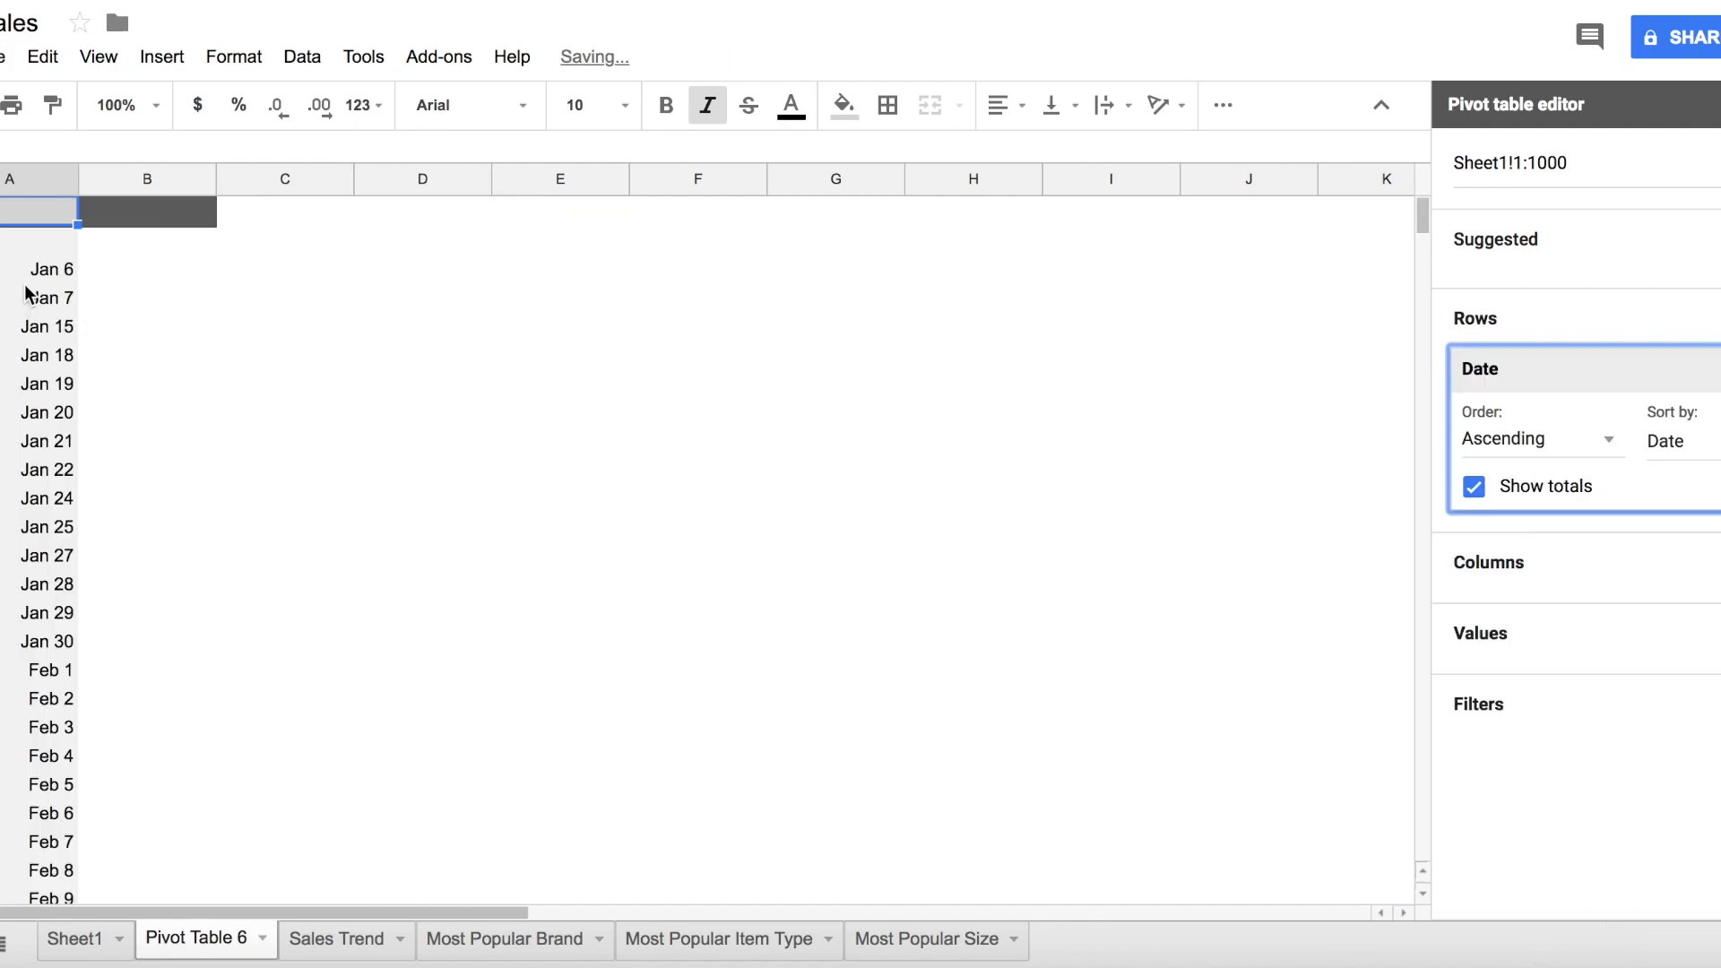
{"action": "mouse_move", "coordinate": [18, 691]}
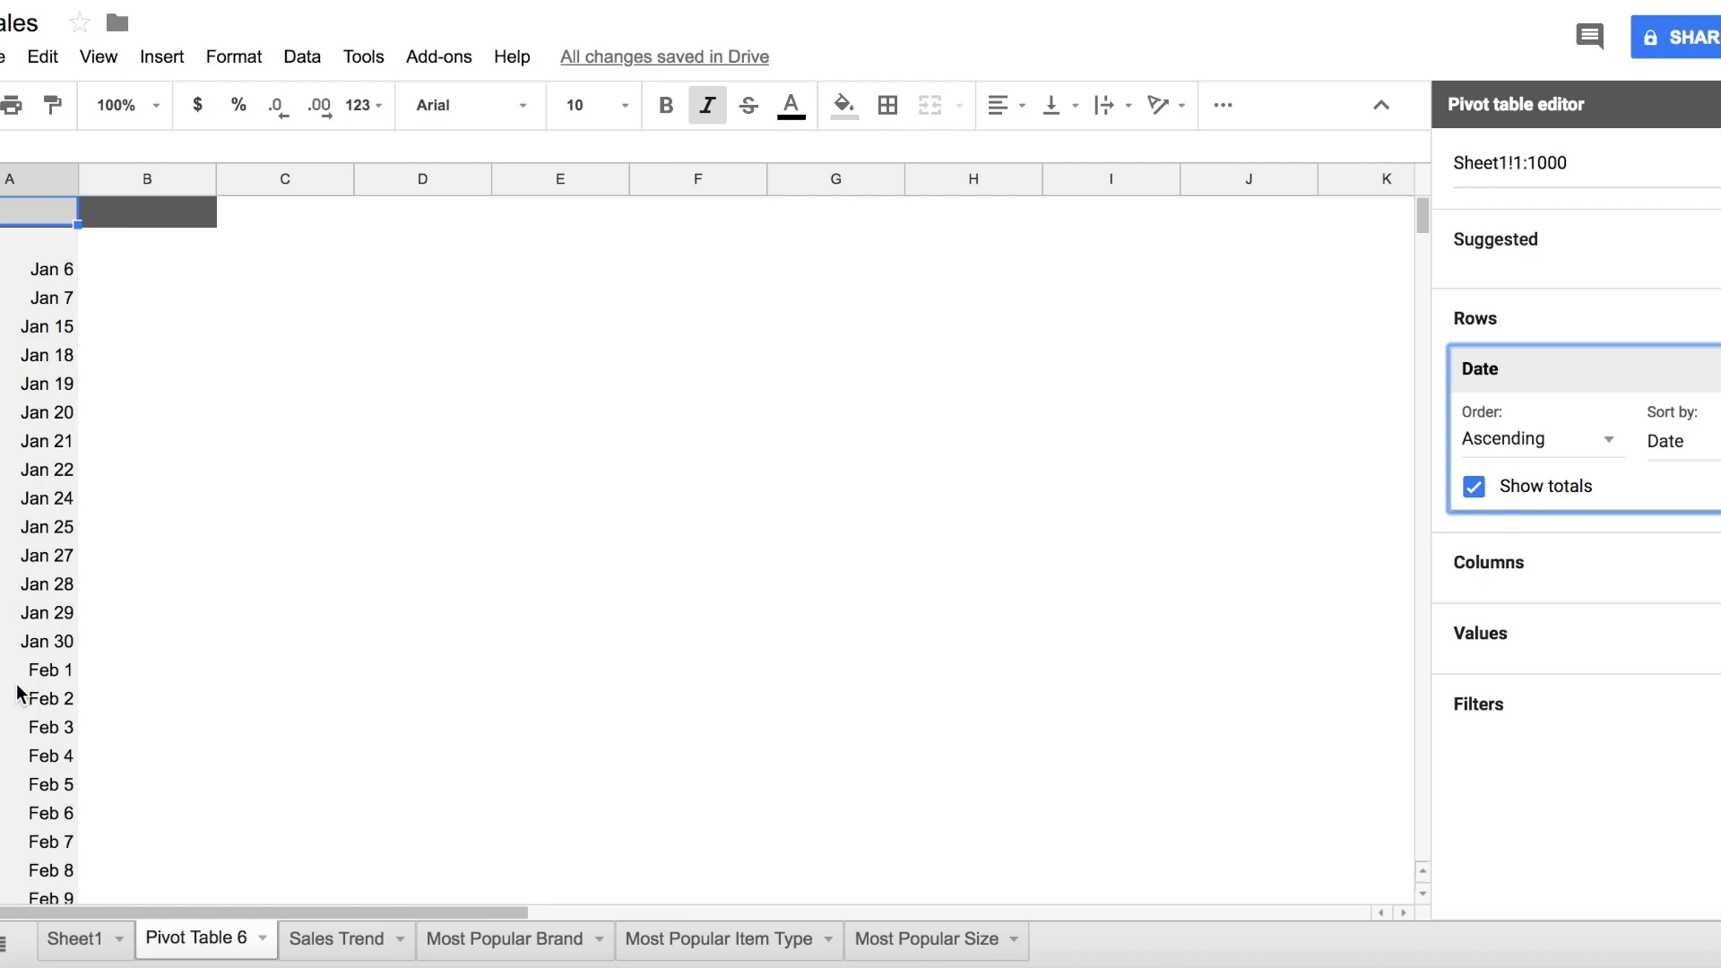
{"action": "left_click", "coordinate": [1536, 439]}
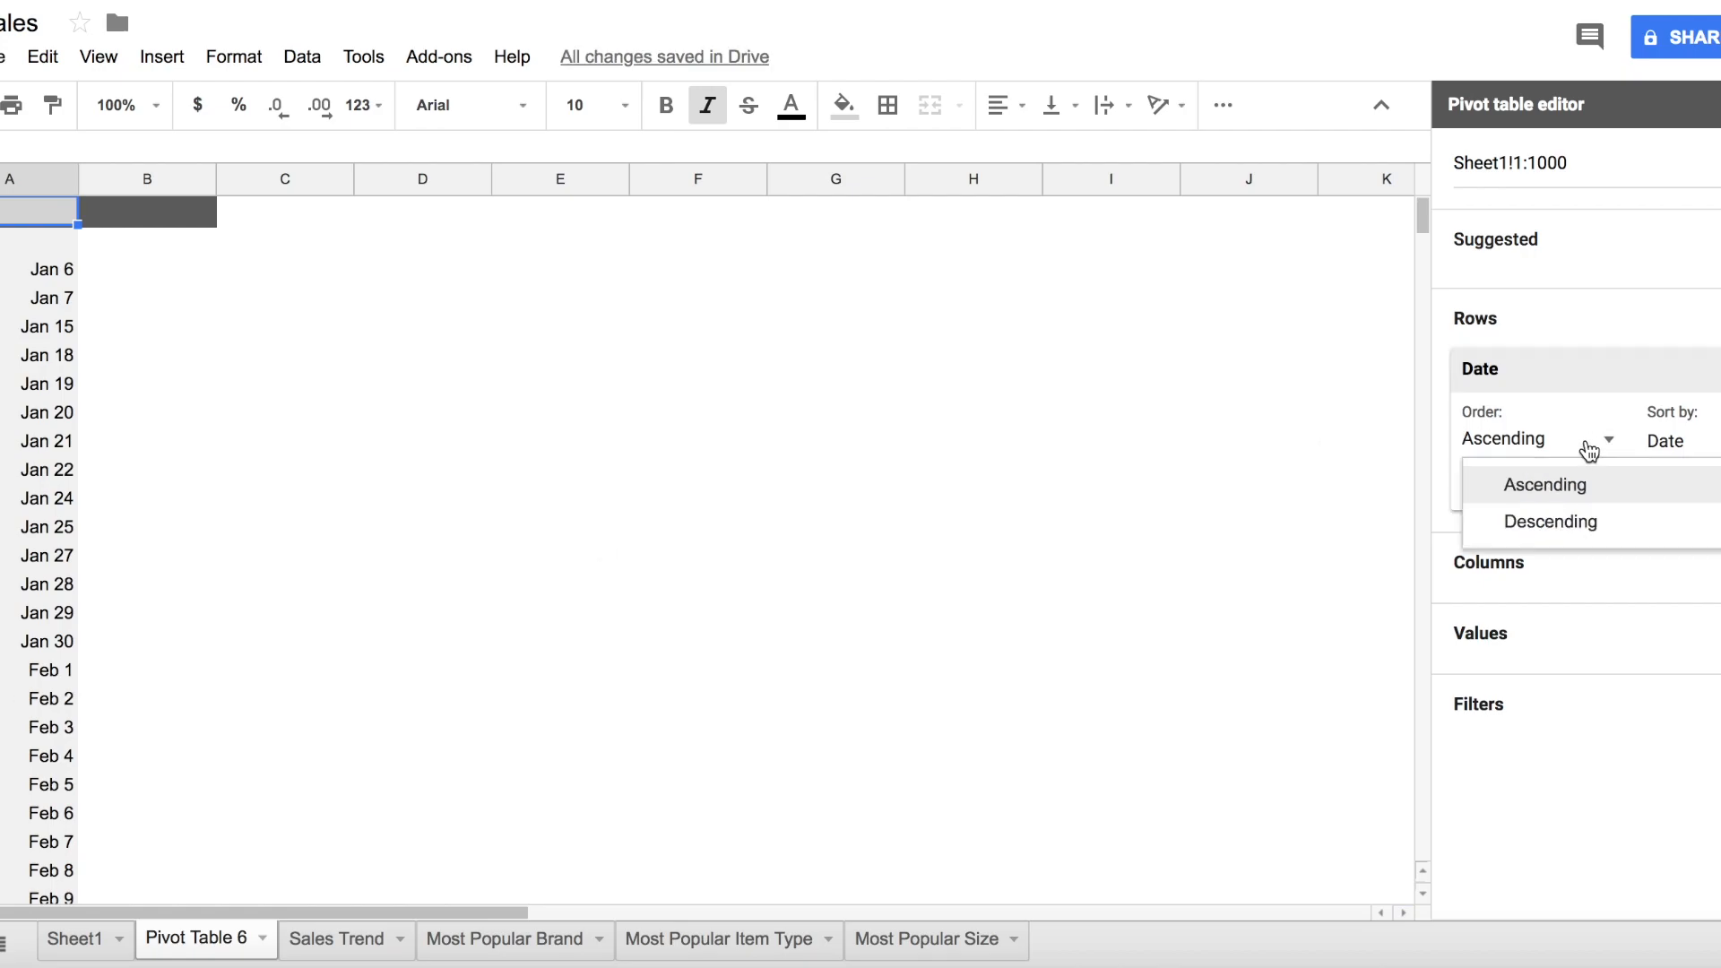
{"action": "left_click", "coordinate": [1551, 521]}
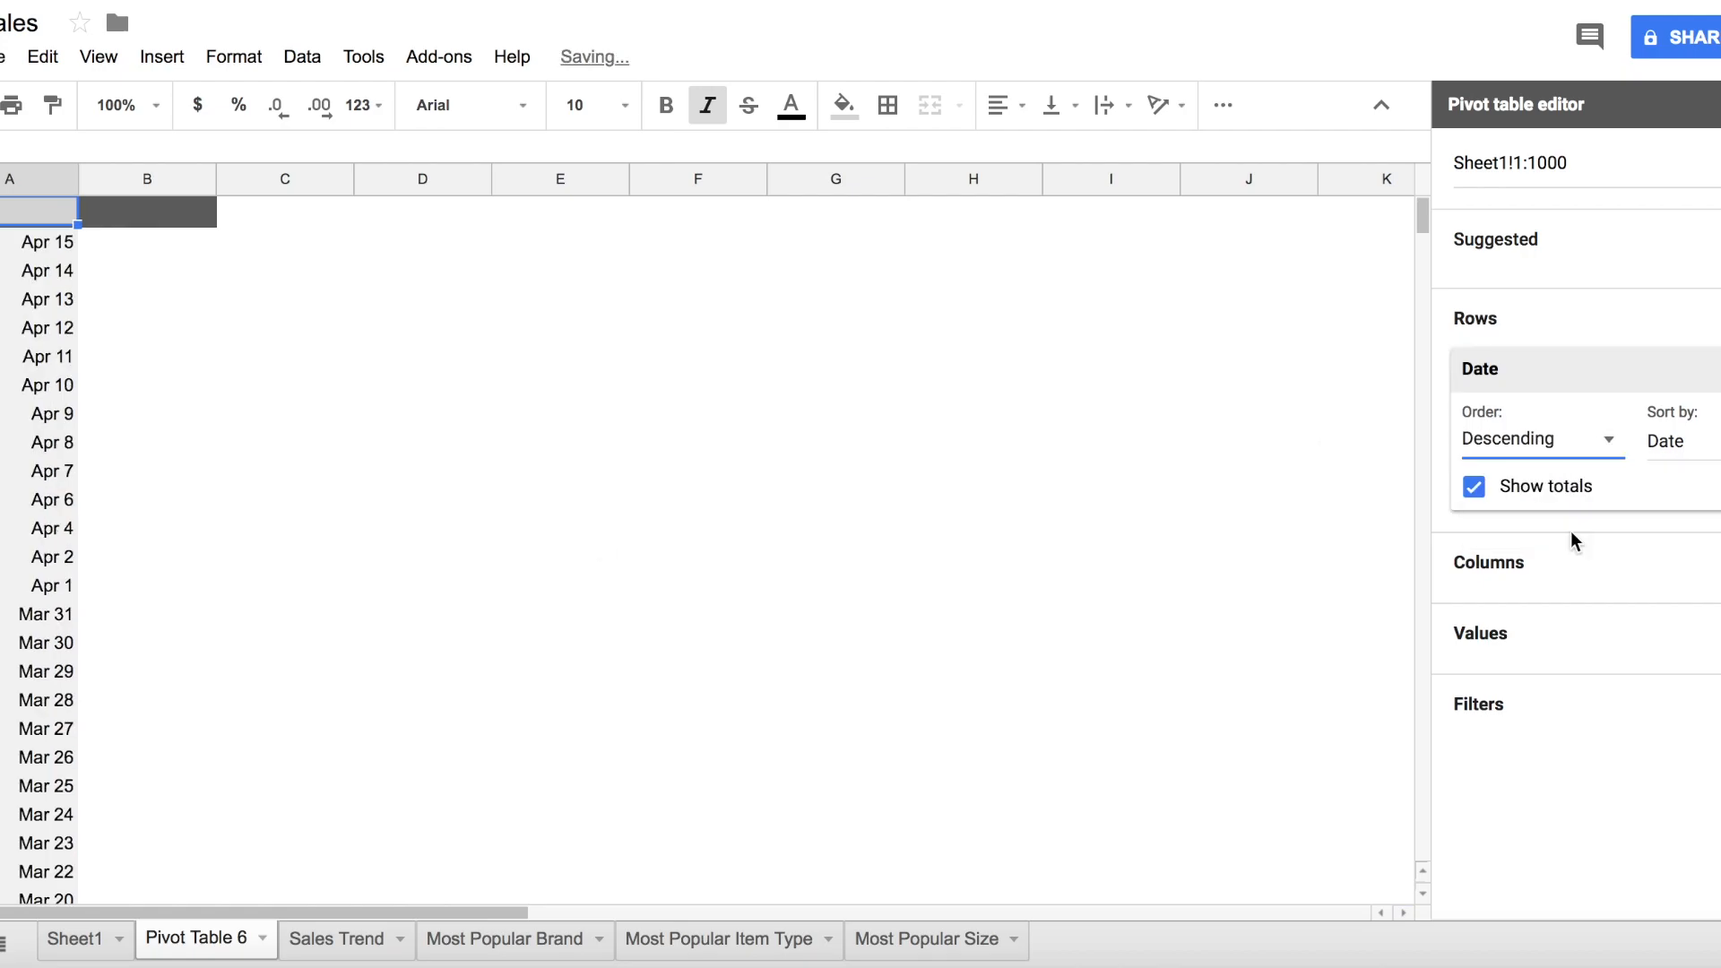
{"action": "left_click", "coordinate": [1536, 439]}
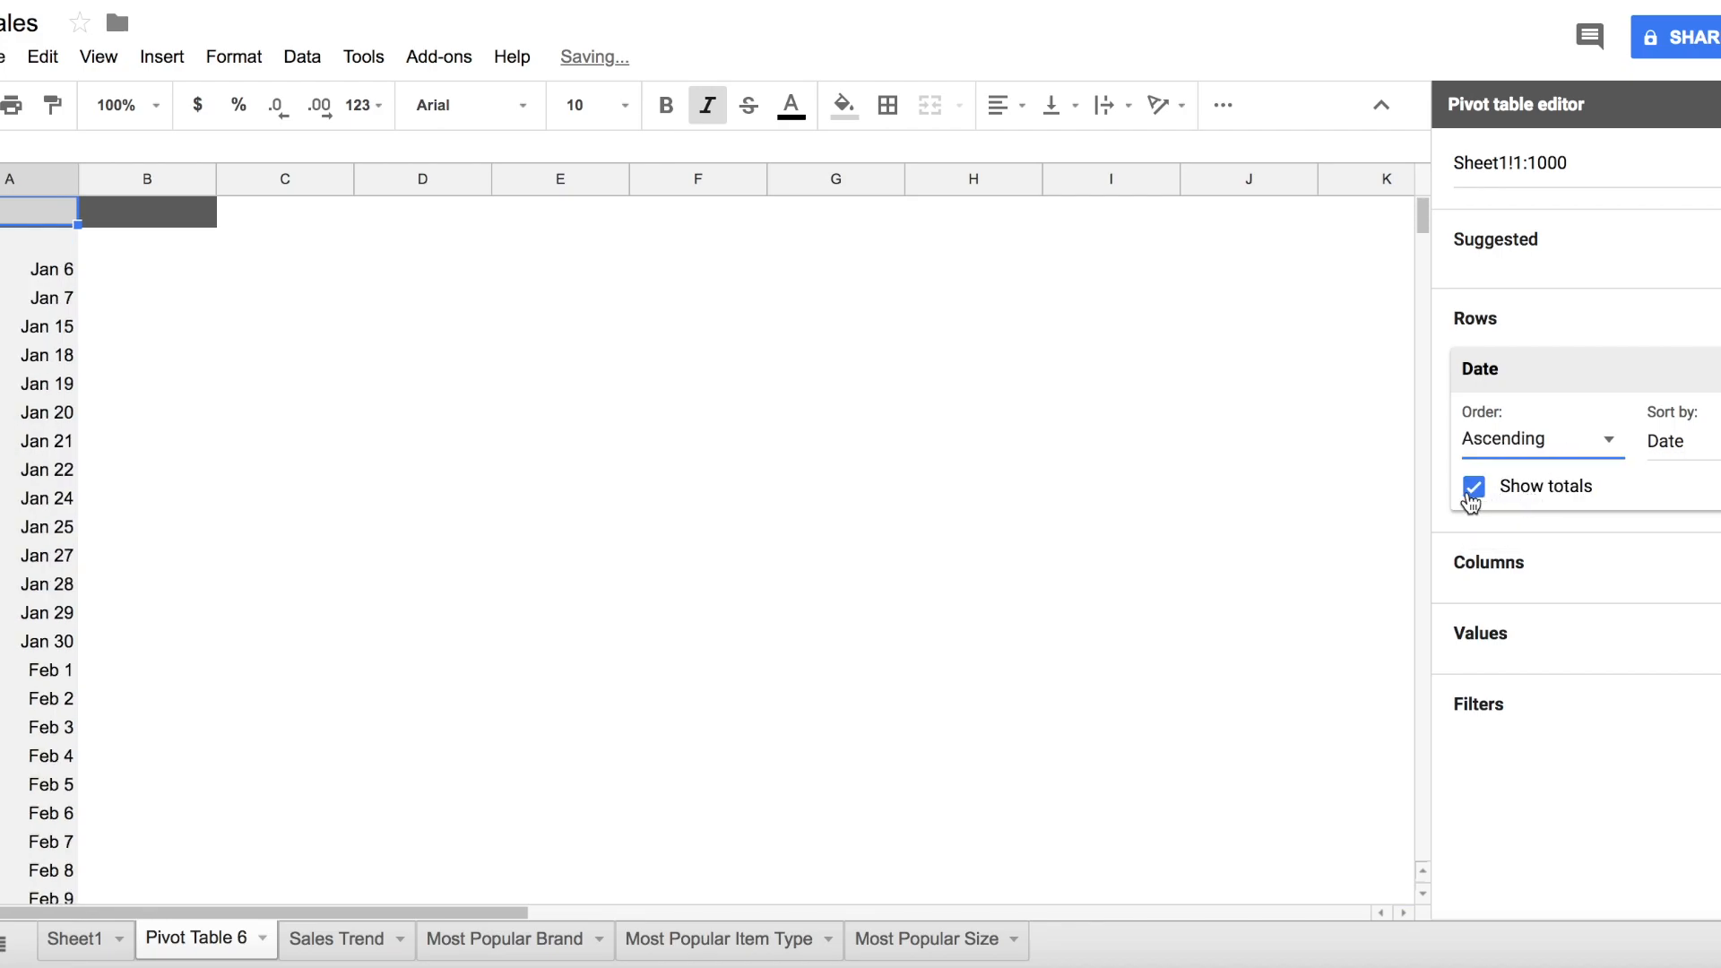
{"action": "left_click", "coordinate": [1473, 485]}
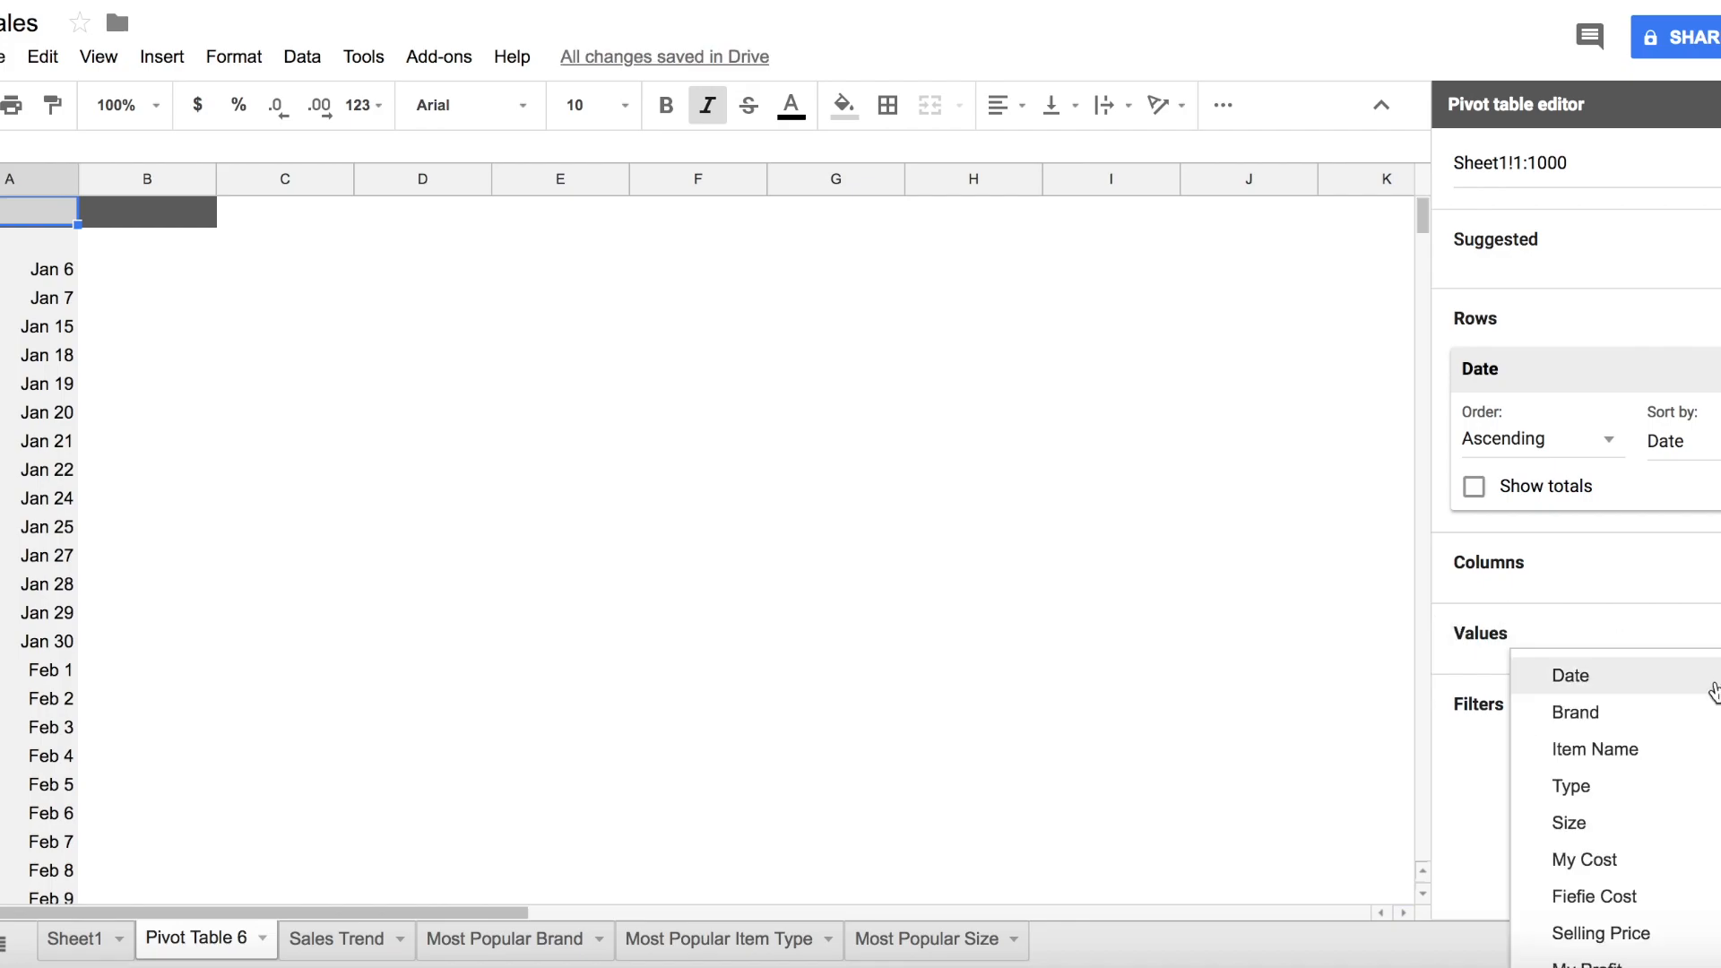
{"action": "left_click", "coordinate": [1594, 748]}
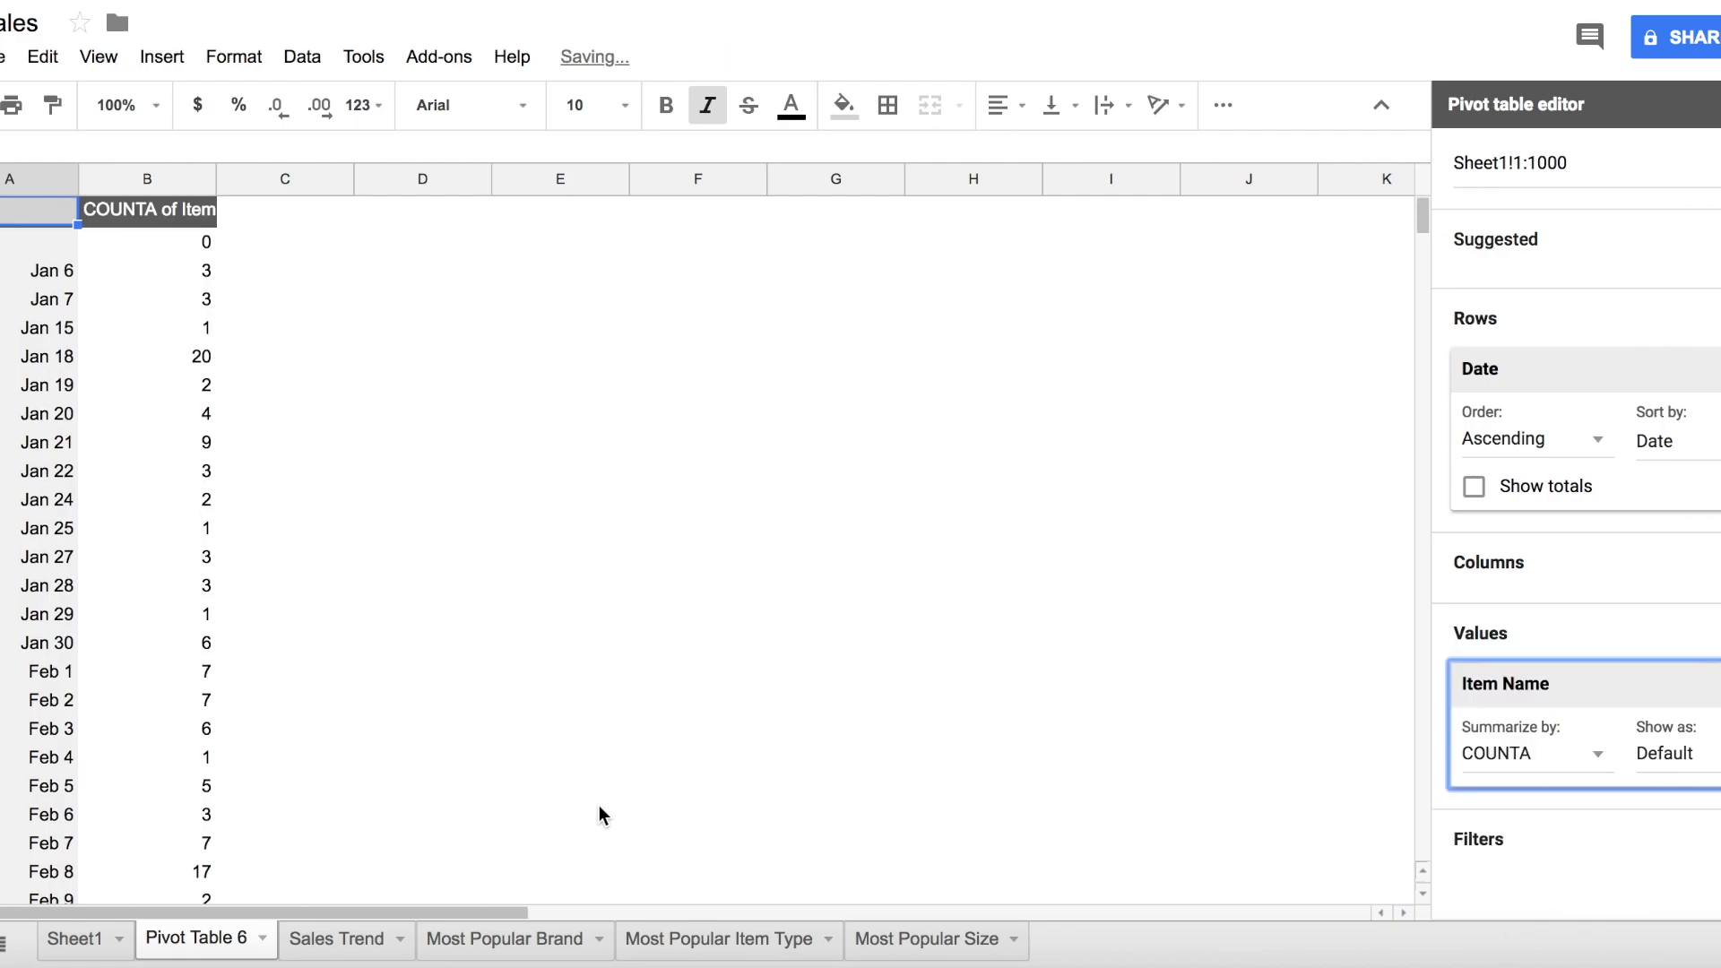
{"action": "mouse_move", "coordinate": [172, 370]}
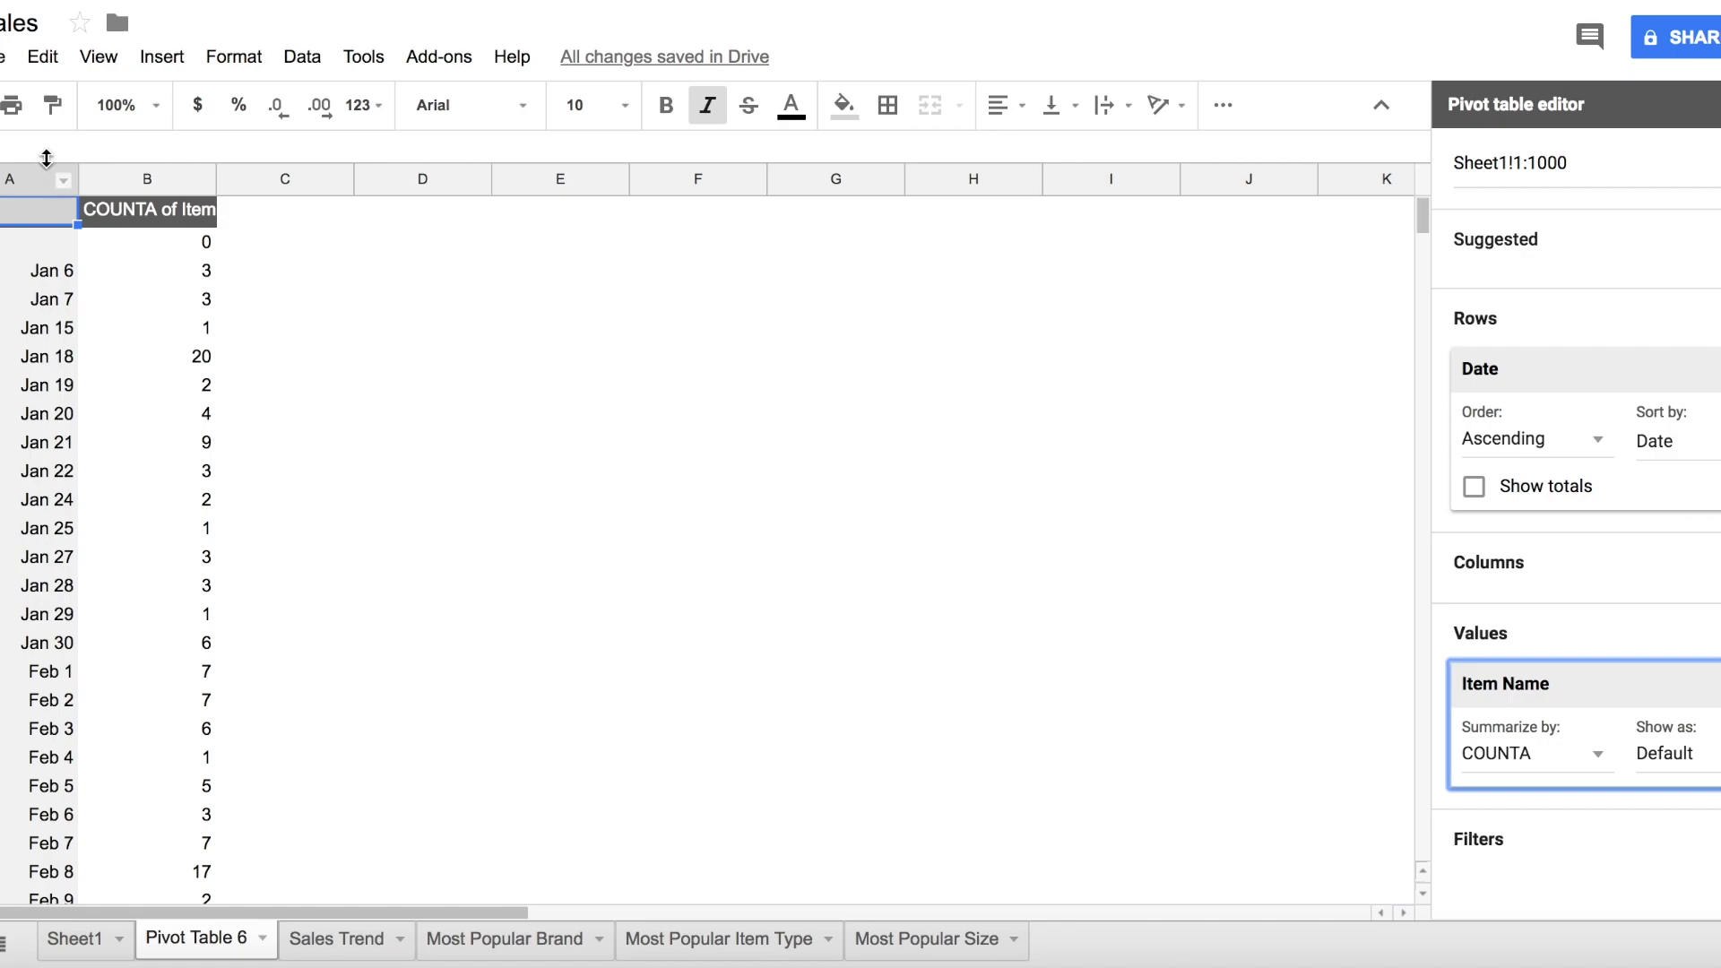
{"action": "left_click", "coordinate": [144, 177]}
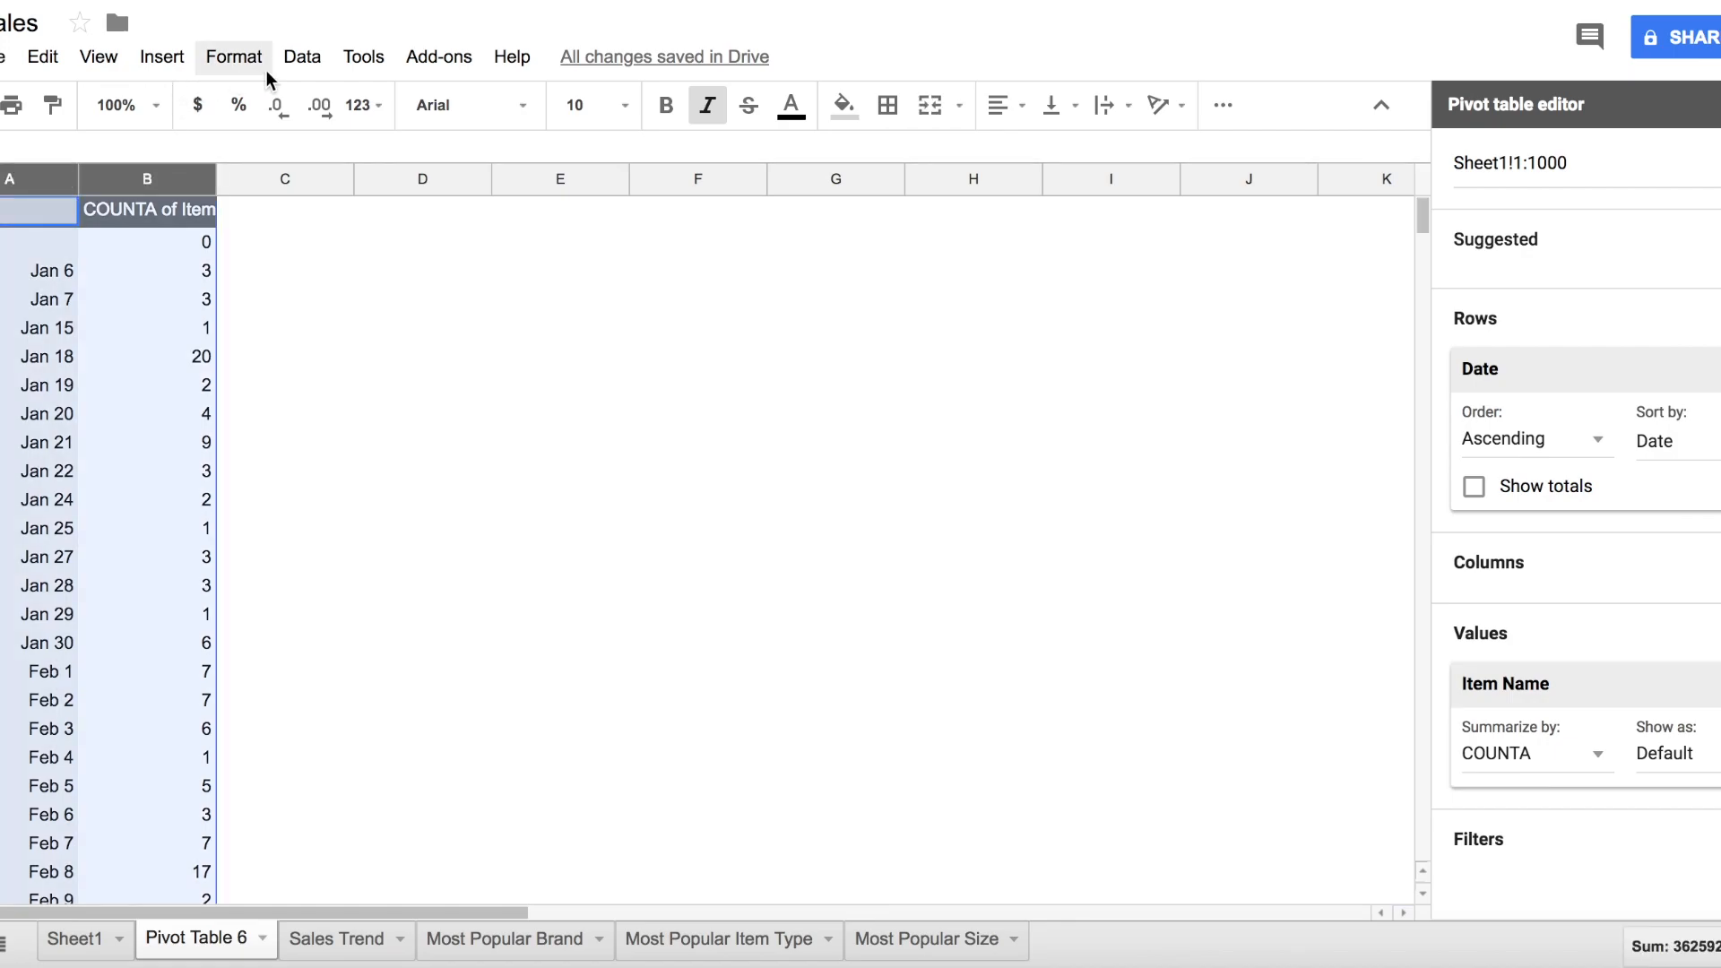
Step: Insert a line chart of COUNTA of Item Name vs. Date from the pivot data
{"action": "left_click", "coordinate": [302, 56]}
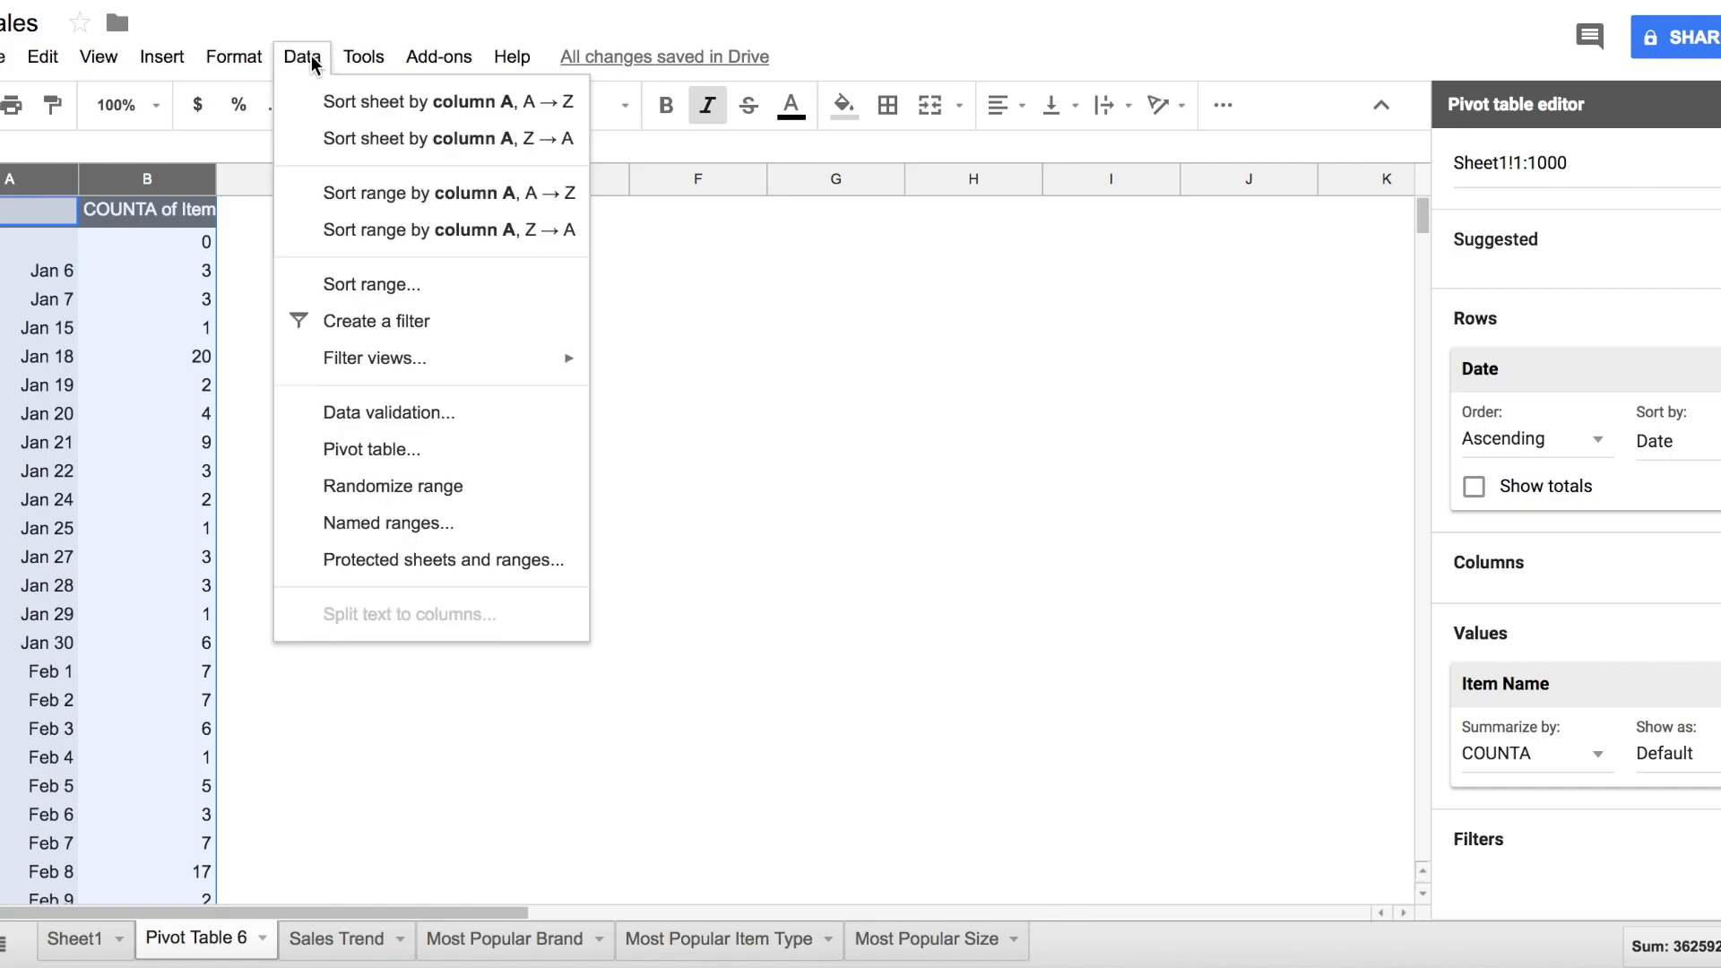
{"action": "left_click", "coordinate": [160, 56]}
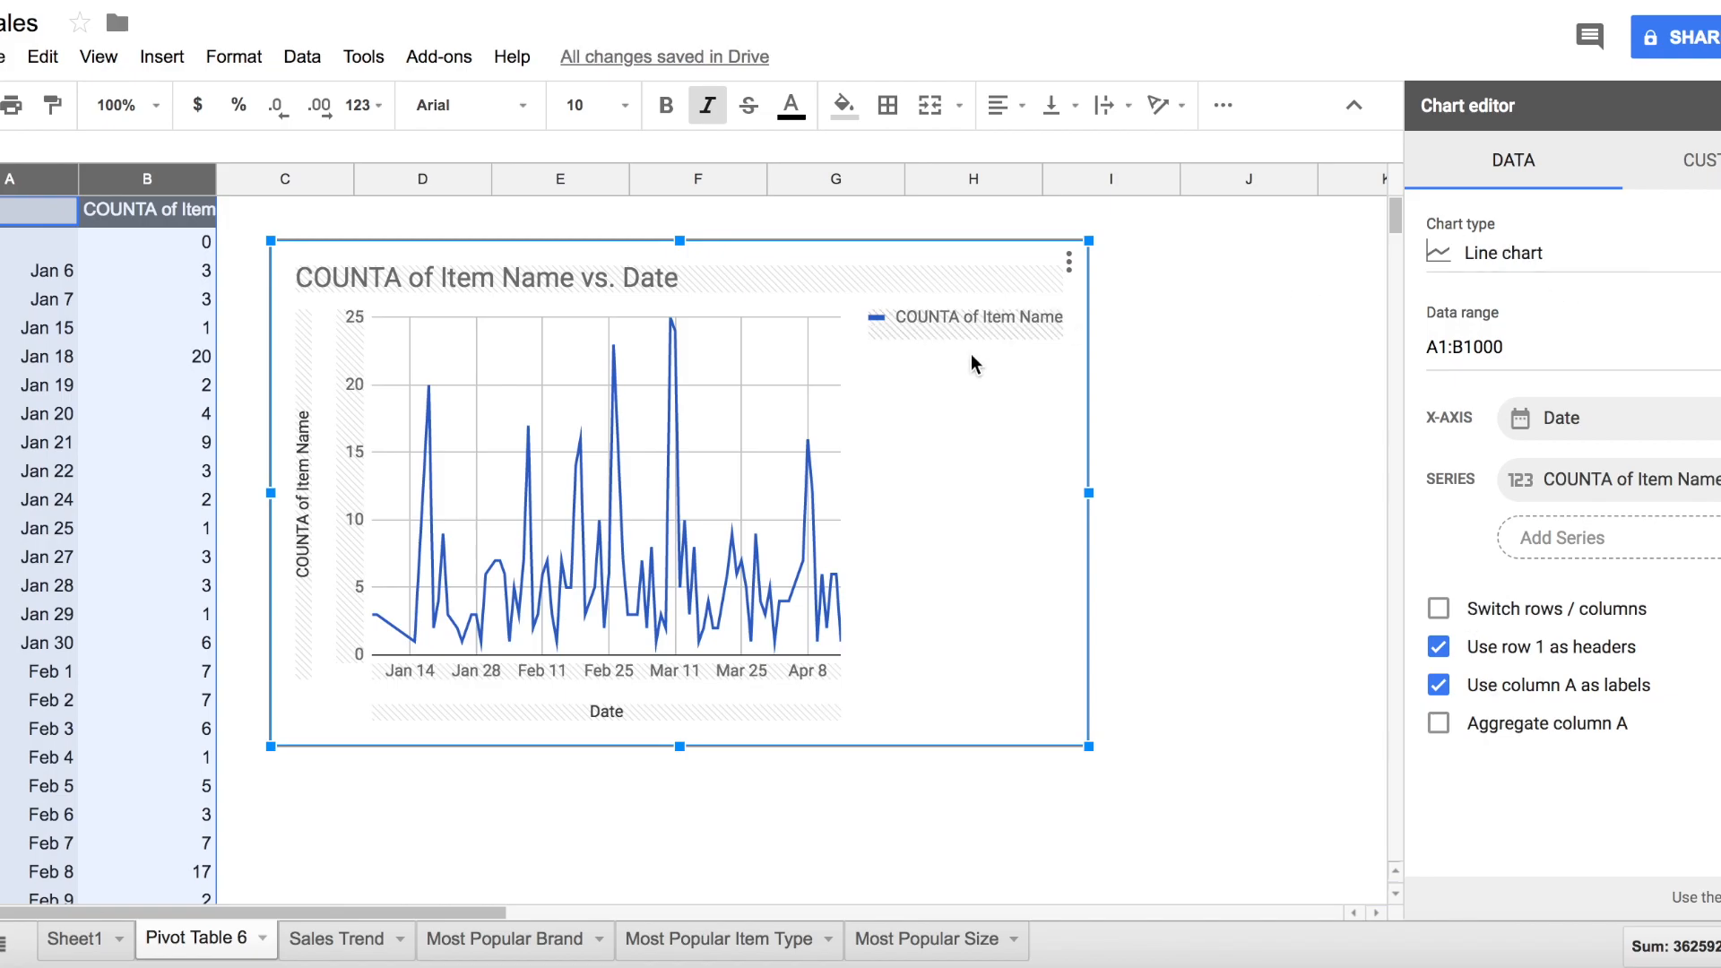
{"action": "mouse_move", "coordinate": [974, 365]}
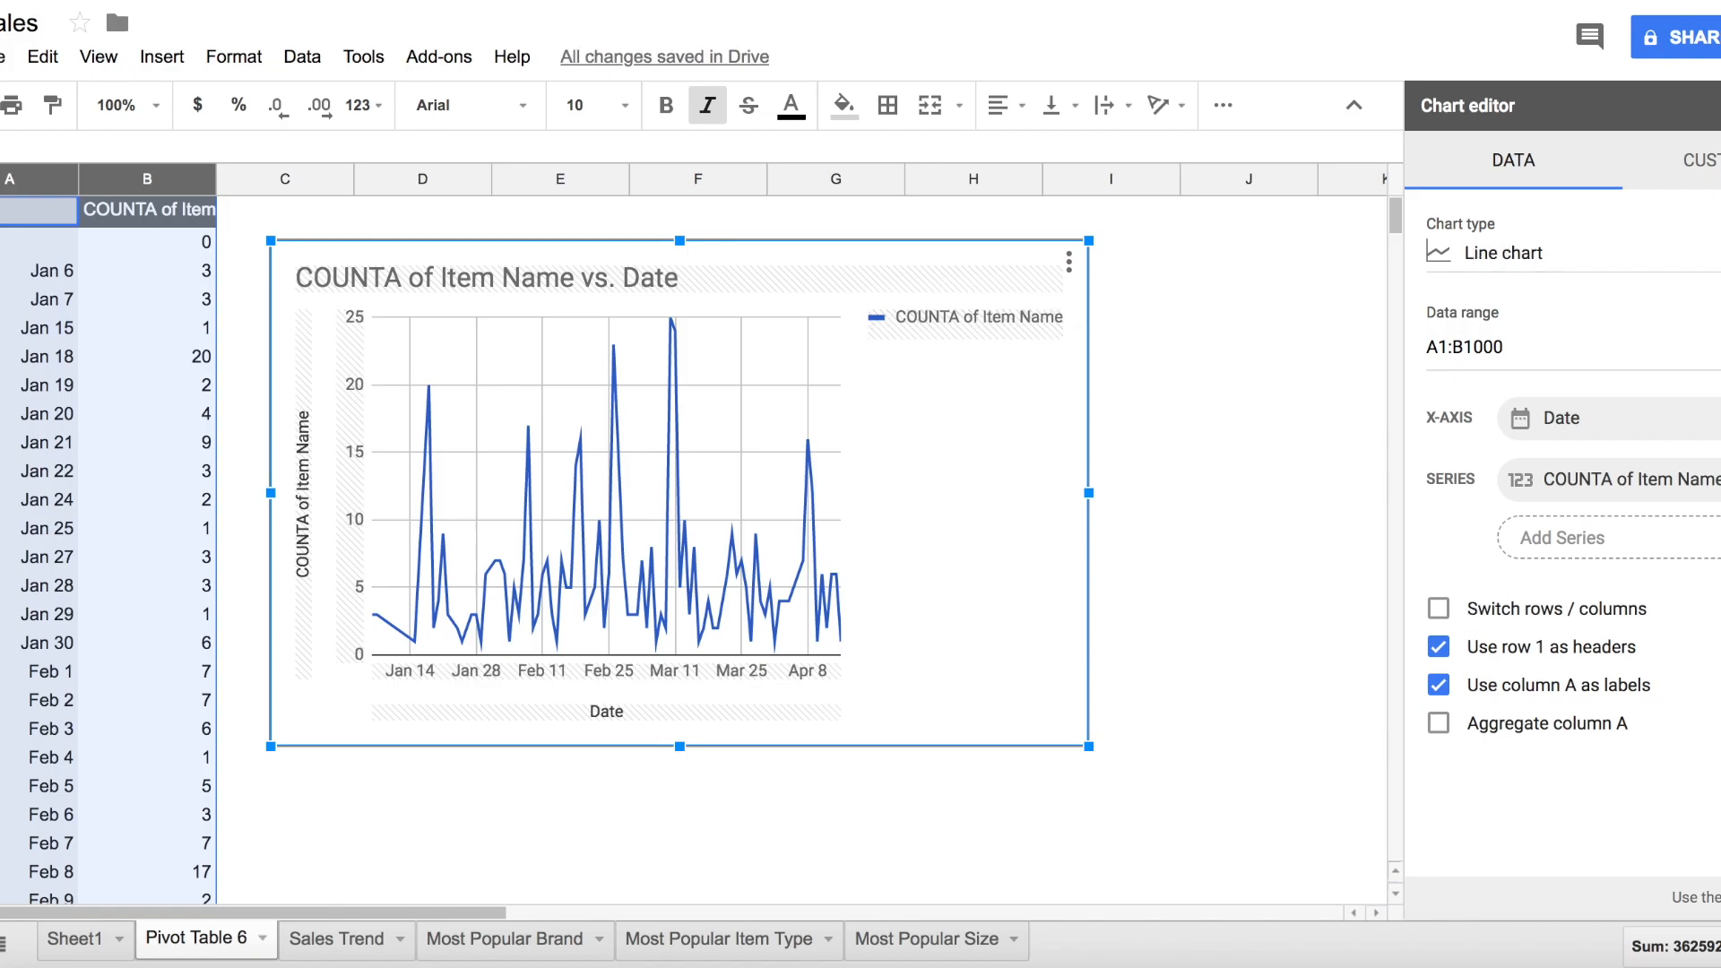
Step: Browse Customize's chart style, titles, axis and legend sections, then expand Series
{"action": "left_click", "coordinate": [1706, 160]}
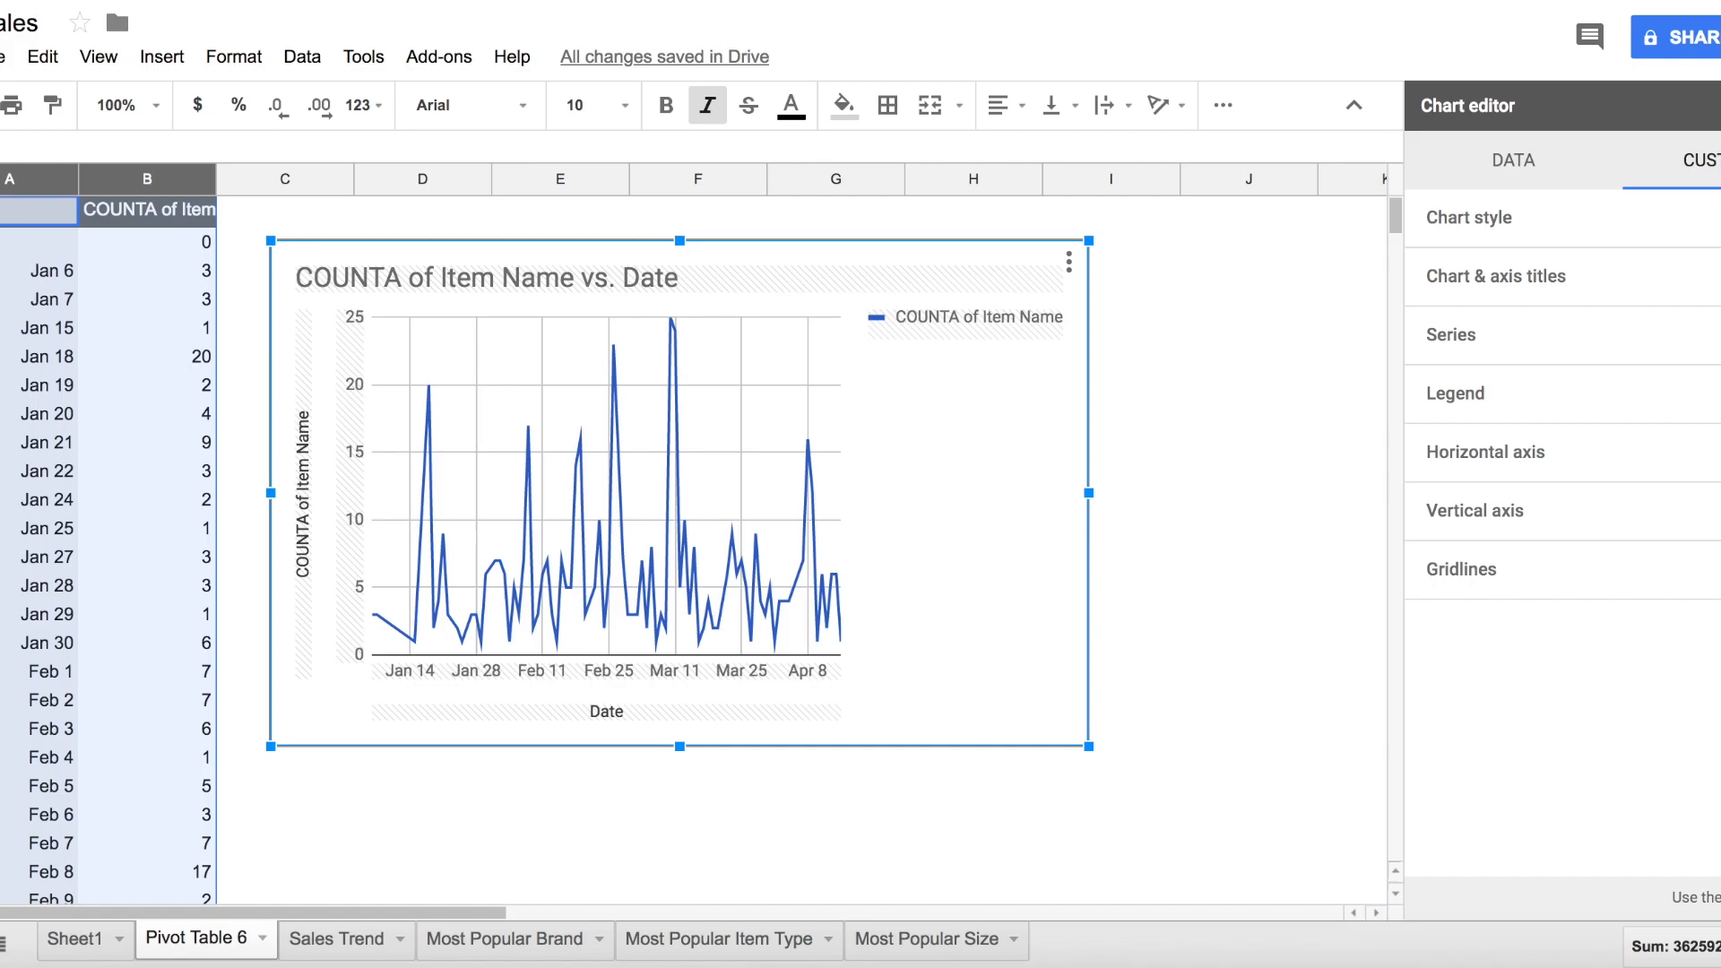
{"action": "mouse_move", "coordinate": [1545, 226]}
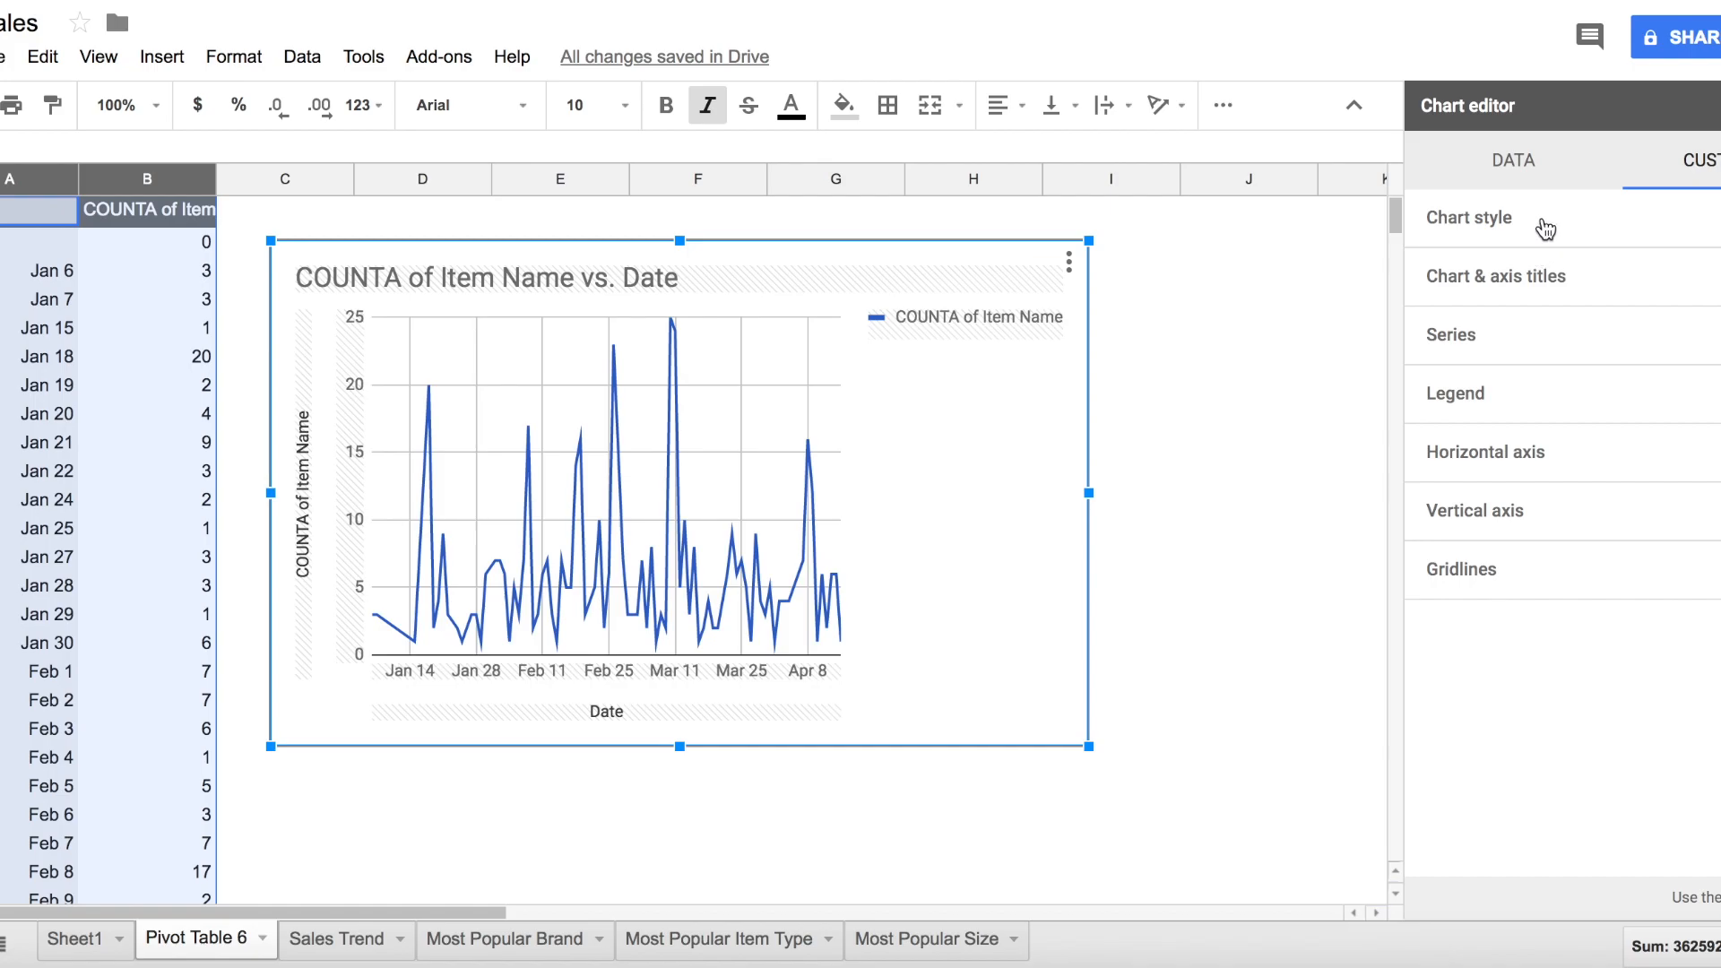
{"action": "left_click", "coordinate": [1470, 216]}
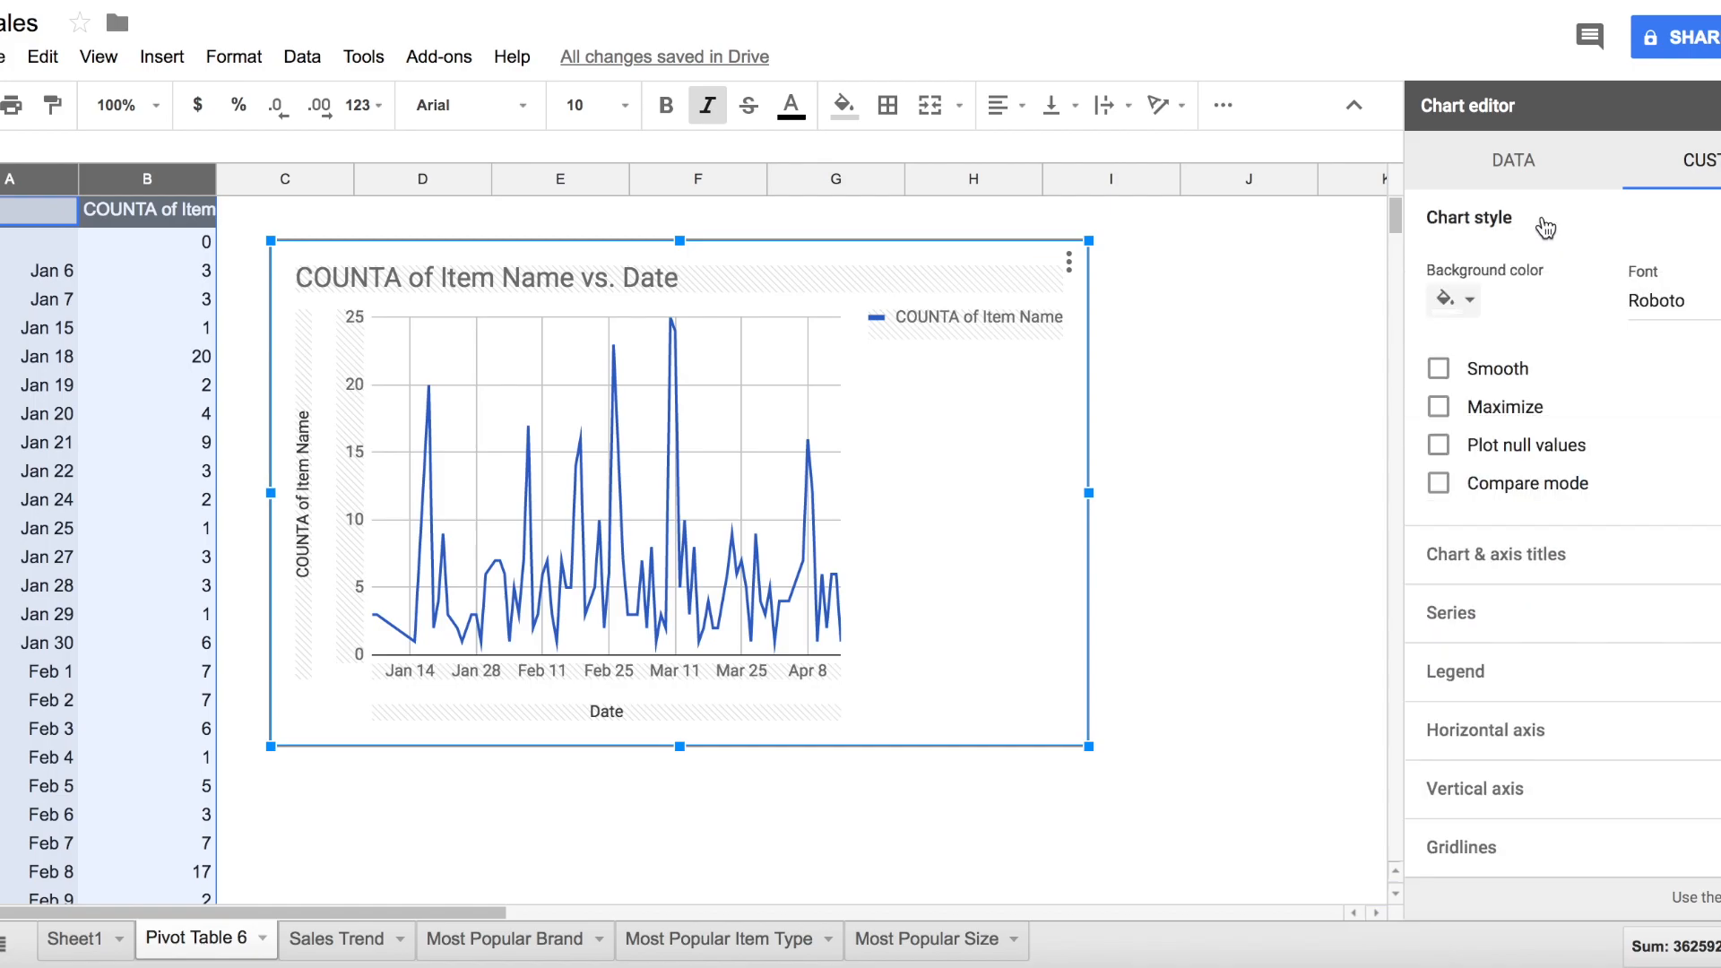
{"action": "left_click", "coordinate": [1470, 216]}
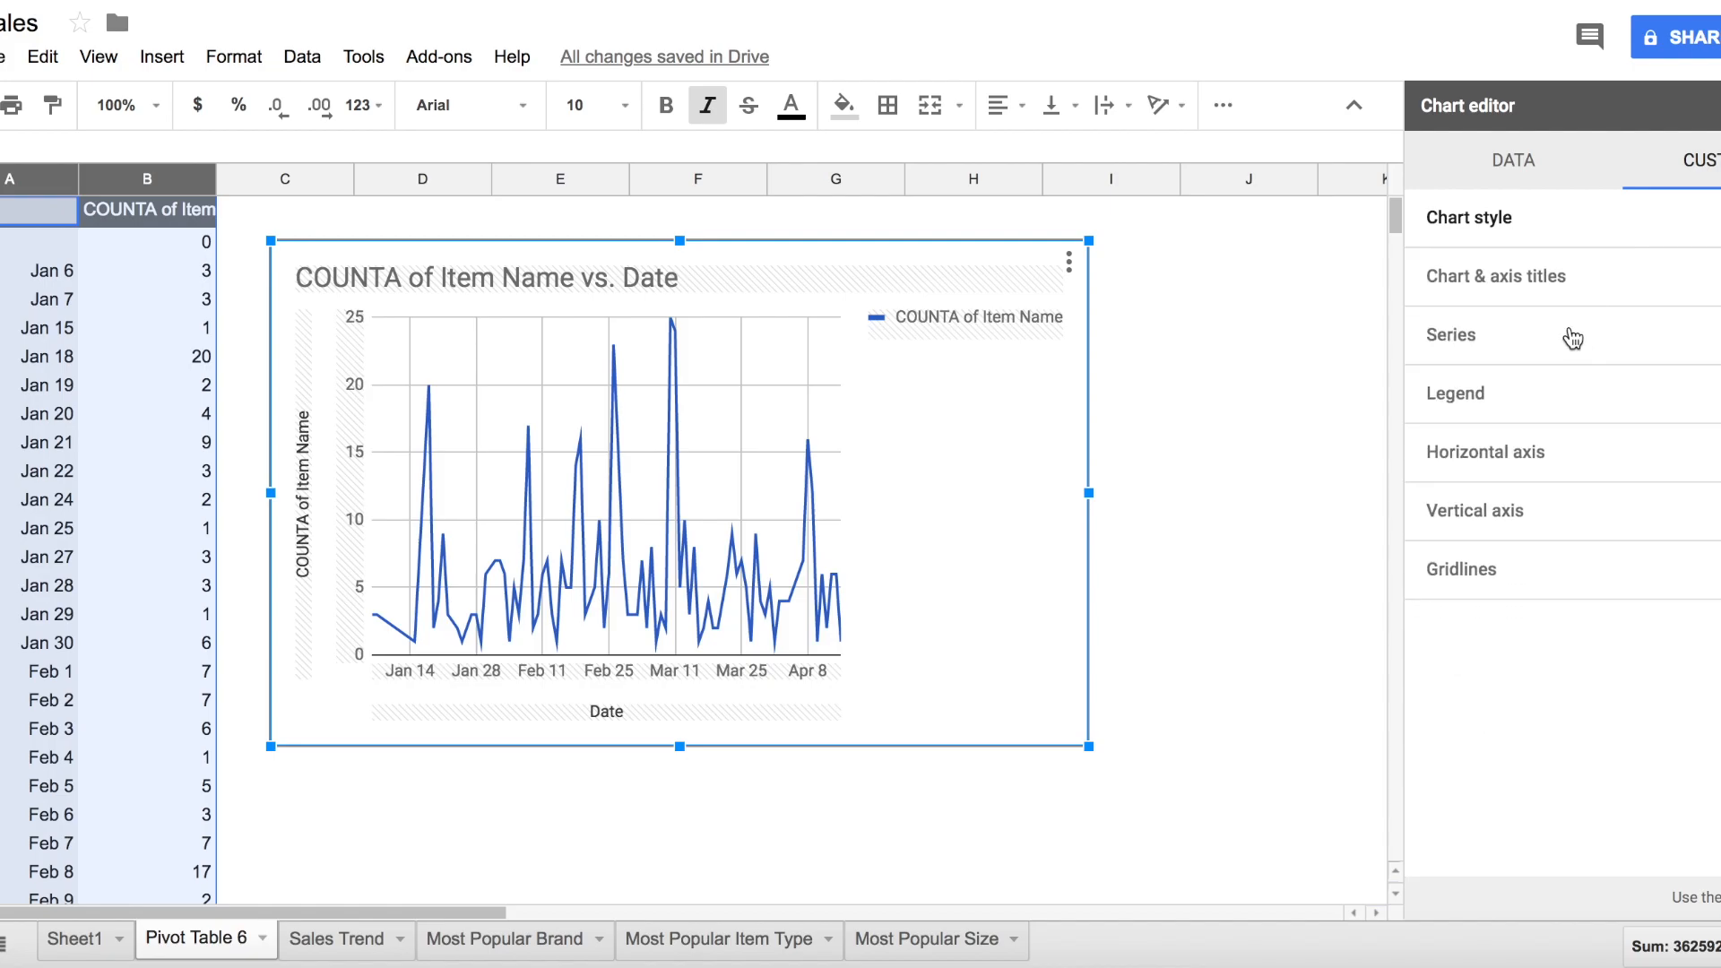
{"action": "left_click", "coordinate": [1492, 275]}
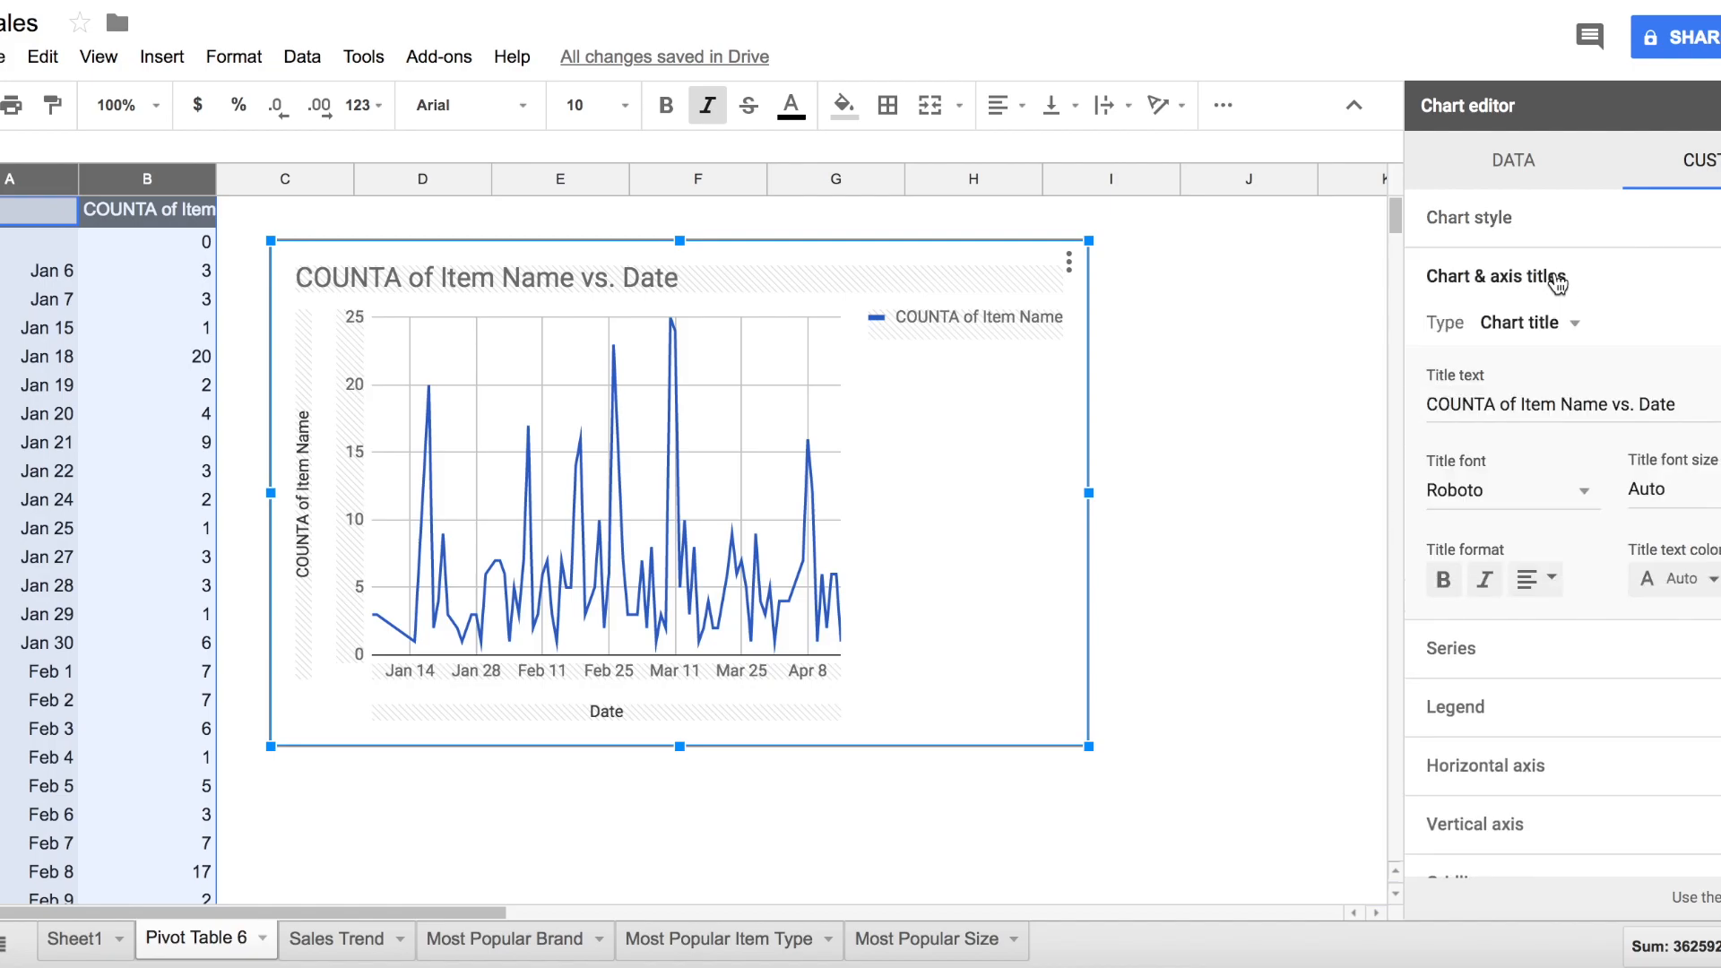
{"action": "left_click", "coordinate": [1494, 275]}
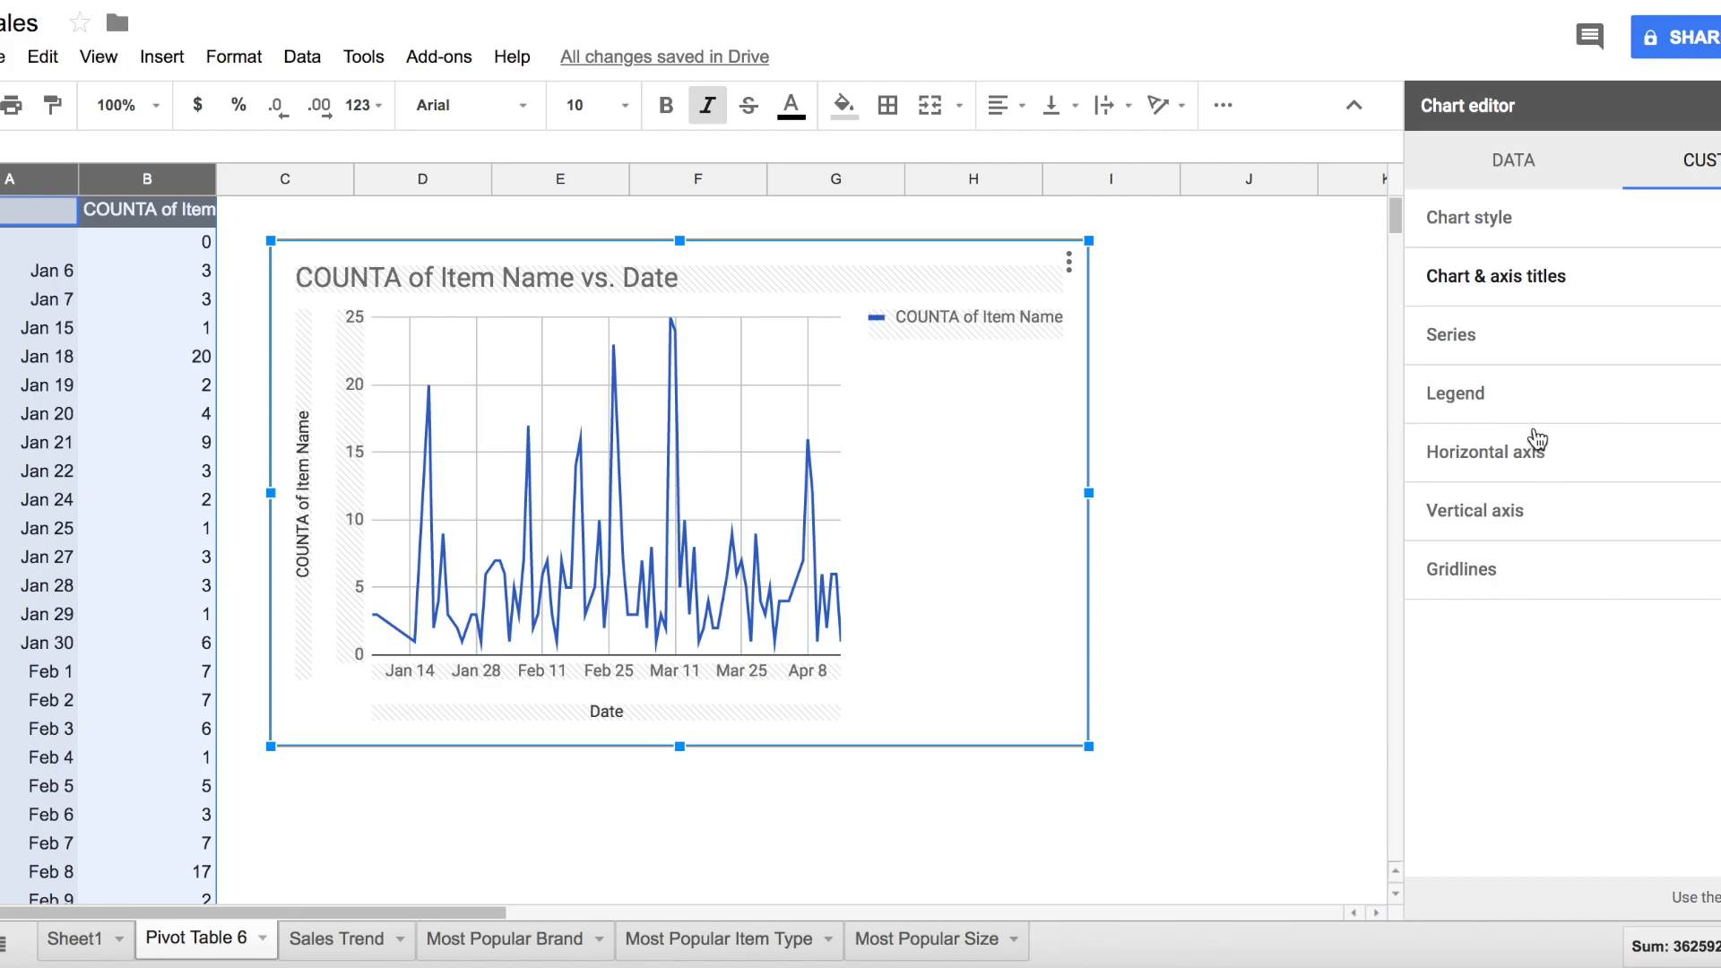
{"action": "left_click", "coordinate": [1485, 451]}
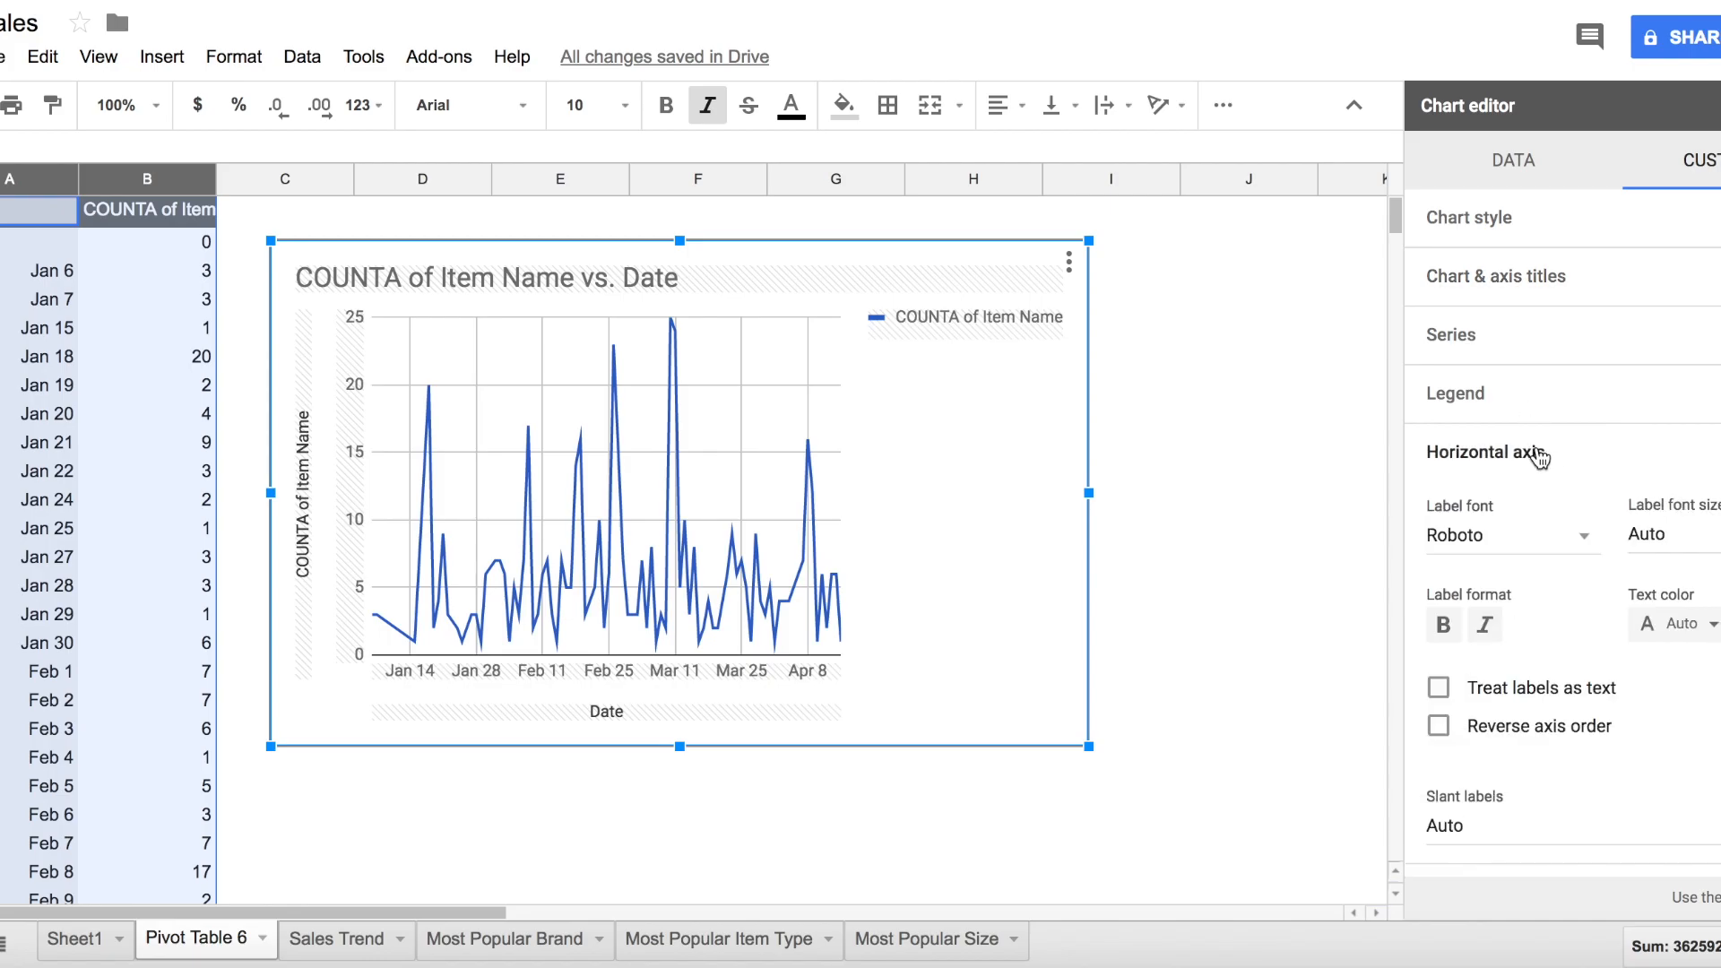
{"action": "mouse_move", "coordinate": [1515, 737]}
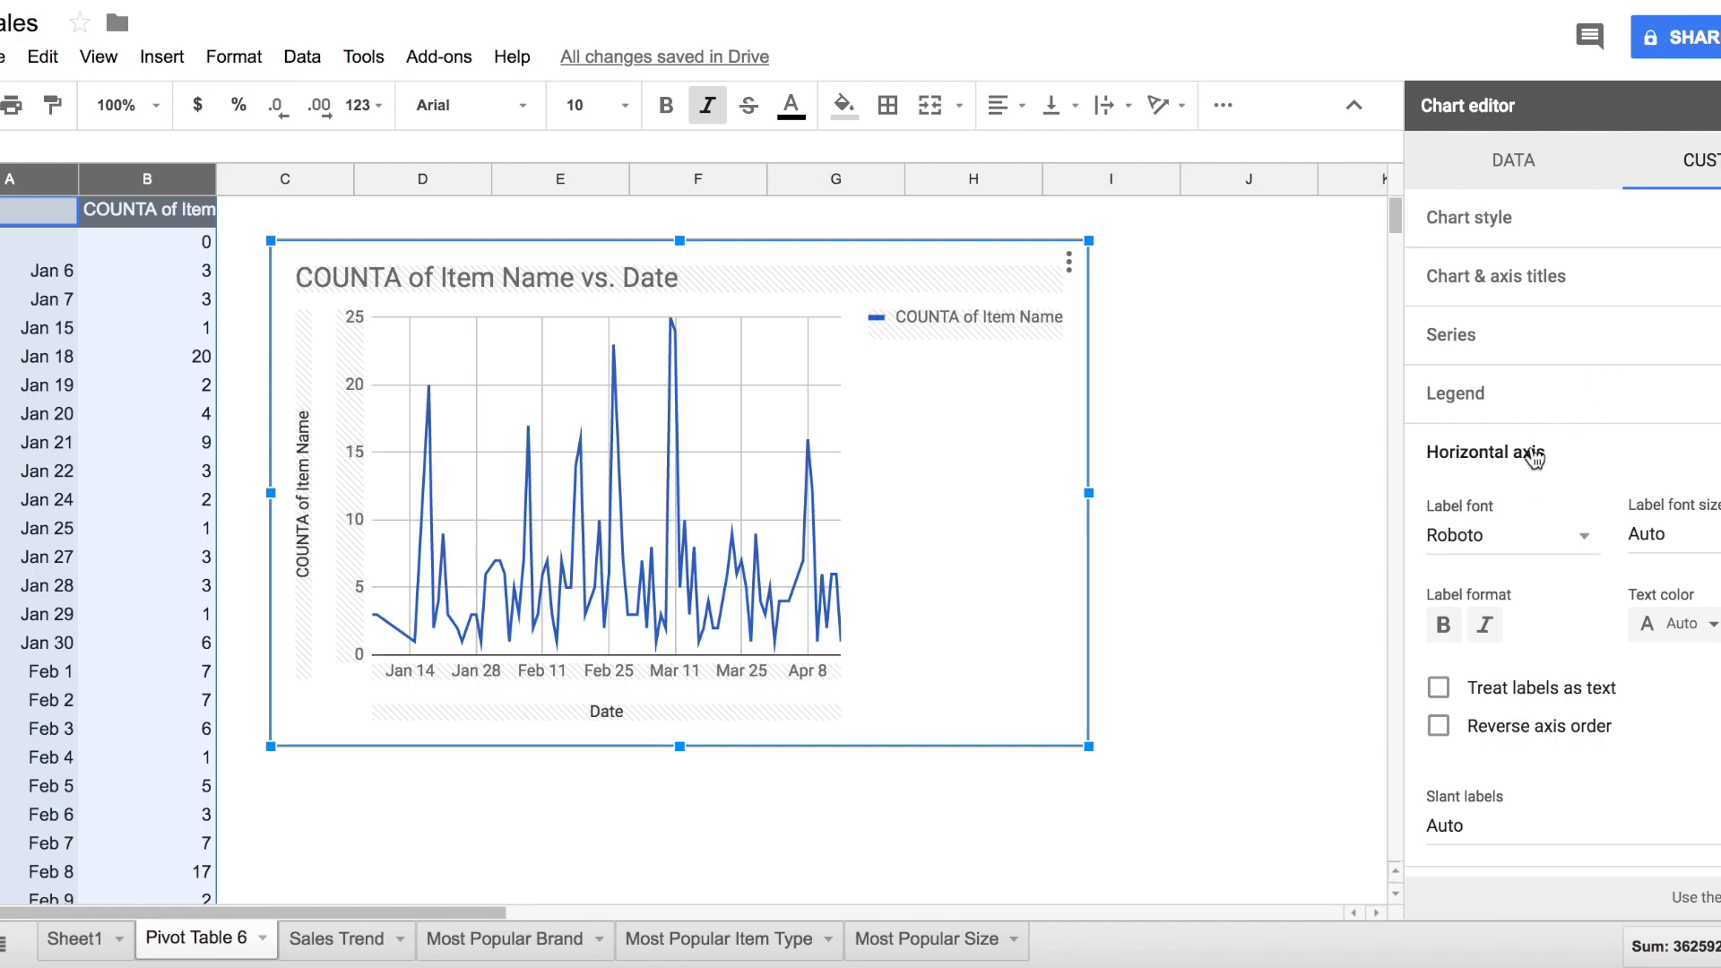
{"action": "left_click", "coordinate": [1456, 392]}
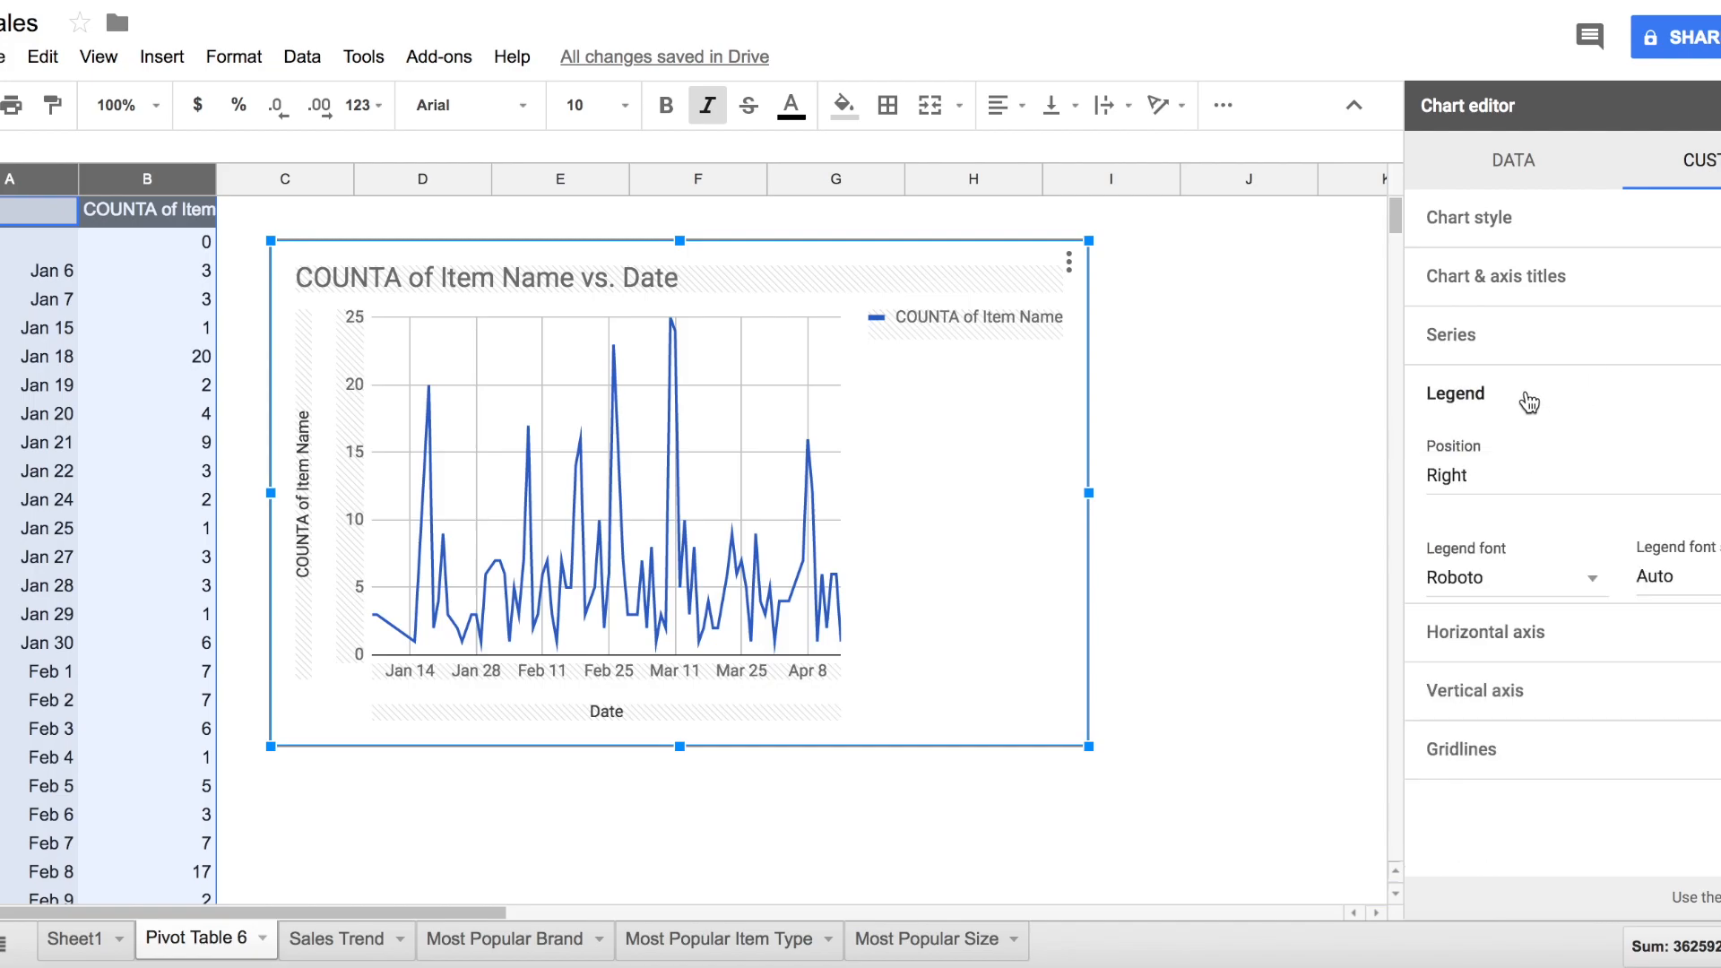
{"action": "left_click", "coordinate": [1451, 334]}
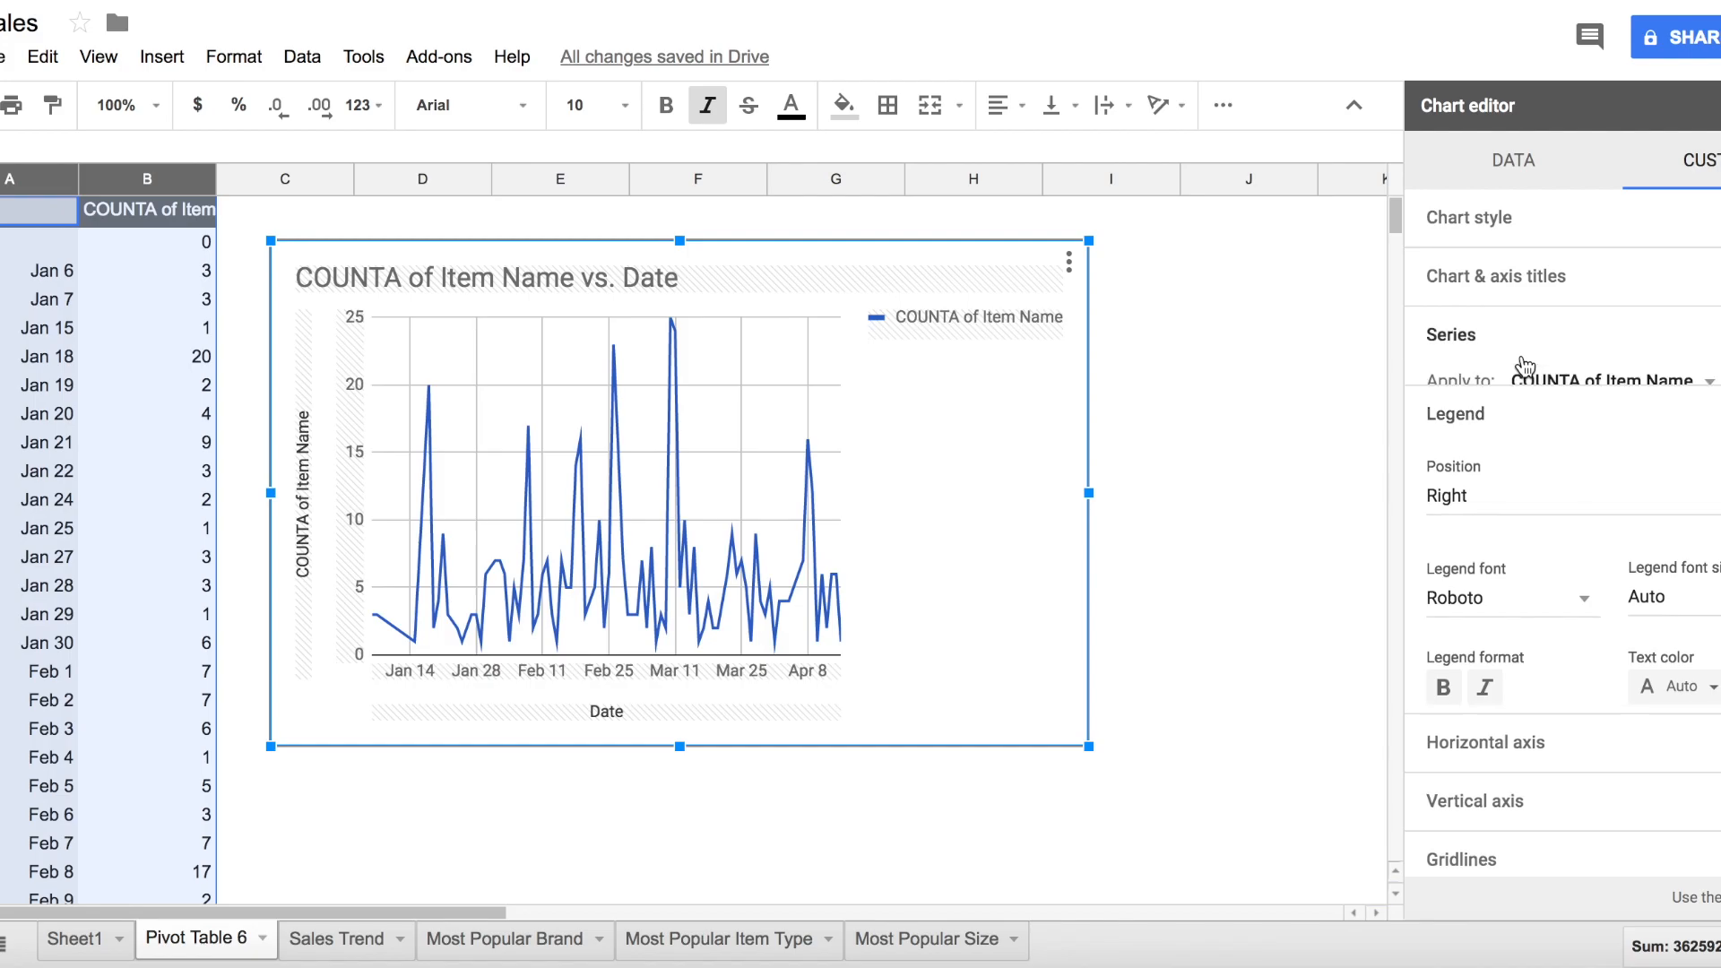
{"action": "left_click", "coordinate": [1451, 334]}
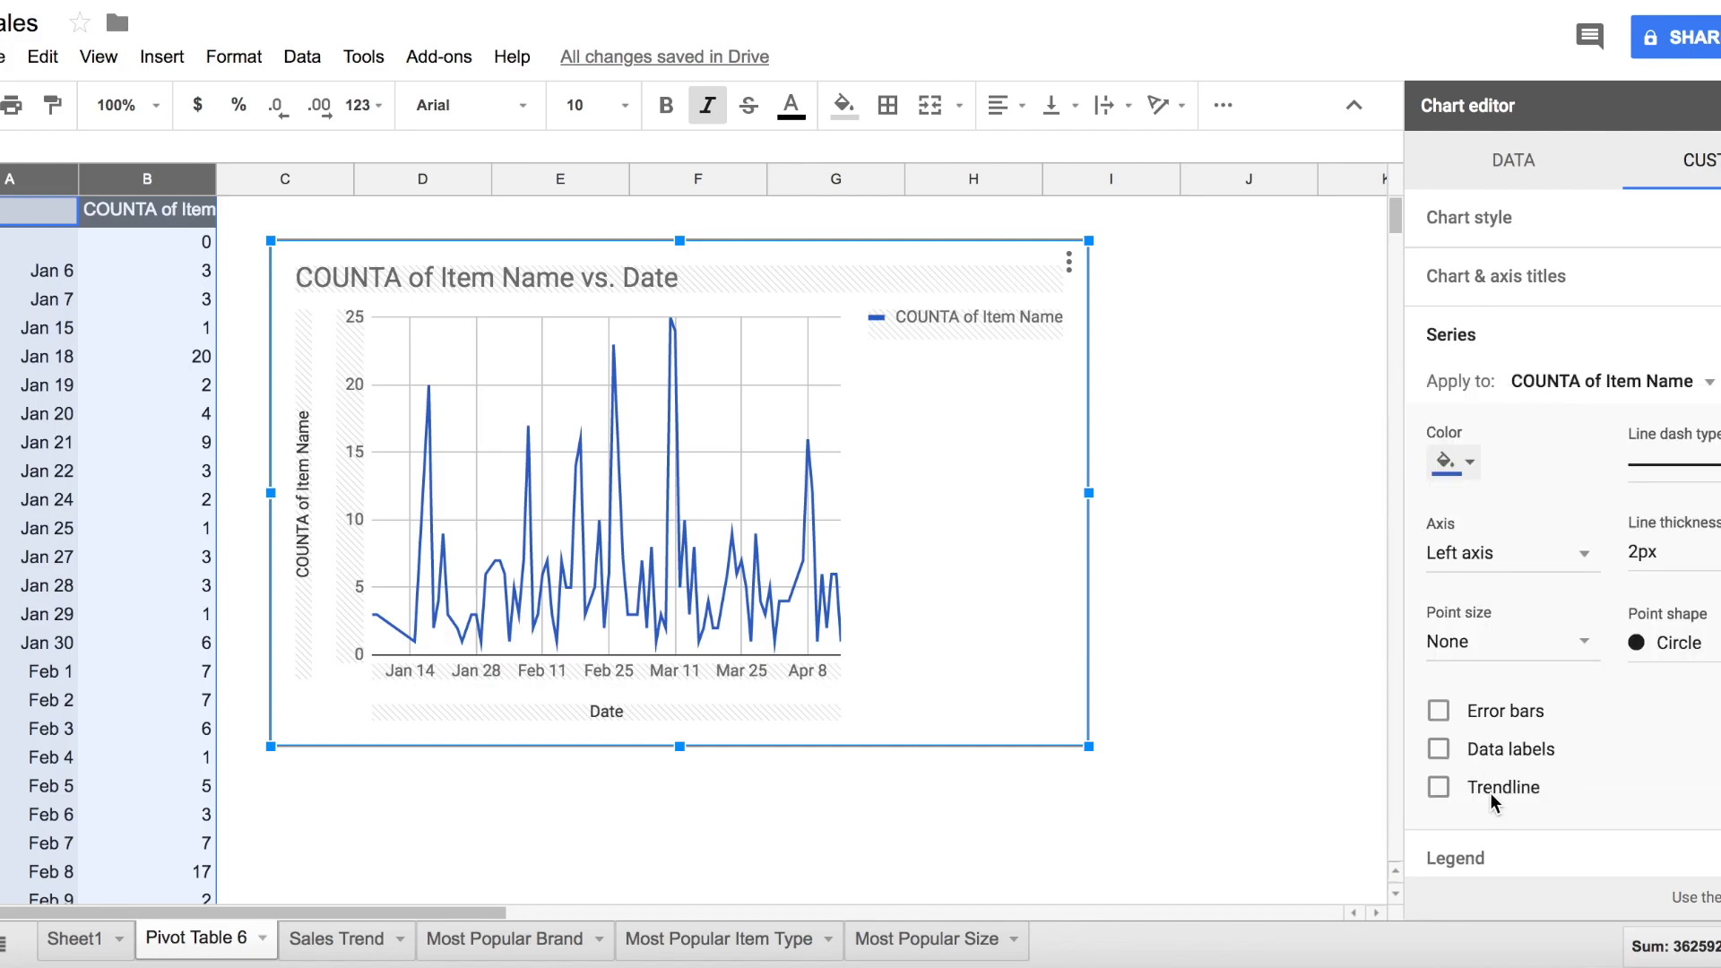
Step: Add a linear trendline to the COUNTA of Item Name series
{"action": "left_click", "coordinate": [1438, 786]}
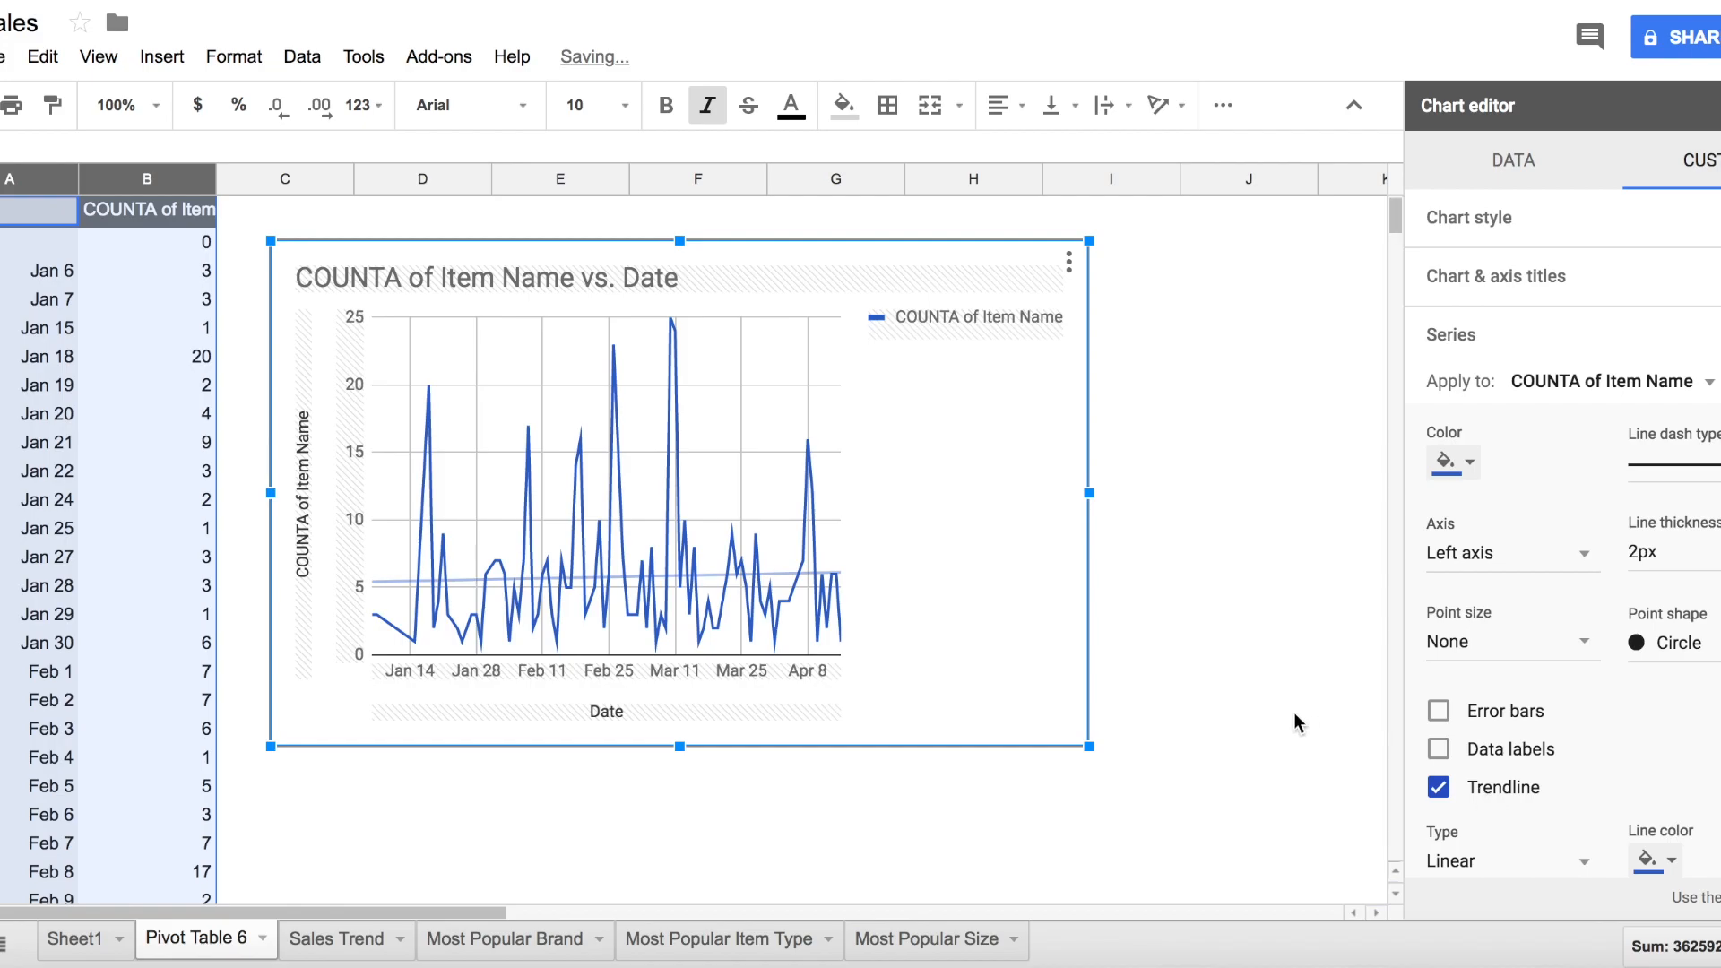
{"action": "mouse_move", "coordinate": [1201, 680]}
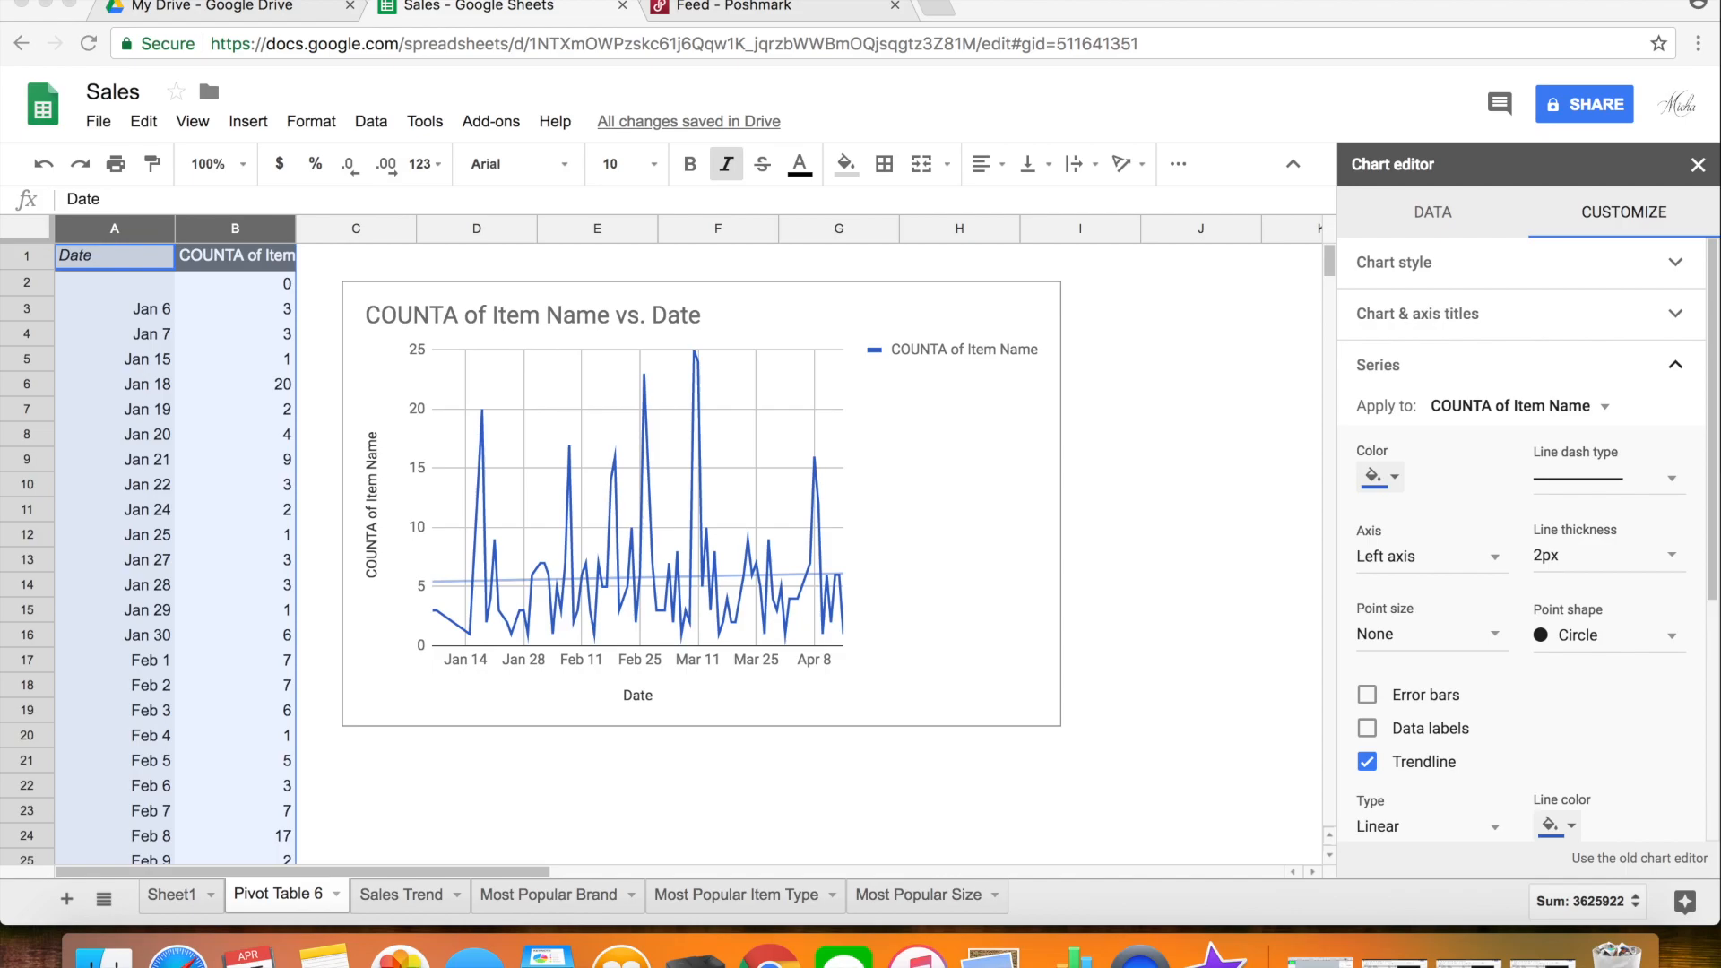
{"action": "mouse_move", "coordinate": [620, 429]}
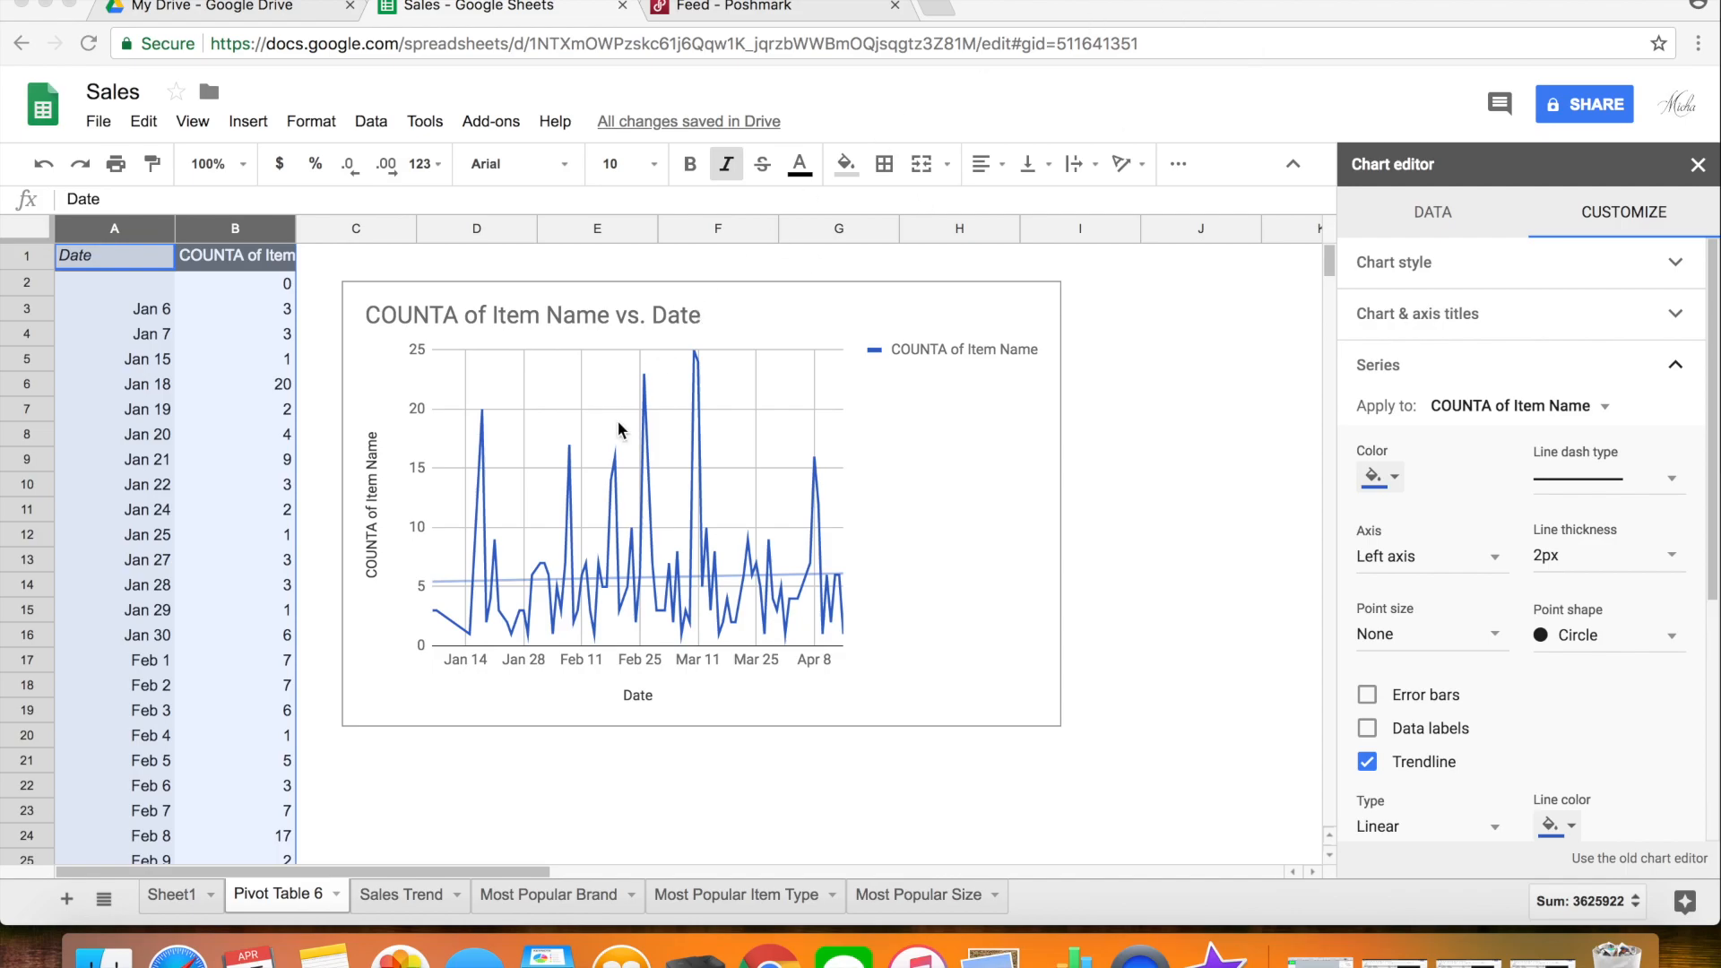
{"action": "mouse_move", "coordinate": [202, 854]}
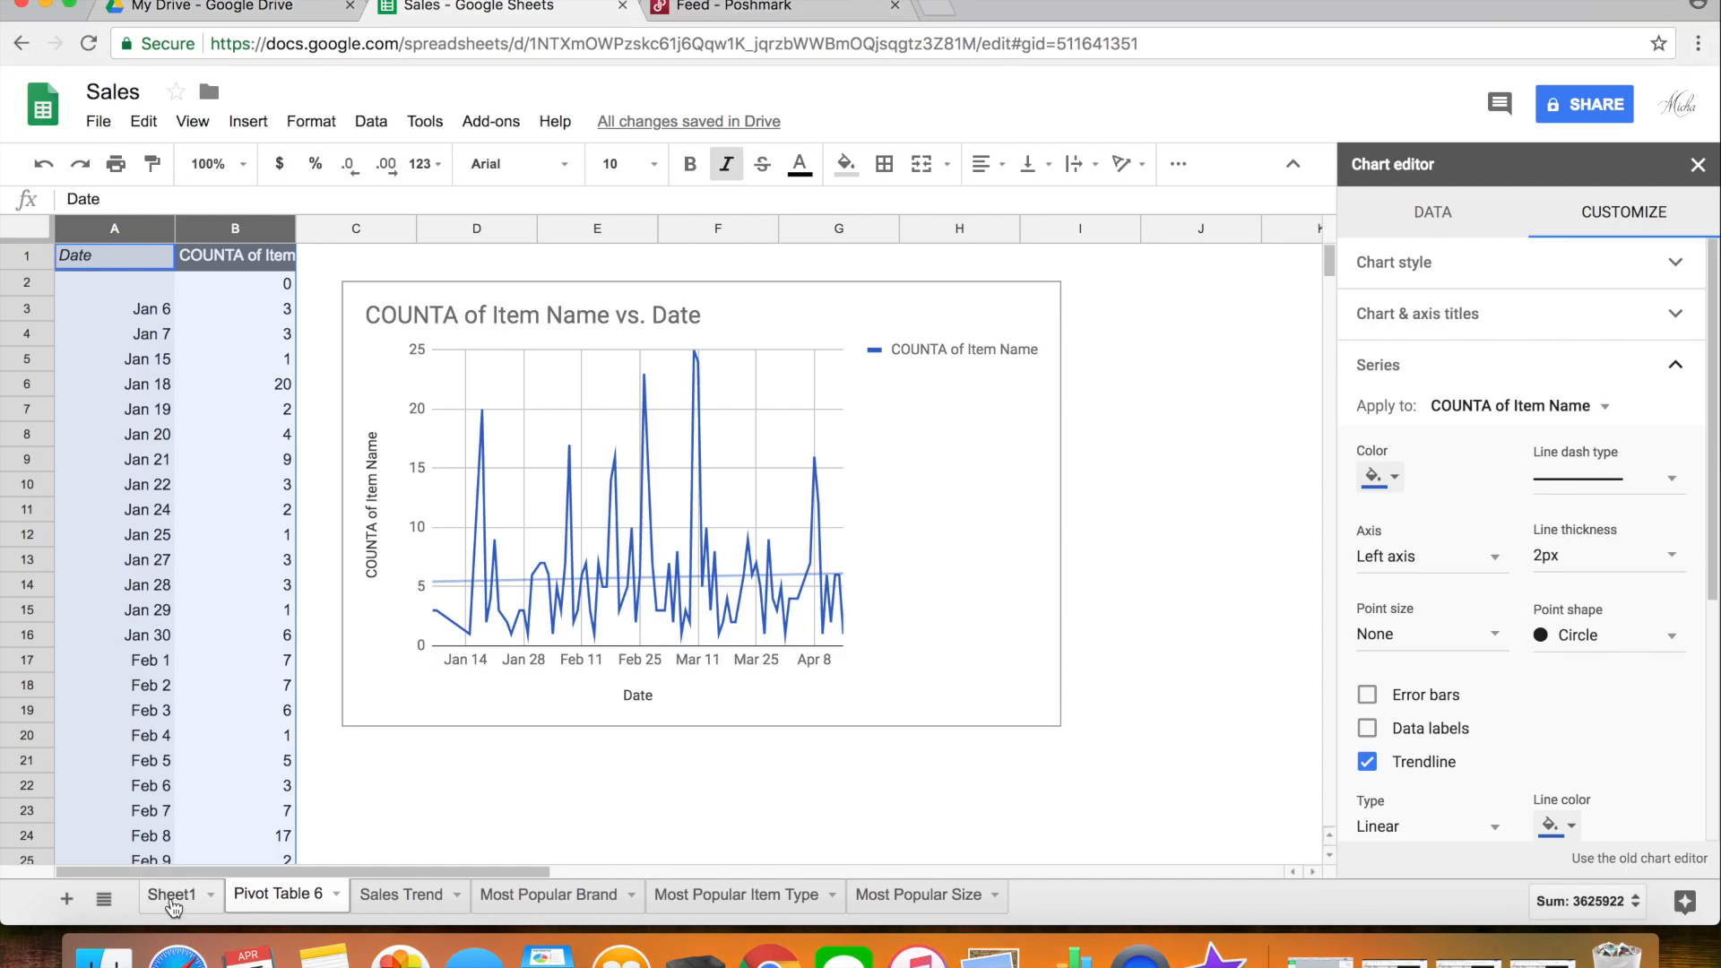
Step: Create Pivot Table 7 from the Sheet1 sales data with Brand as ascending rows
{"action": "left_click", "coordinate": [171, 894]}
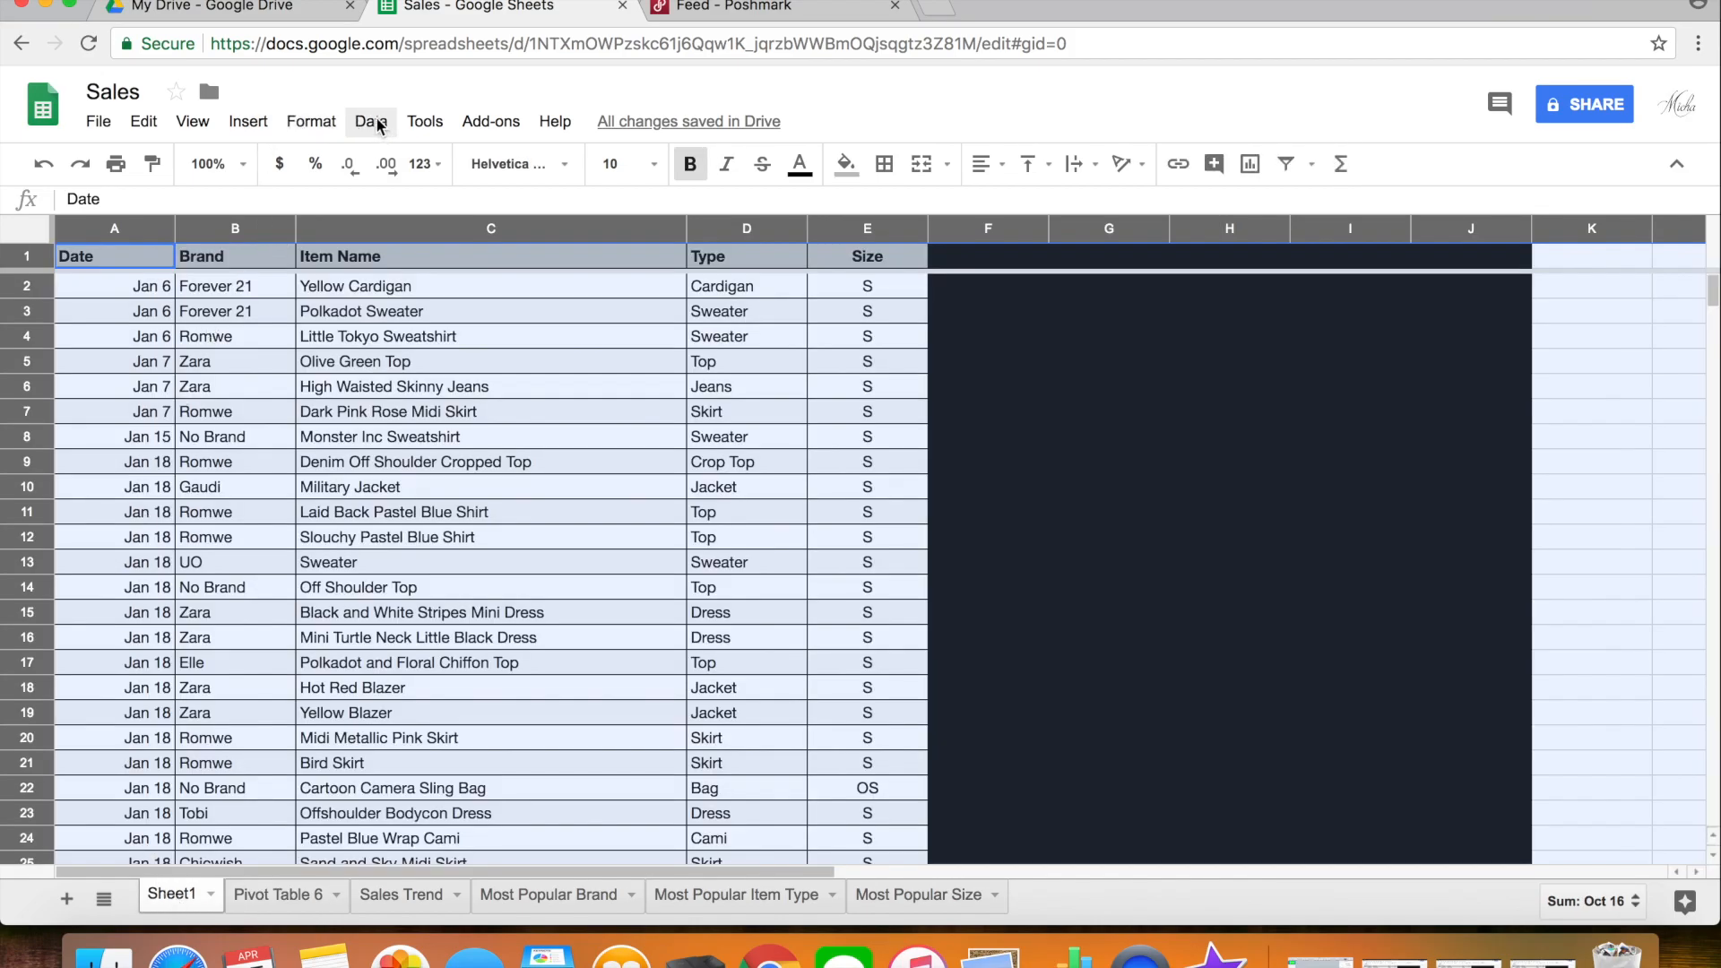
{"action": "left_click", "coordinate": [371, 121]}
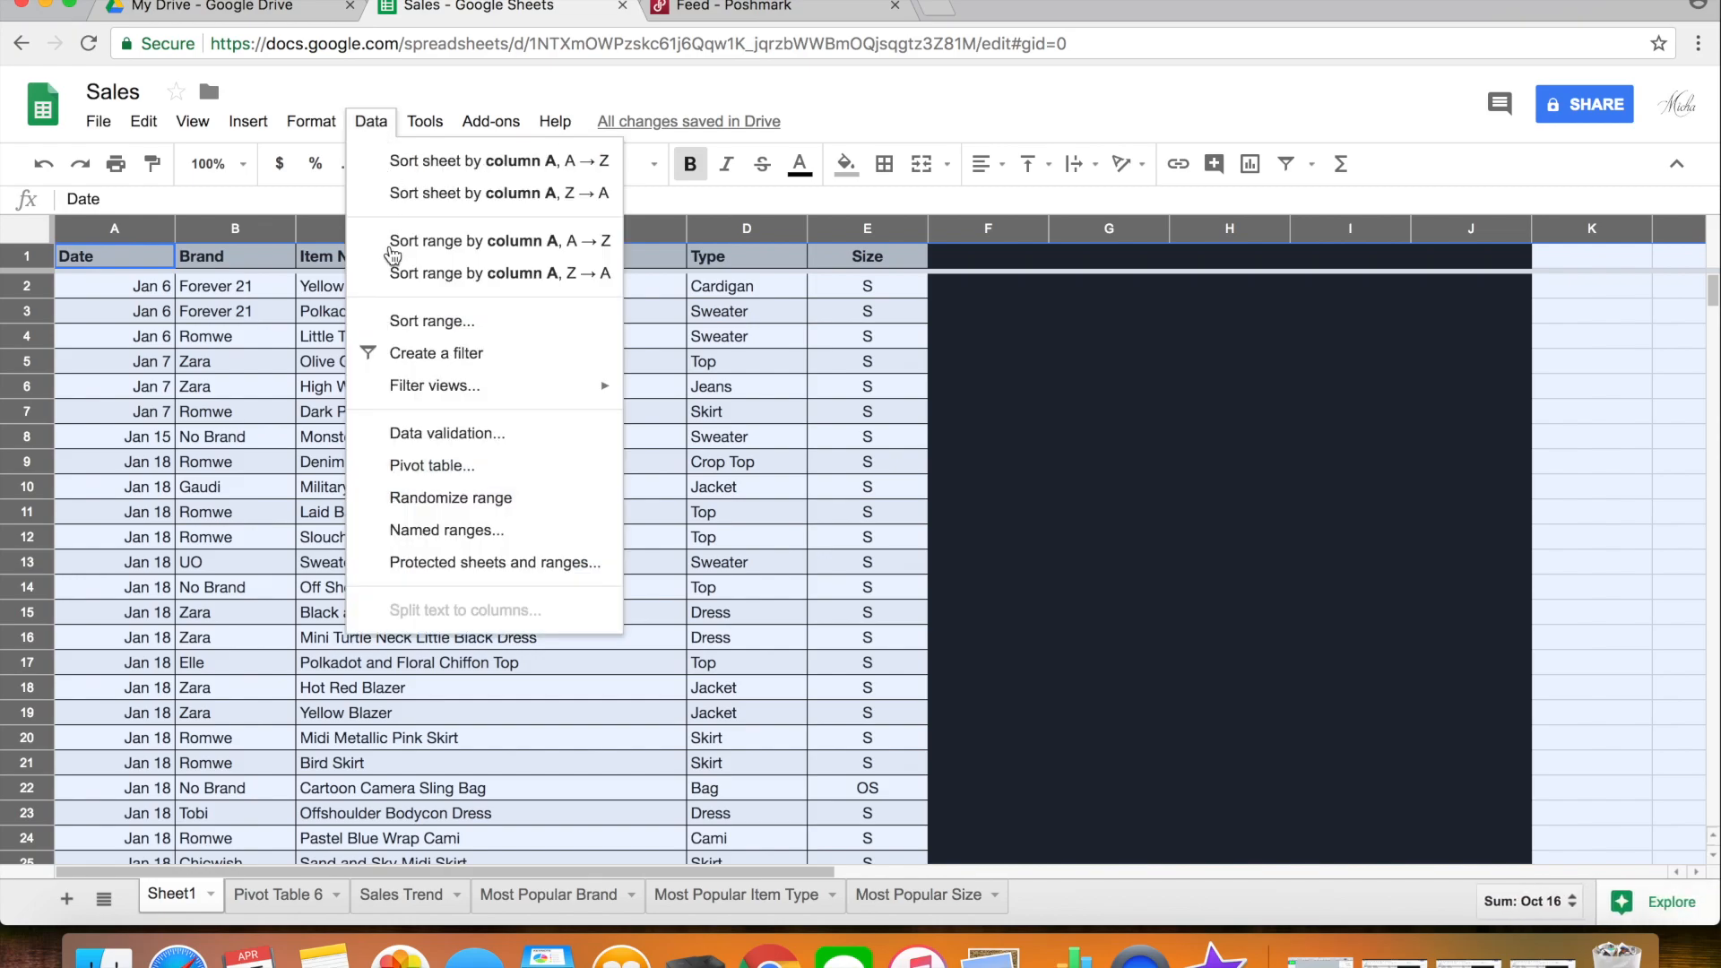
{"action": "mouse_move", "coordinate": [407, 361]}
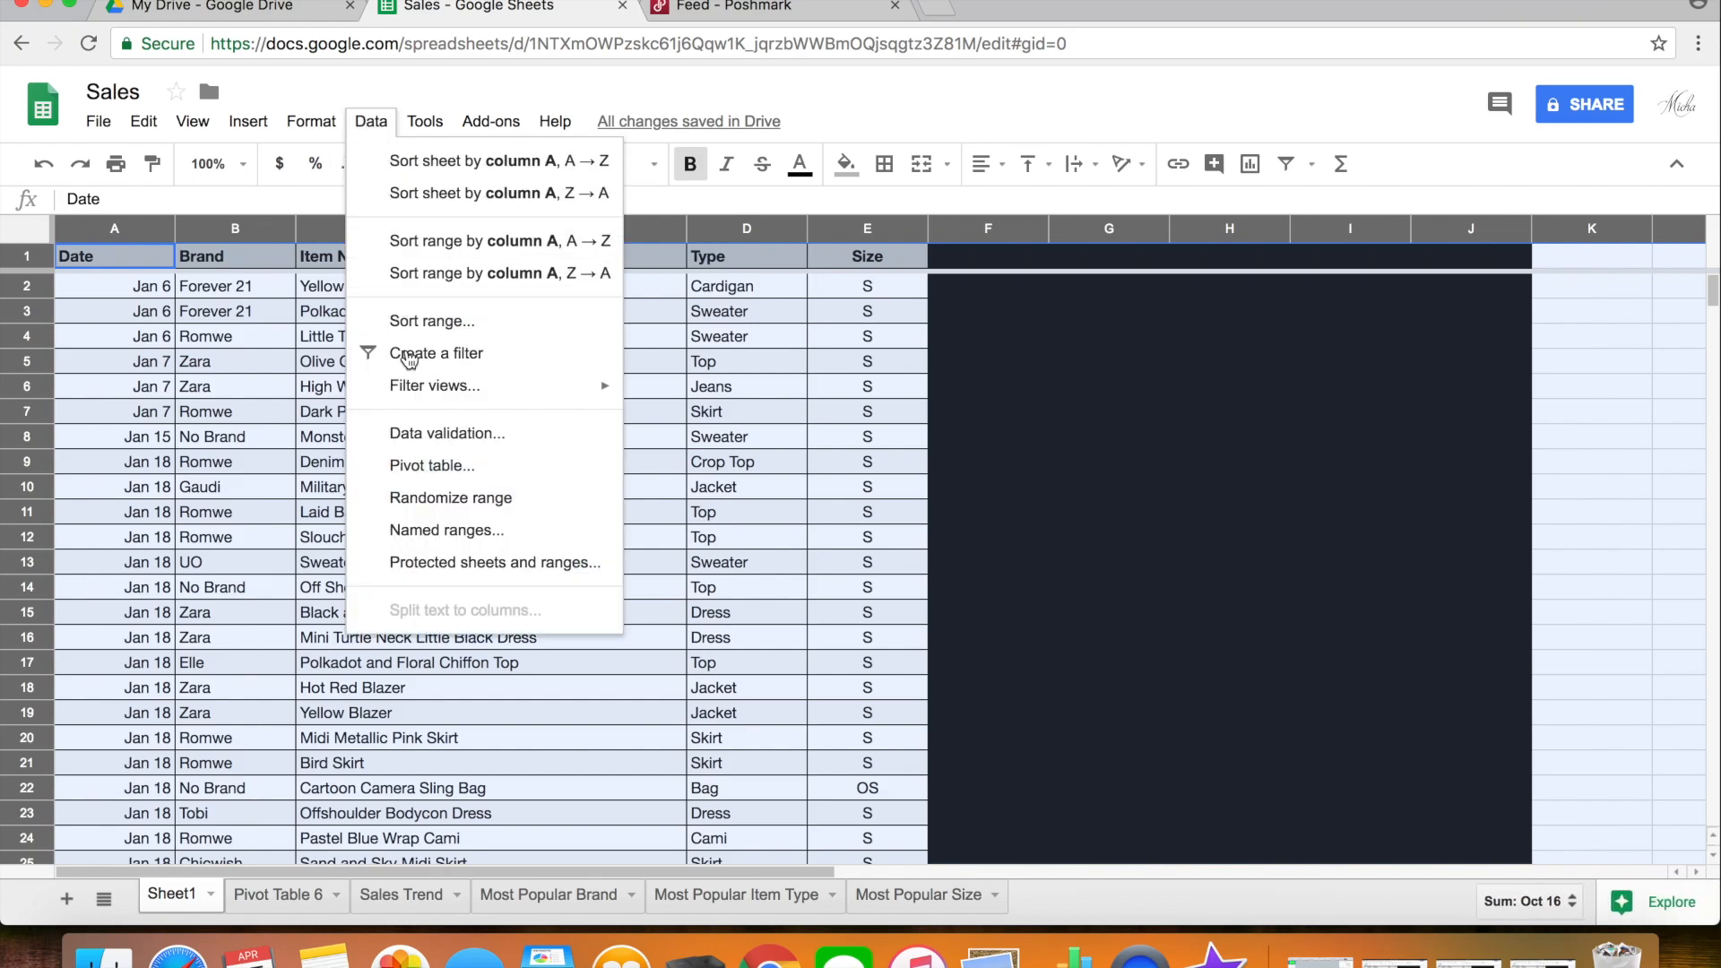
{"action": "mouse_move", "coordinate": [431, 465]}
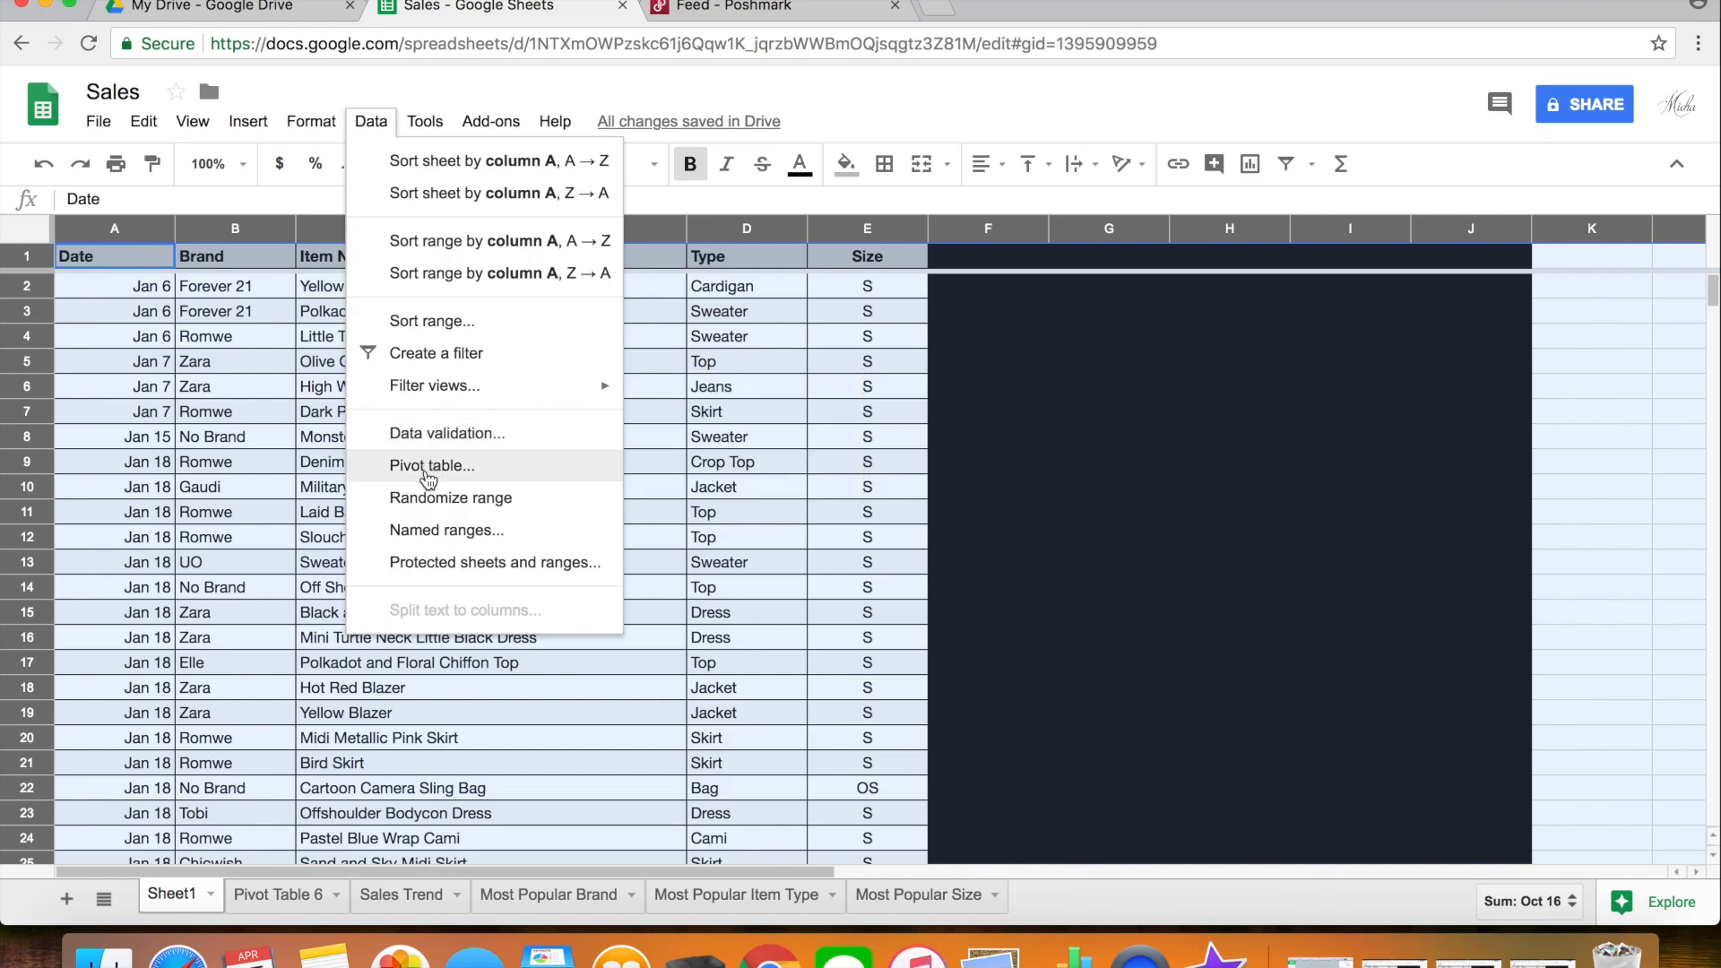
{"action": "left_click", "coordinate": [431, 465]}
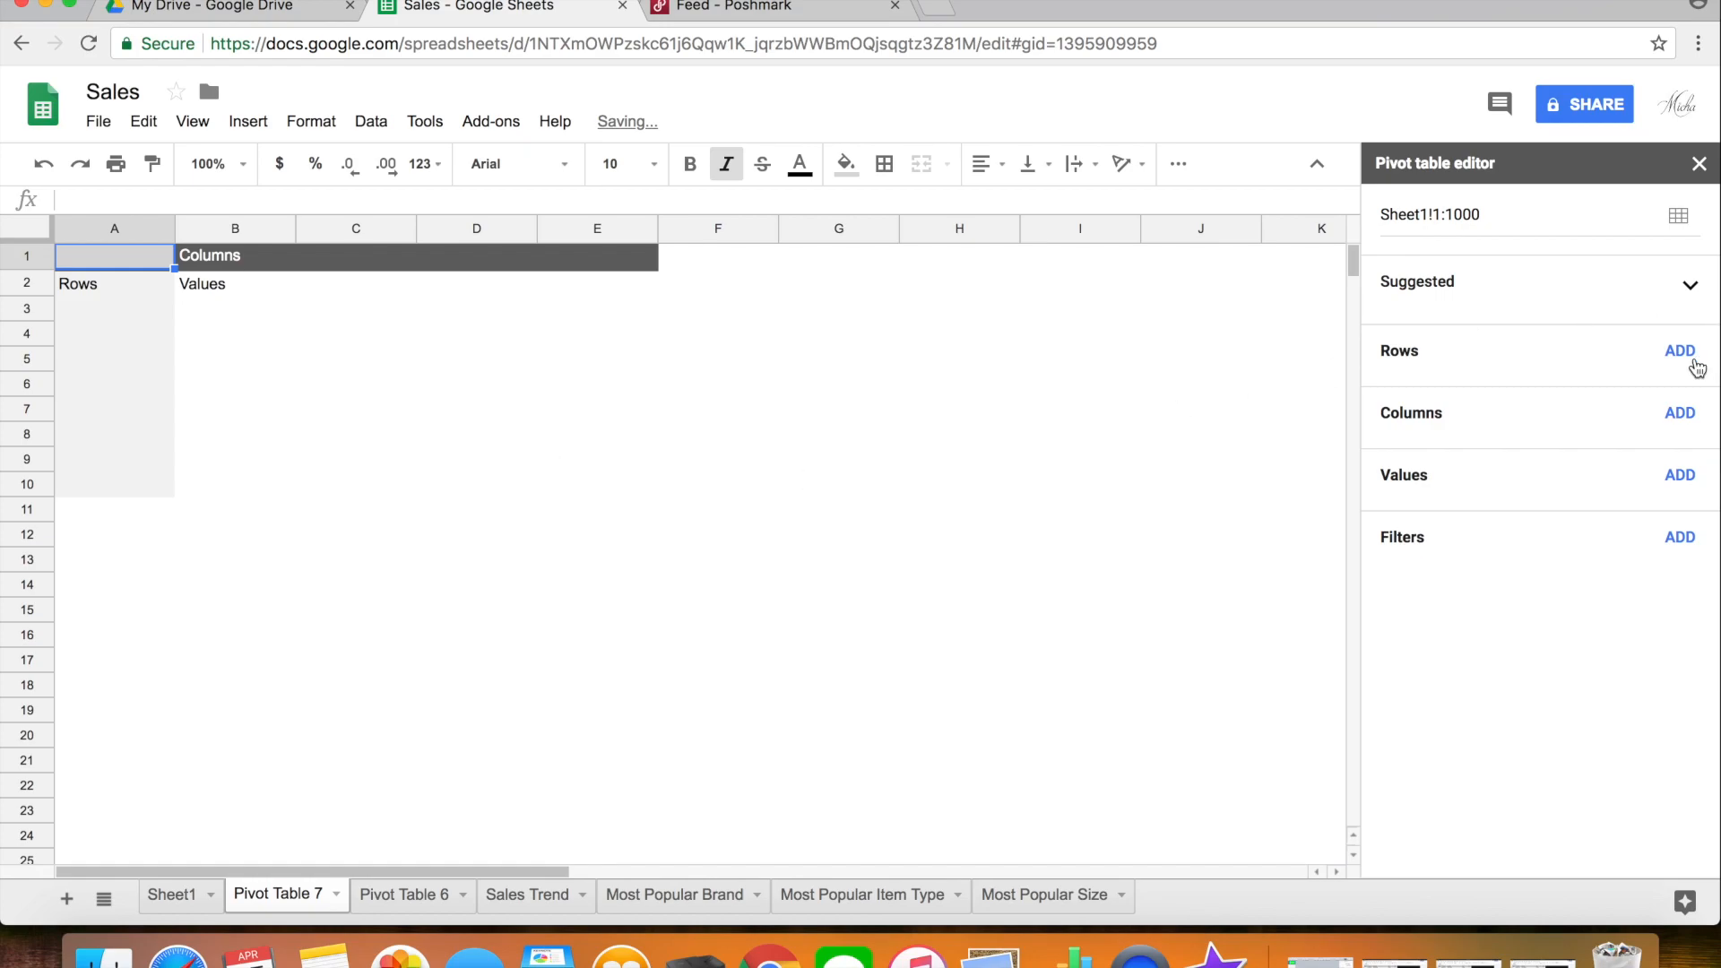
{"action": "left_click", "coordinate": [1677, 350]}
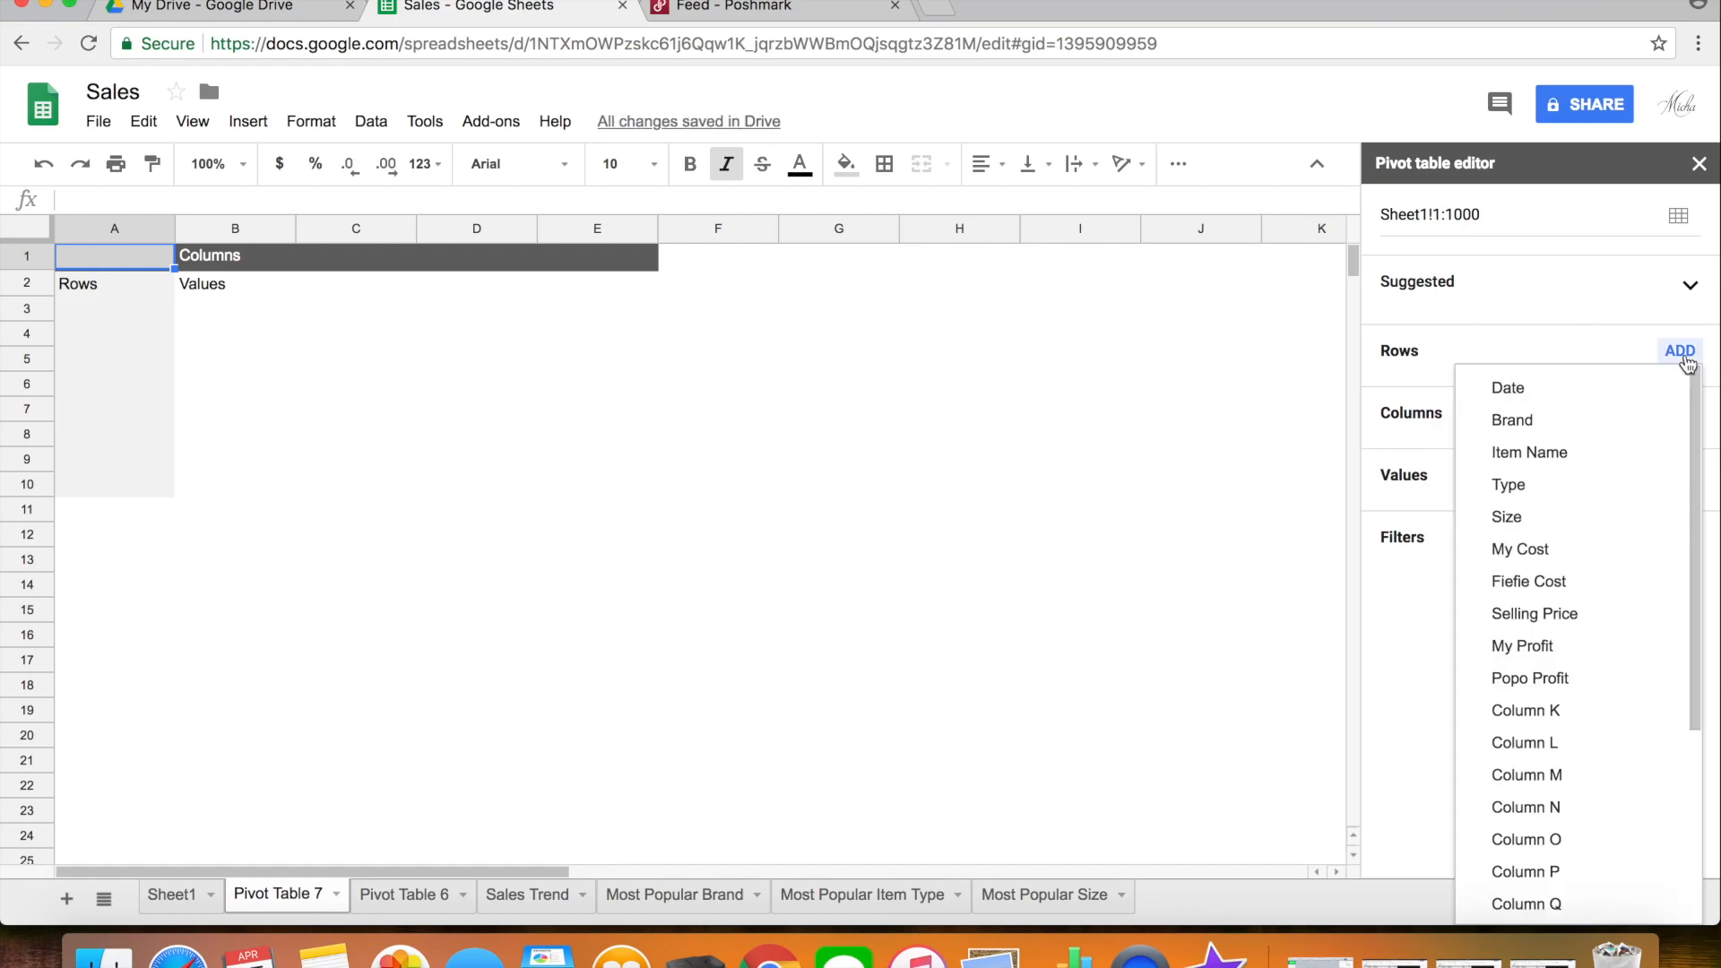
{"action": "mouse_move", "coordinate": [1511, 420]}
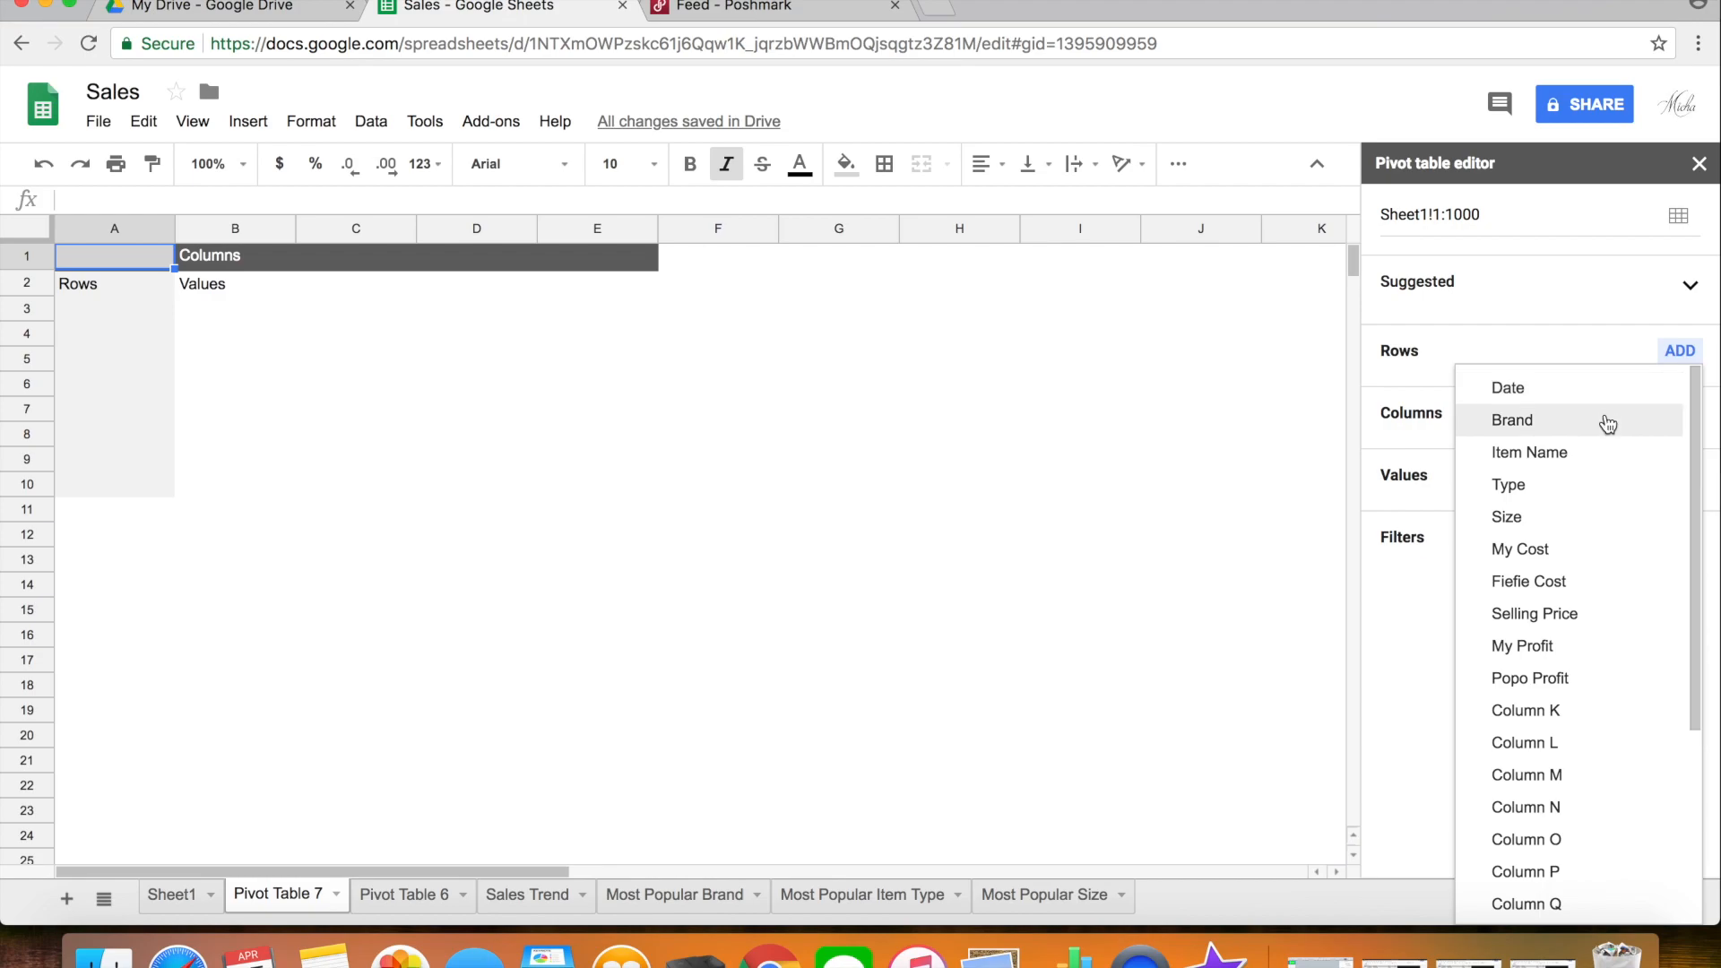
{"action": "mouse_move", "coordinate": [1597, 458]}
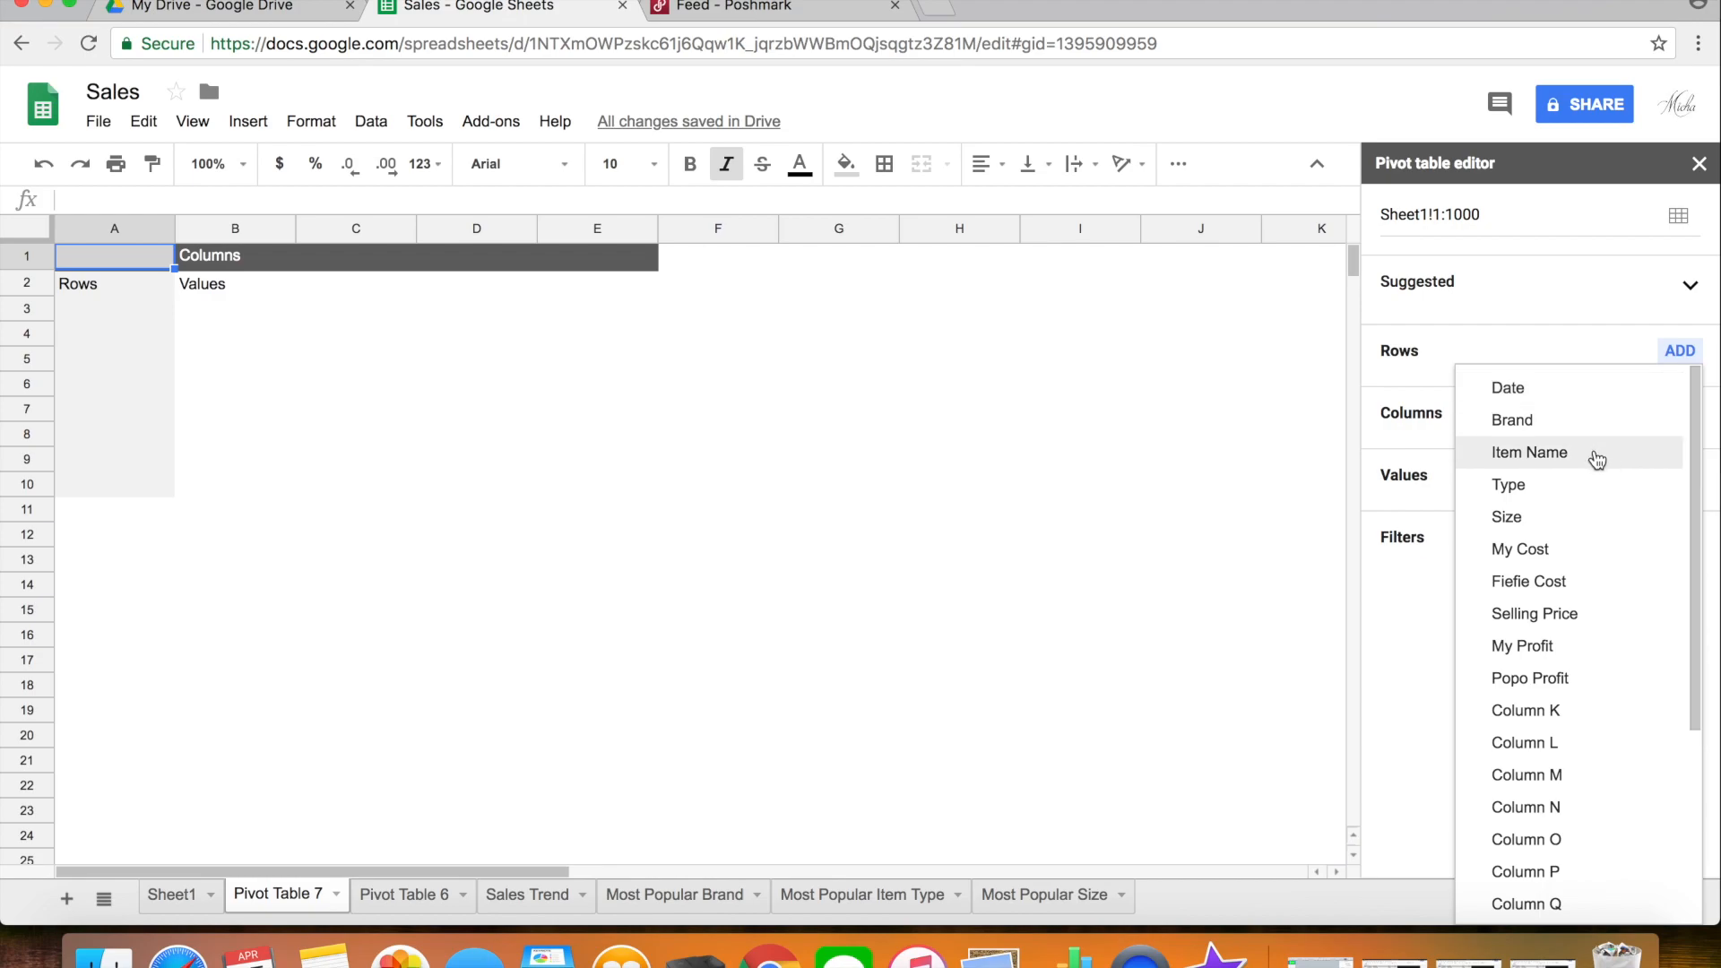
{"action": "mouse_move", "coordinate": [1588, 517]}
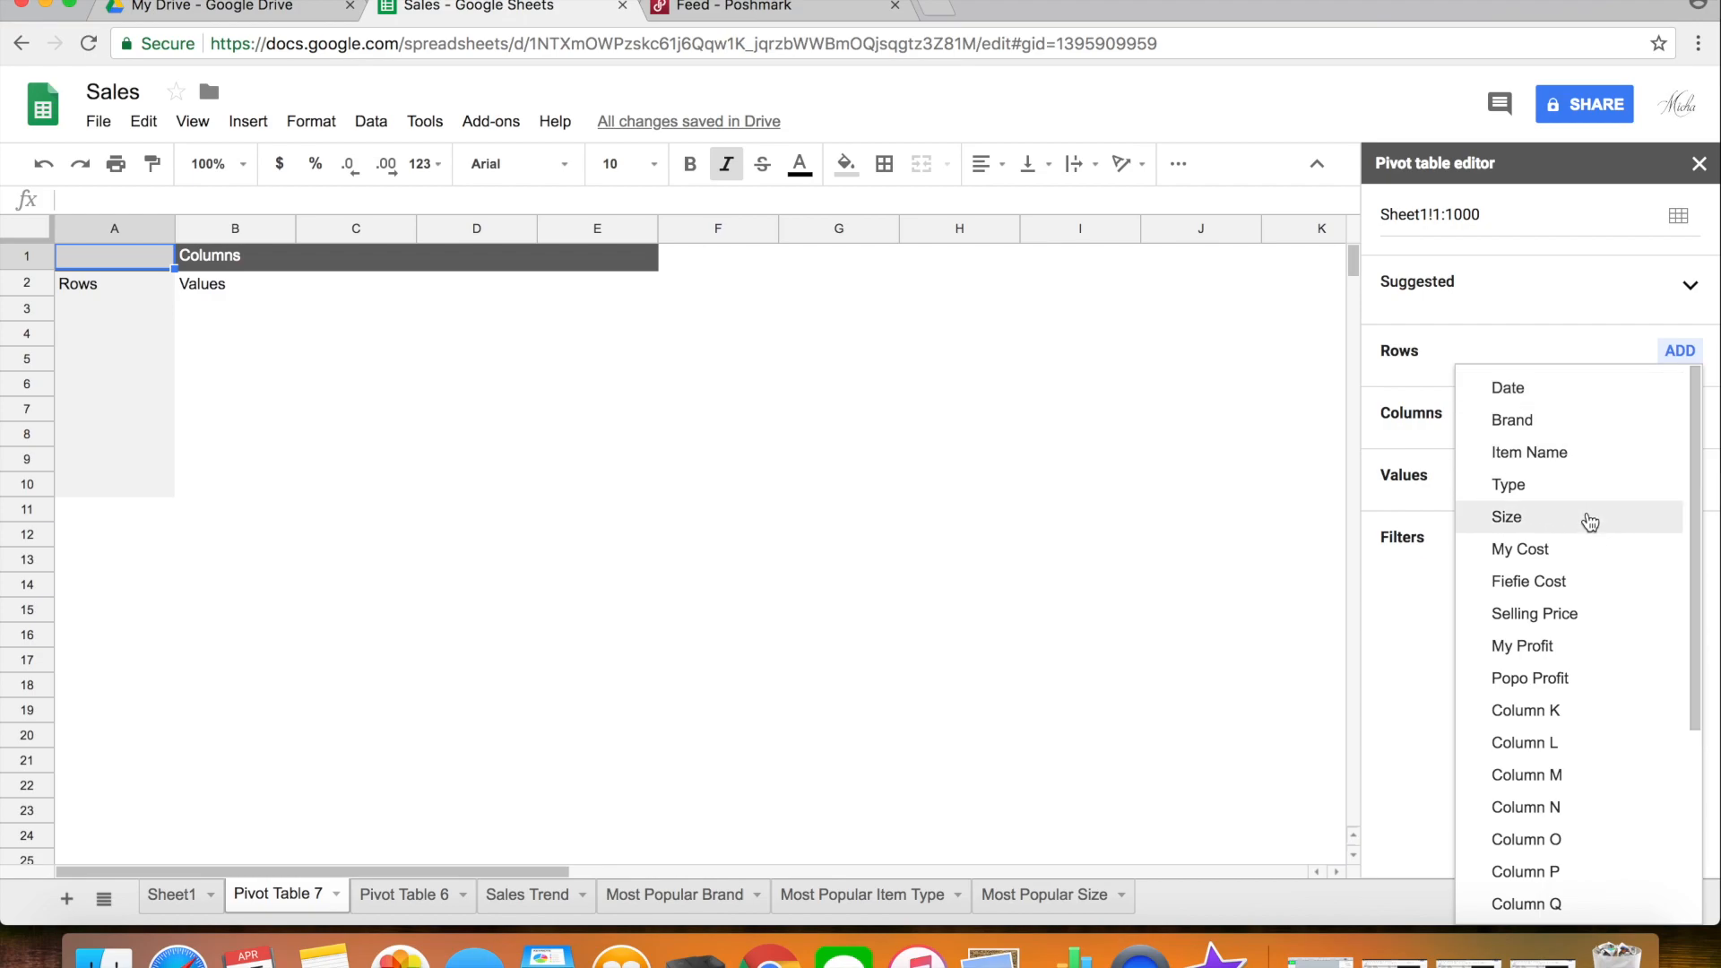
{"action": "mouse_move", "coordinate": [1584, 527]}
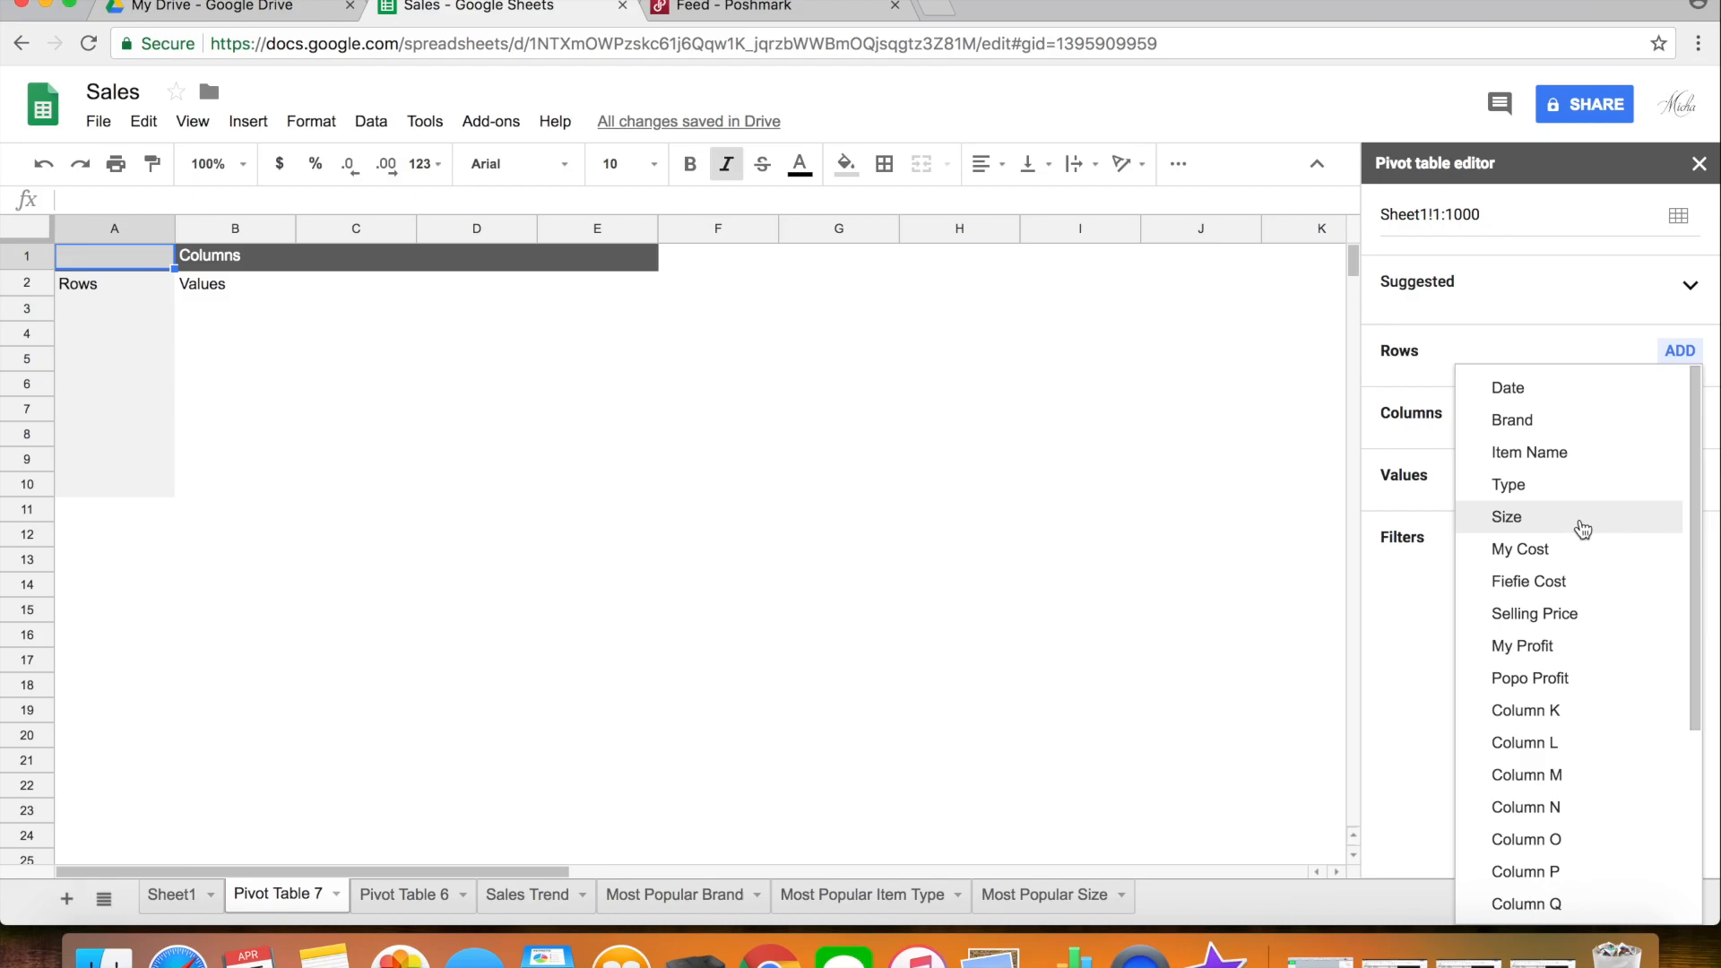
{"action": "left_click", "coordinate": [1511, 420]}
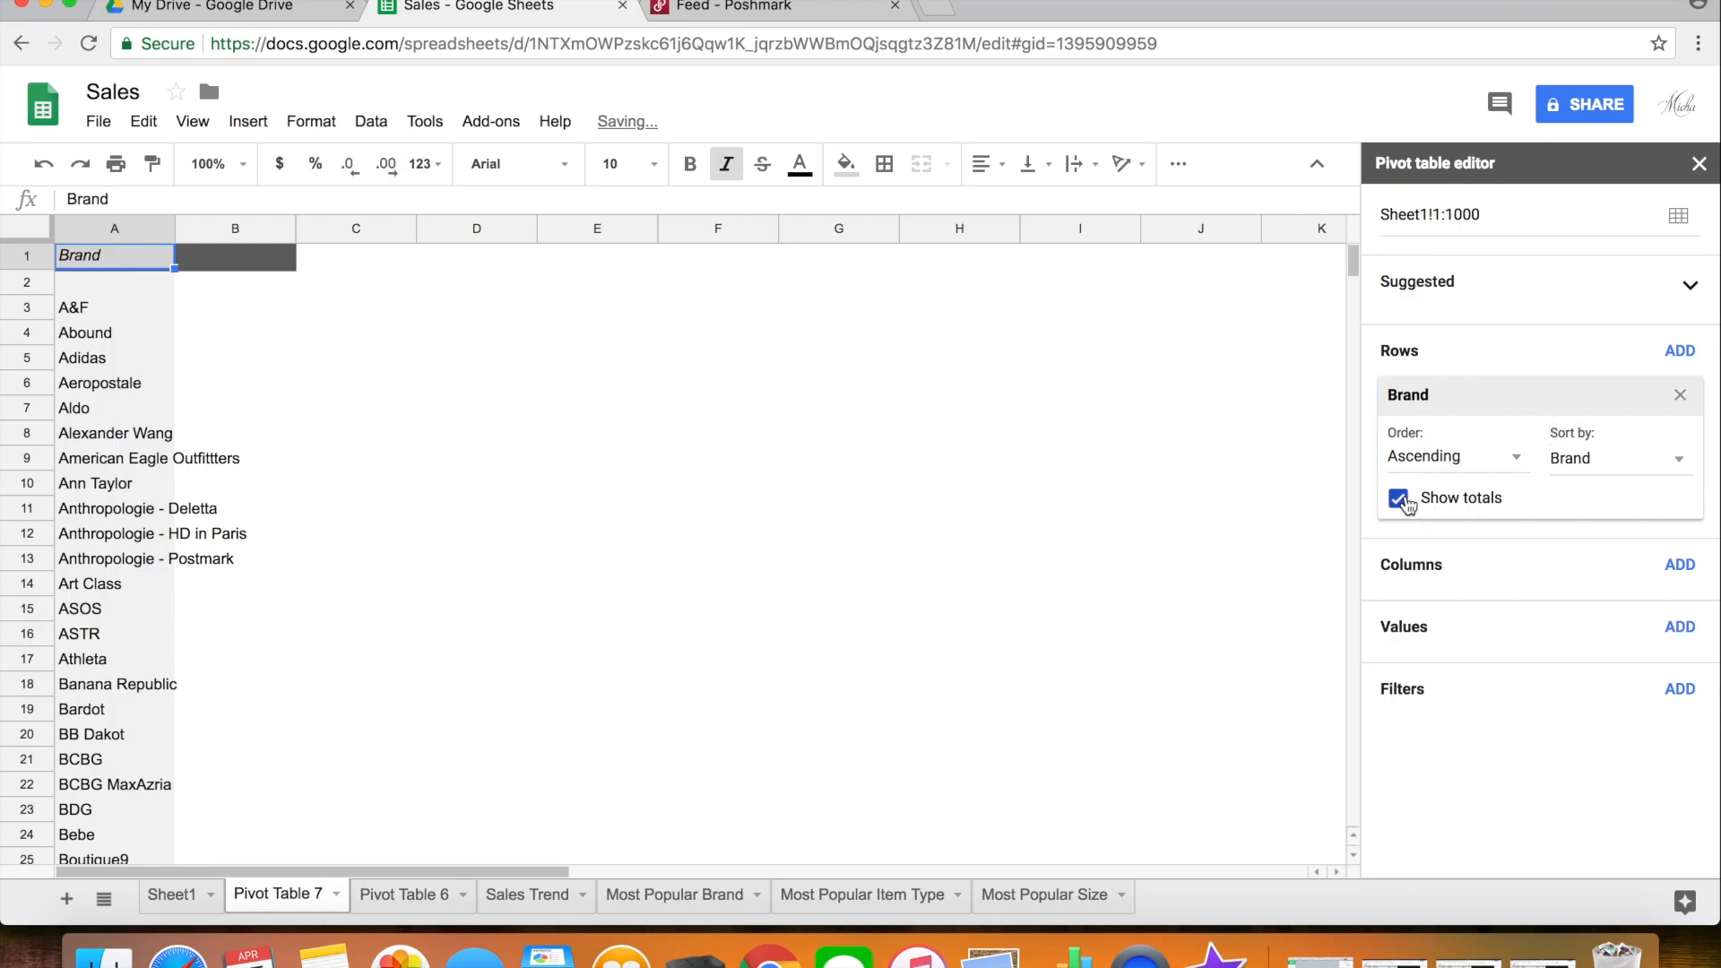
Step: Hide totals and add COUNTA of Item Name as the brand pivot's value
{"action": "left_click", "coordinate": [1397, 497]}
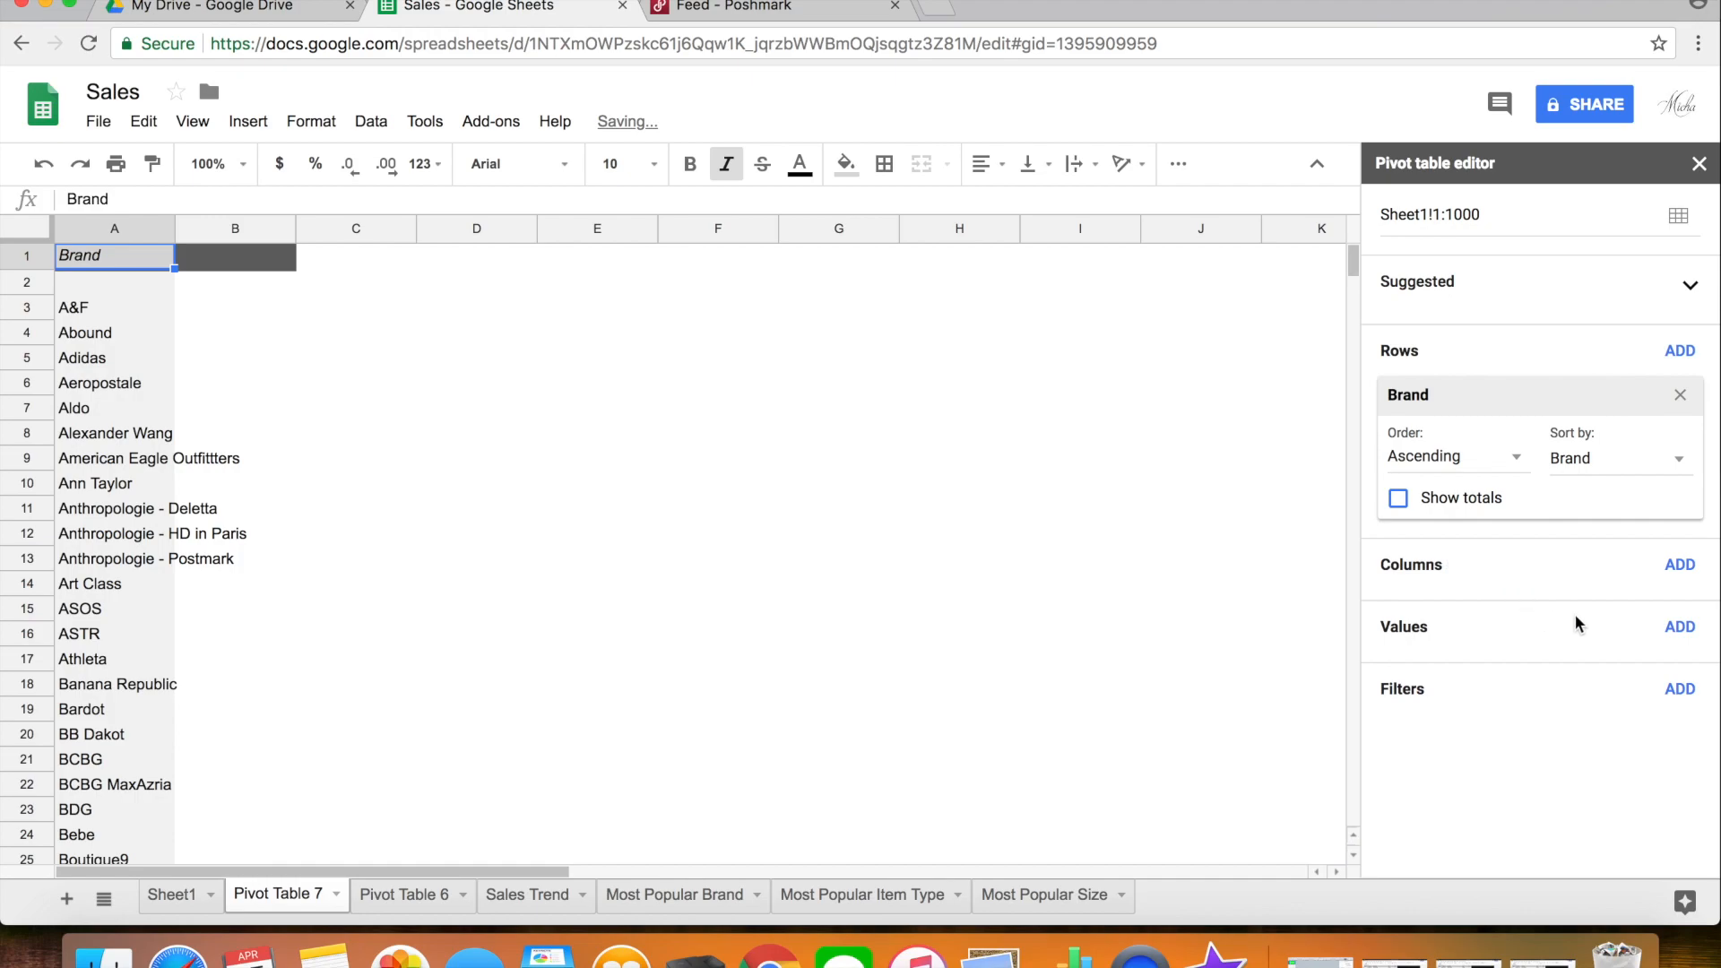
{"action": "left_click", "coordinate": [1678, 627]}
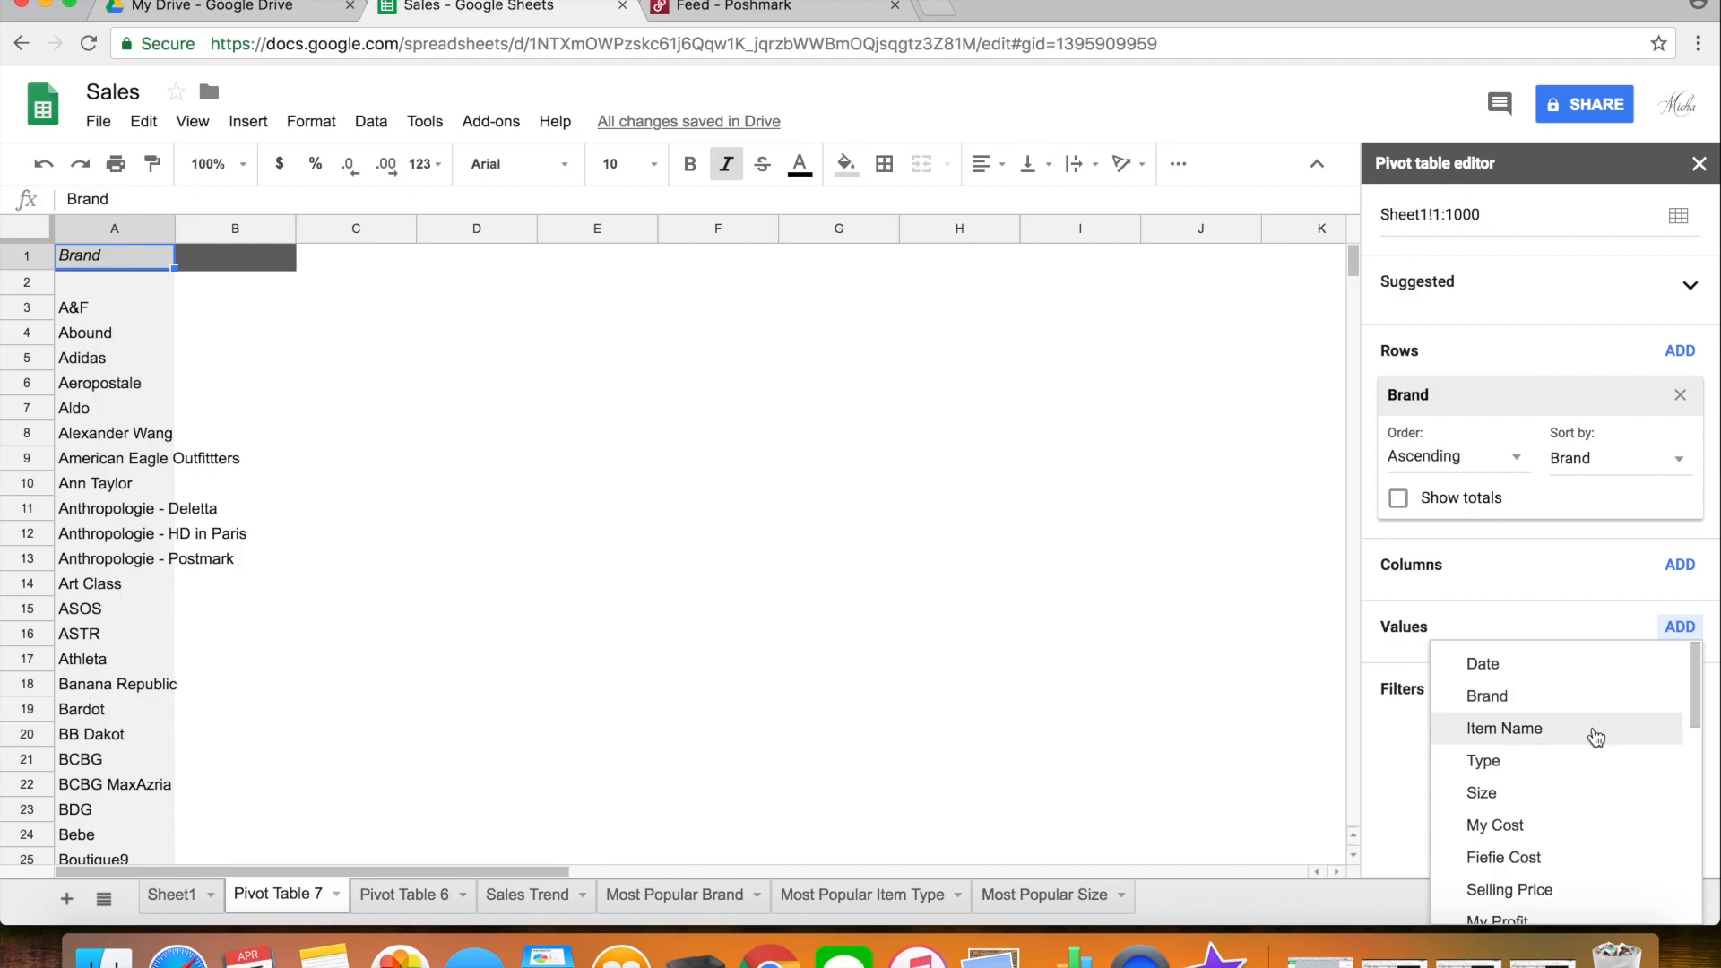
{"action": "left_click", "coordinate": [1504, 728]}
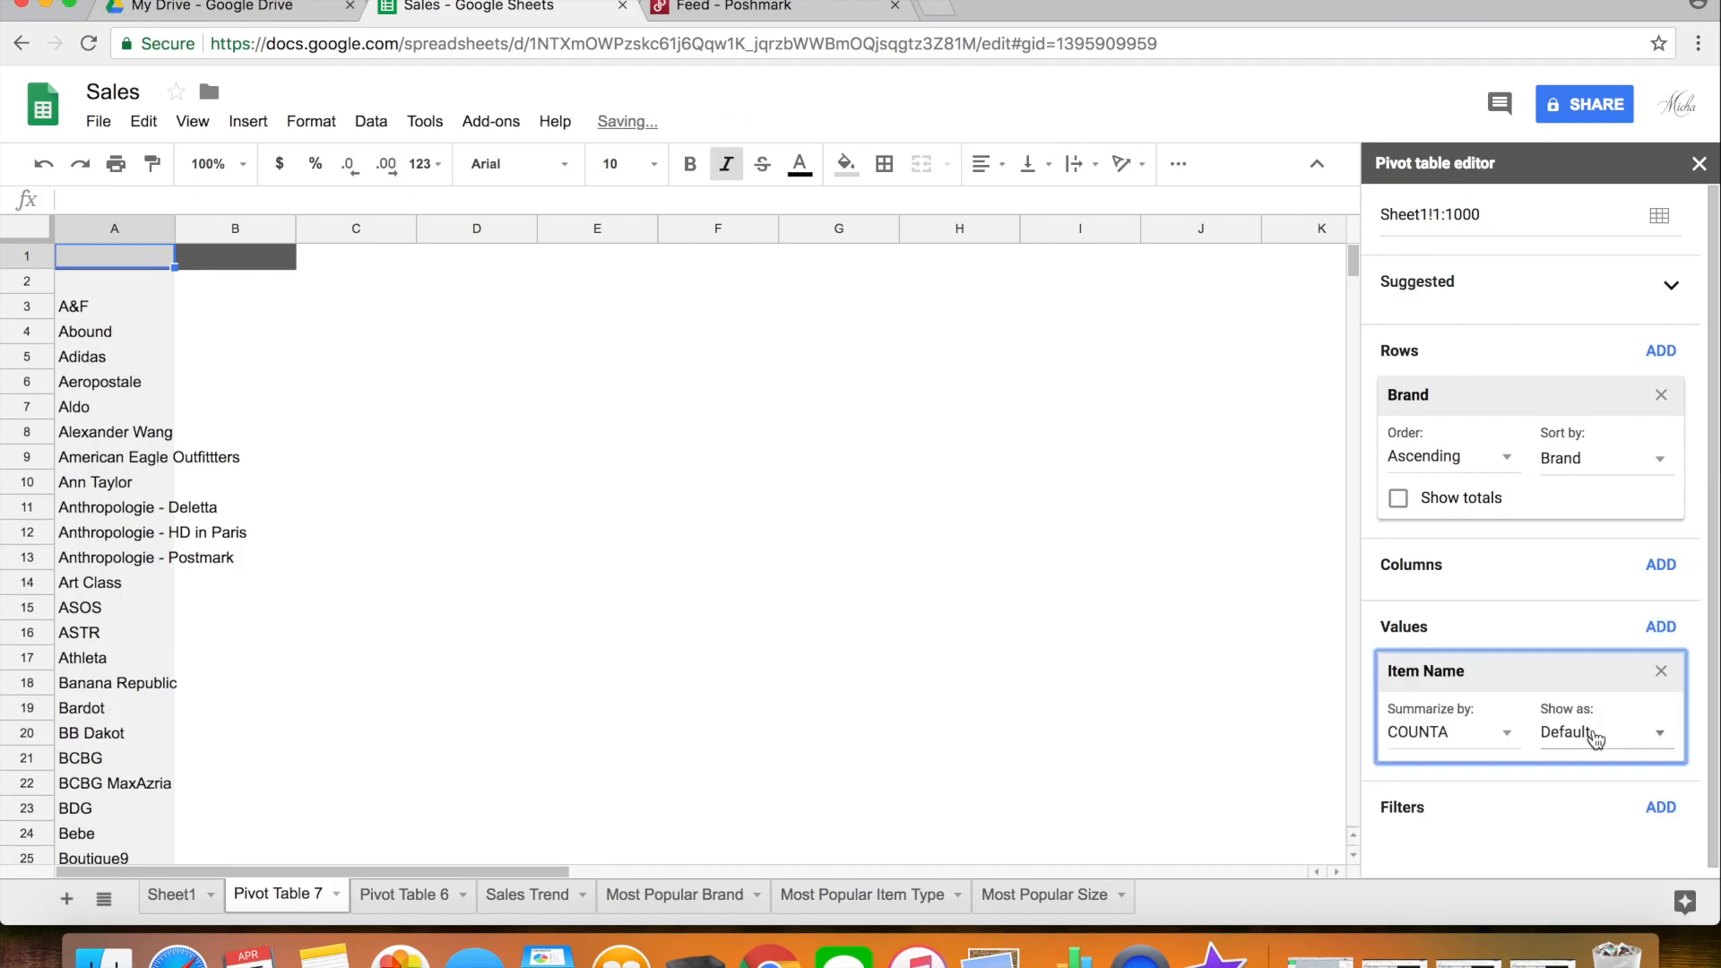
{"action": "left_click", "coordinate": [113, 254]}
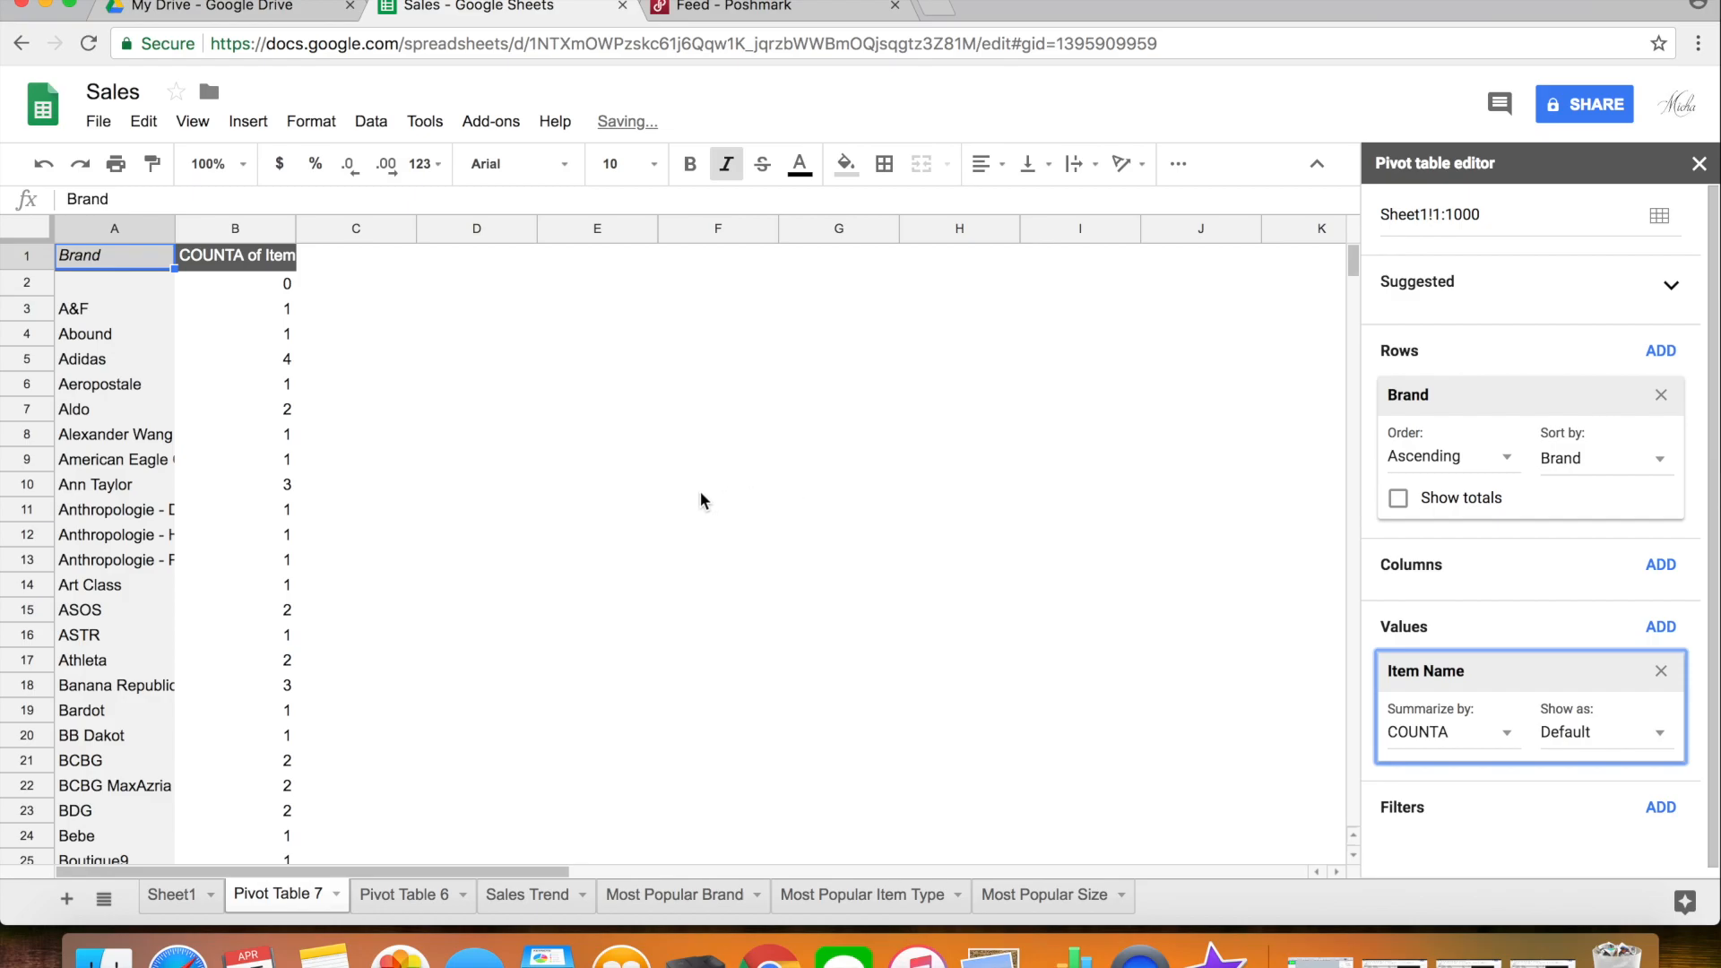
{"action": "left_click", "coordinate": [355, 333]}
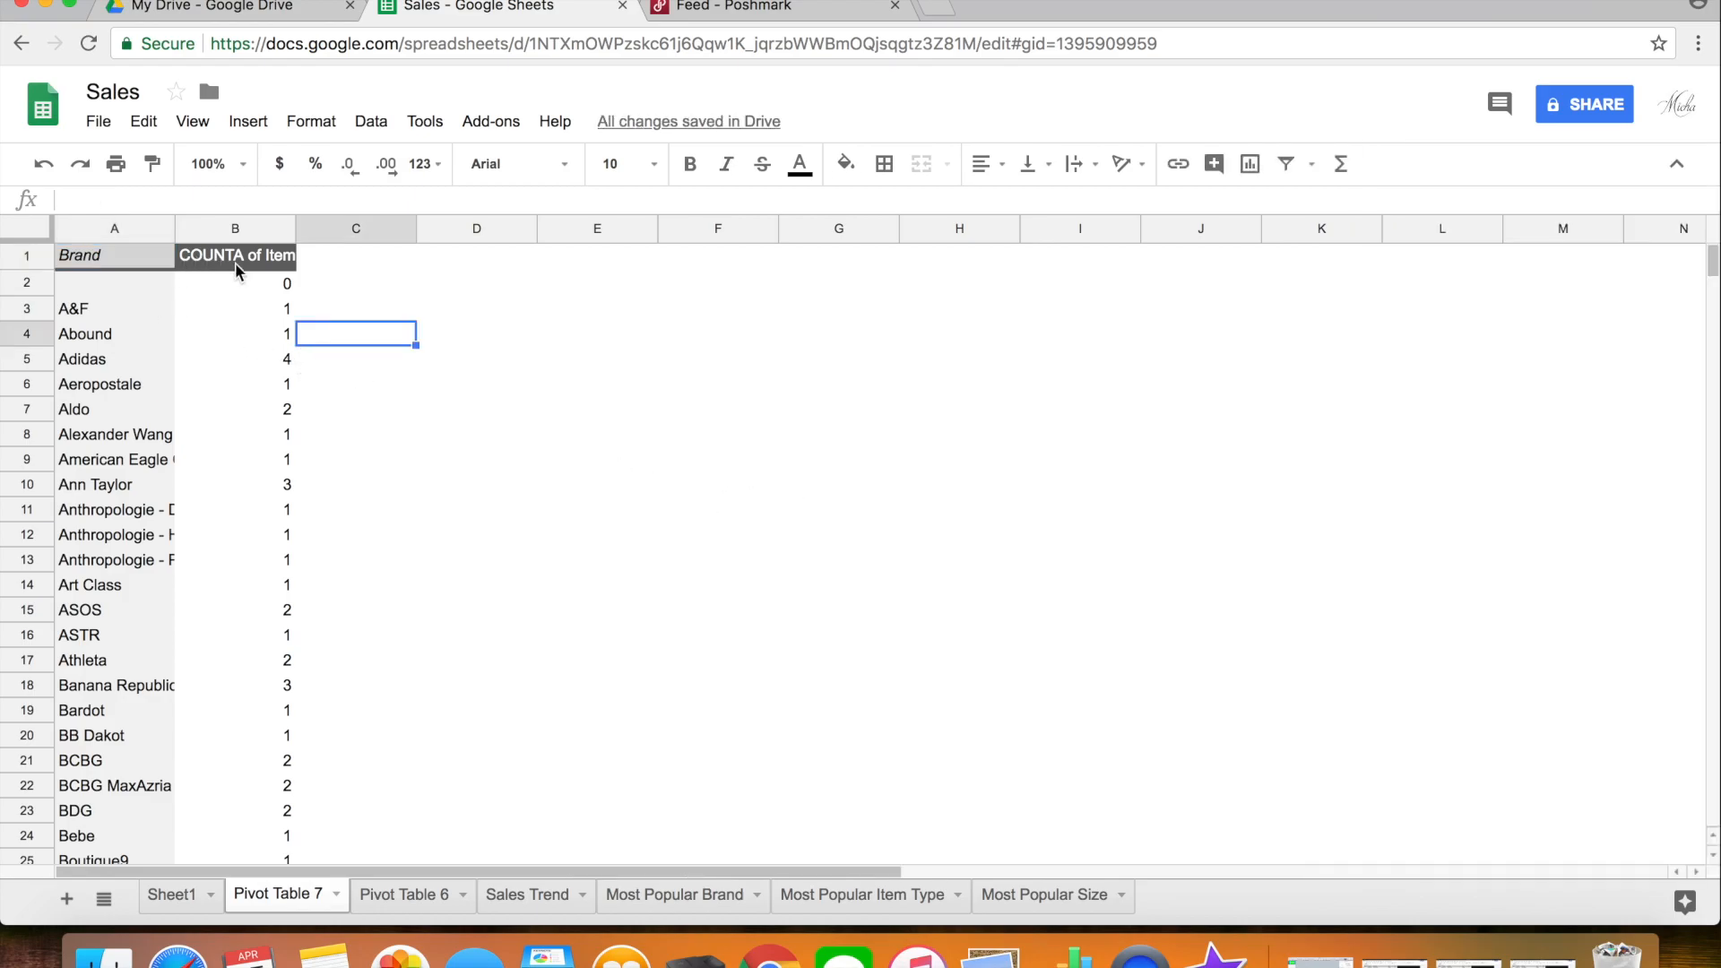
Step: Set the Brand order to Descending in the pivot editor
{"action": "left_click", "coordinate": [113, 333]}
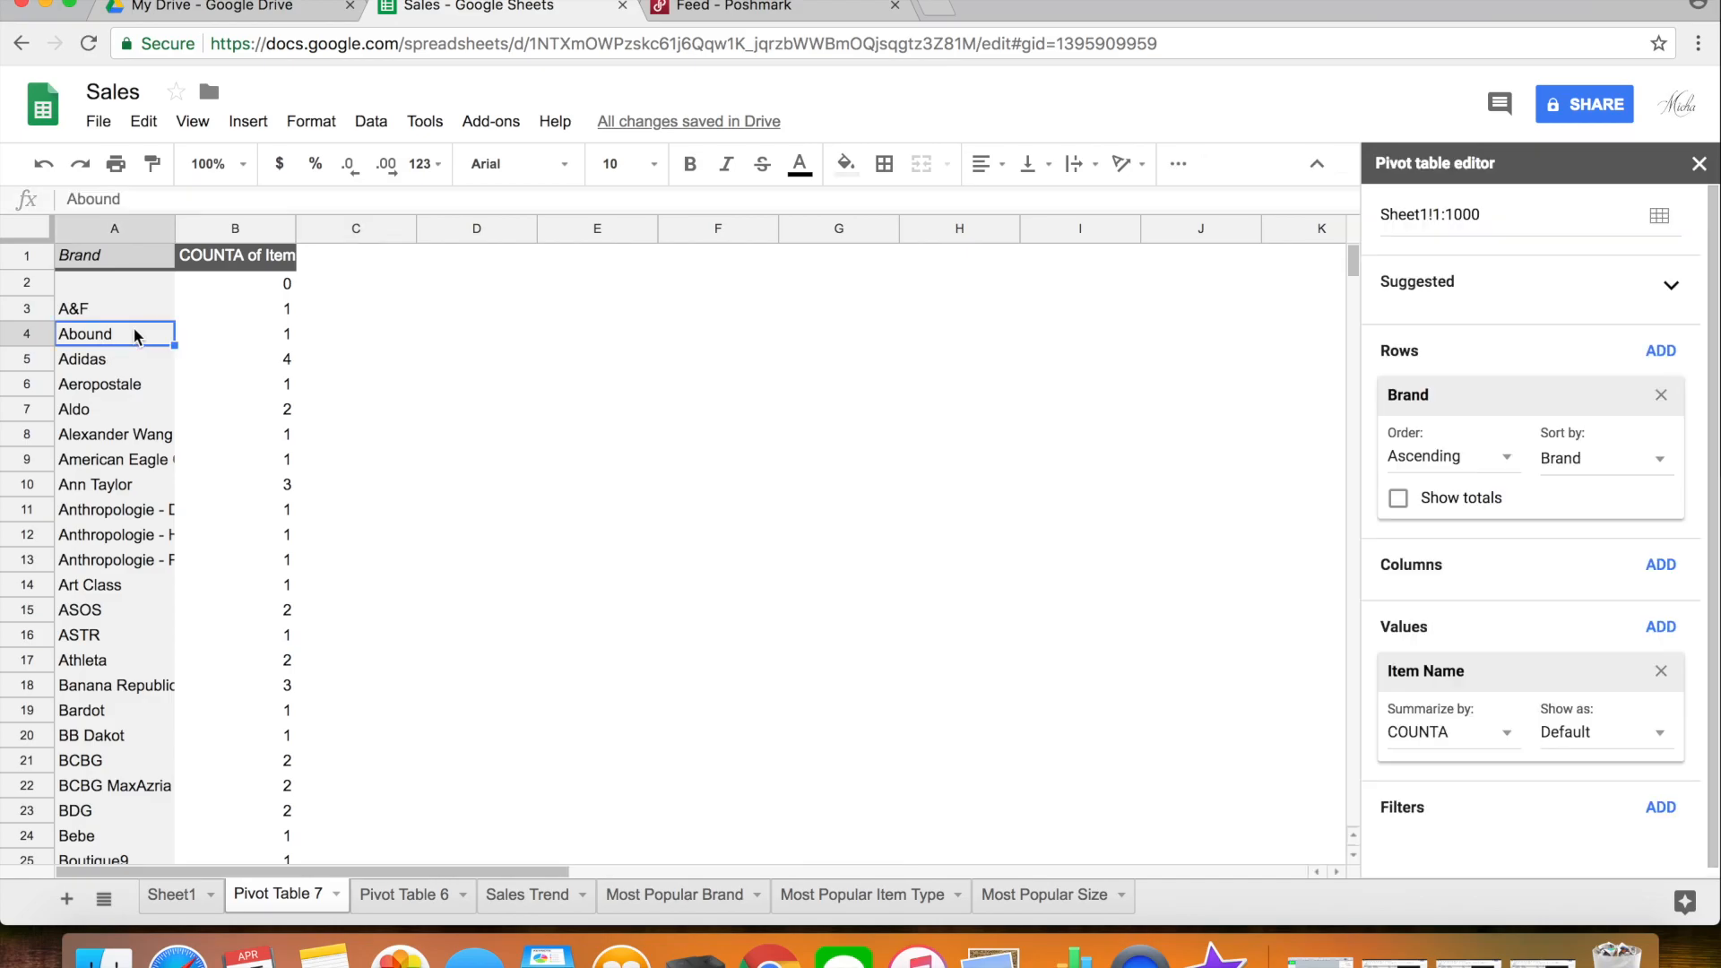
{"action": "mouse_move", "coordinate": [1479, 512]}
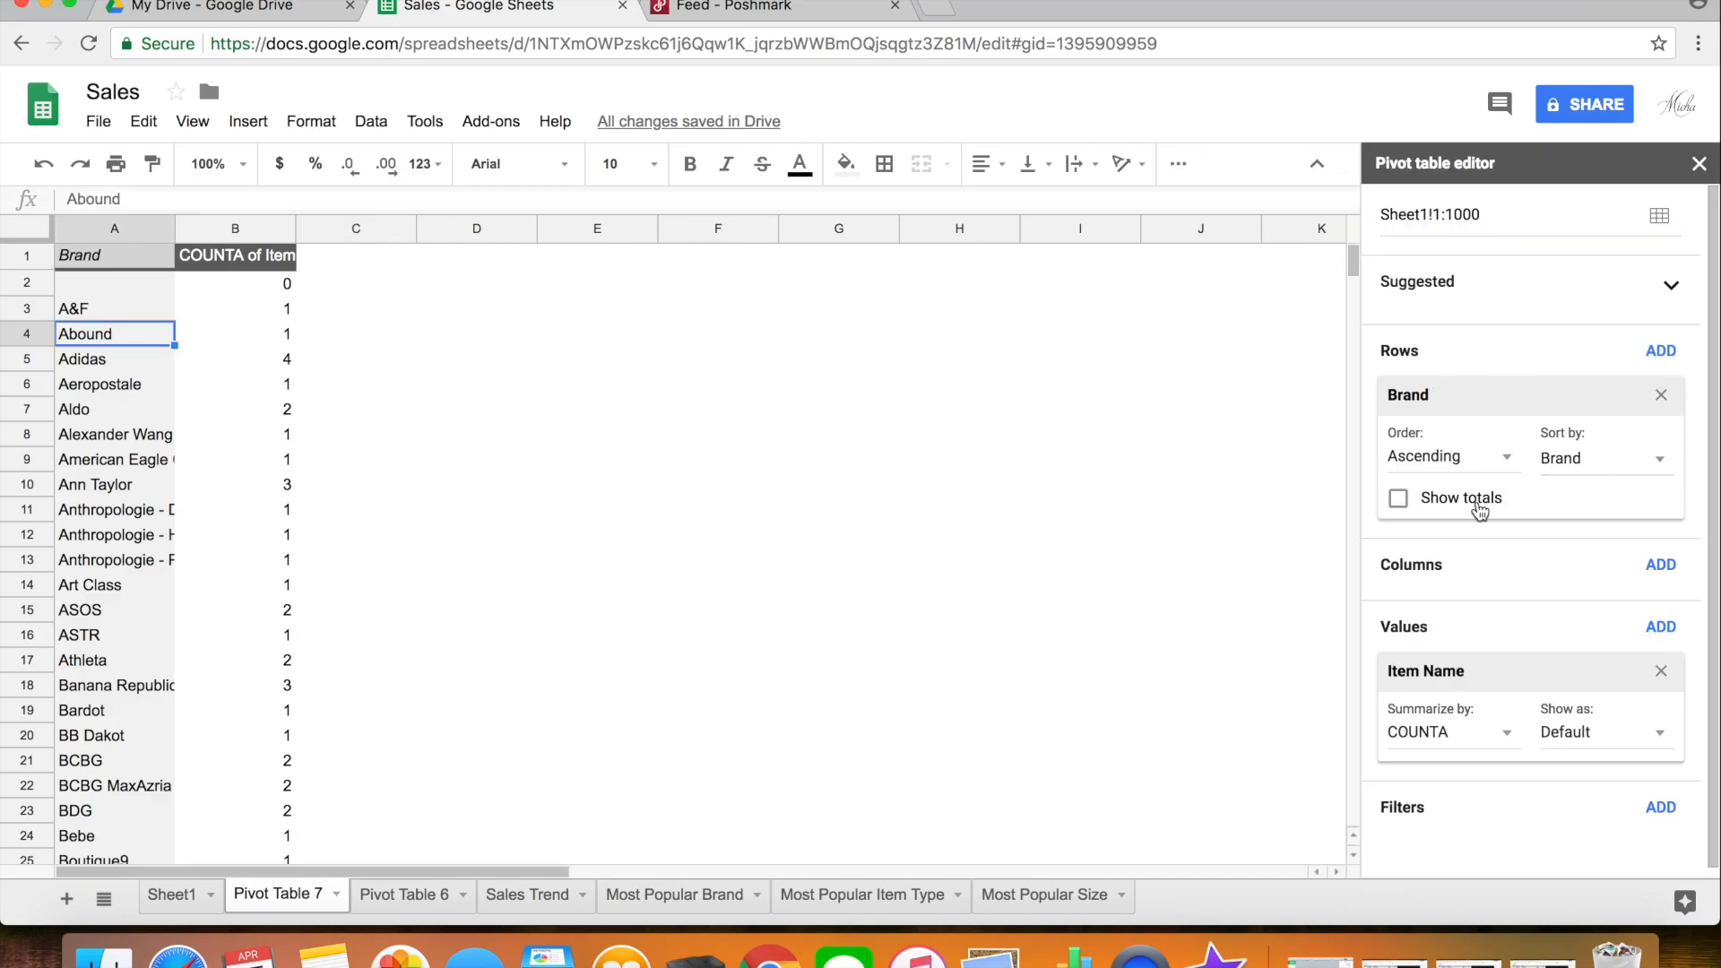
{"action": "left_click", "coordinate": [1449, 456]}
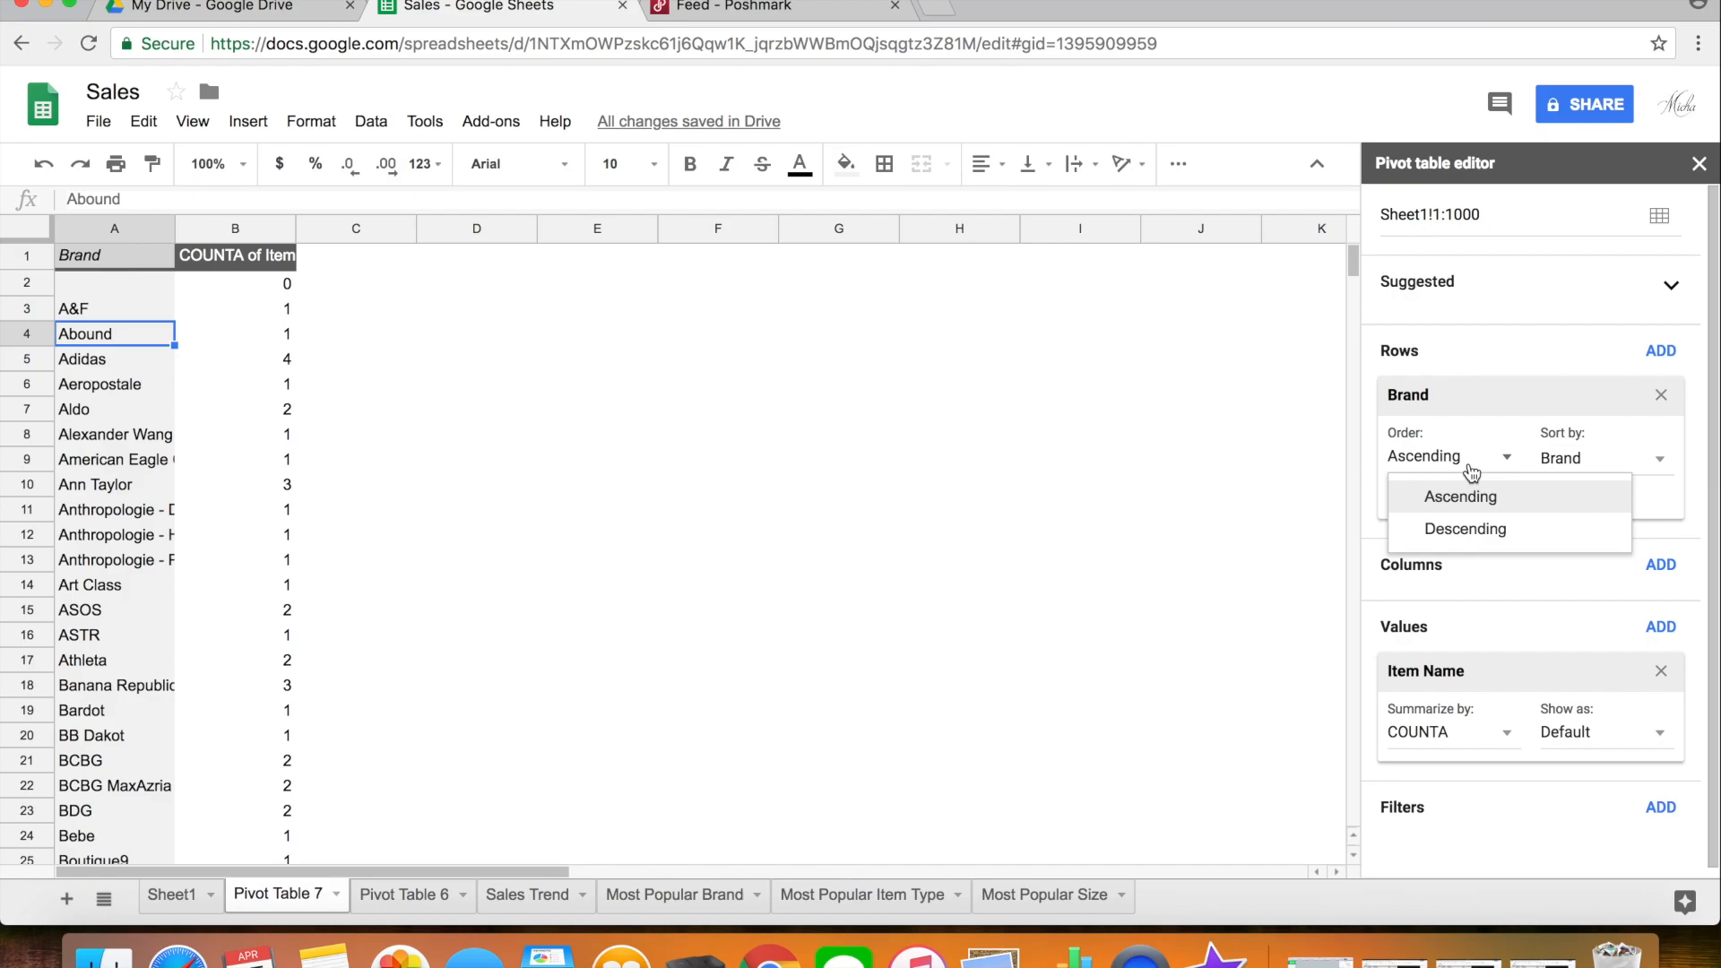
{"action": "left_click", "coordinate": [1464, 528]}
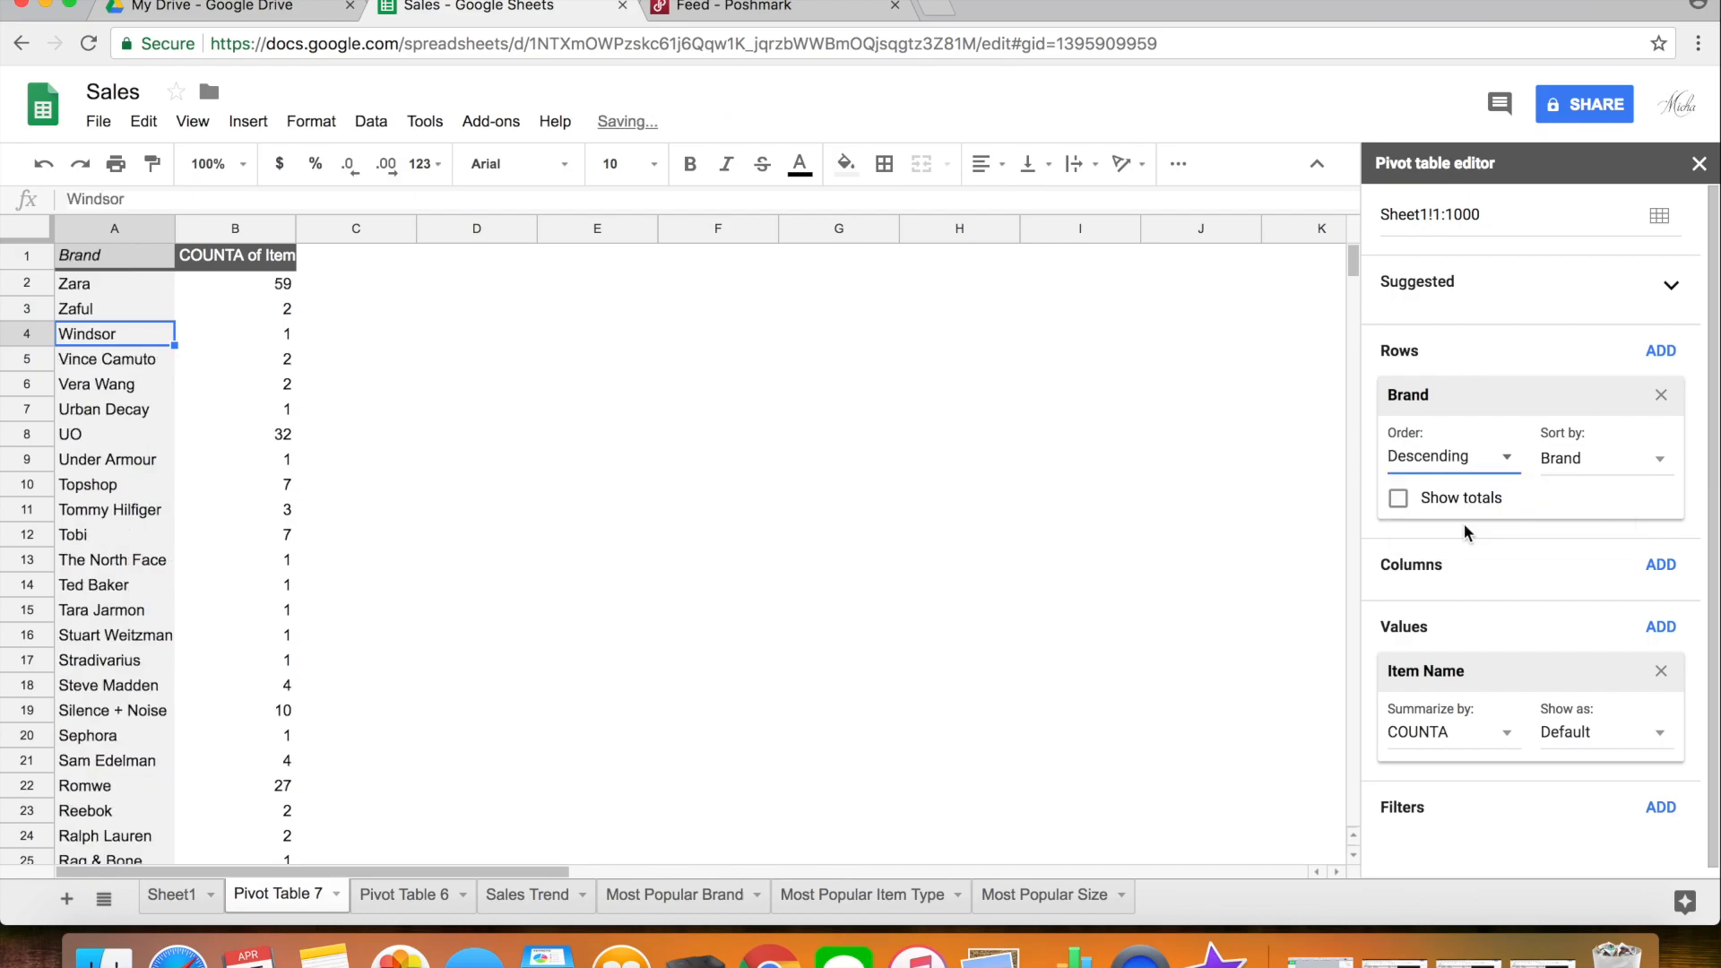
{"action": "left_click", "coordinate": [113, 283]}
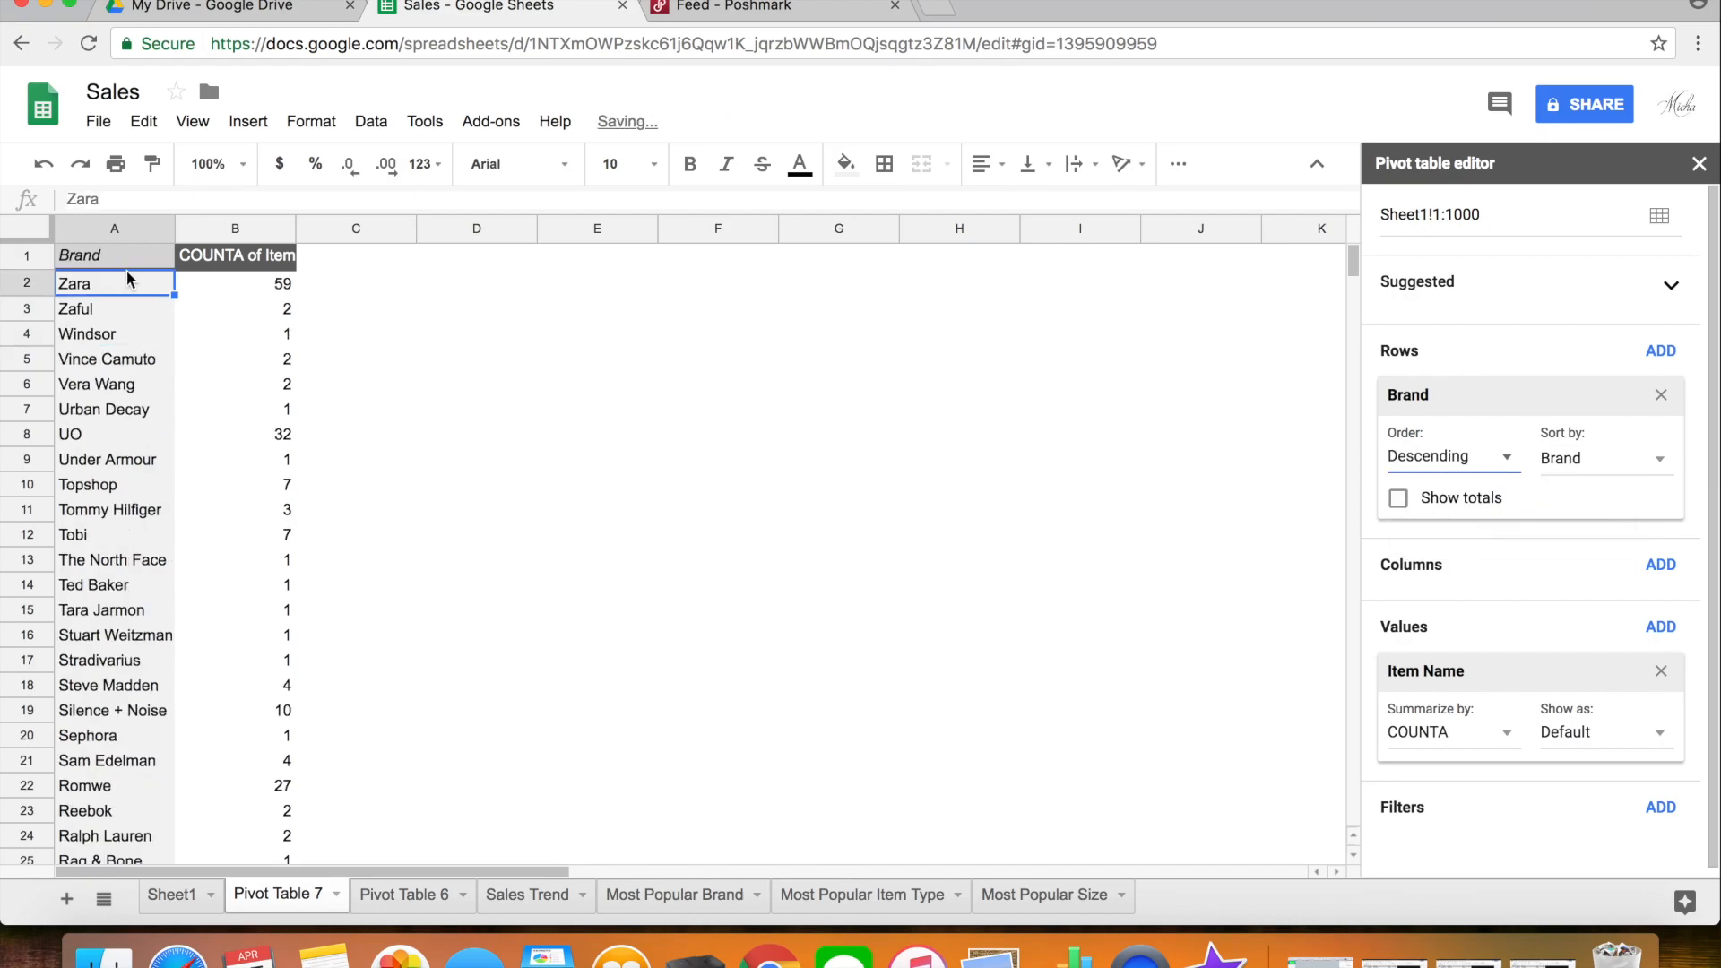
{"action": "left_click", "coordinate": [234, 283]}
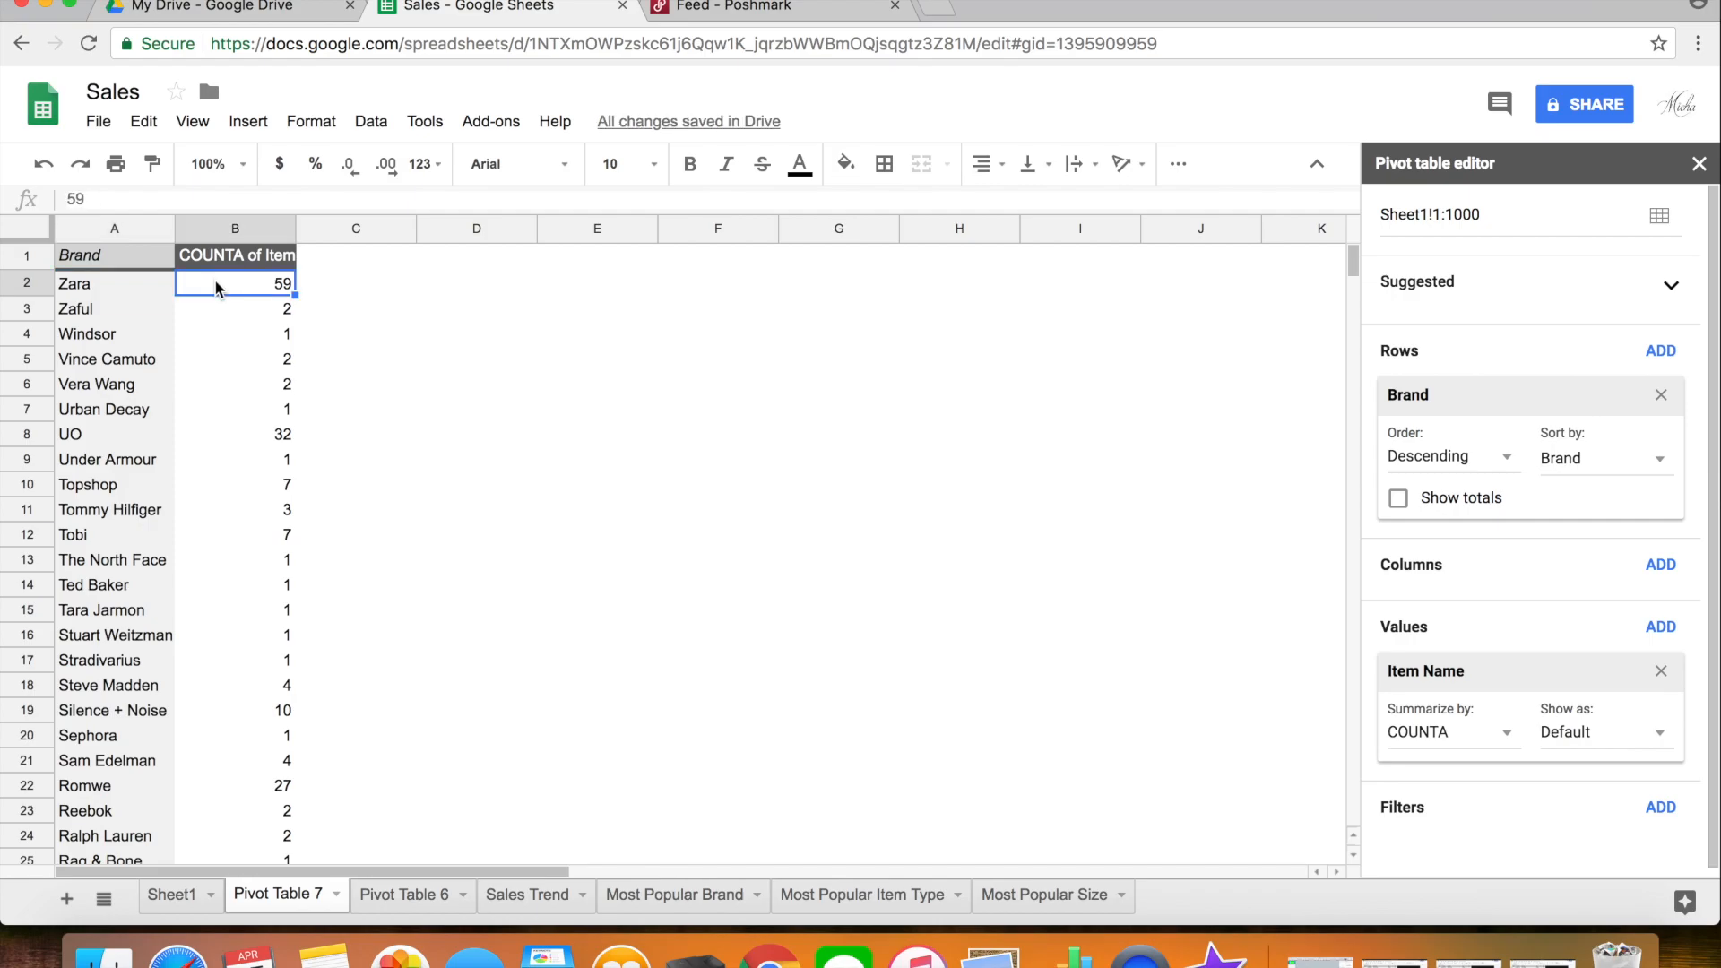
{"action": "left_click", "coordinate": [234, 309]}
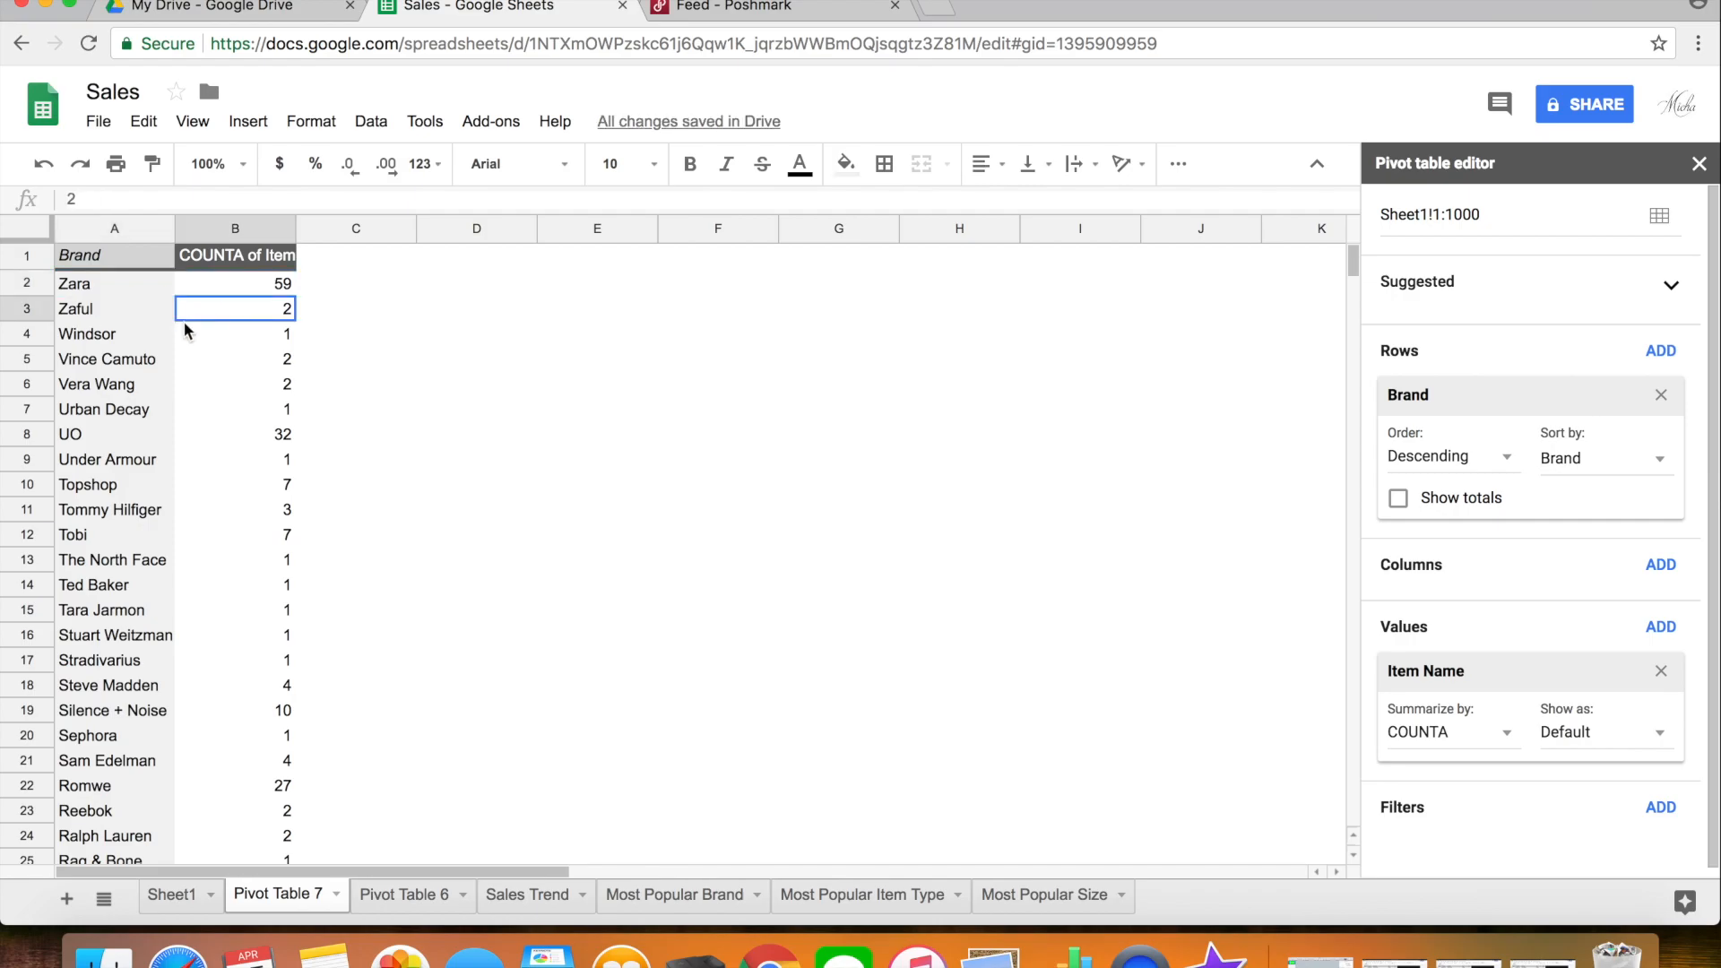
{"action": "mouse_move", "coordinate": [204, 381]}
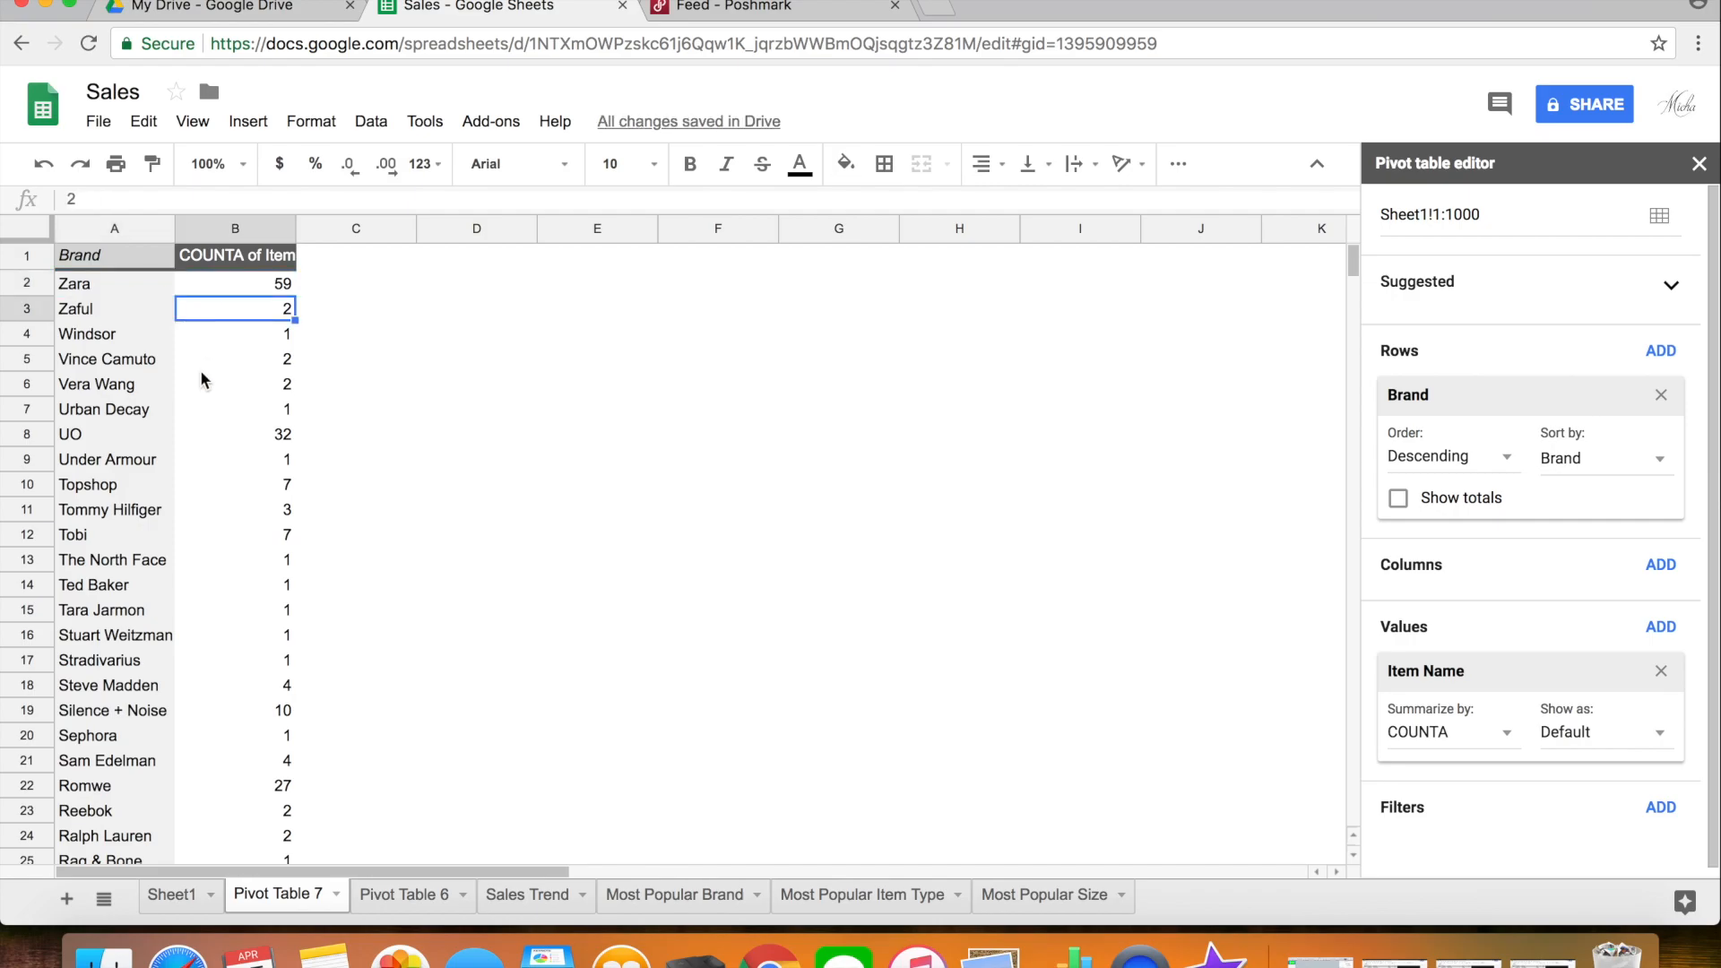
Step: Sort brands by COUNTA of Item Name so No Brand leads at 67
{"action": "scroll", "scroll_direction": "down", "scroll_amount": 3}
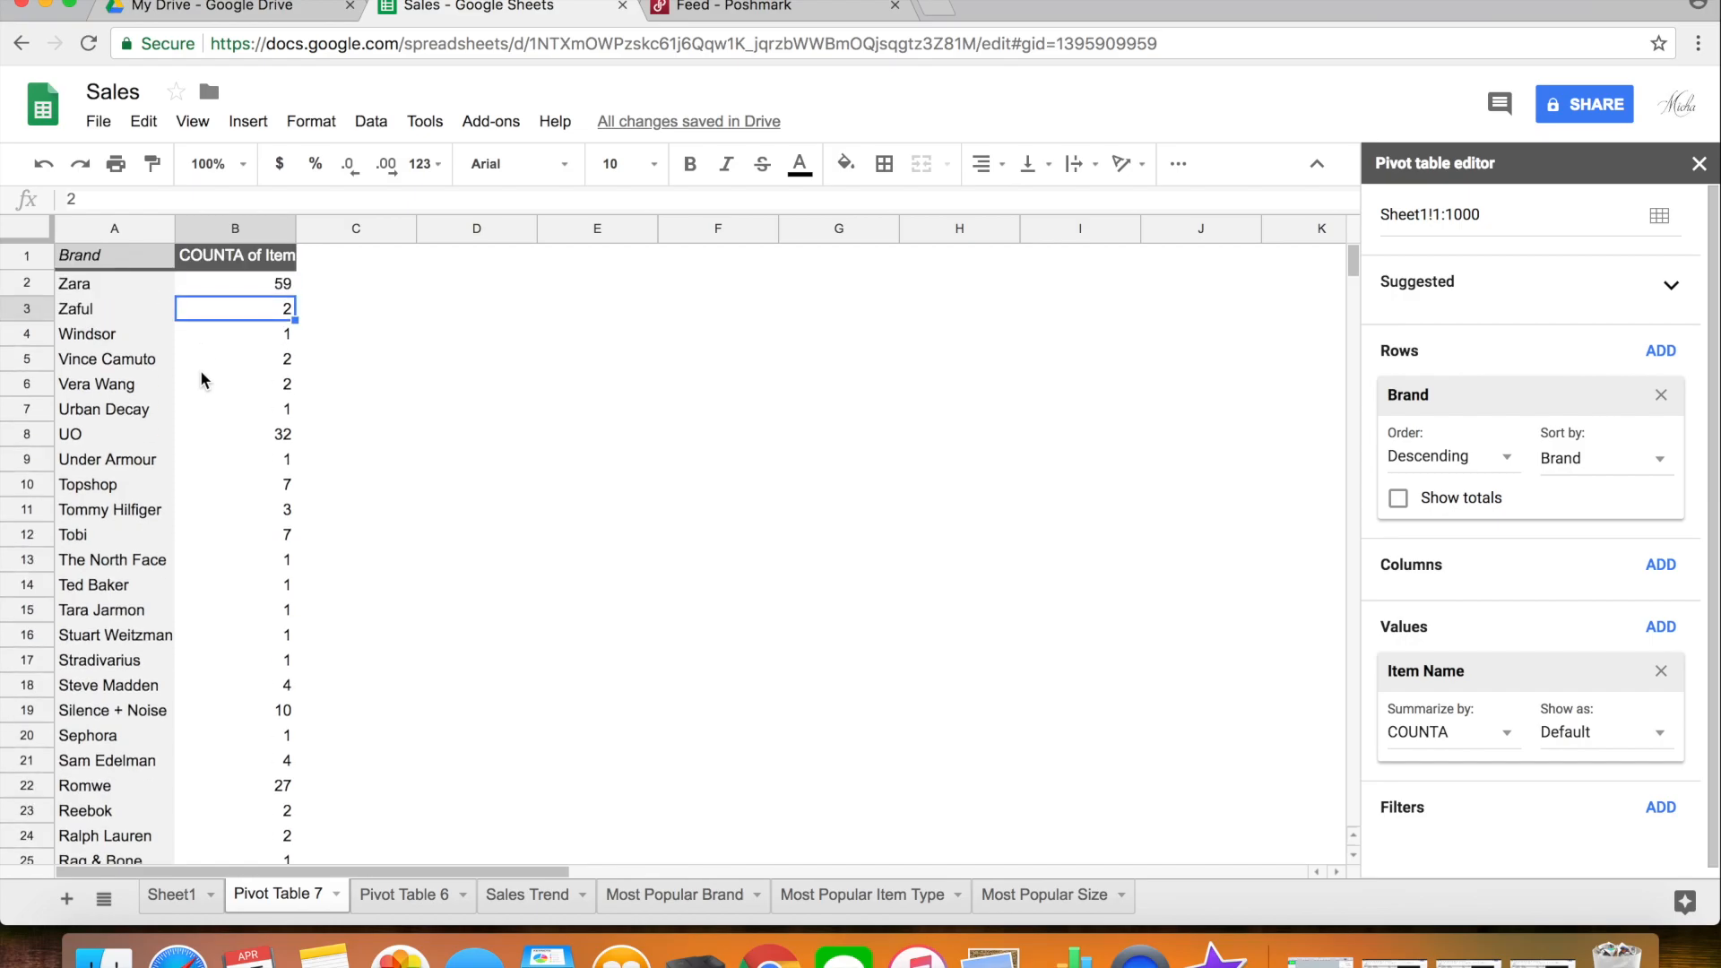
{"action": "mouse_move", "coordinate": [307, 392]}
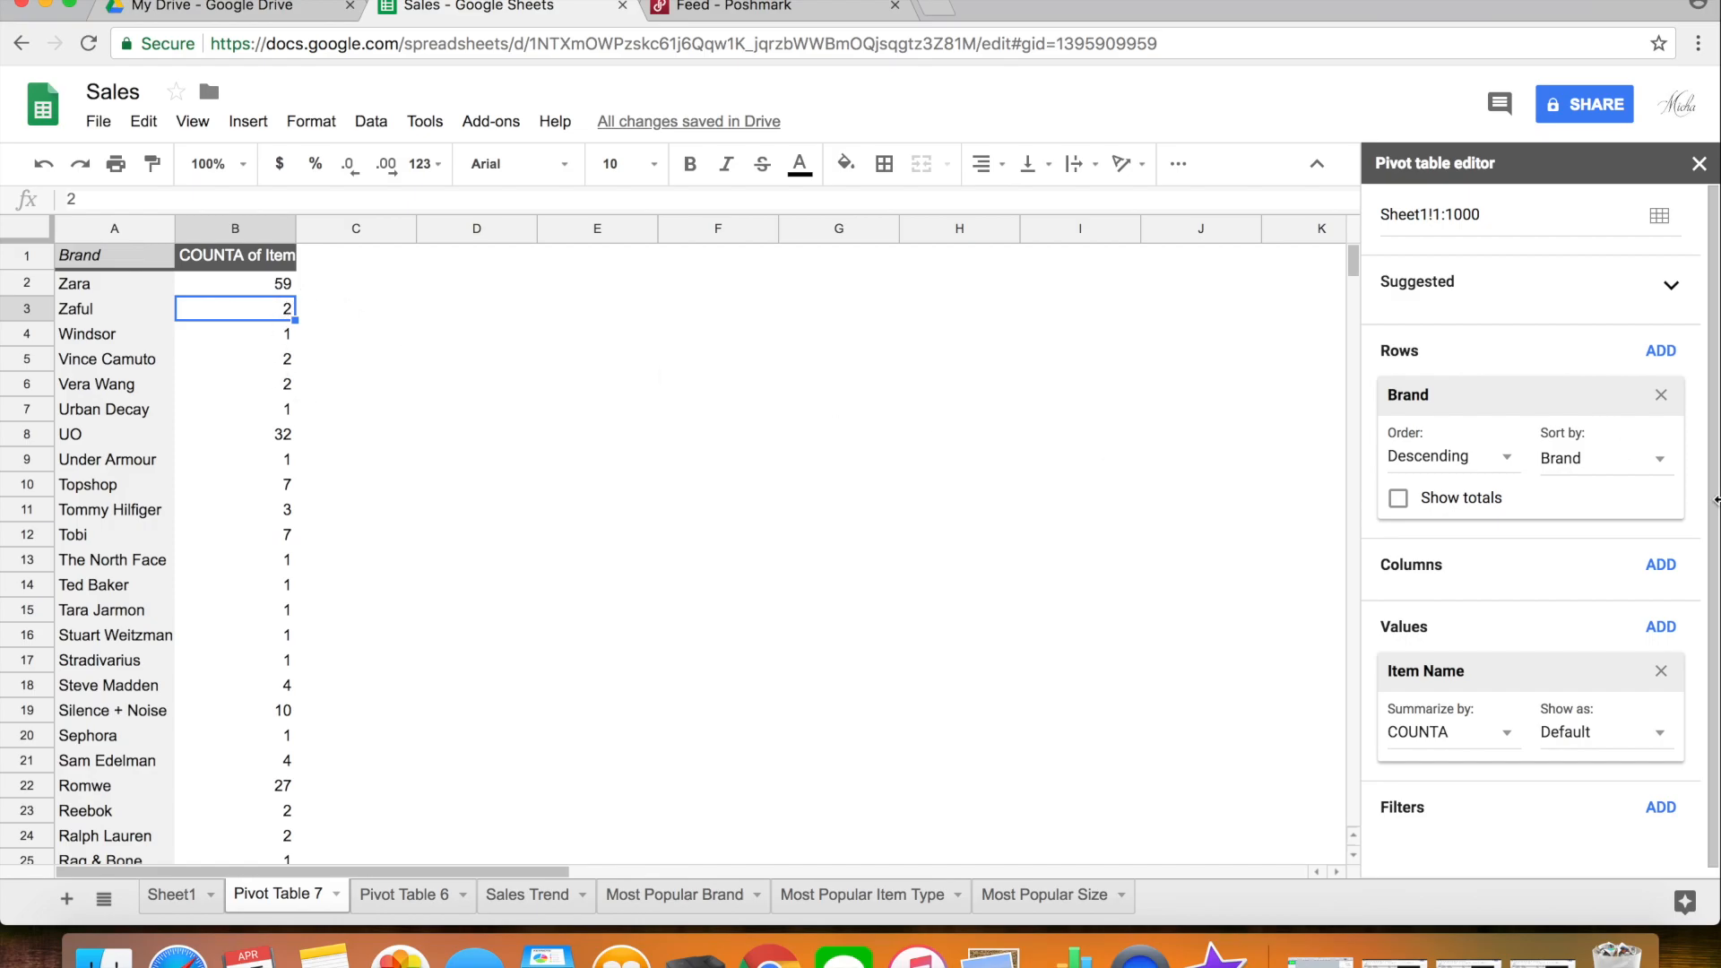
{"action": "left_click", "coordinate": [1602, 458]}
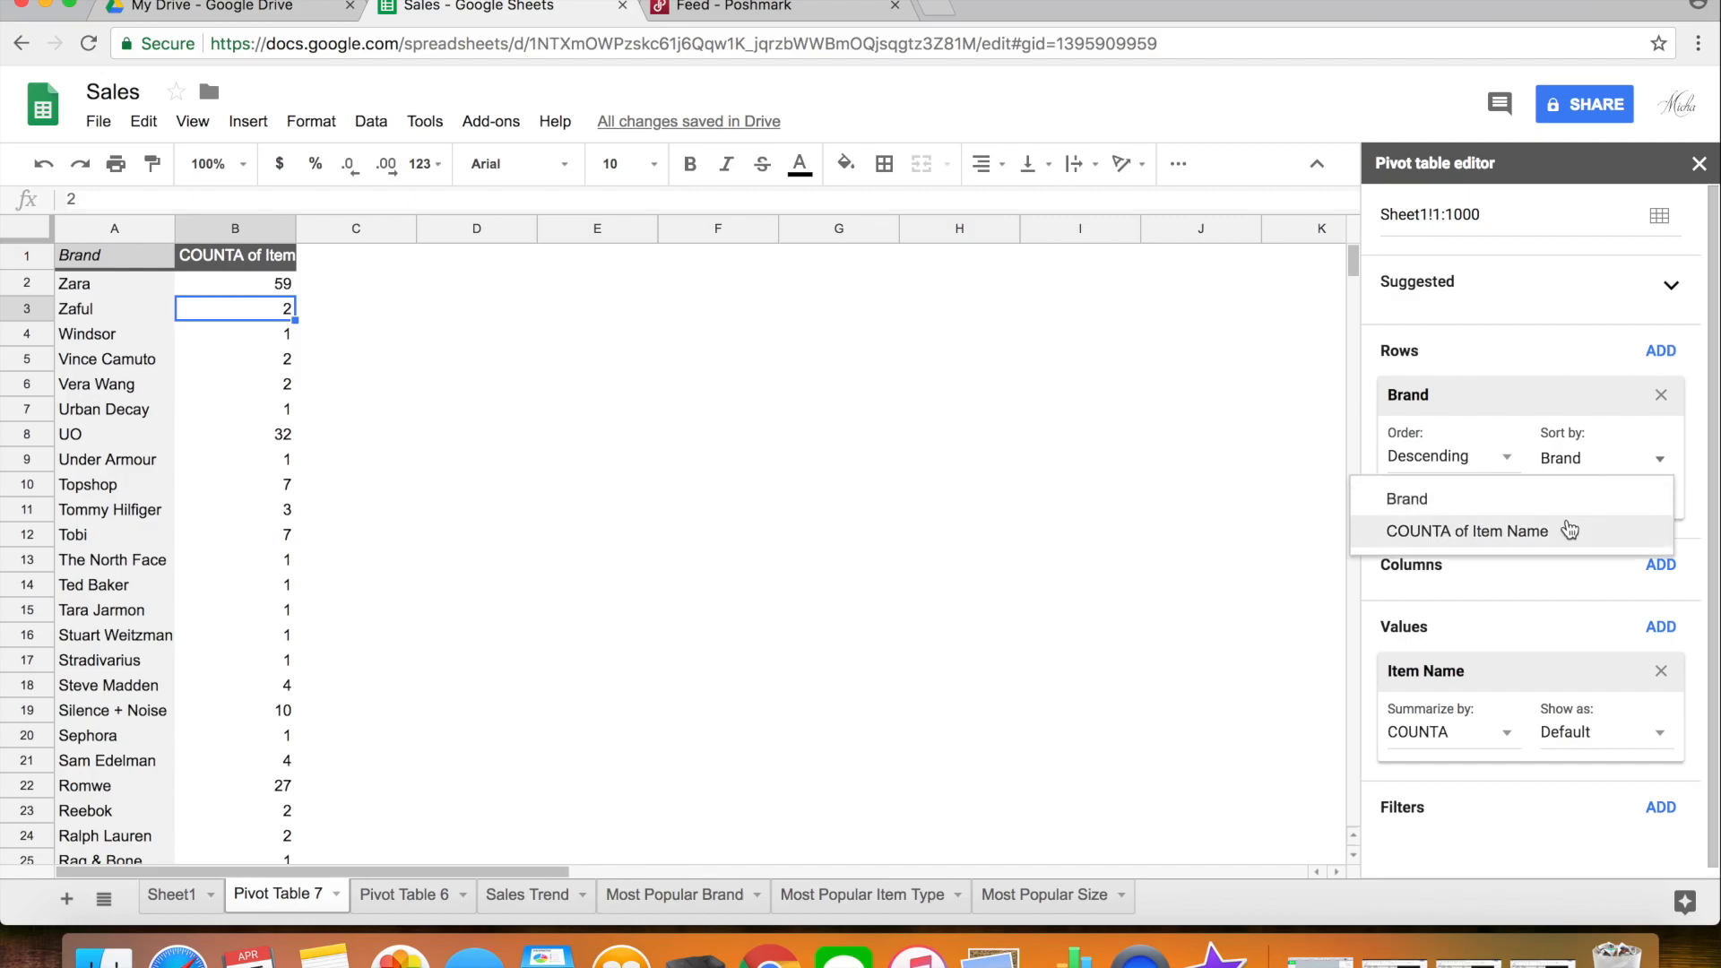
{"action": "left_click", "coordinate": [1467, 530]}
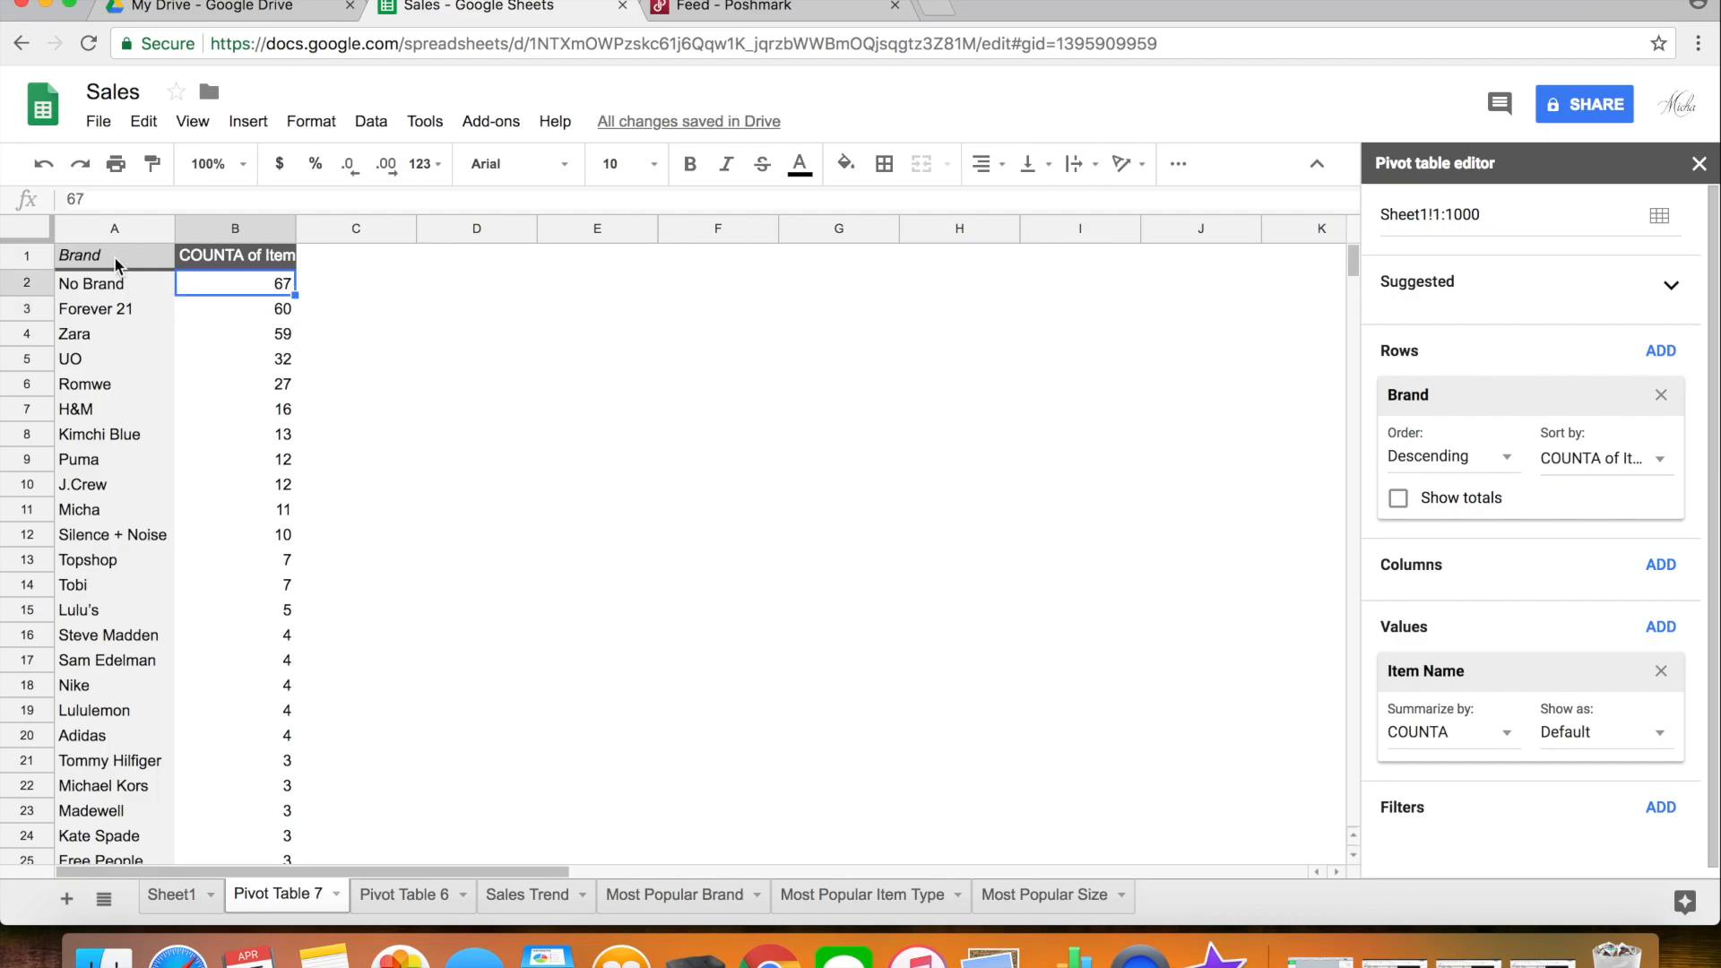
Step: Insert a doughnut chart of brand item counts from columns A:B
{"action": "left_click", "coordinate": [114, 228]}
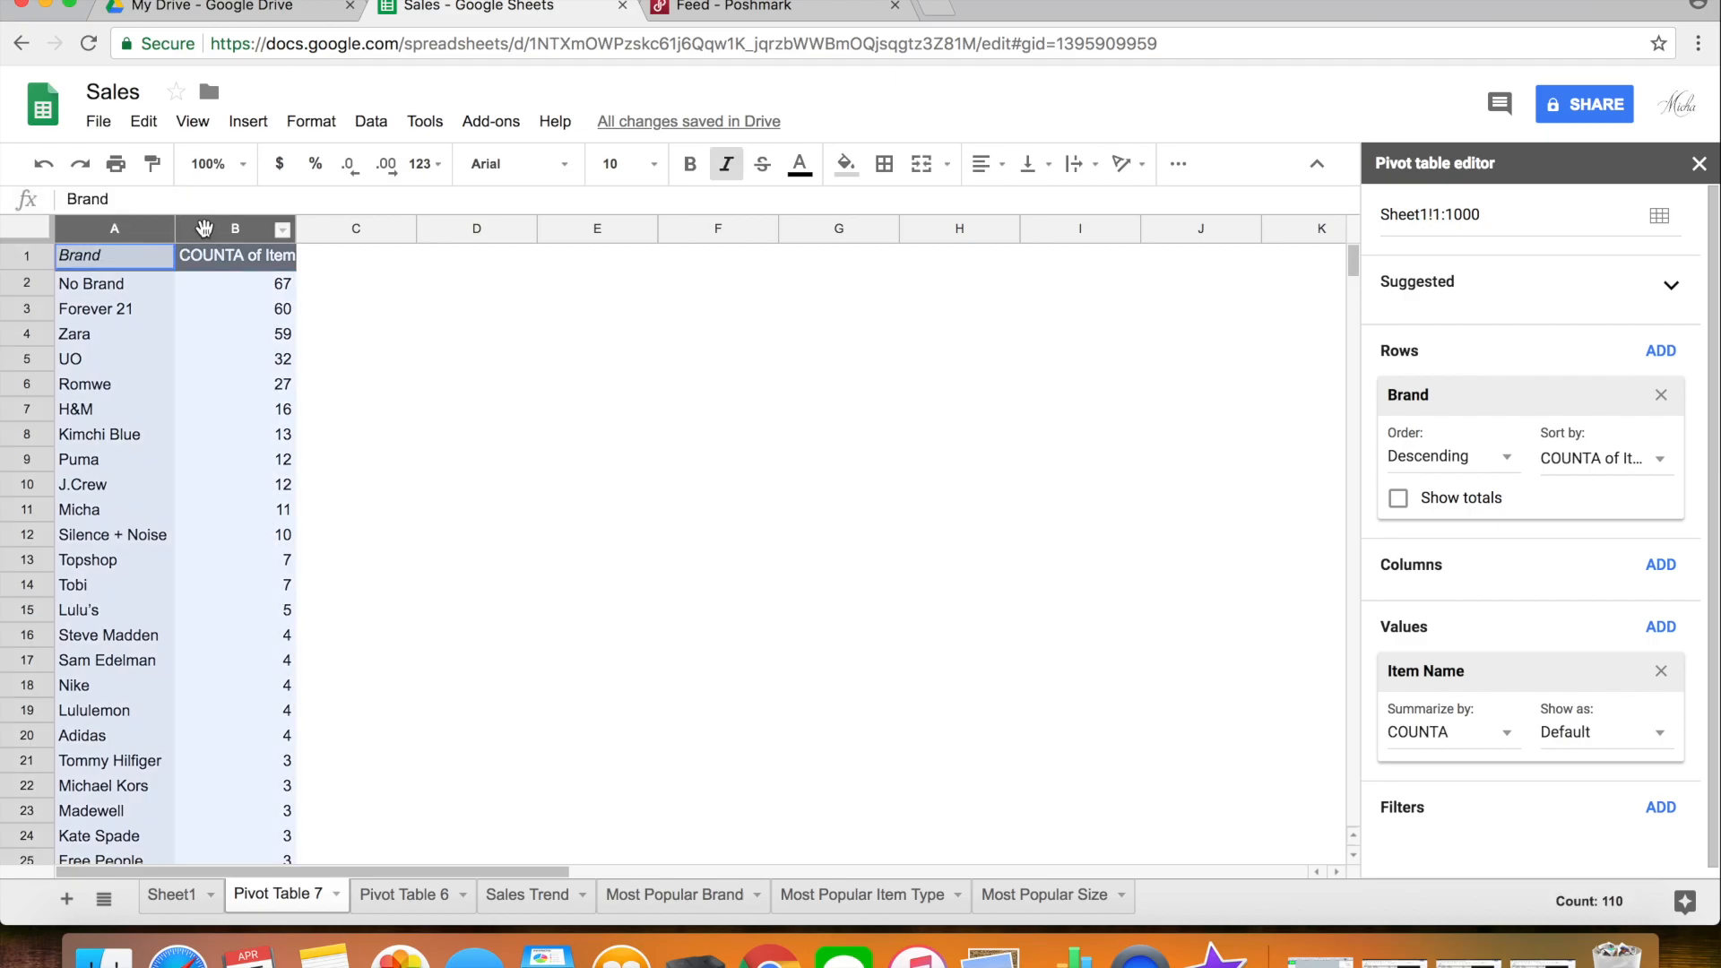
{"action": "left_click", "coordinate": [370, 121]}
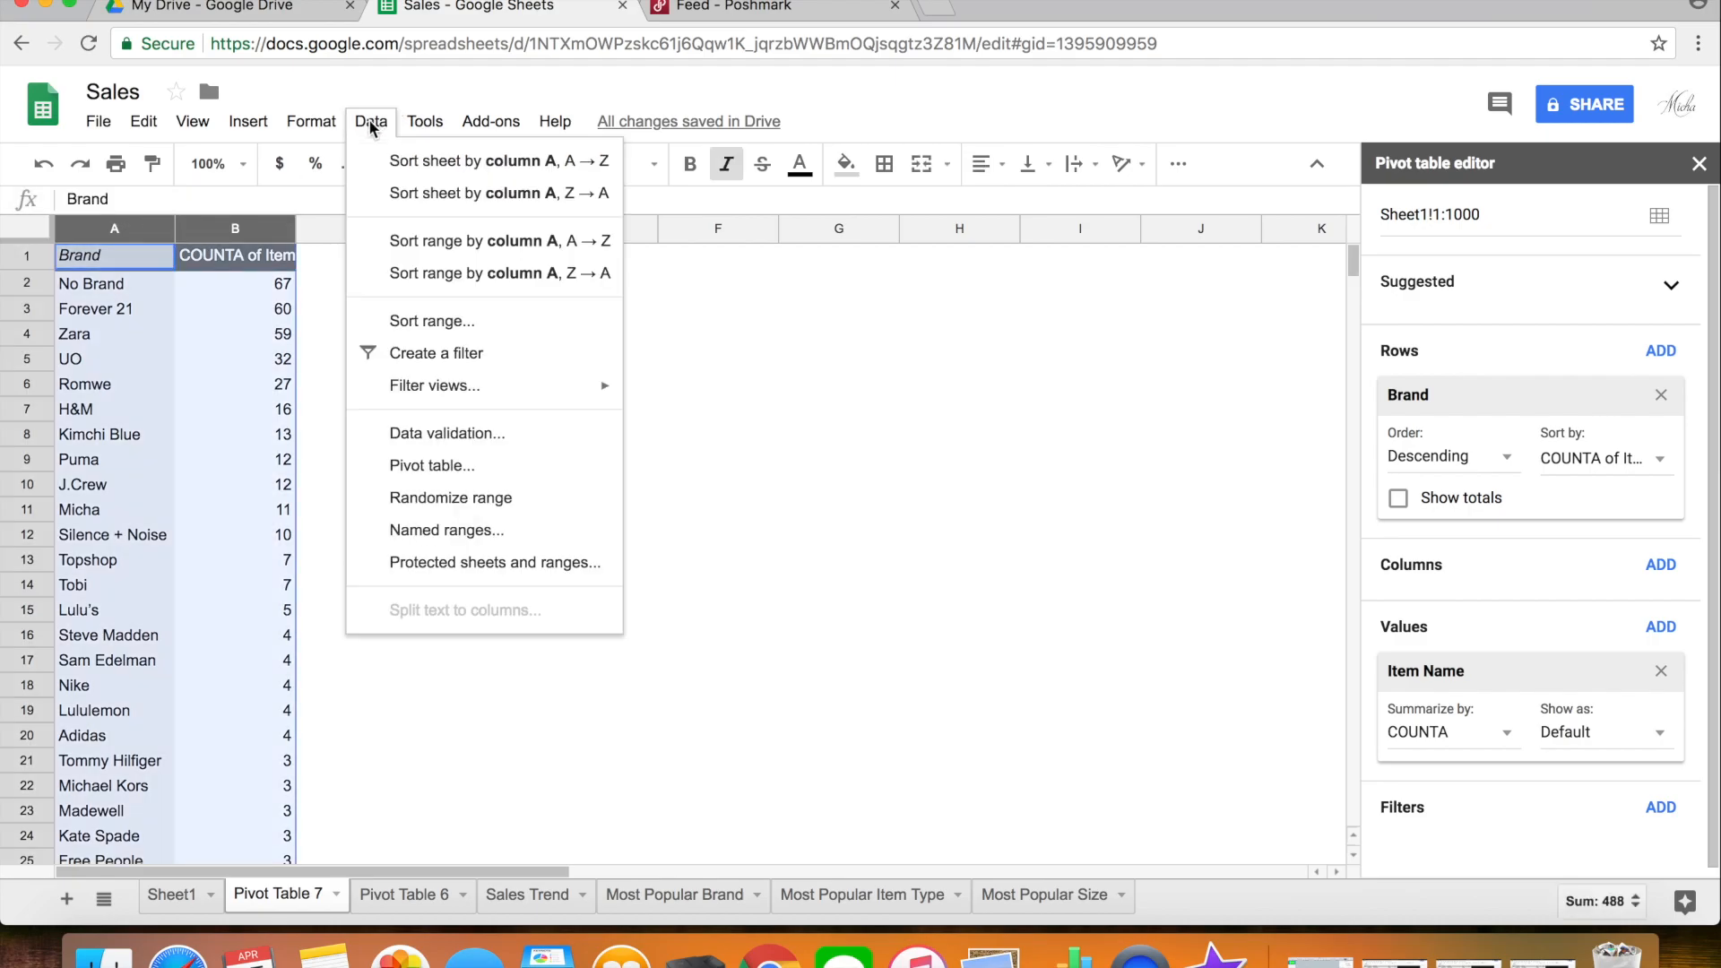
{"action": "left_click", "coordinate": [248, 121]}
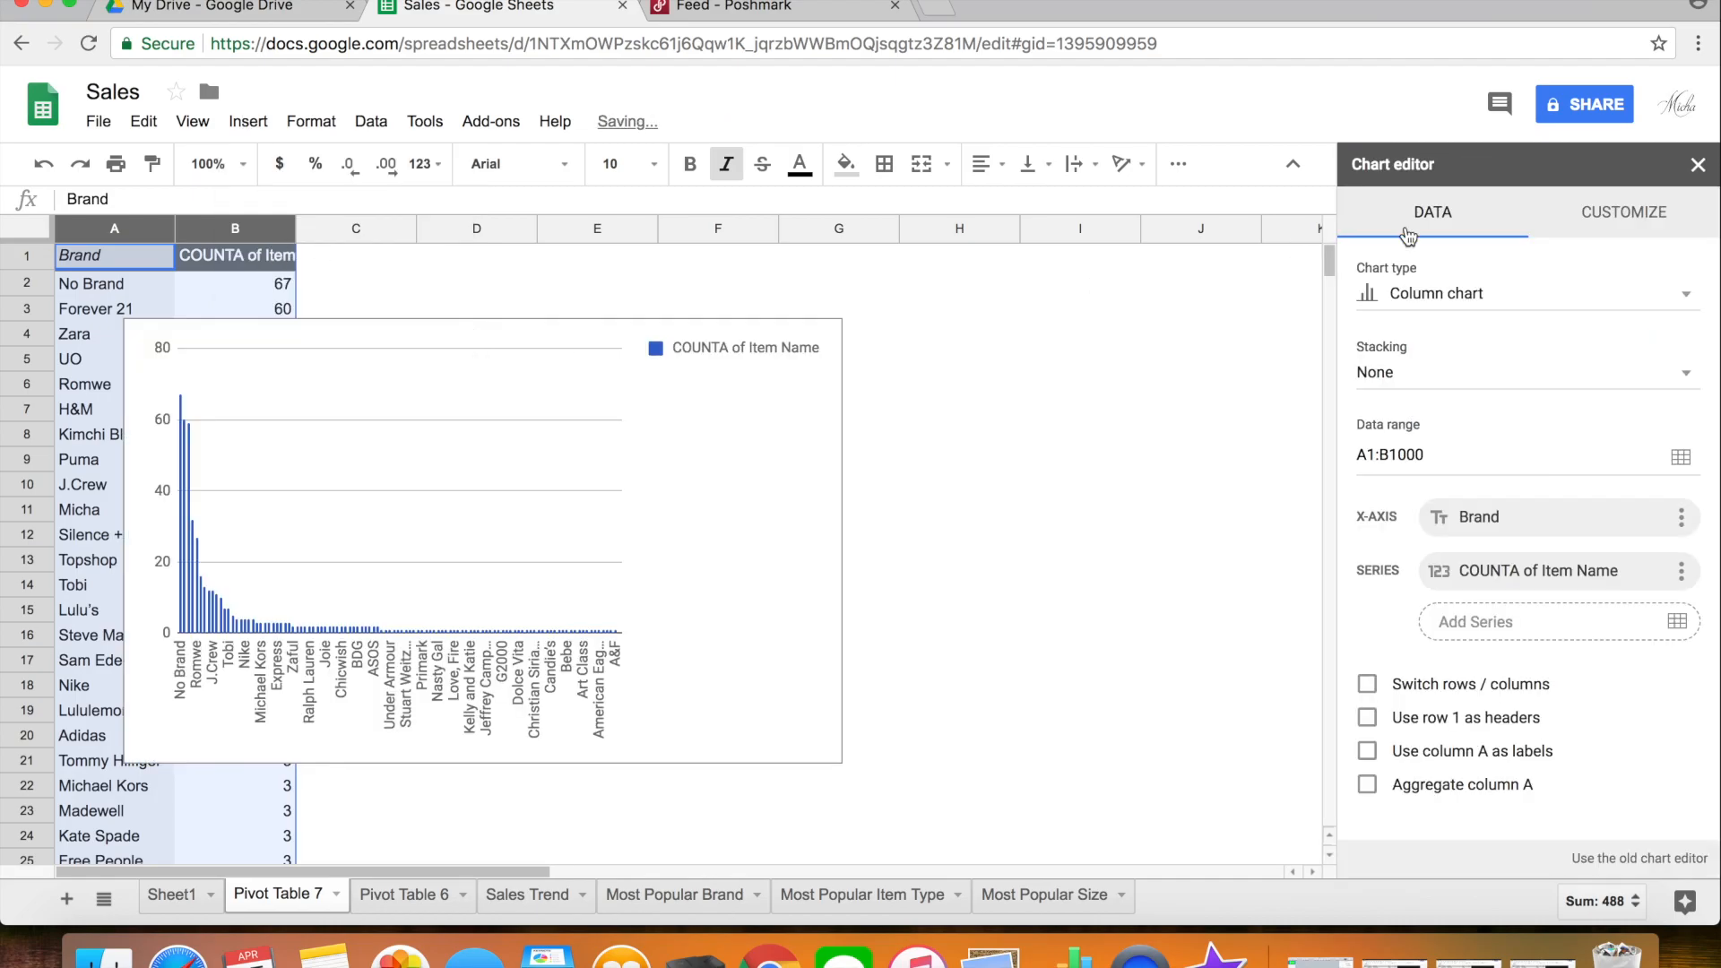
{"action": "left_click", "coordinate": [1523, 293]}
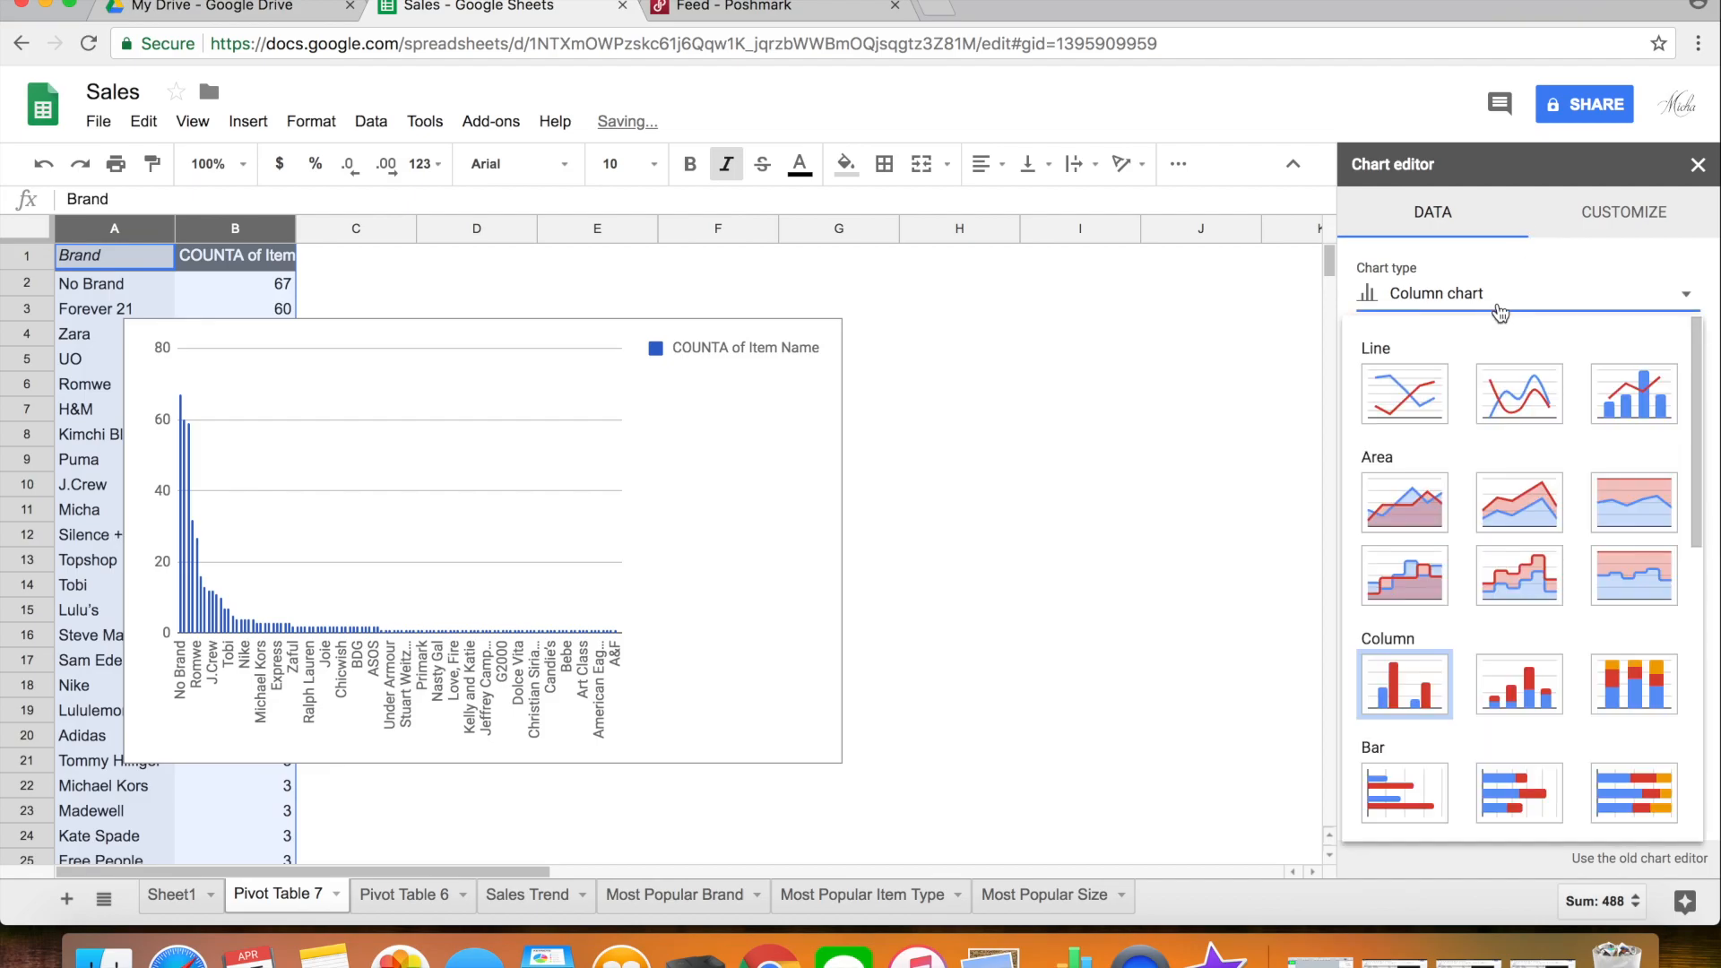
{"action": "scroll", "scroll_direction": "down", "scroll_amount": 3}
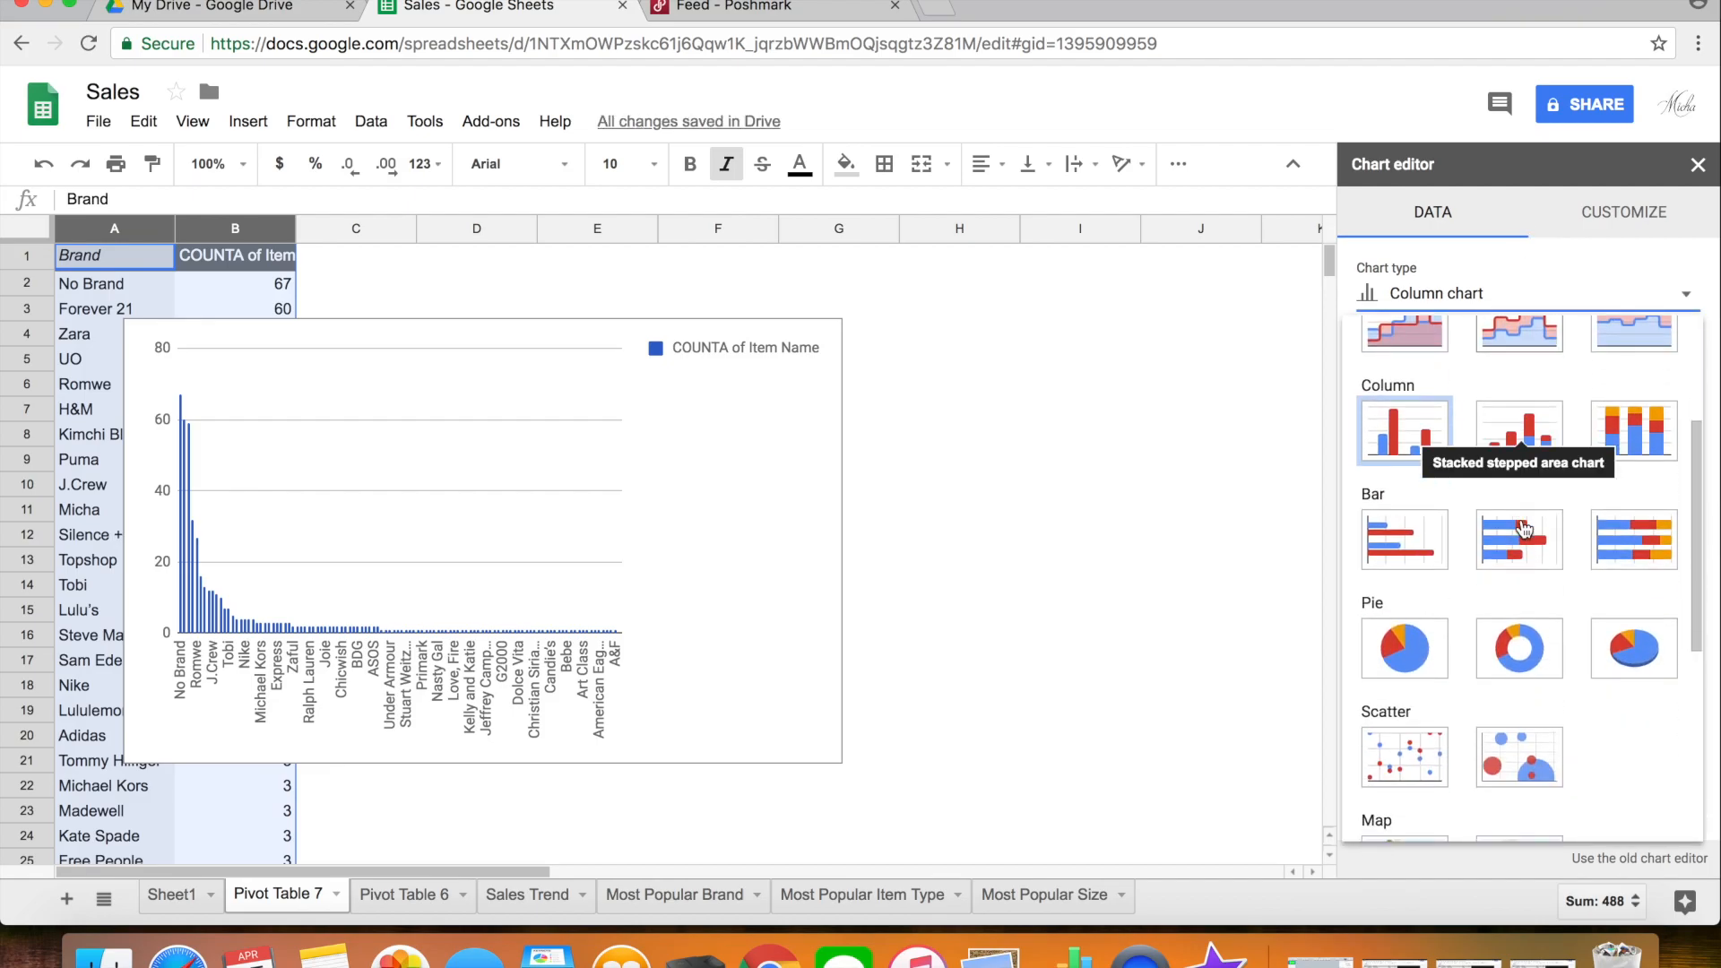
{"action": "left_click", "coordinate": [1519, 647]}
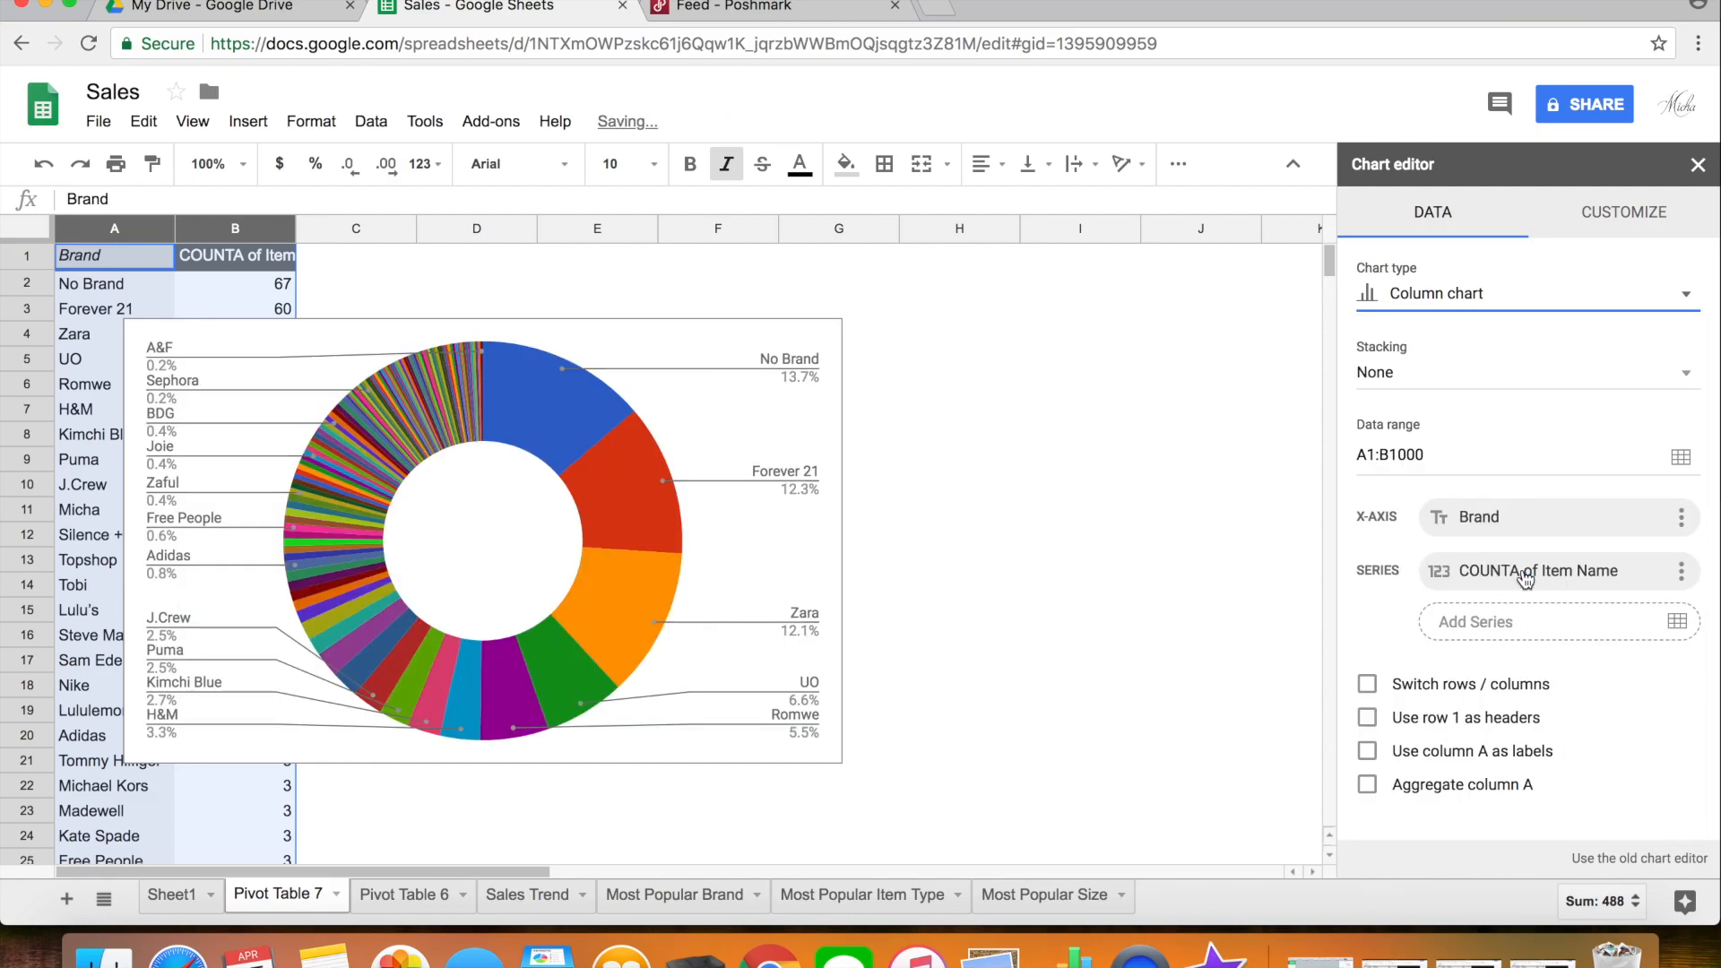
Step: Go to the Most Popular Size tab to view its size doughnut chart
{"action": "left_click", "coordinate": [1523, 293]}
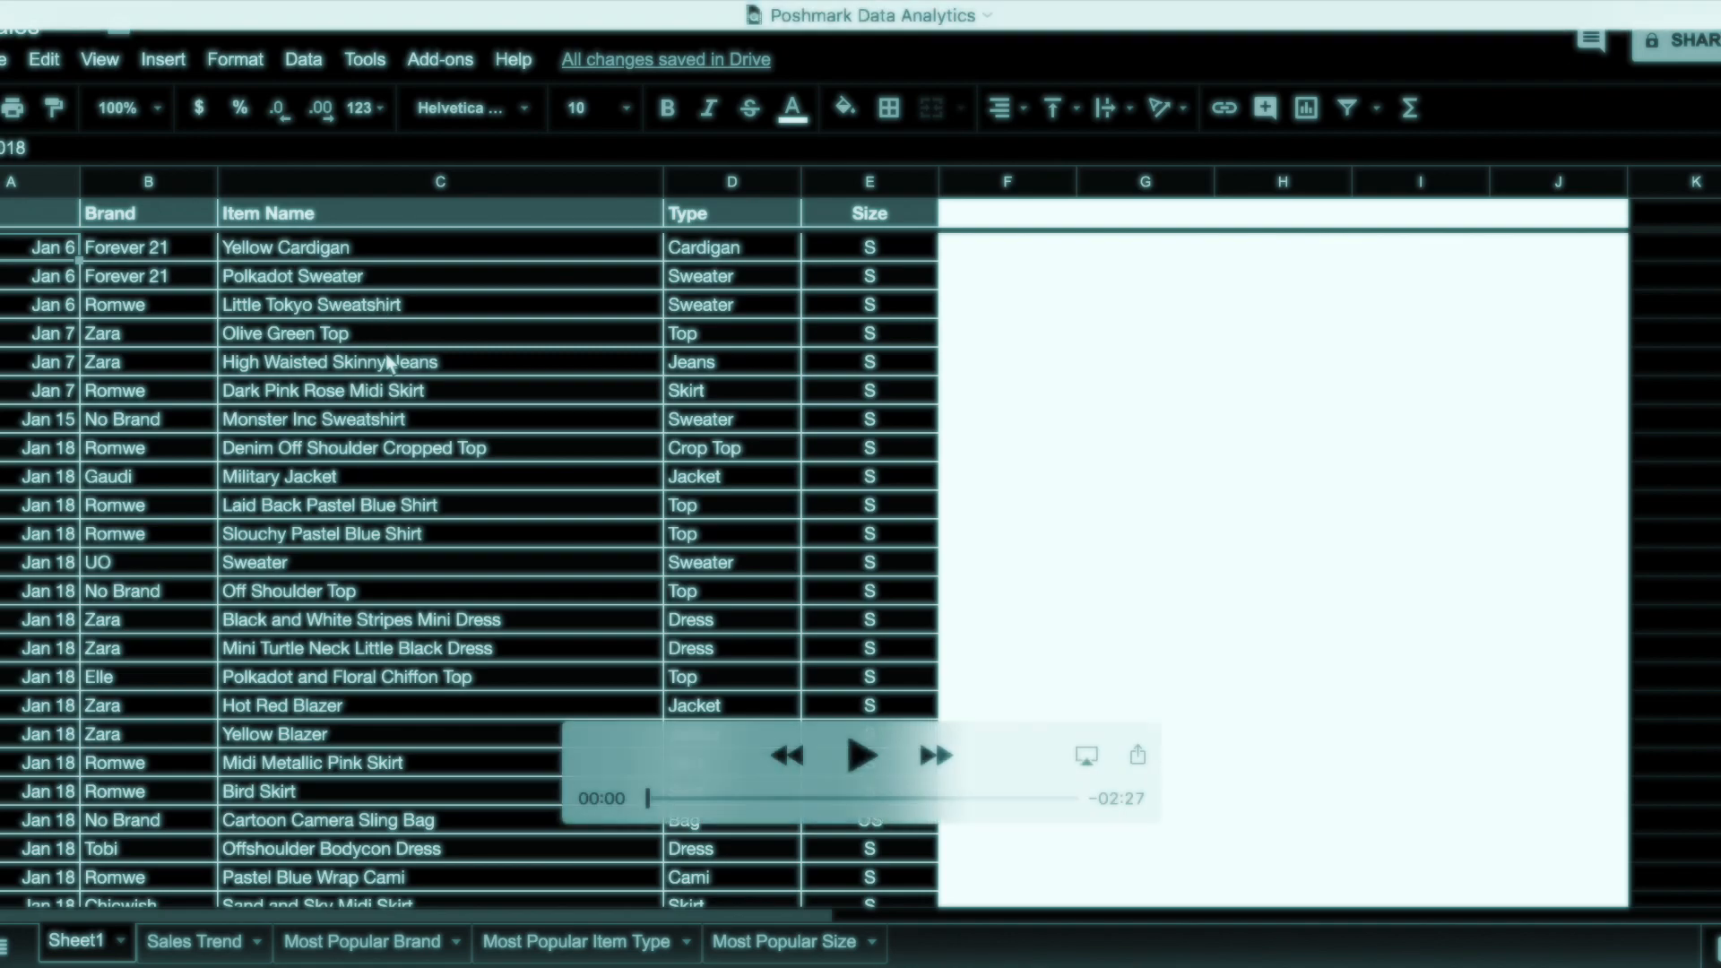
{"action": "left_click", "coordinate": [785, 940]}
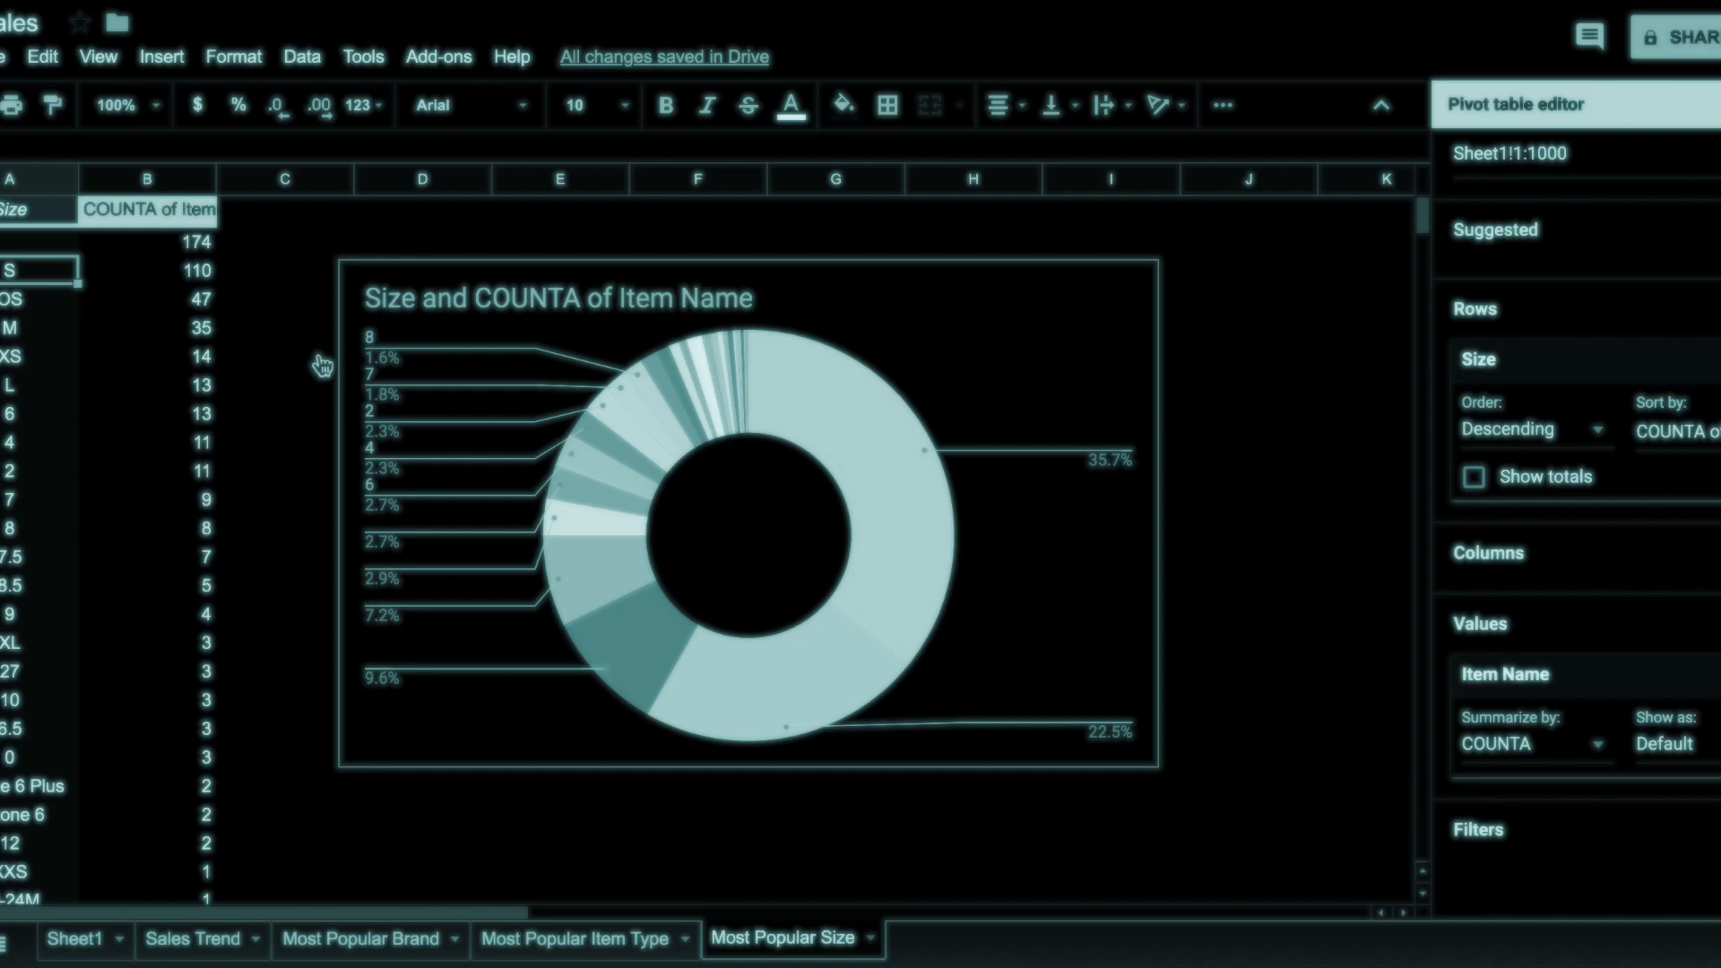